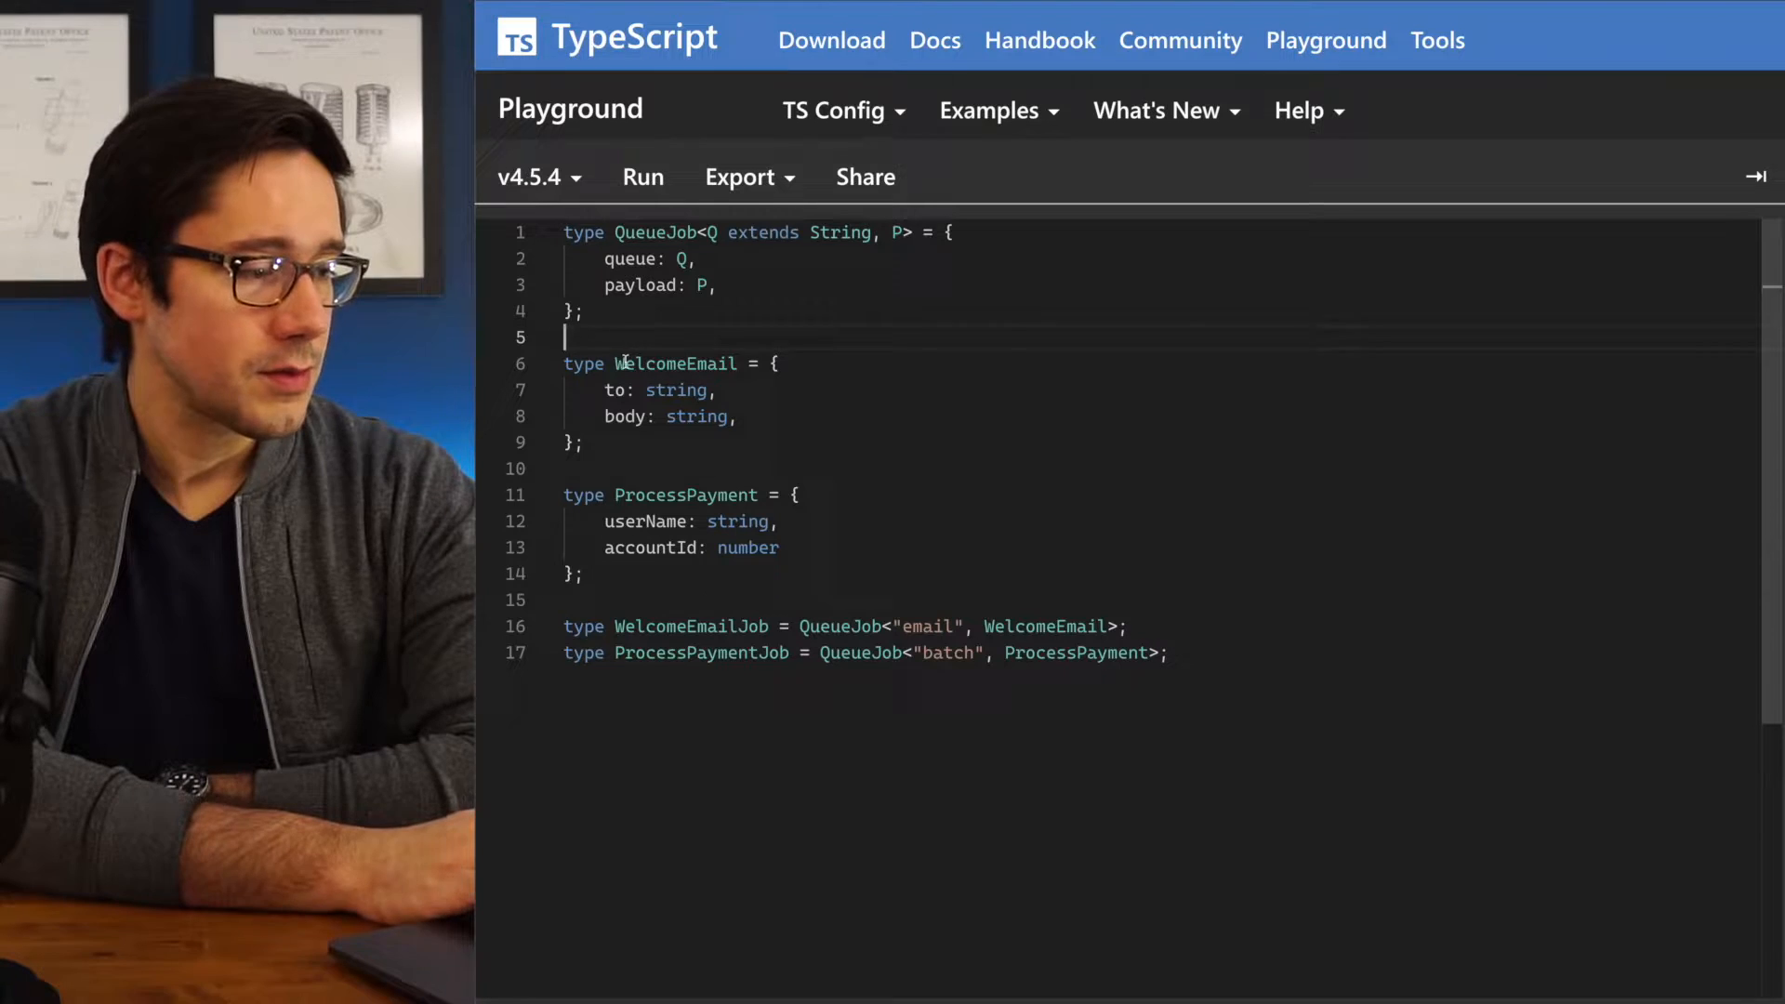
Add blank lines below the ProcessPaymentJob declaration to make room for a new type
drag(565, 495, 781, 547)
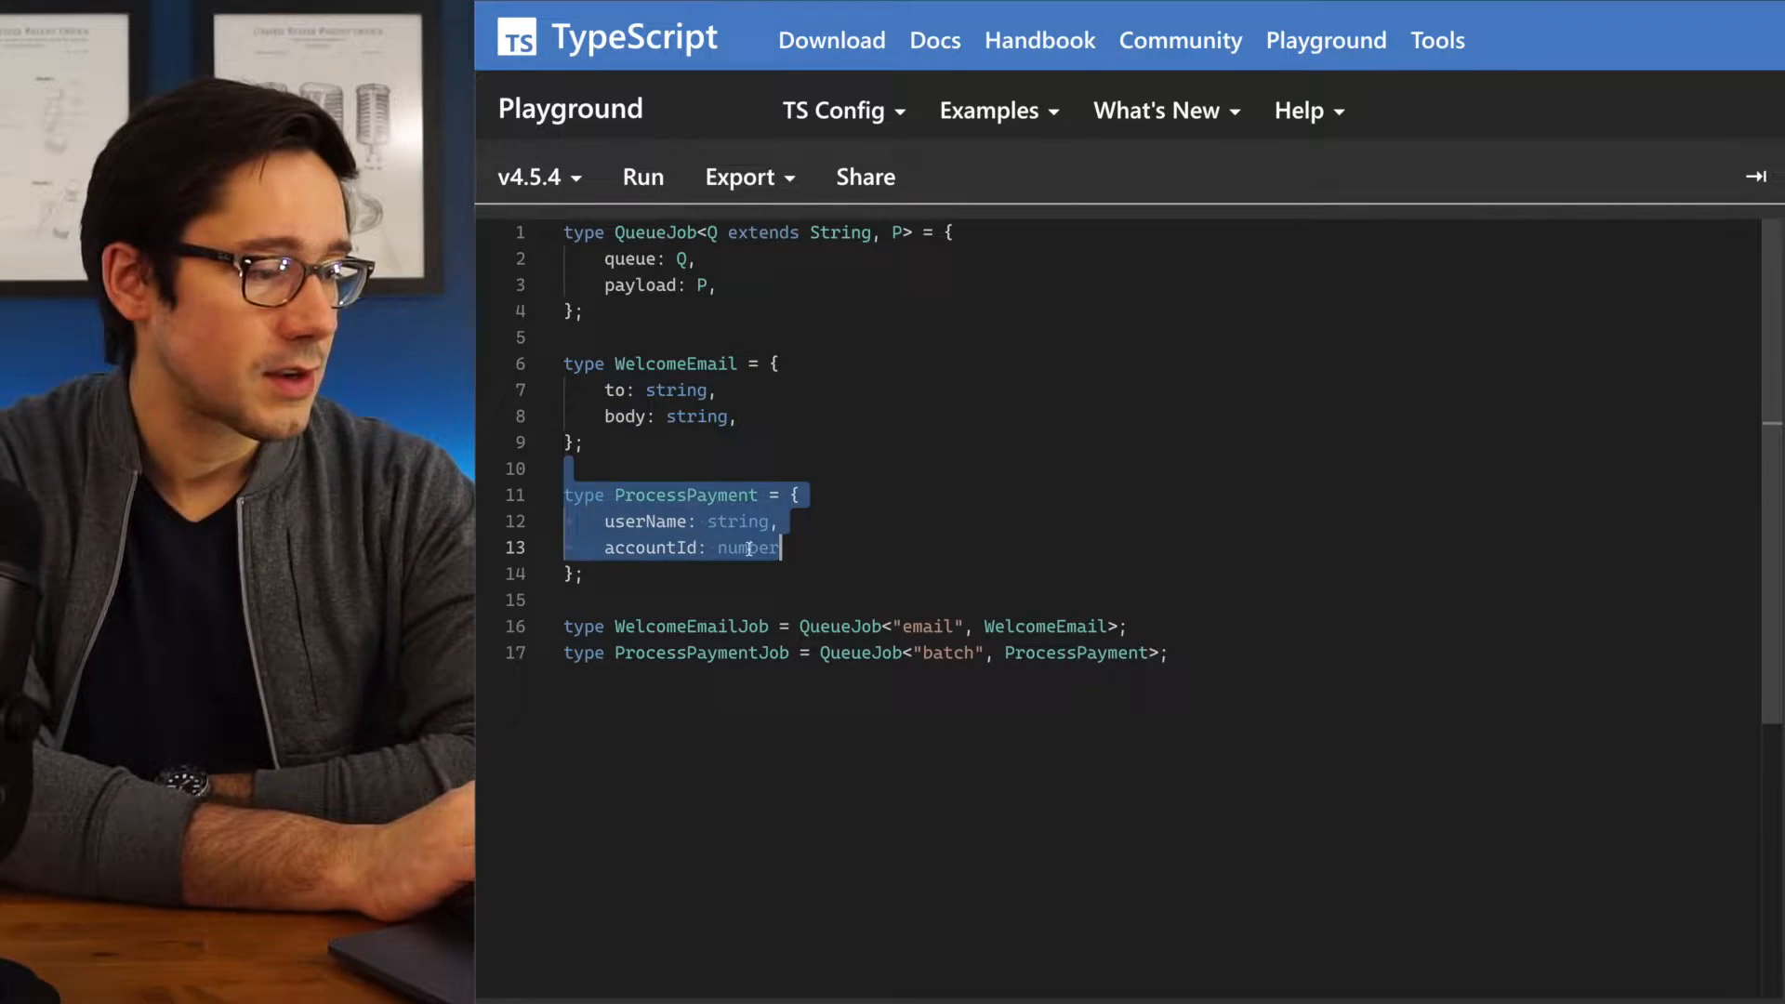
click(939, 574)
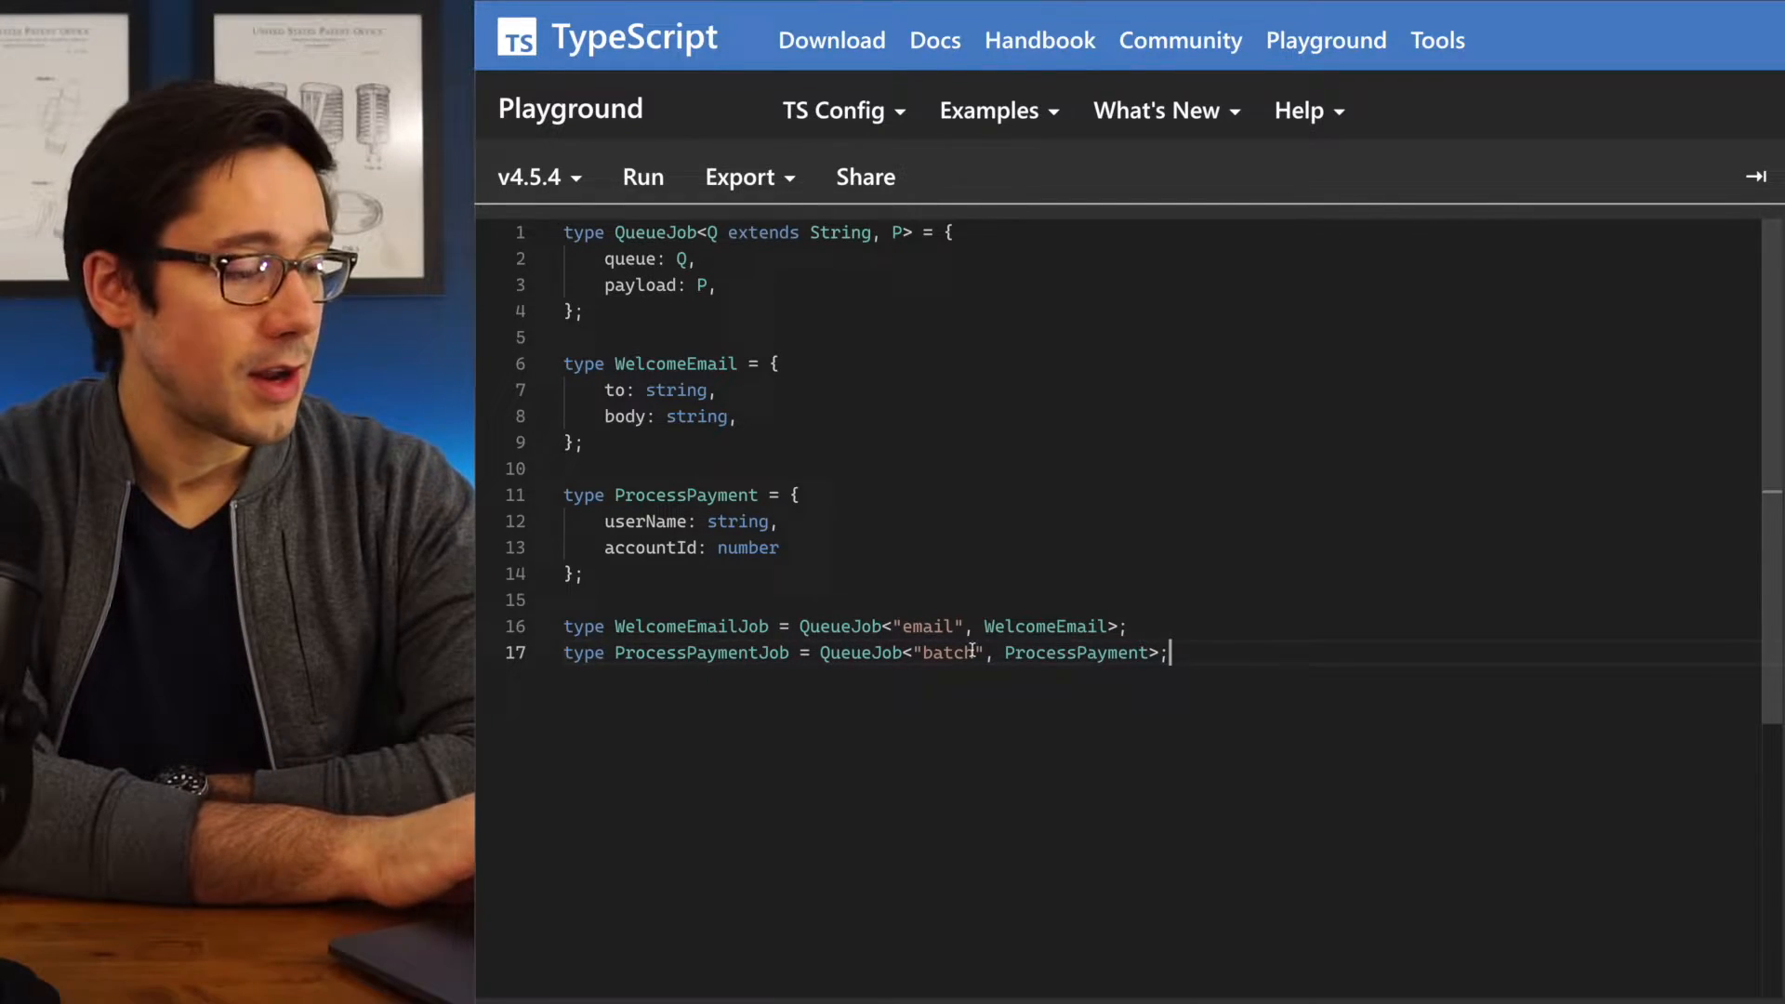
key(Enter)
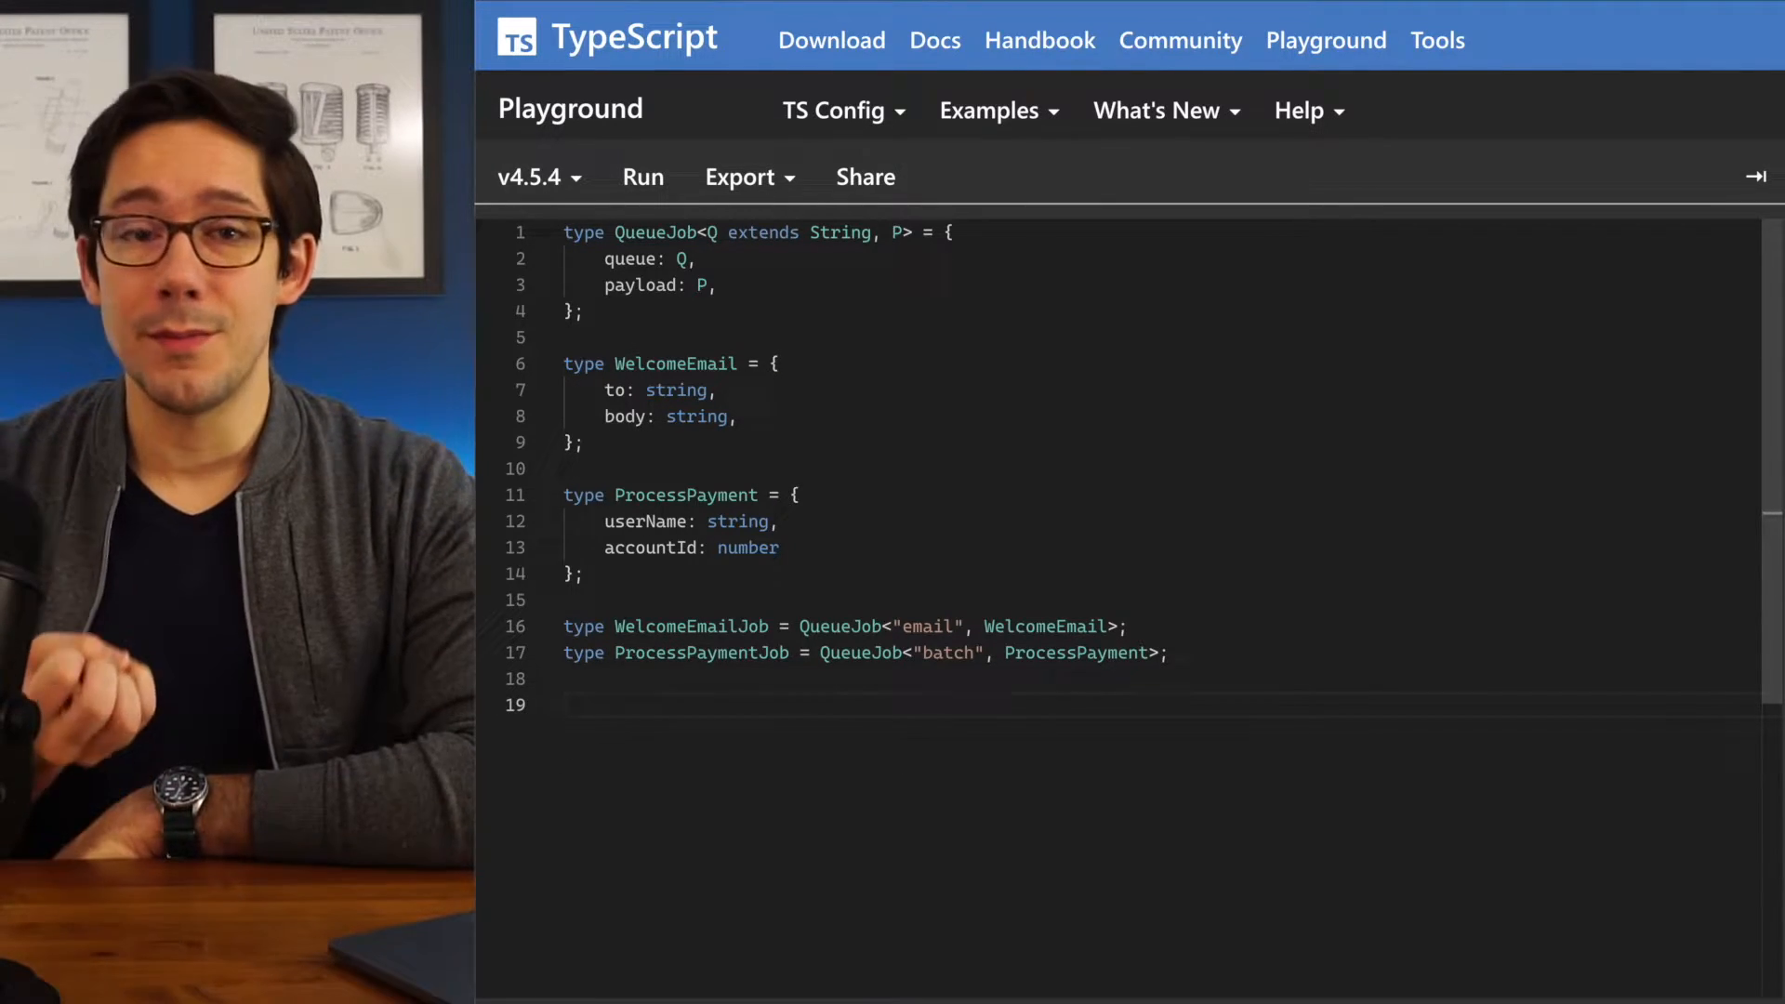
Write type QueueName<J extends QueueJob<string, unknown>> that infers N, returning N otherwise never
text(t)
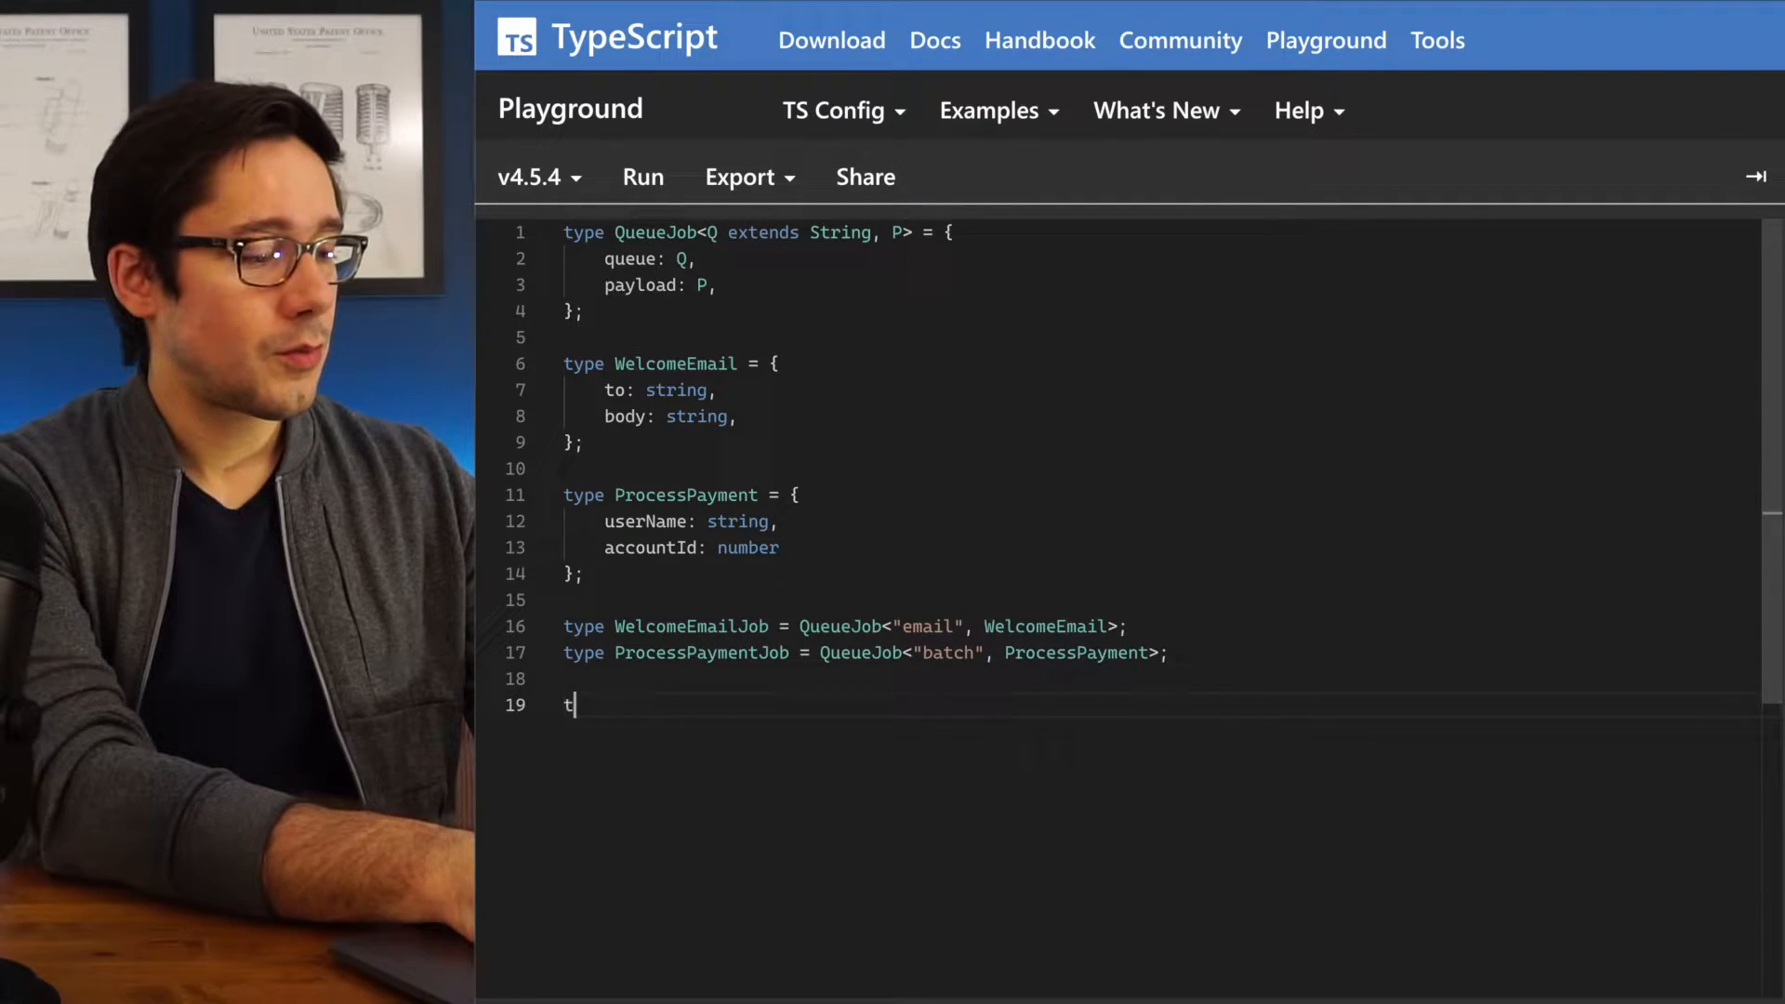
text(ype QueueName =)
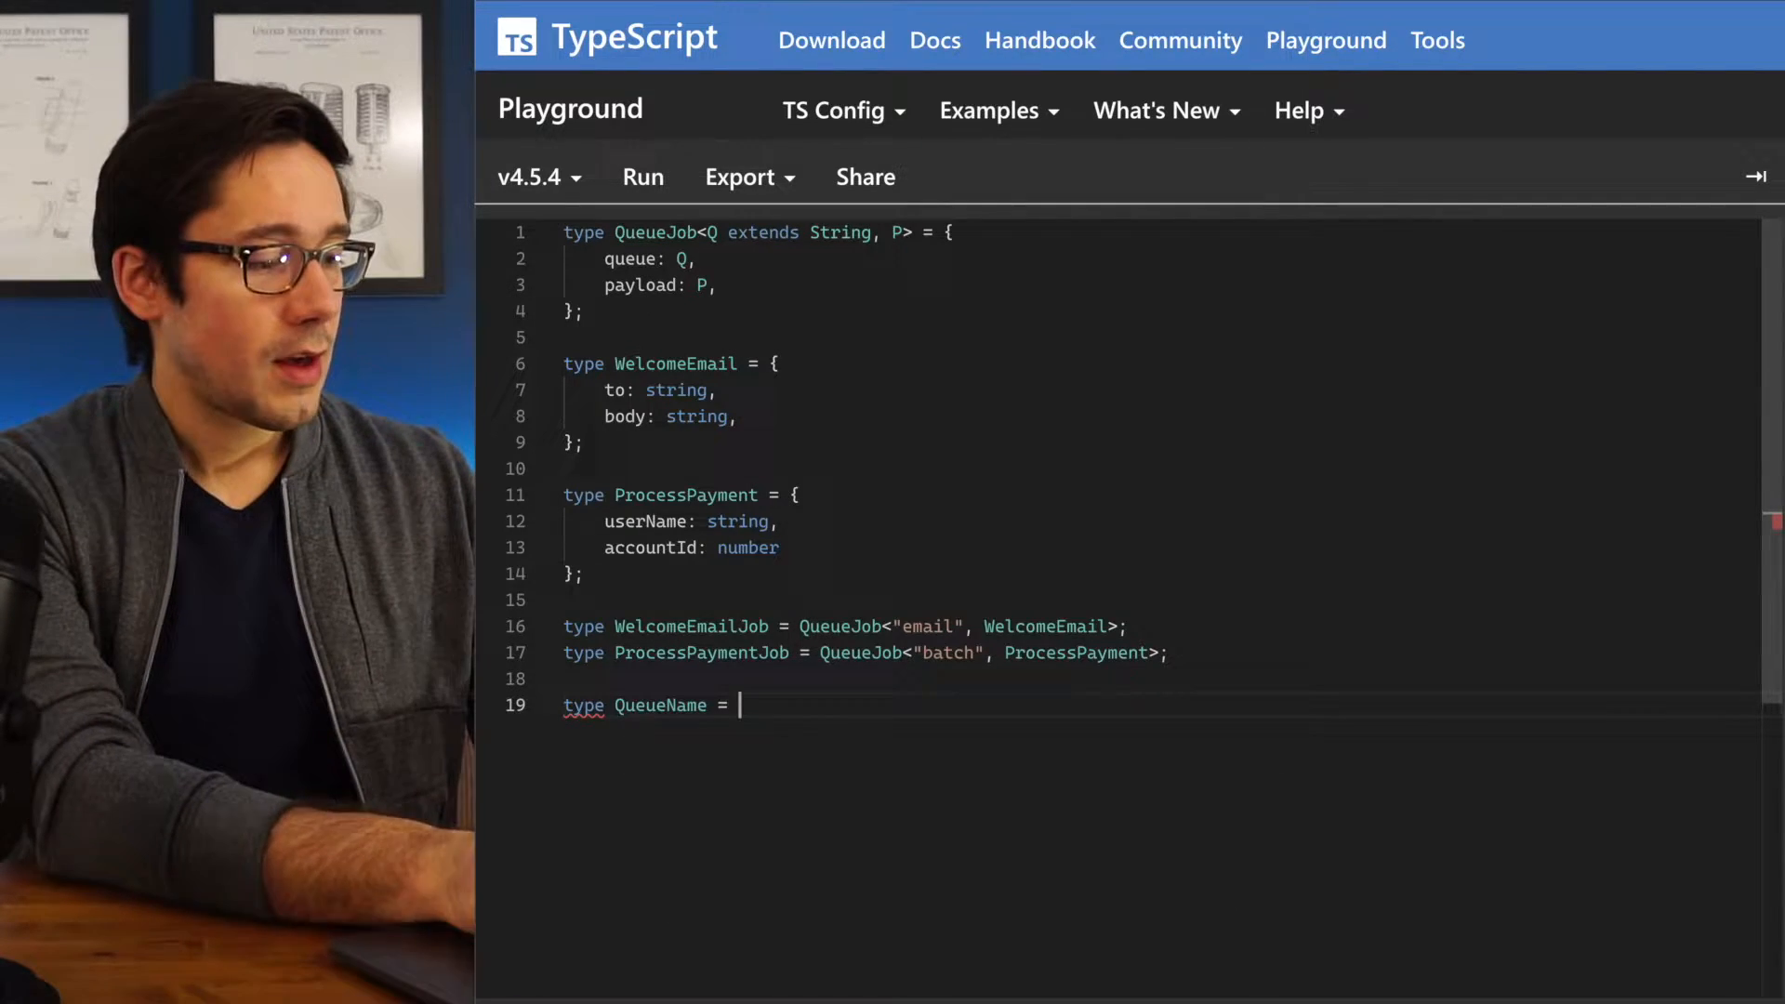
text(<)
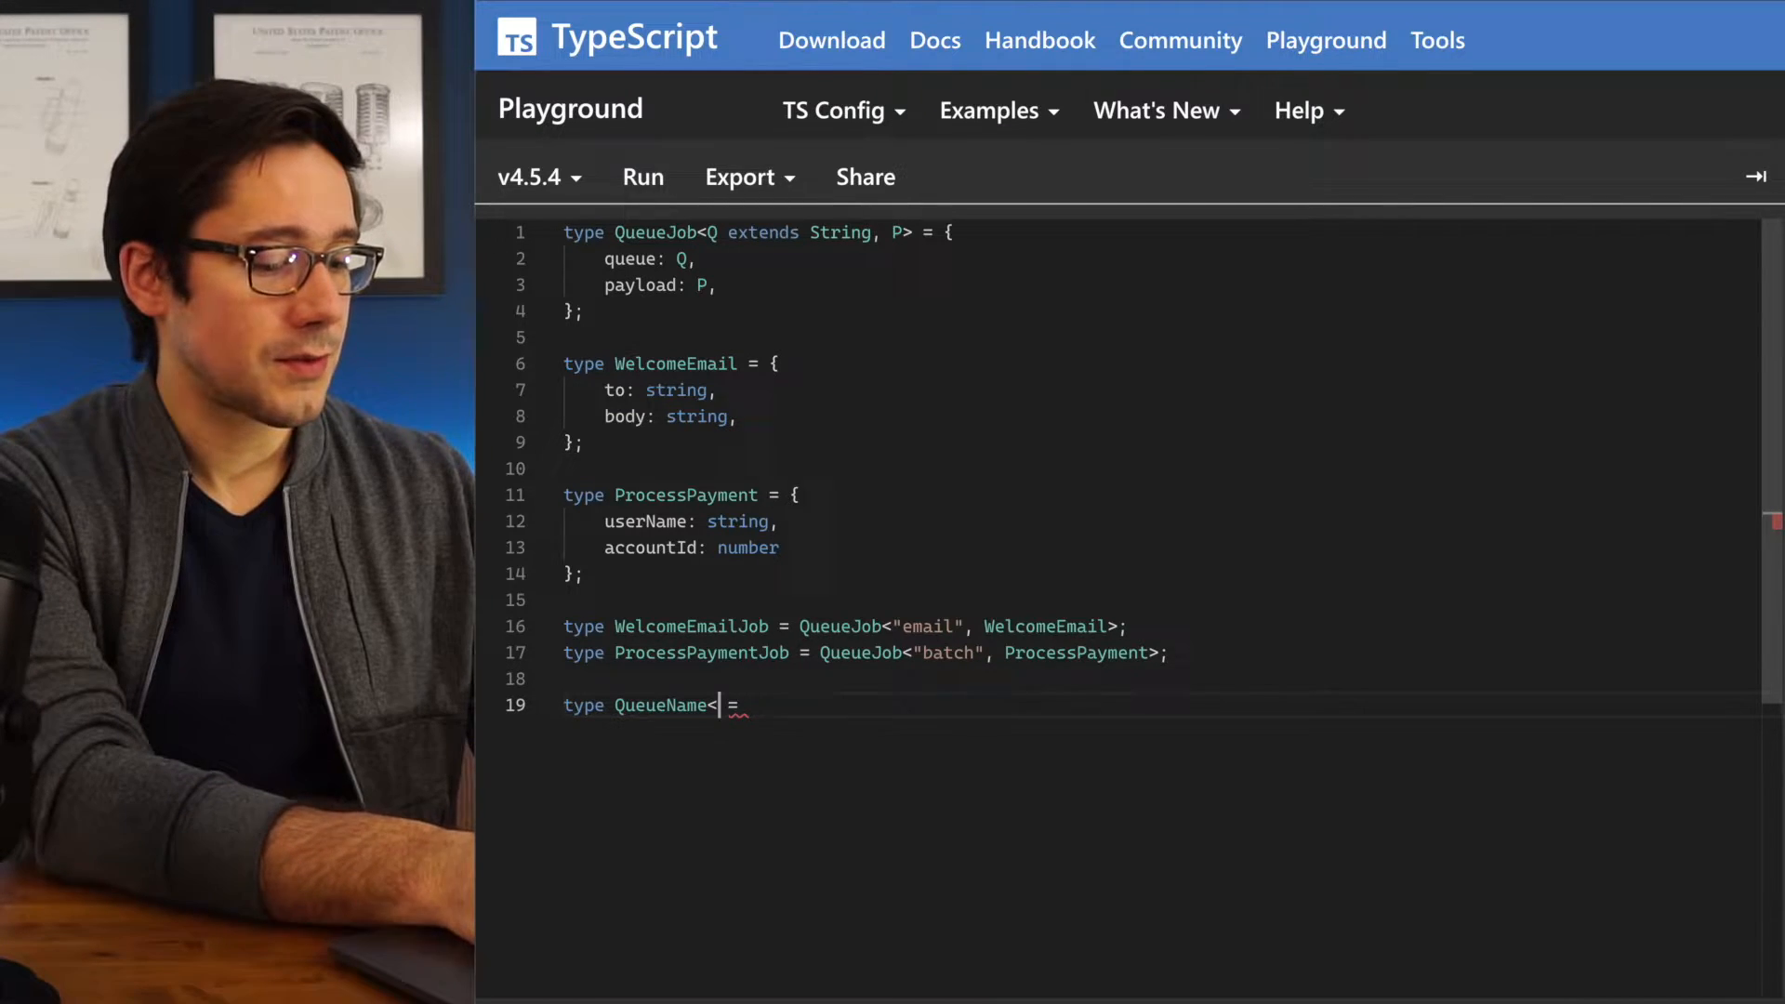
text(J extends)
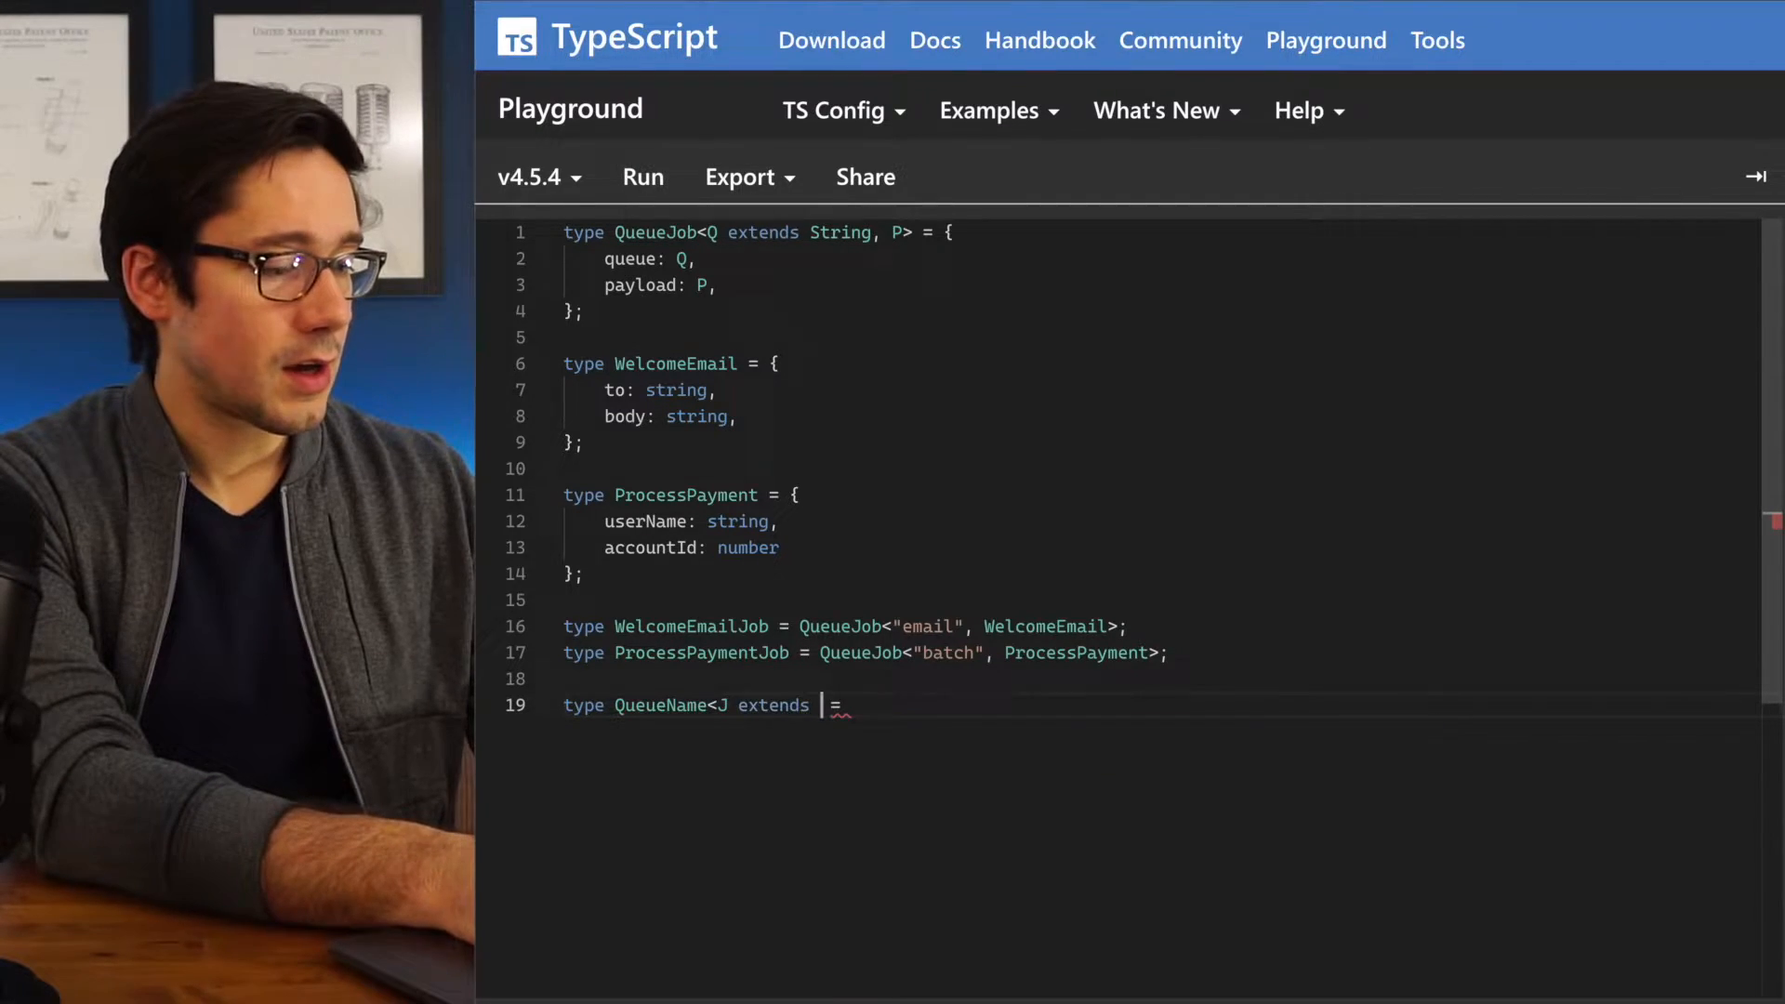
text(Queue)
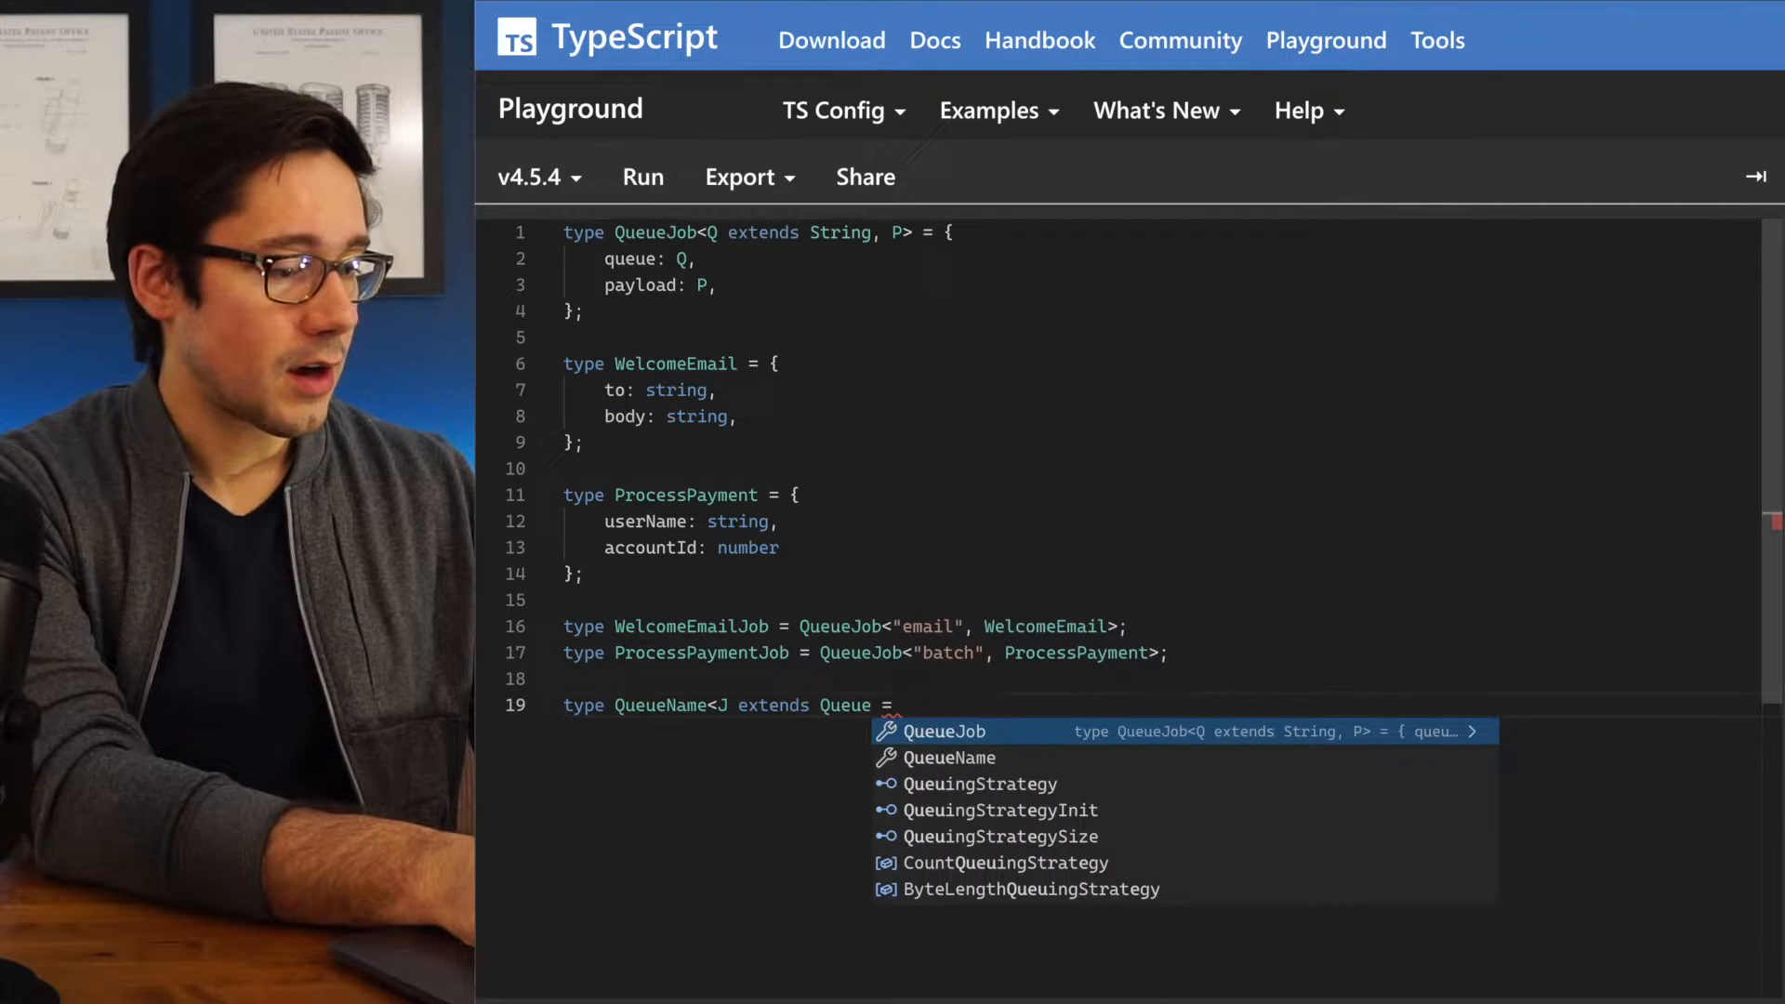
text(QueueJob<string, unknown>>)
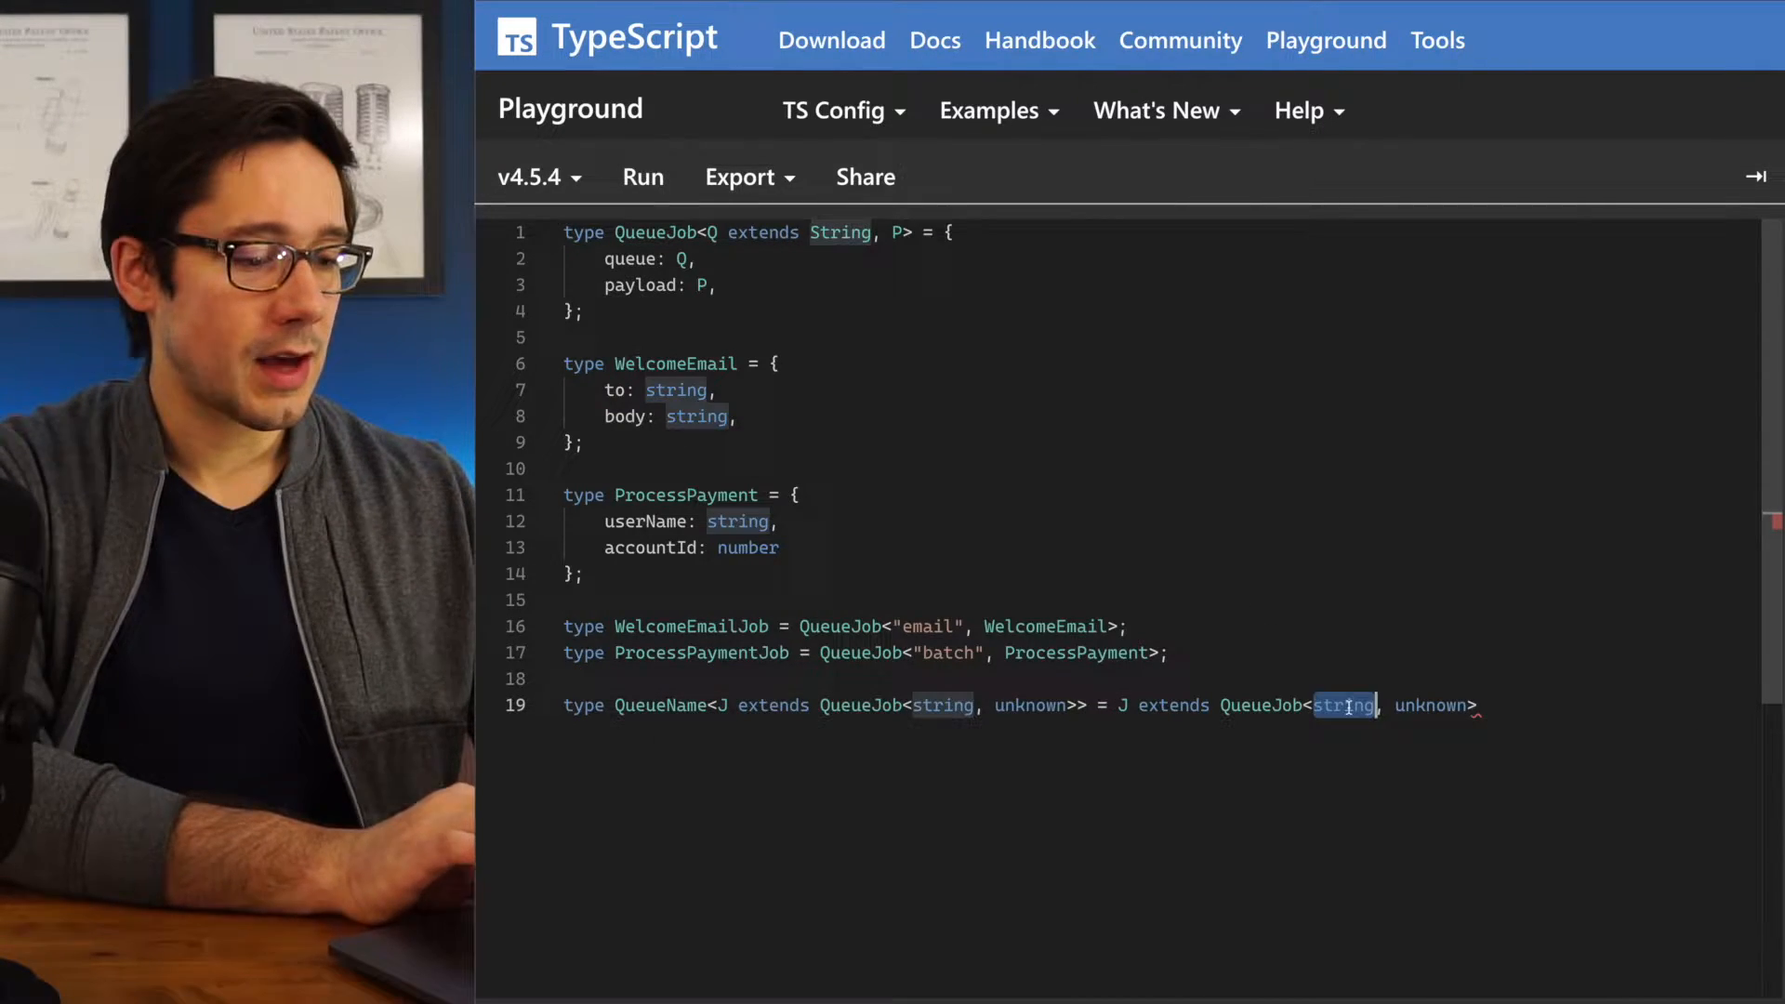
text(infer)
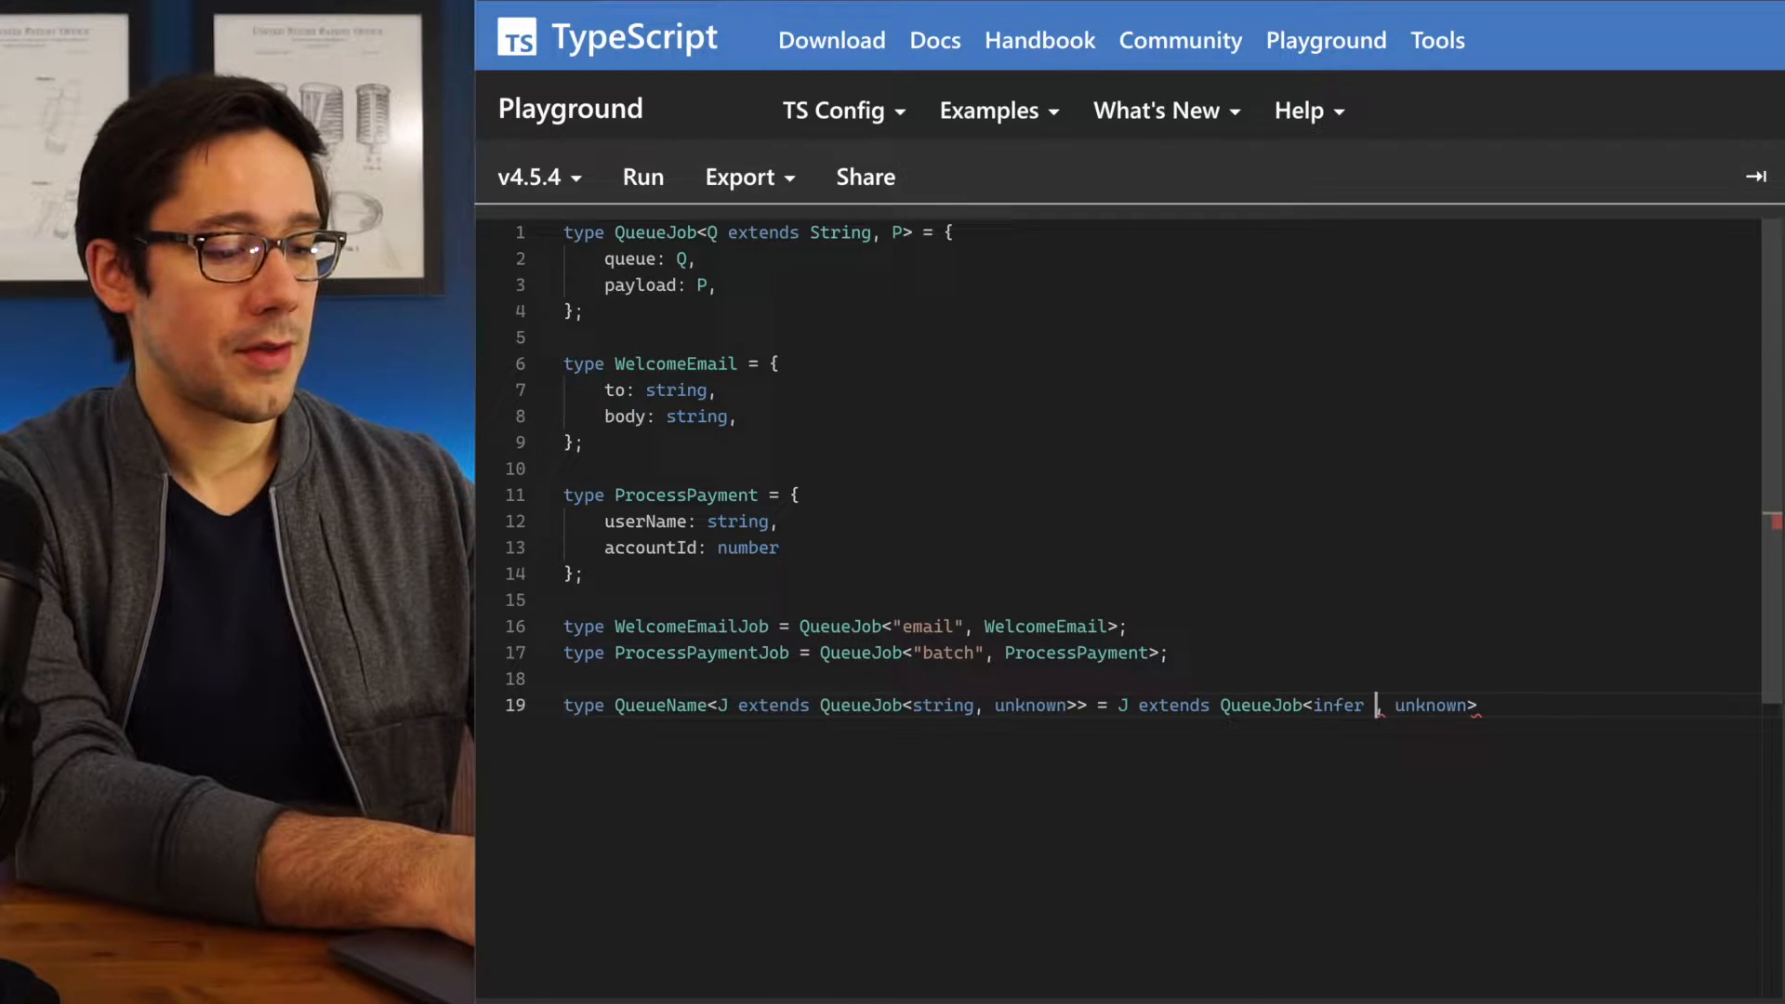
text(N)
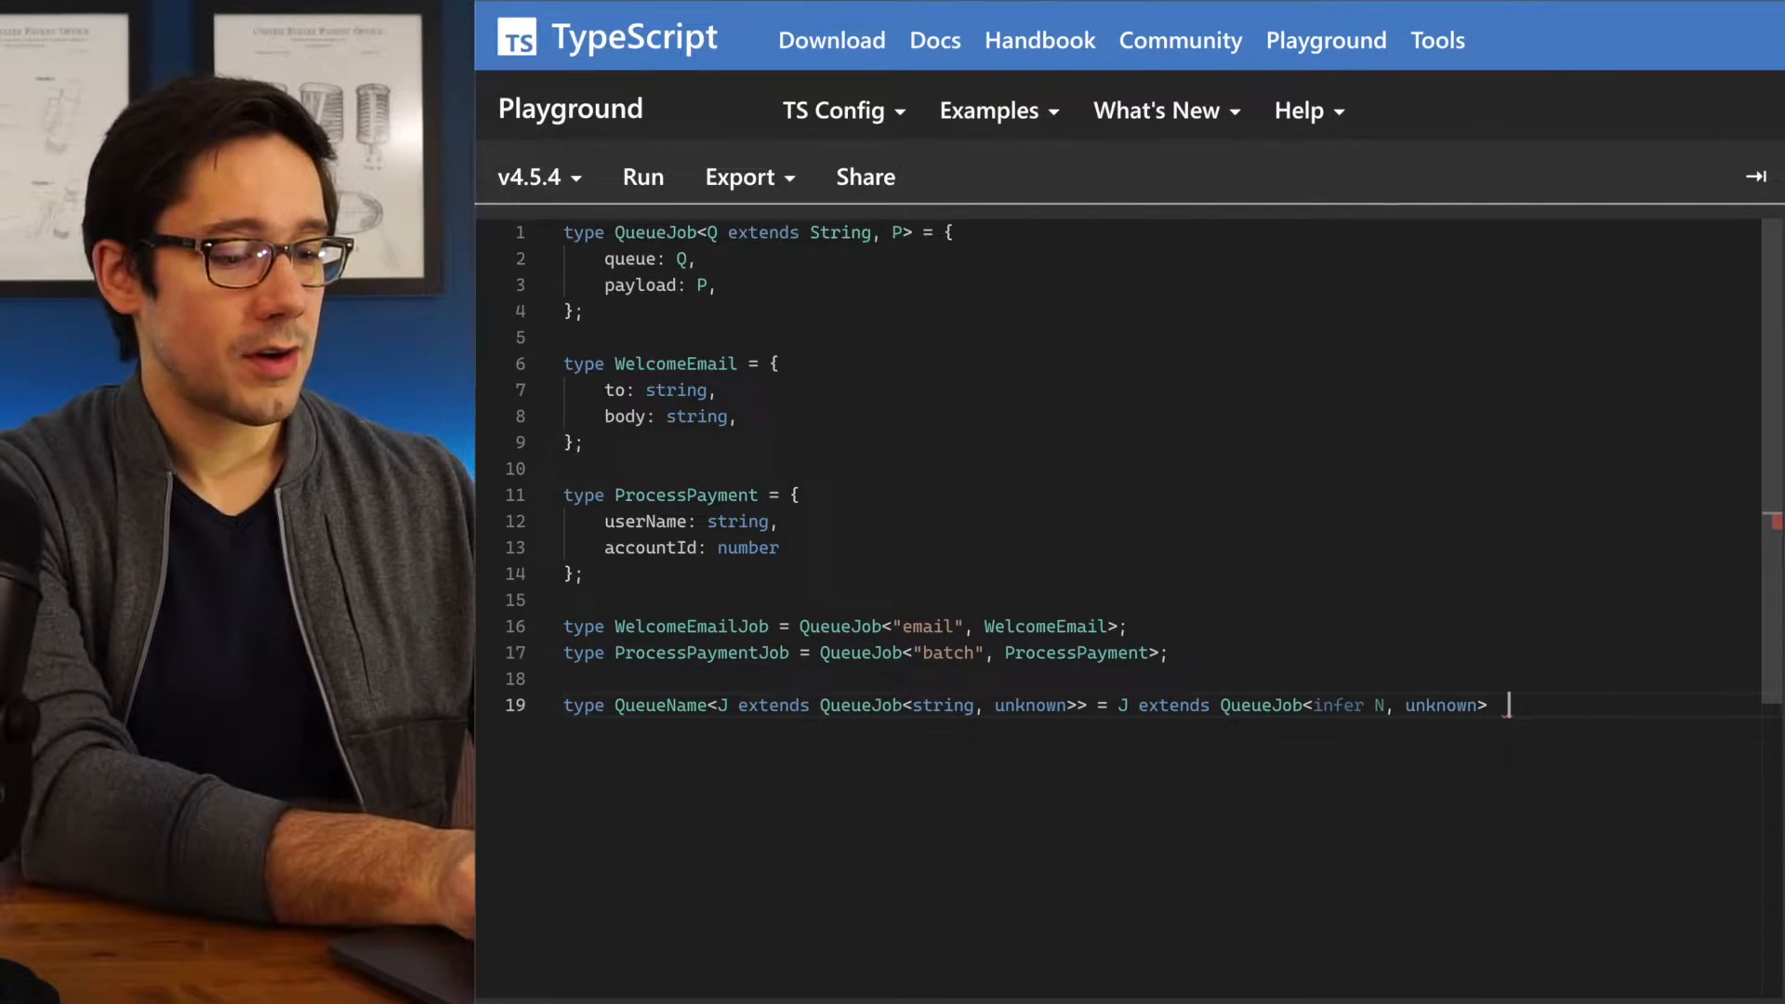
text(? N :)
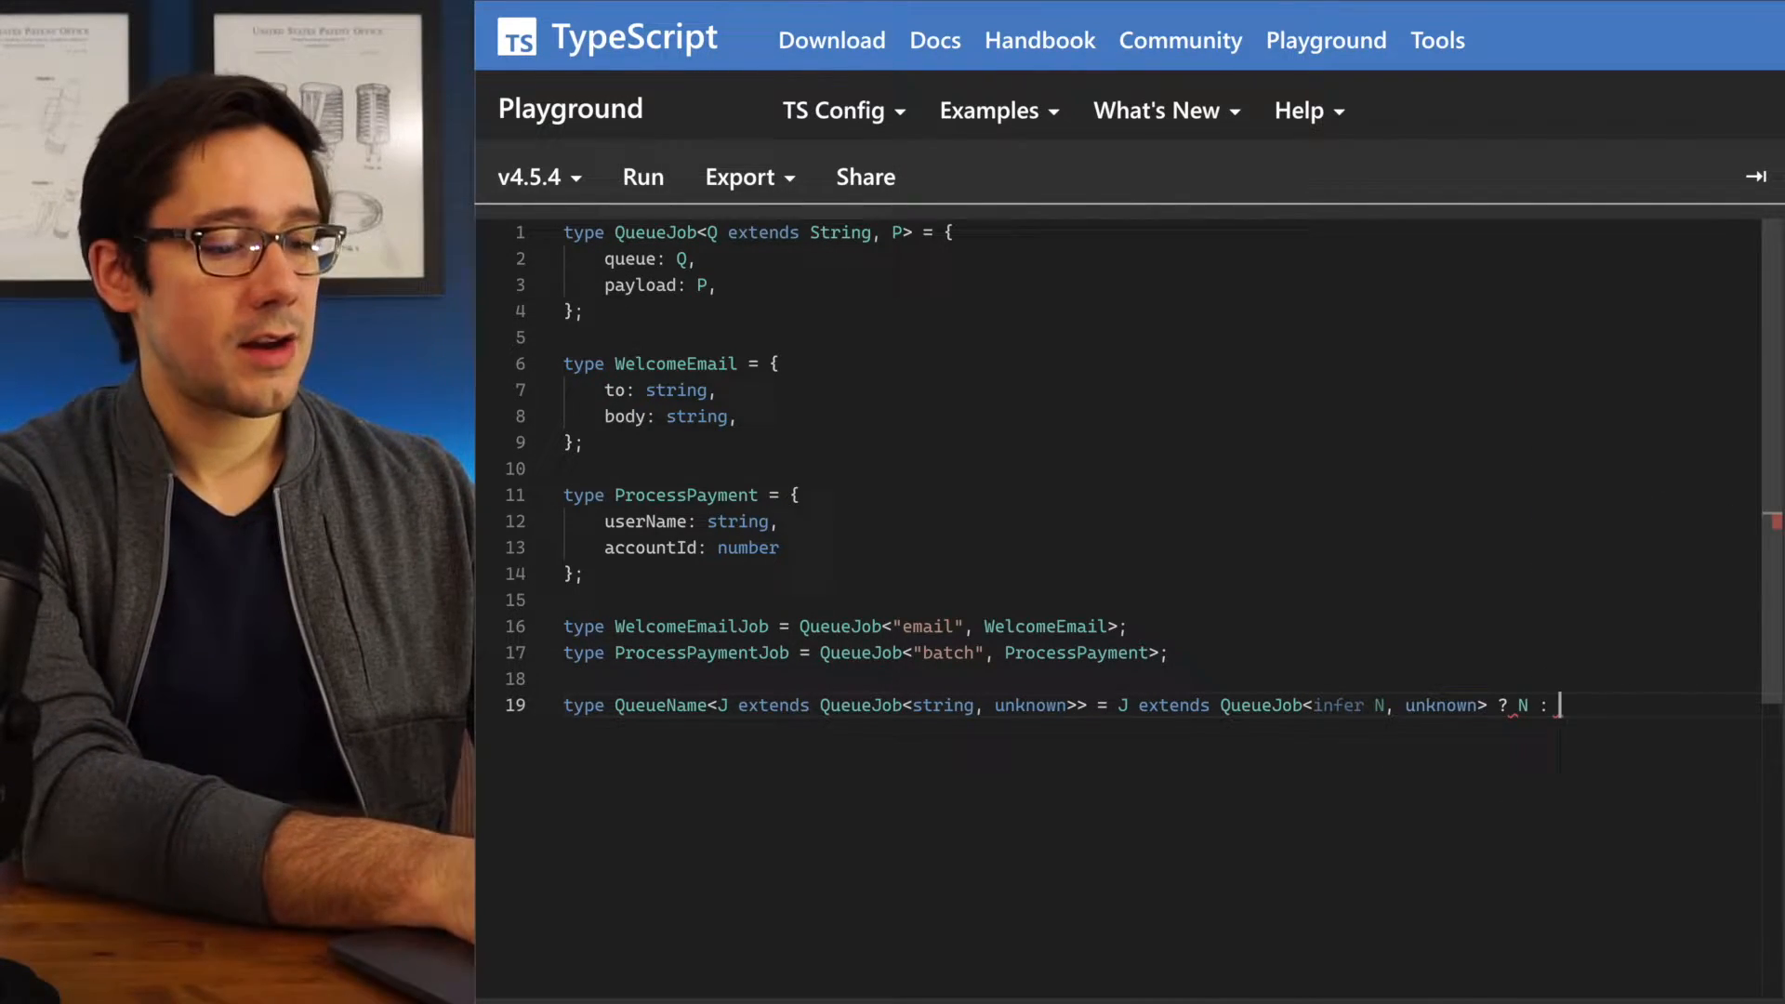
text(never;)
text(type E)
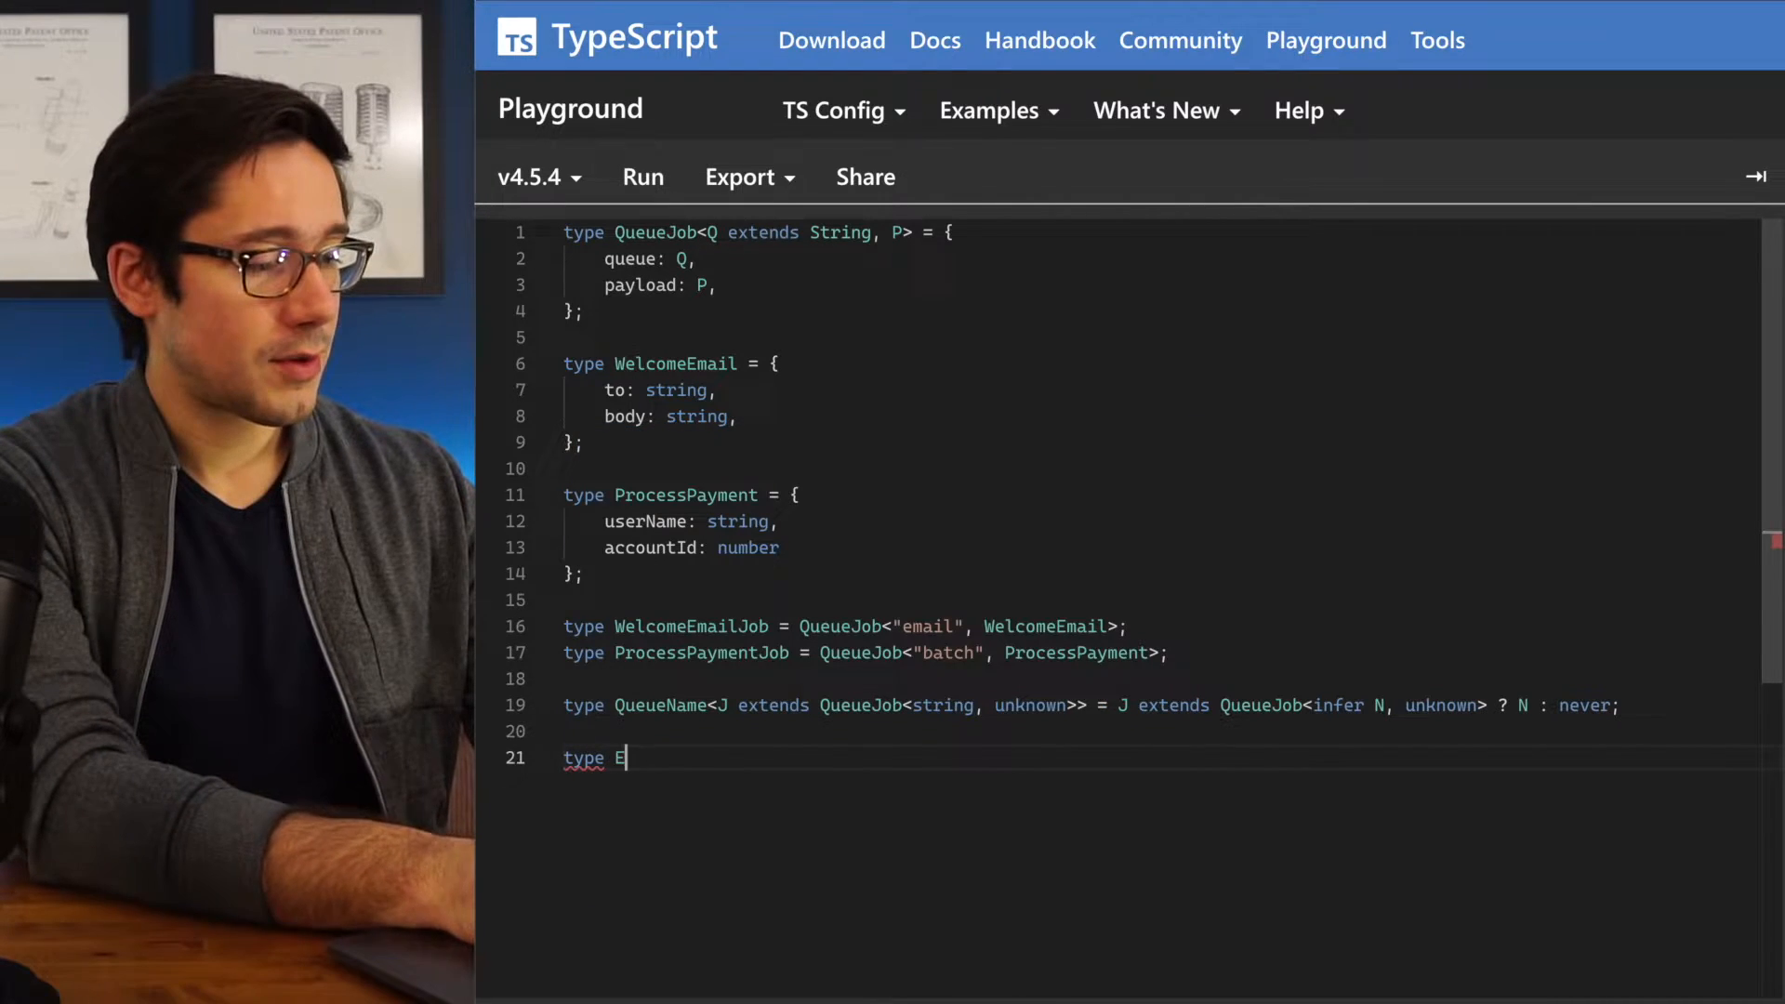
Write EmailQueue = QueueName<WelcomeEmailJob> and begin PaymentQueue = QueueName<ProcessPaymentJob>
text(mailQueue =)
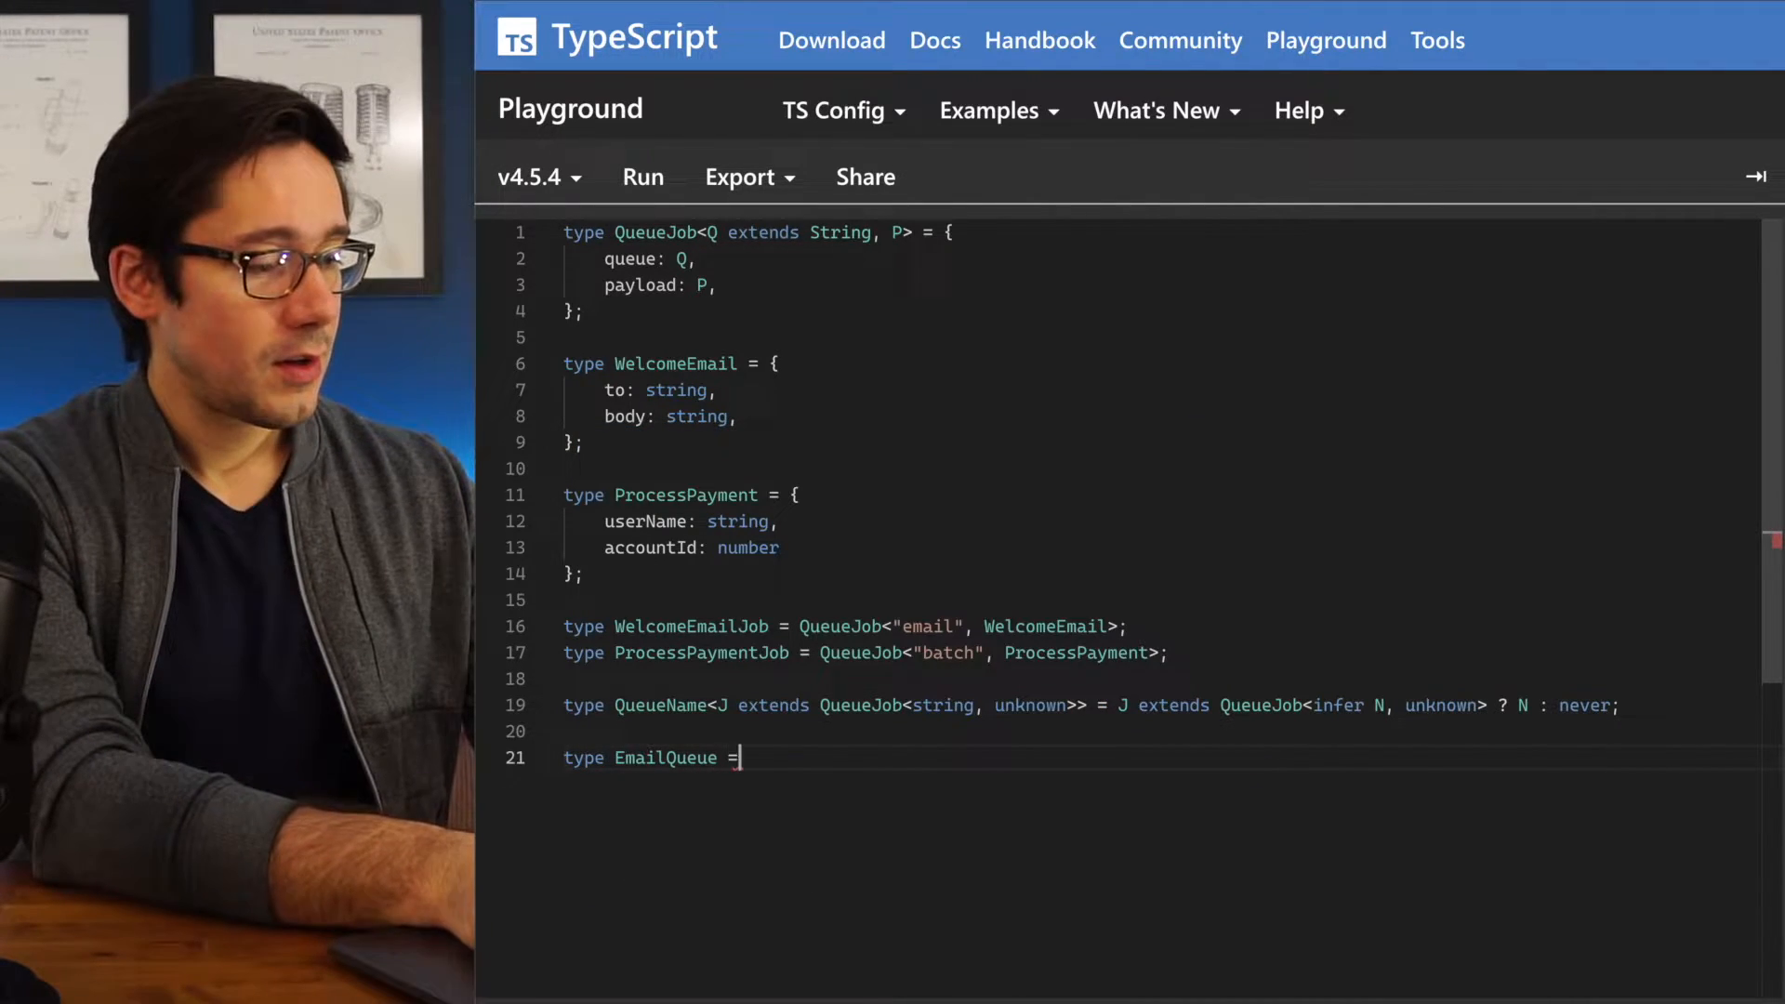
text(QueueName<WelcomeEmailJob>)
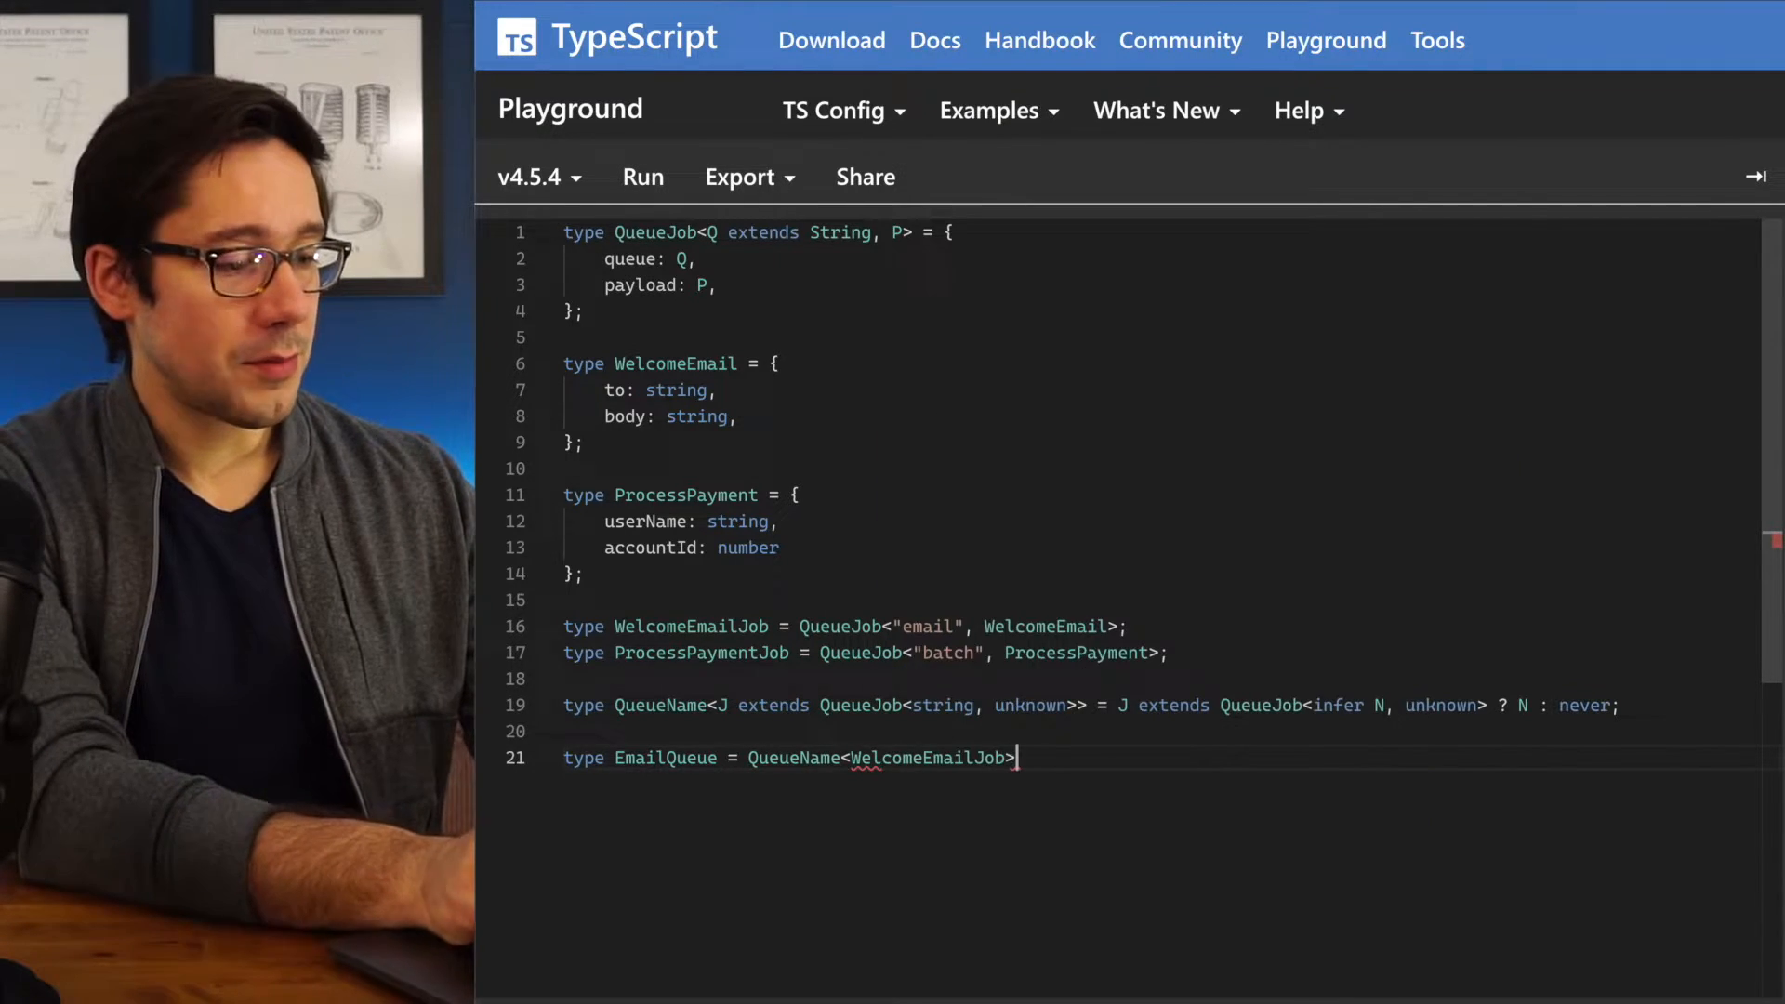
text(type)
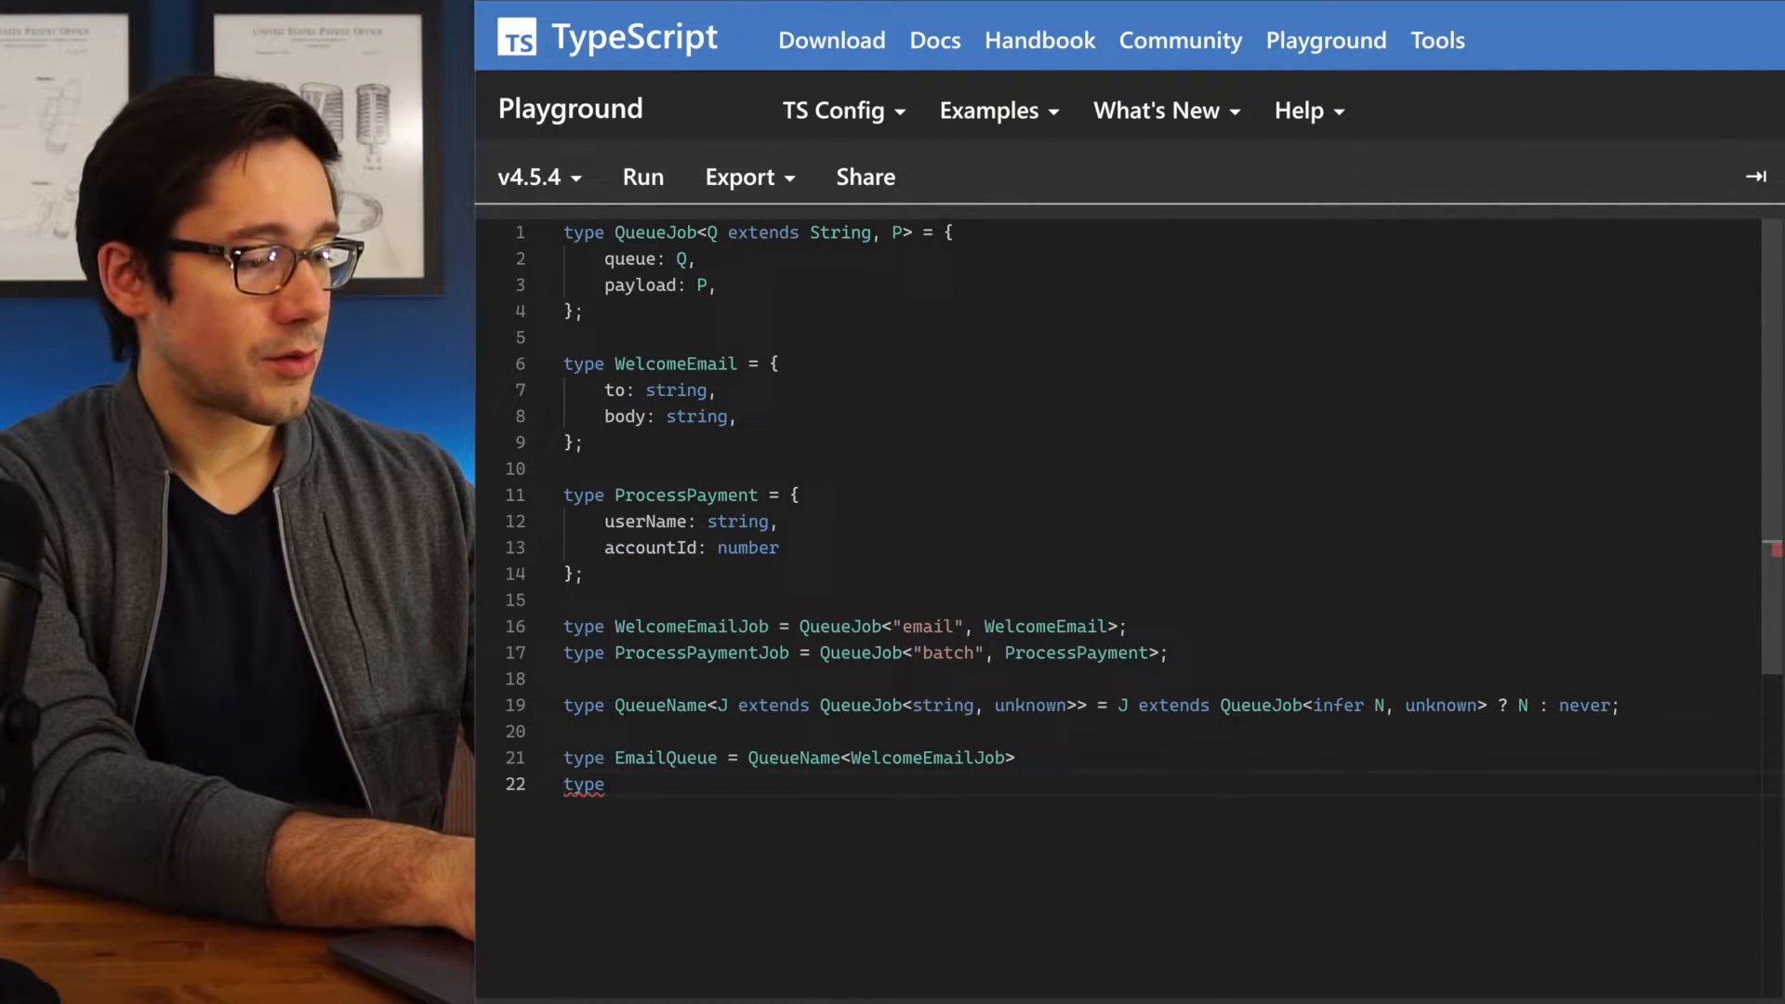
text(PaymentQueue = Q)
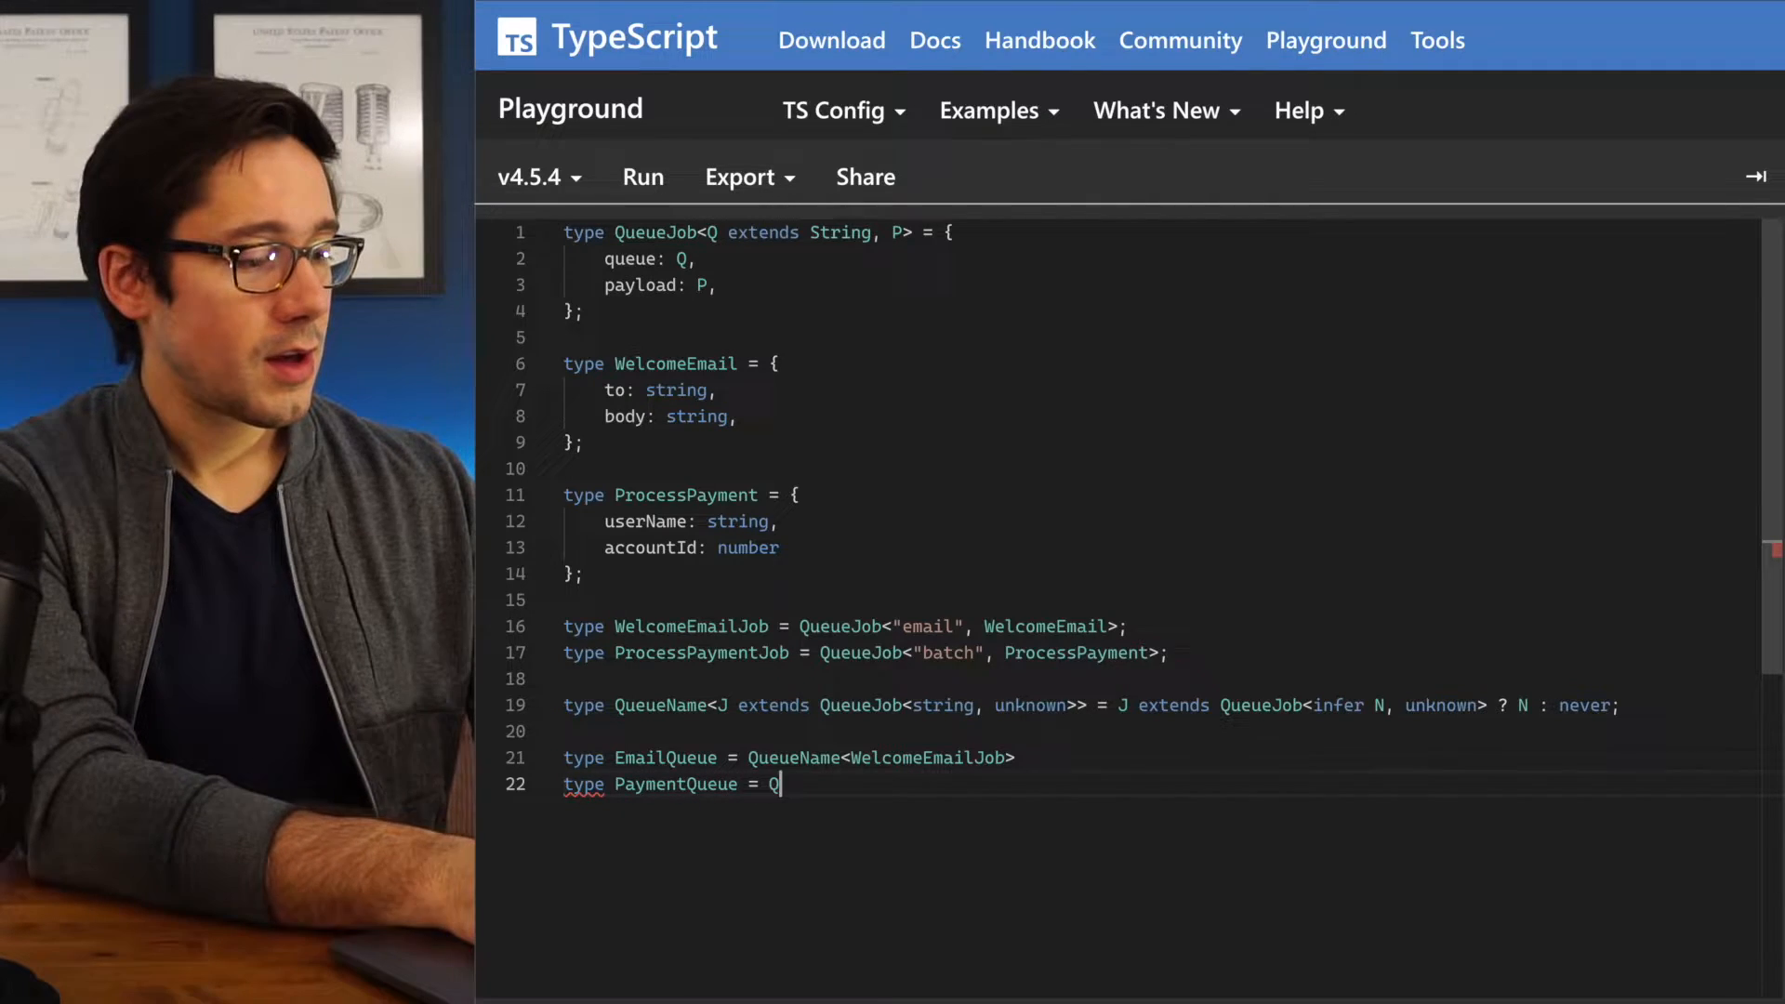
text(ueueName<P)
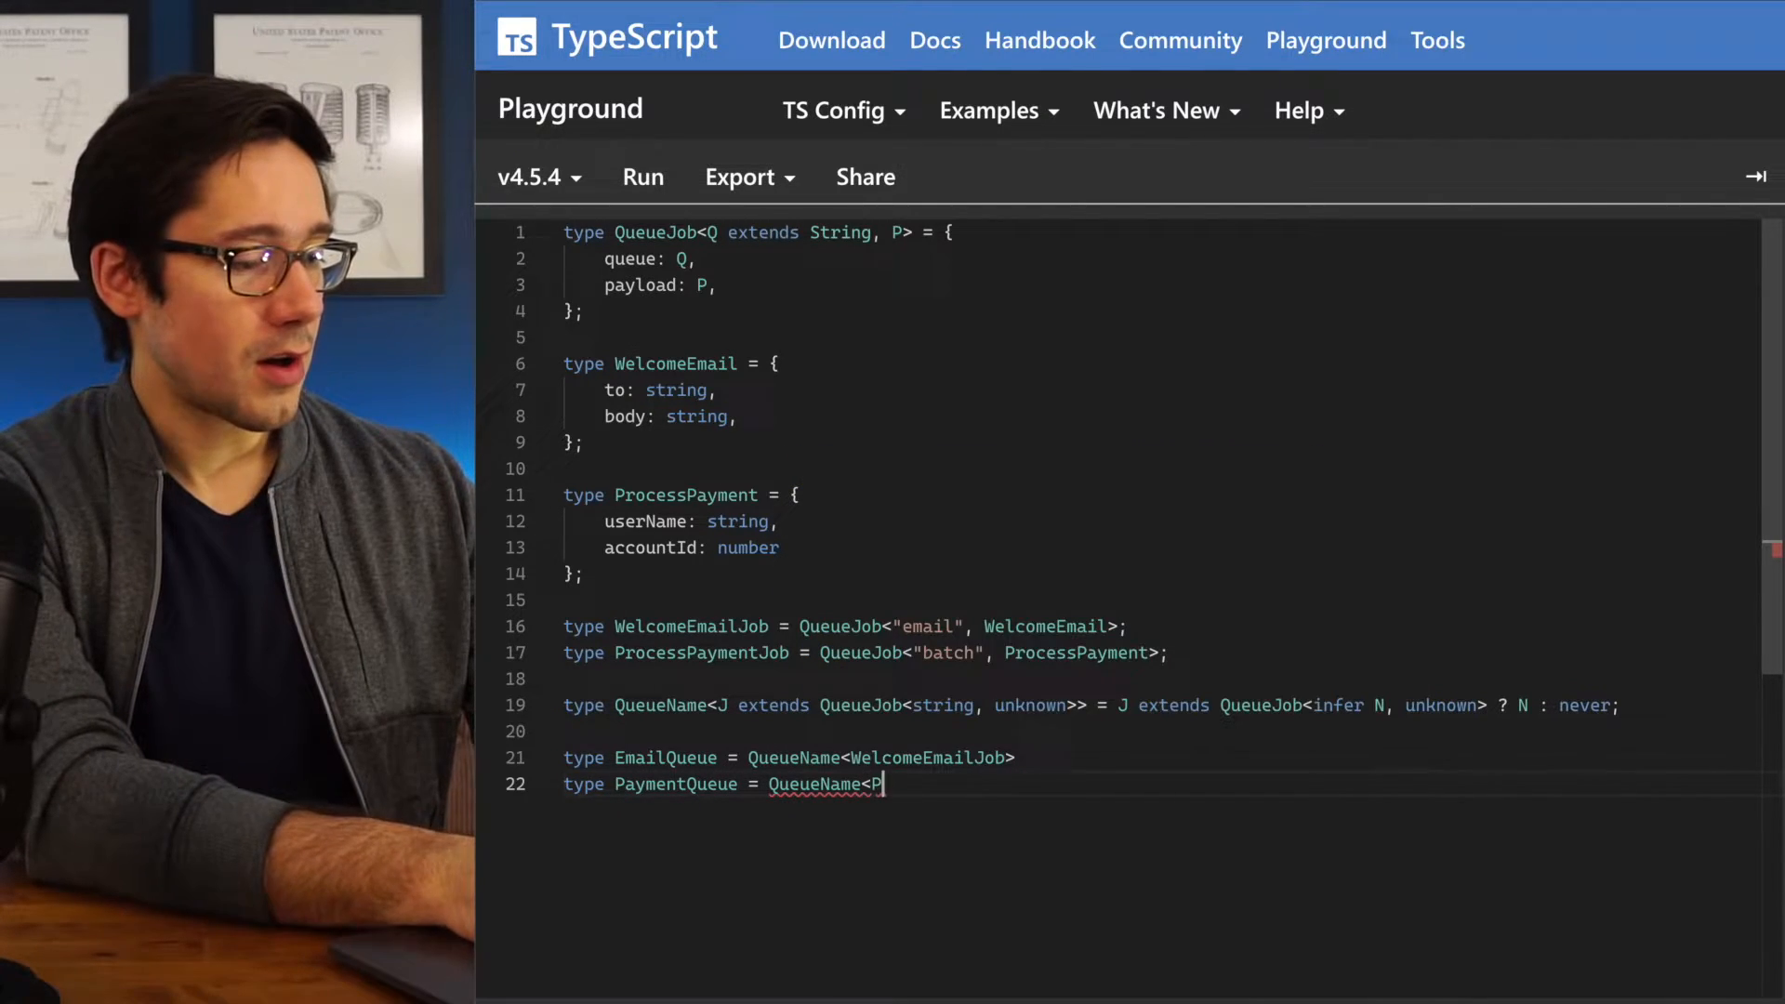
text(ro)
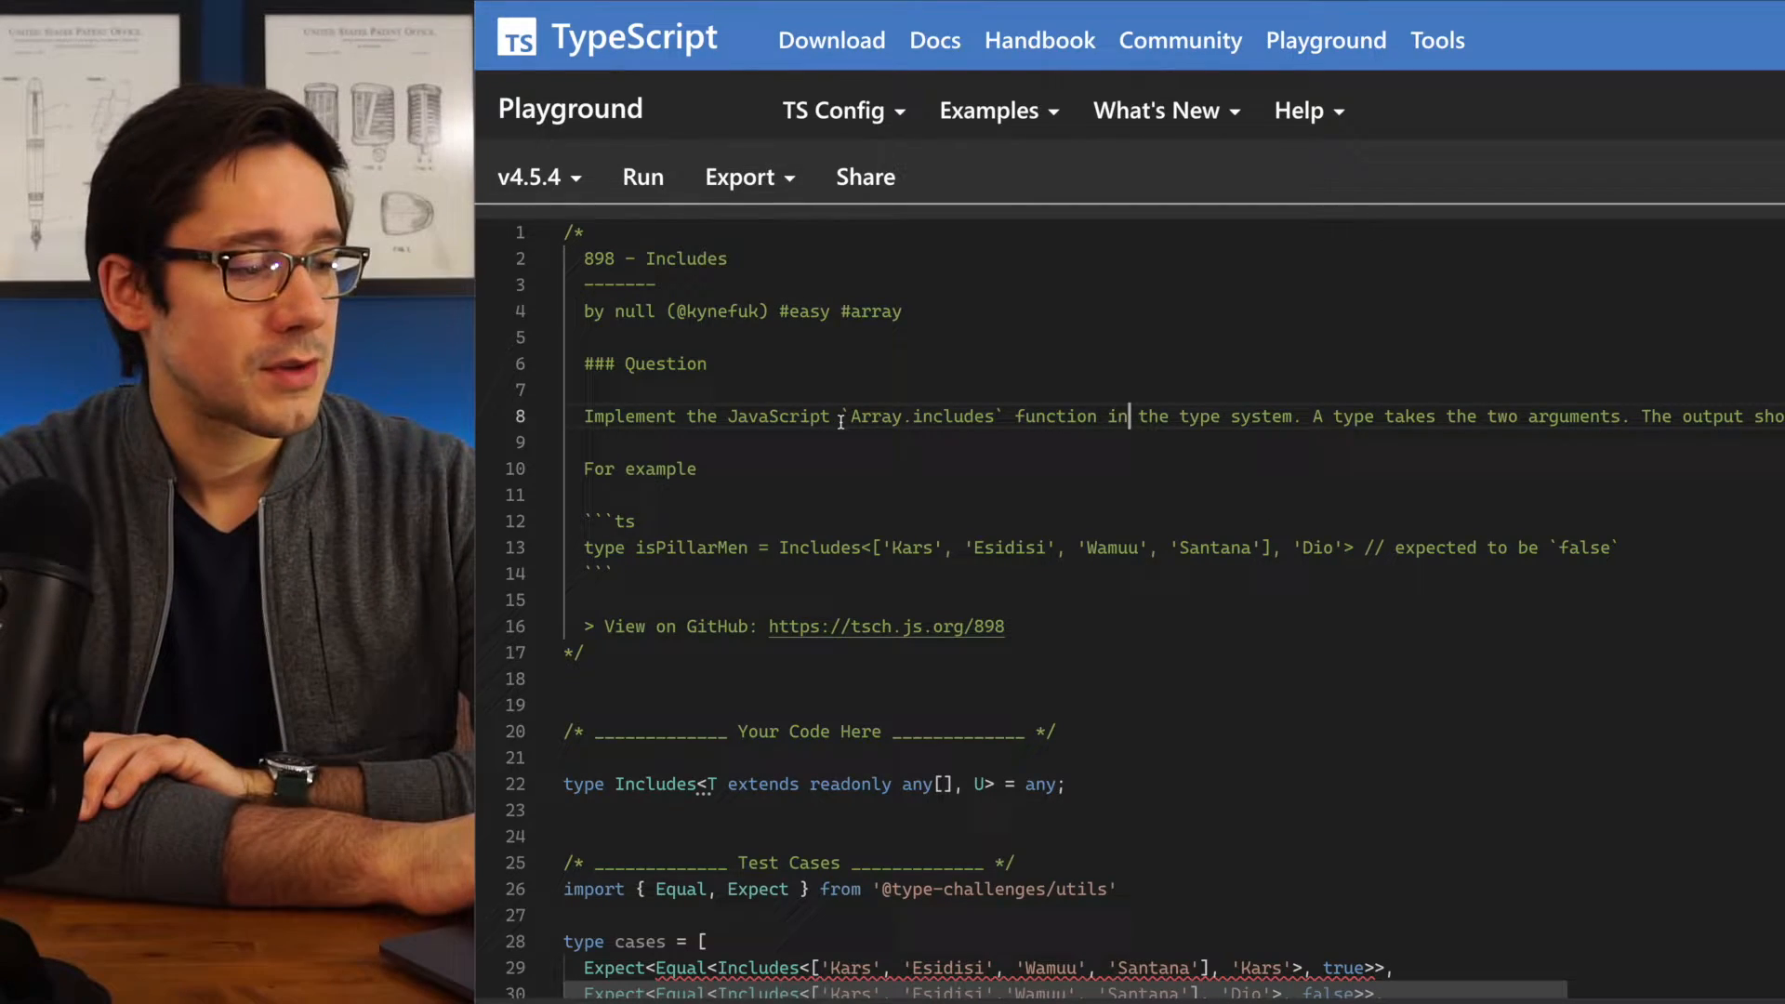
Bring up the Includes challenge code and delete the placeholder any from the Includes type
double_click(923, 414)
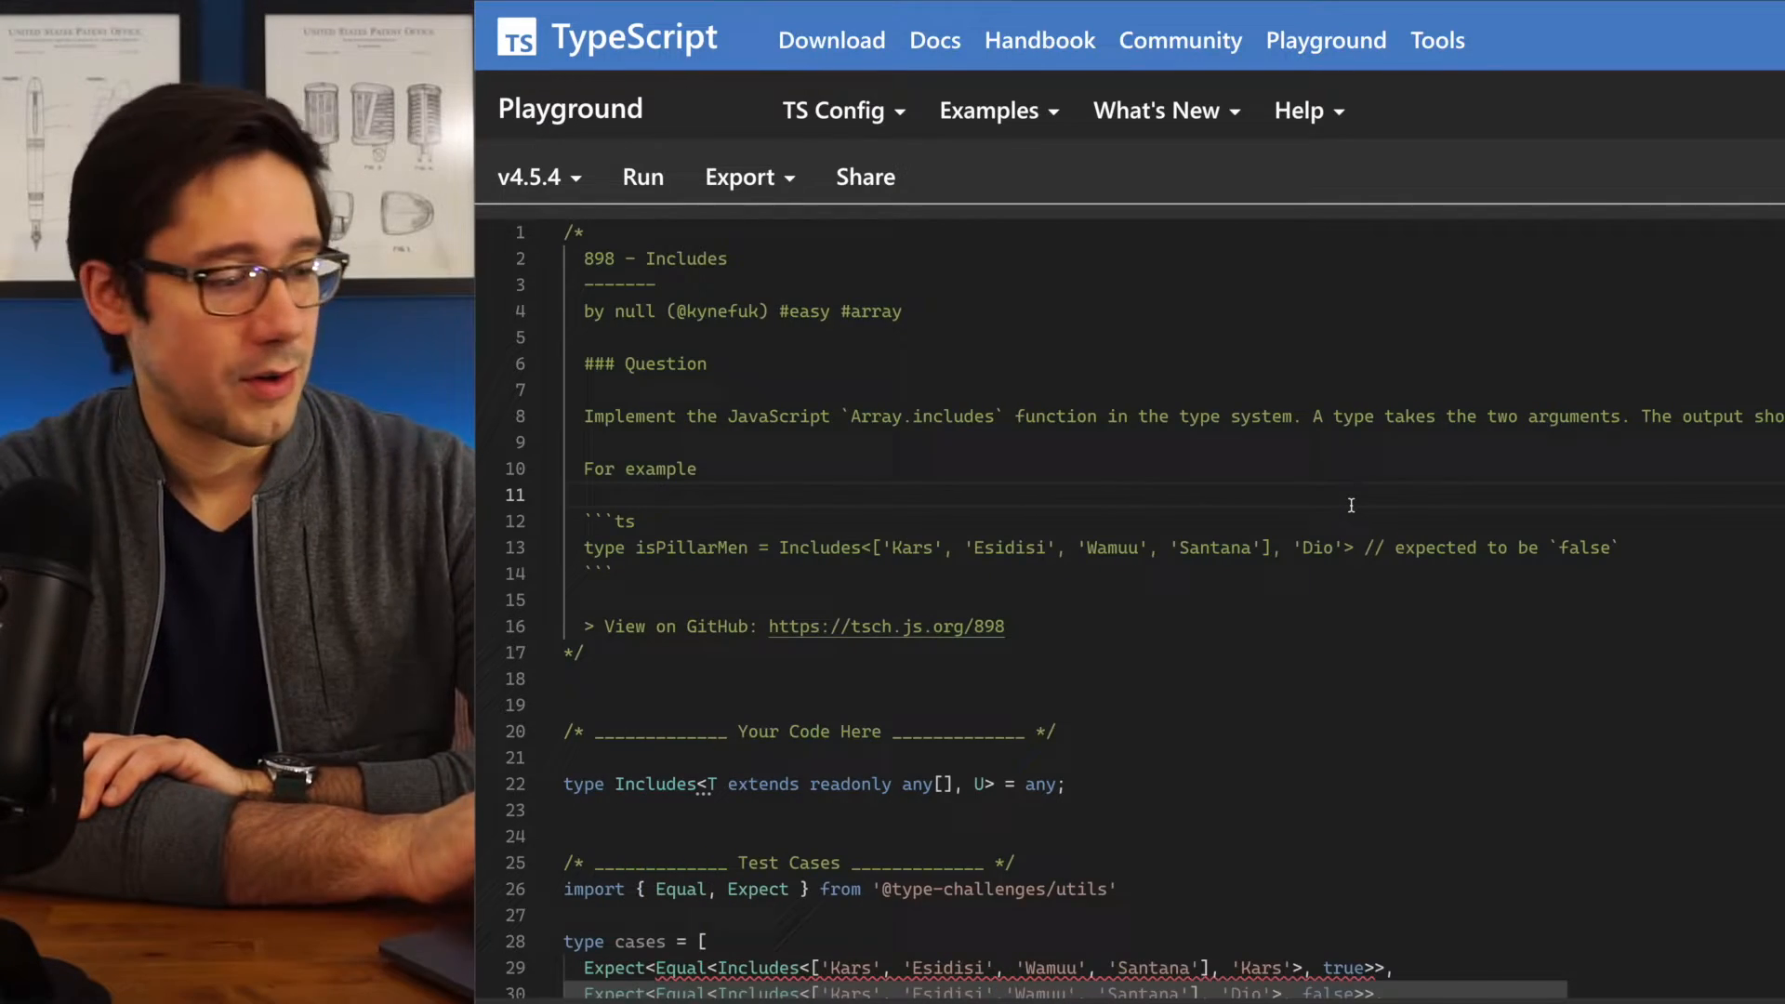
scroll(down, 3)
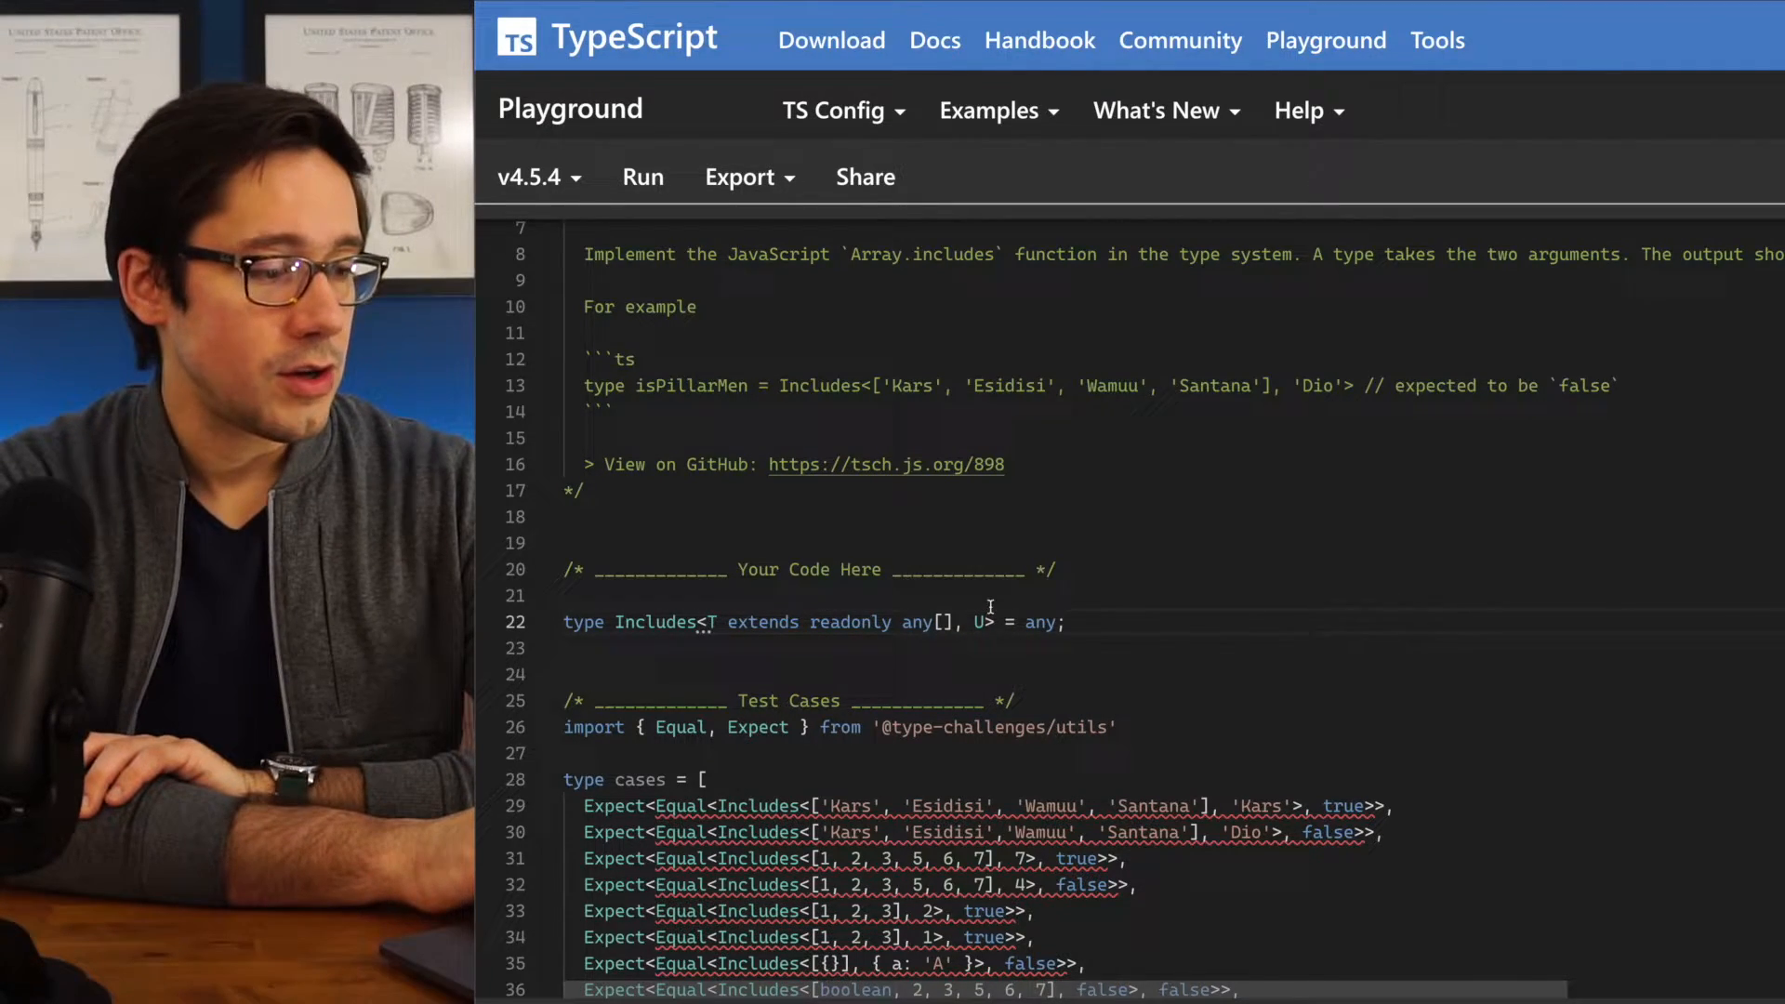
key(Backspace)
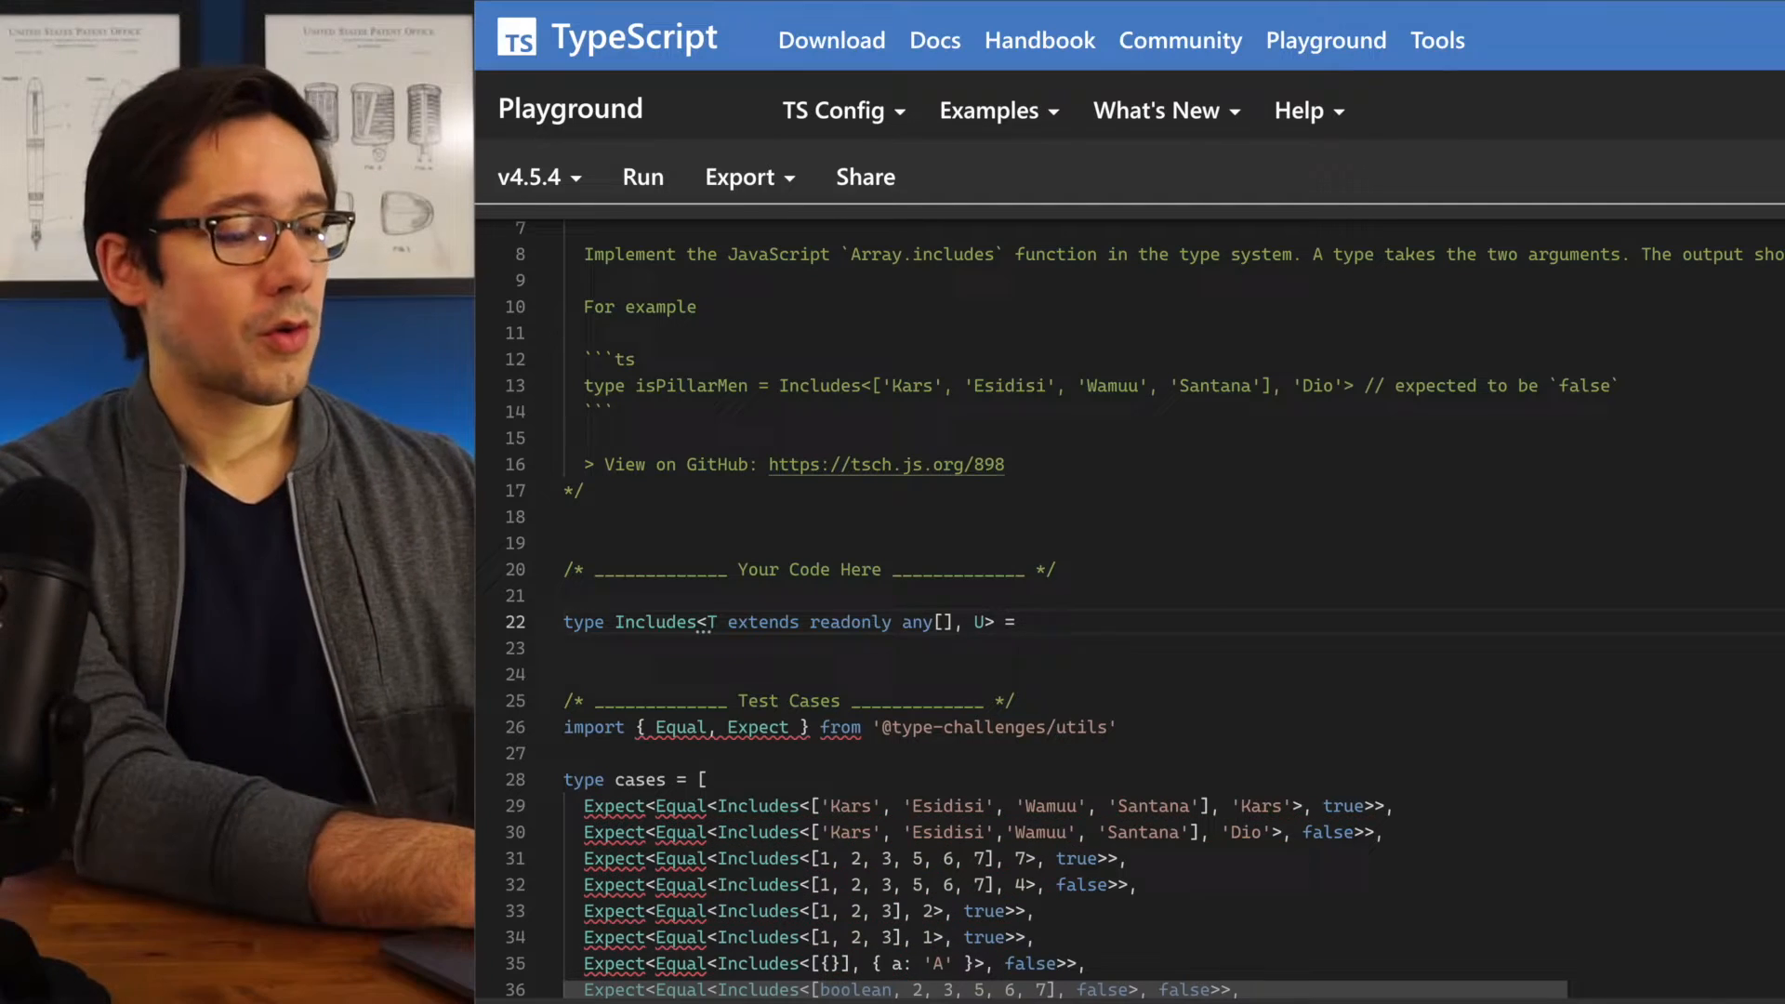
Write the Includes condition T extends [infer F, ...infer R] ?
text(T extends [)
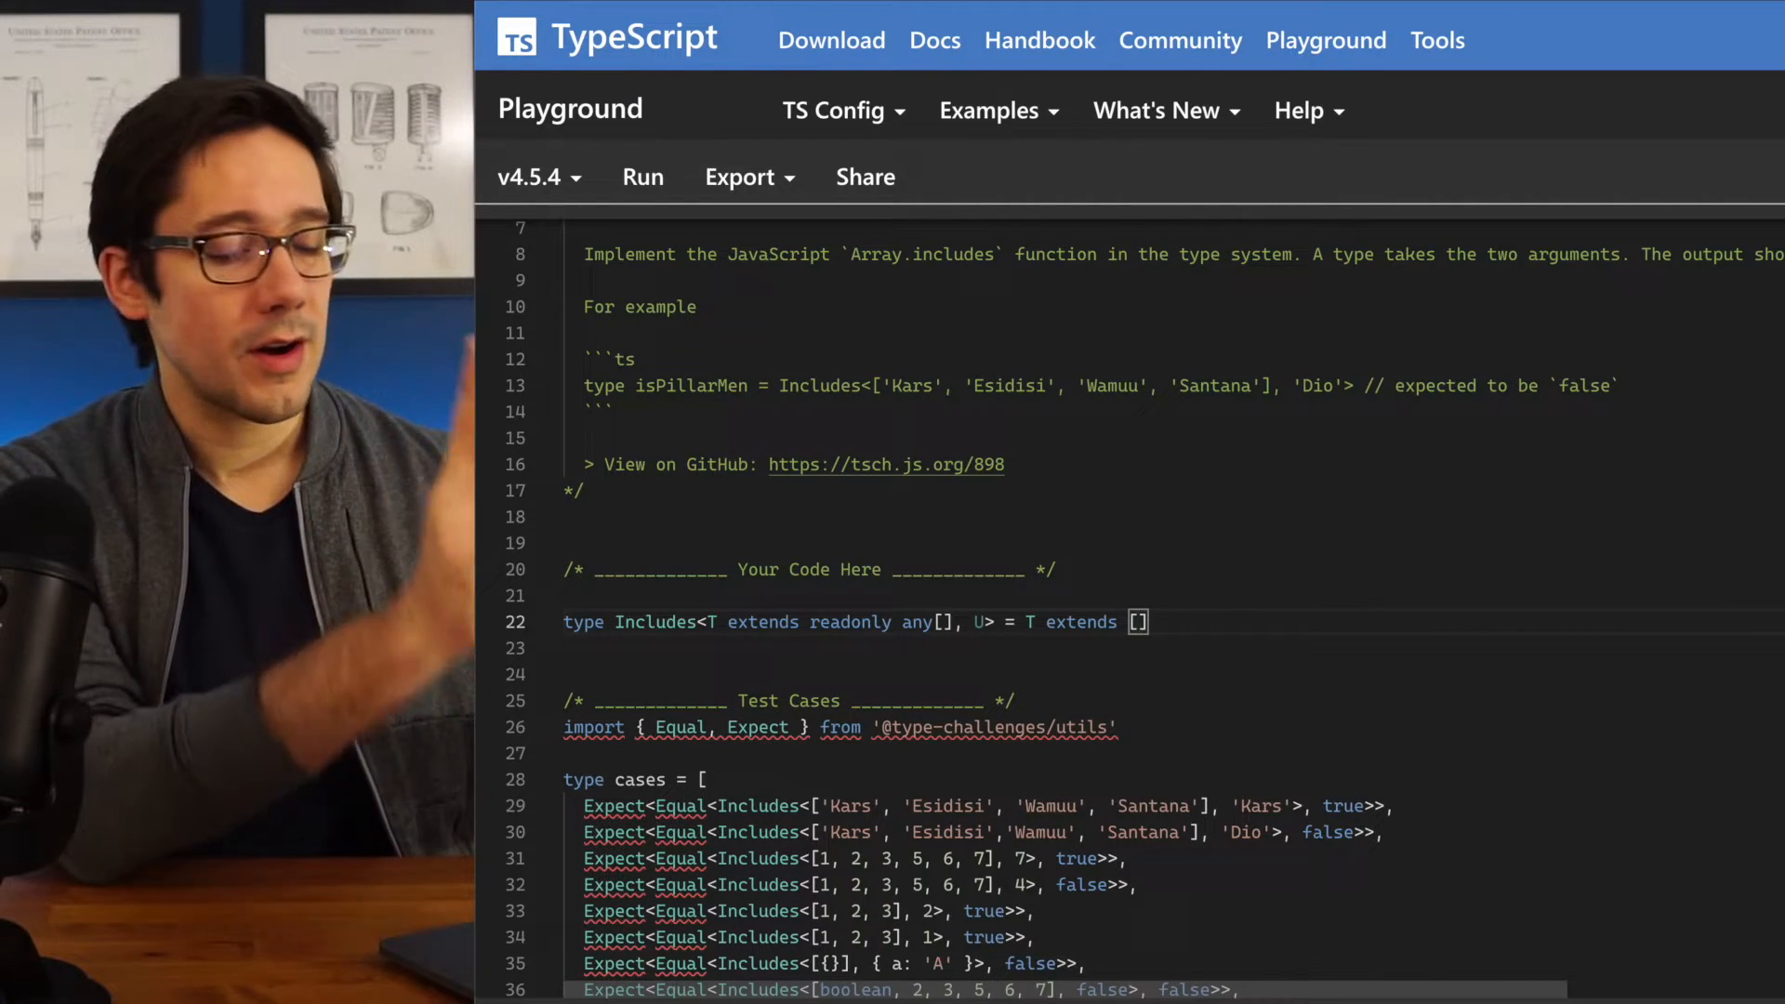
text(infer F)
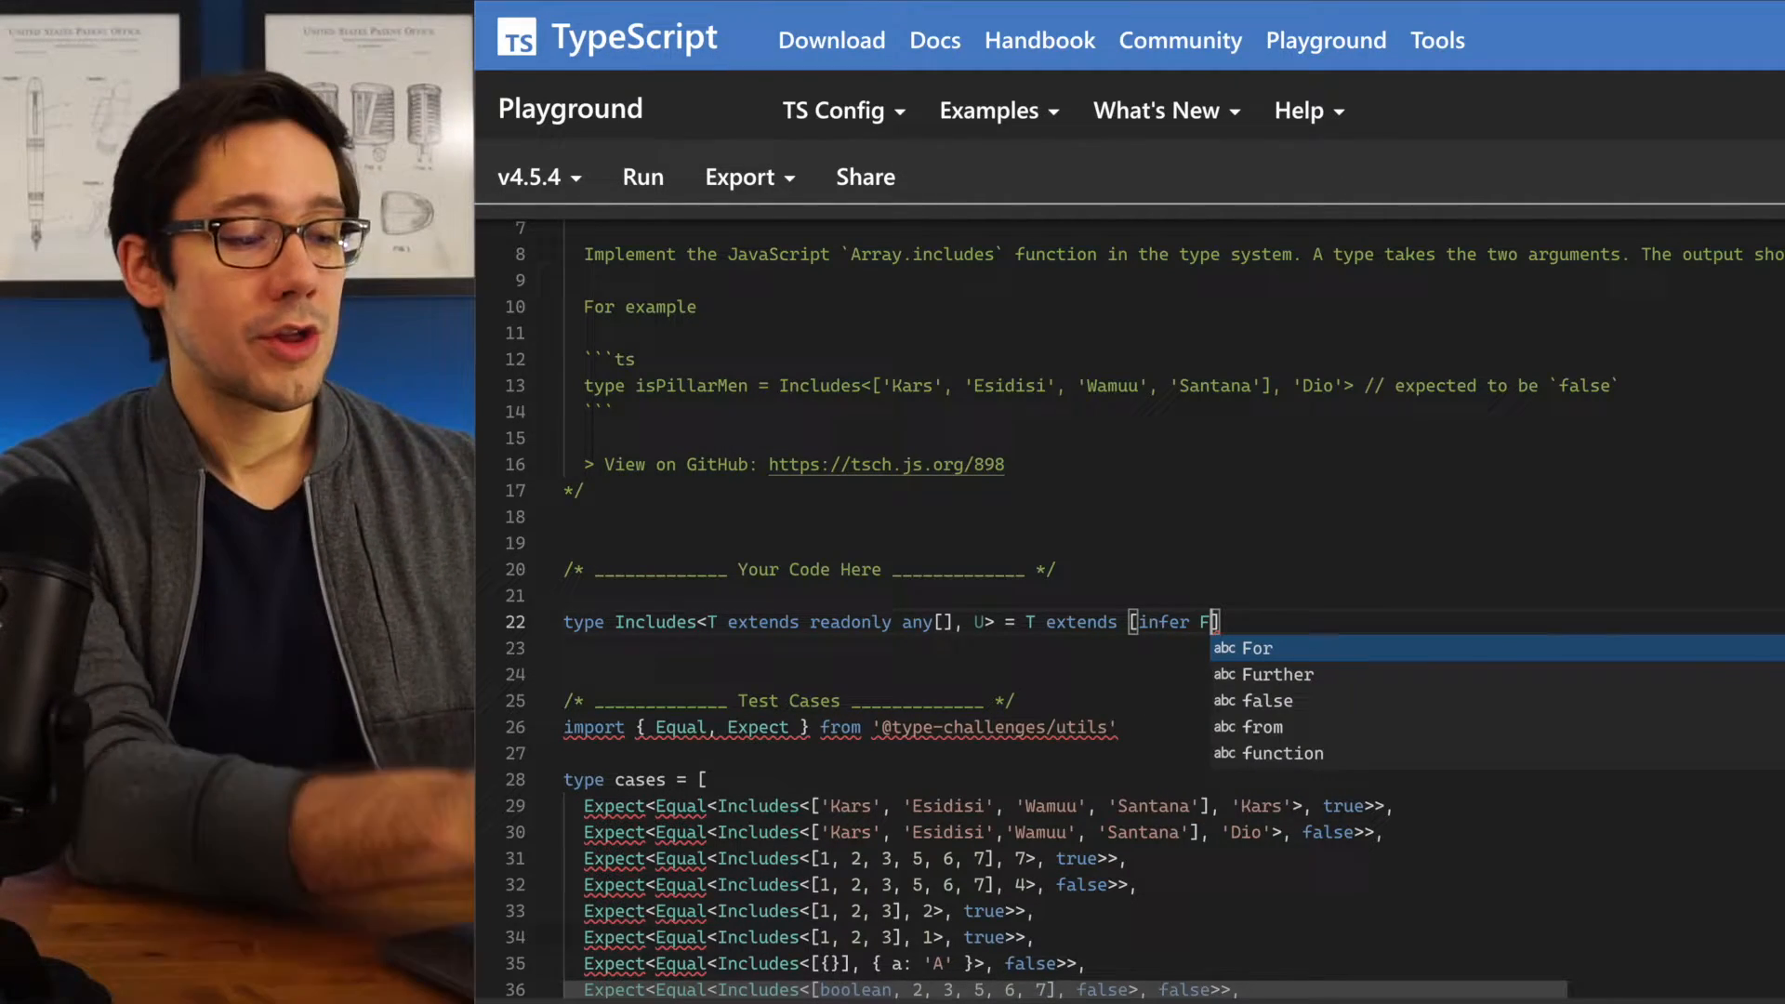
text(, ..)
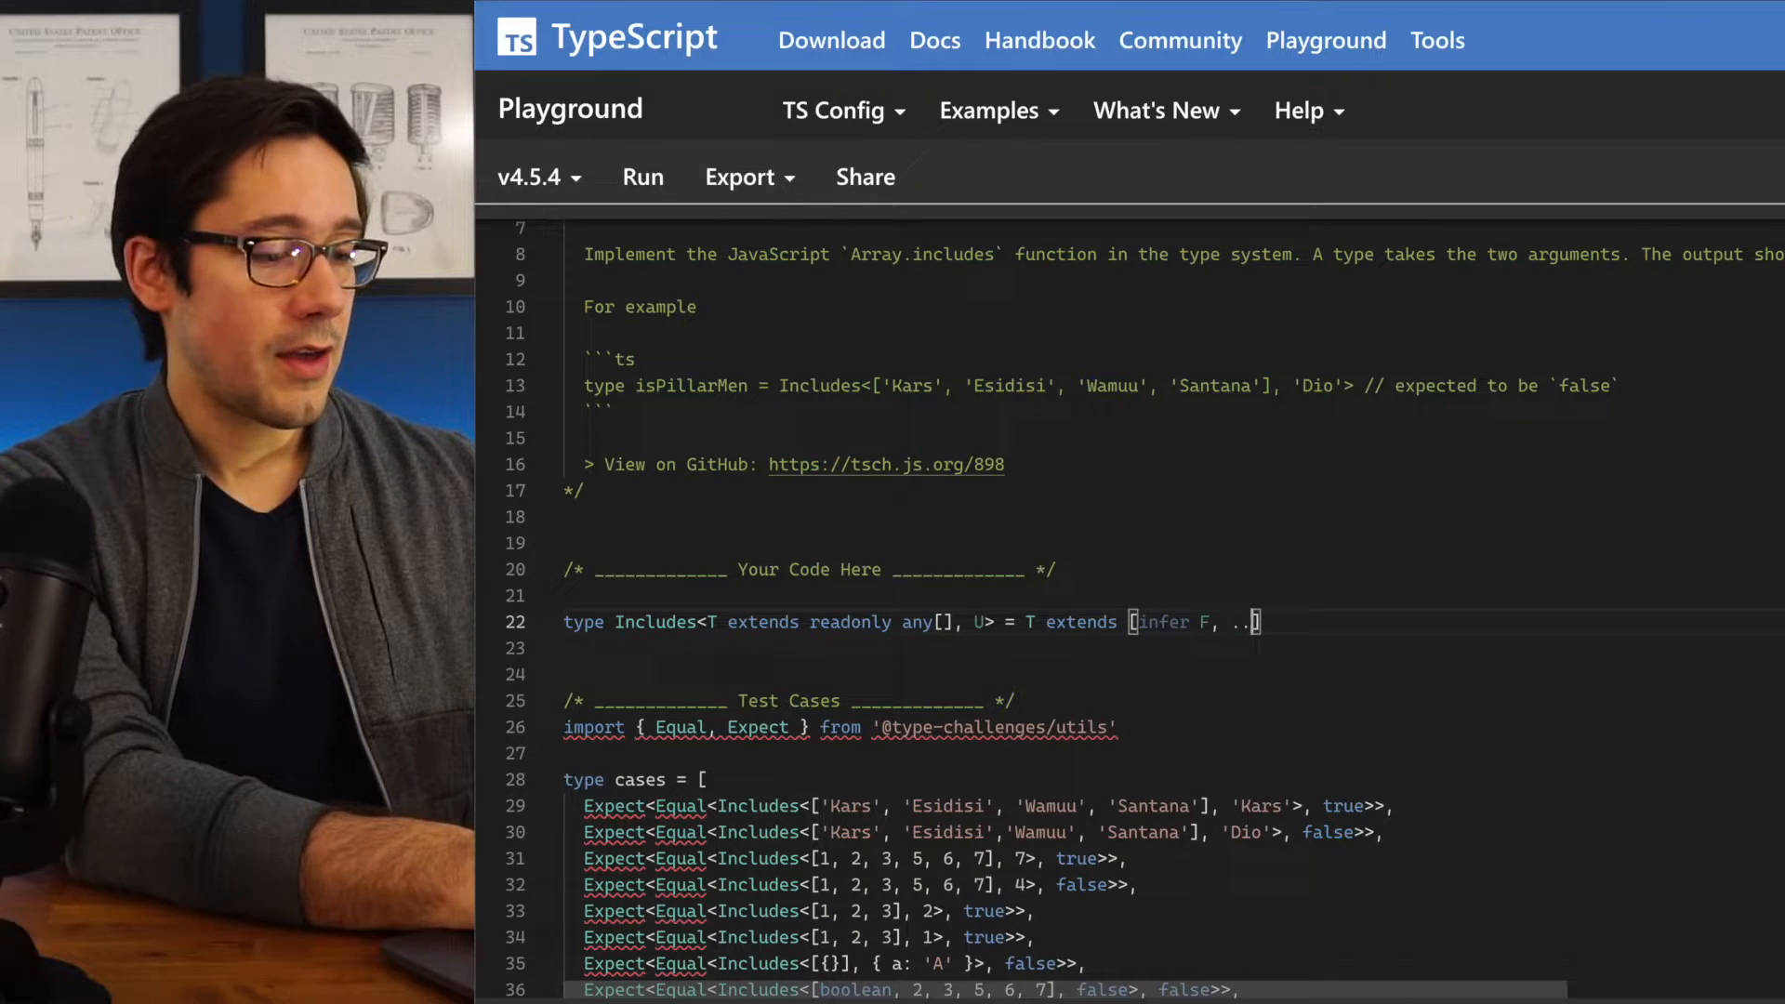
text(infer)
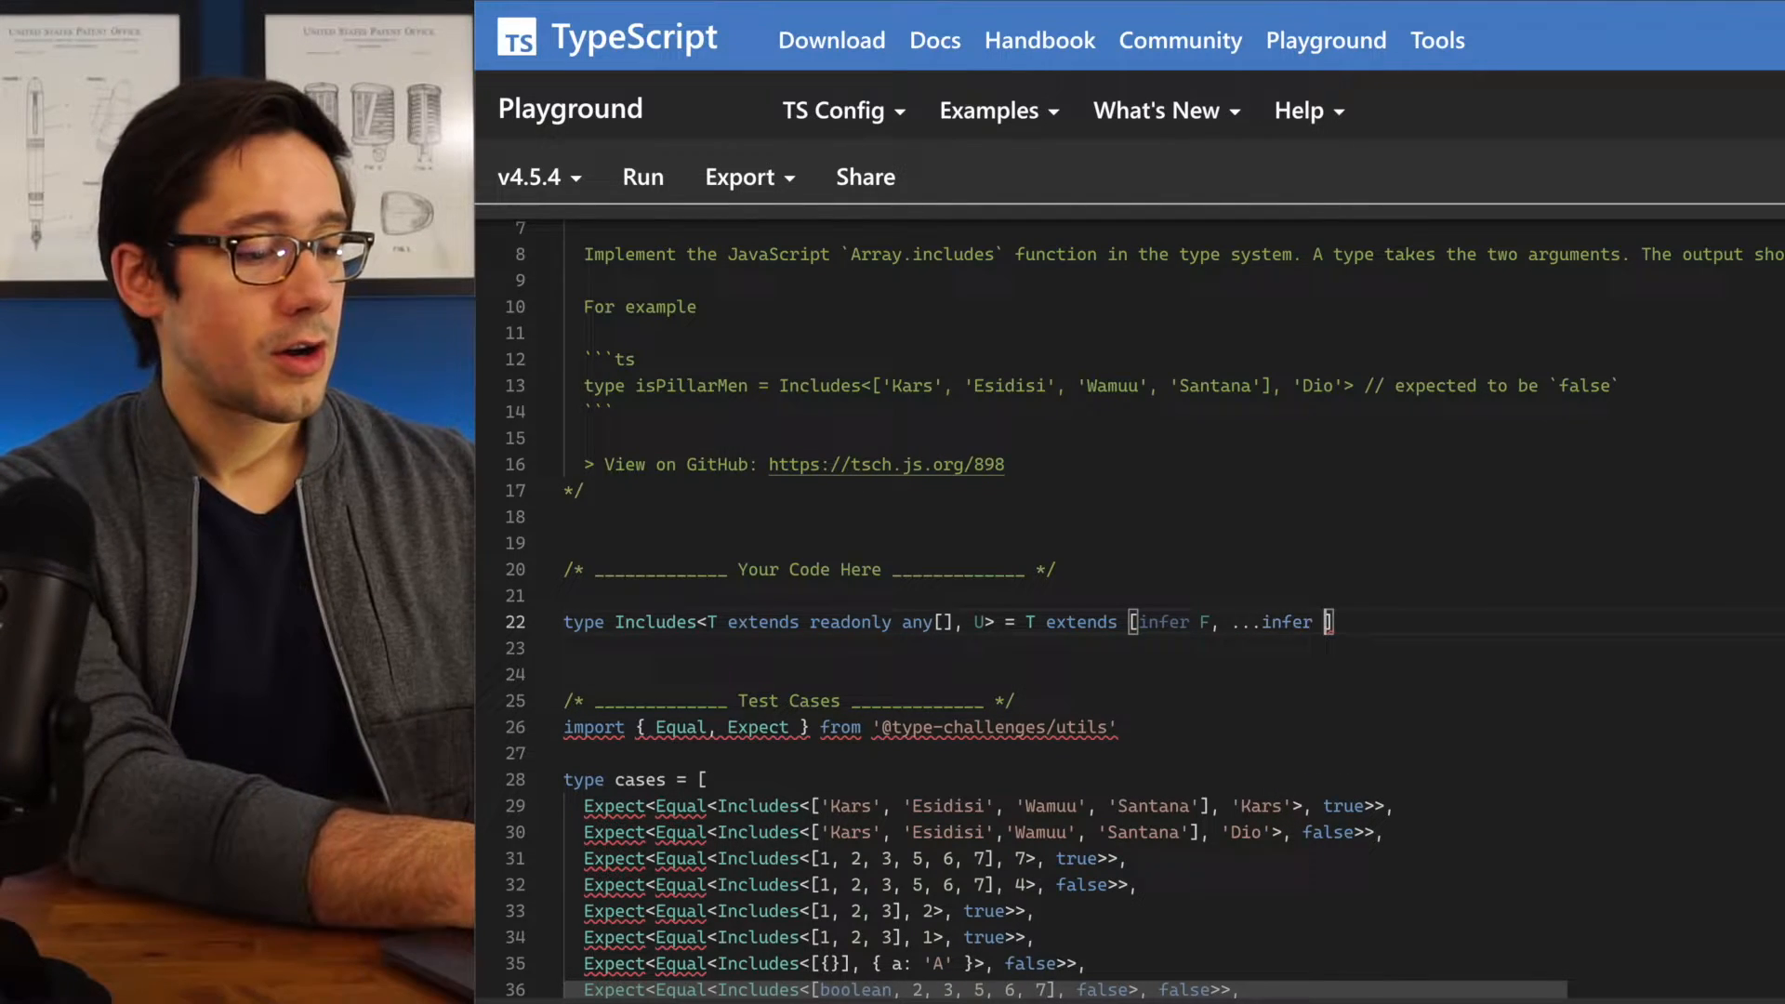
text(R)
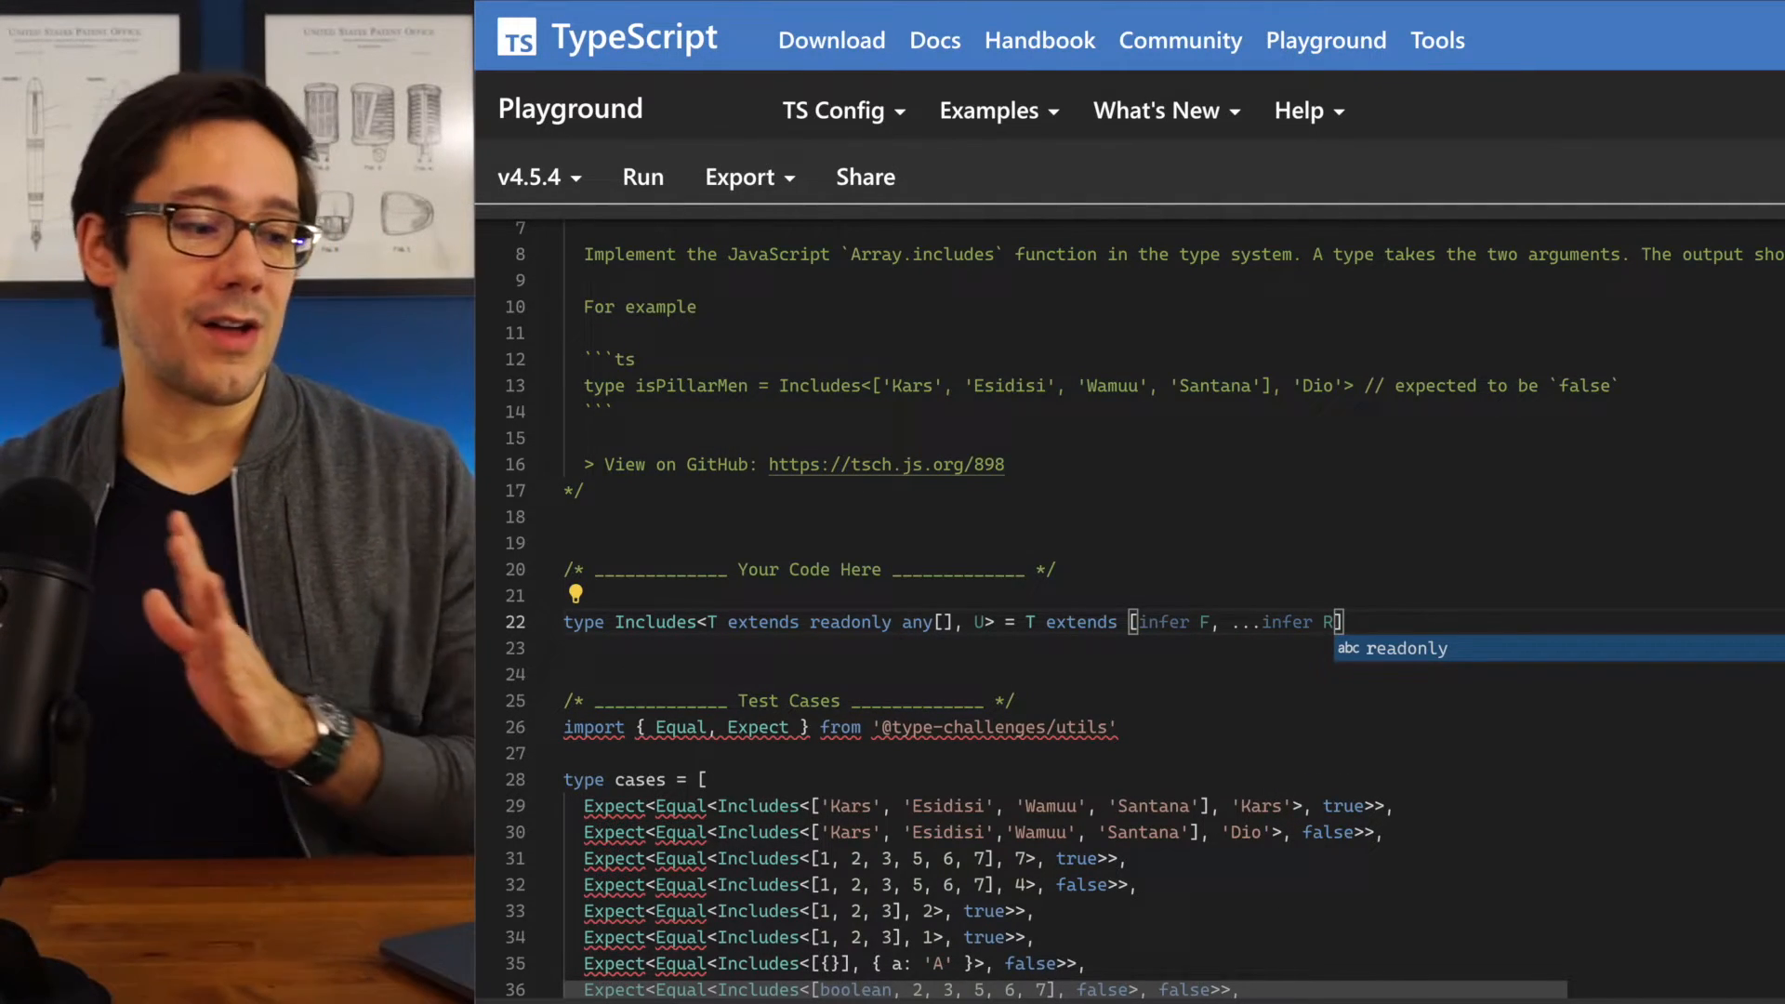
text(?)
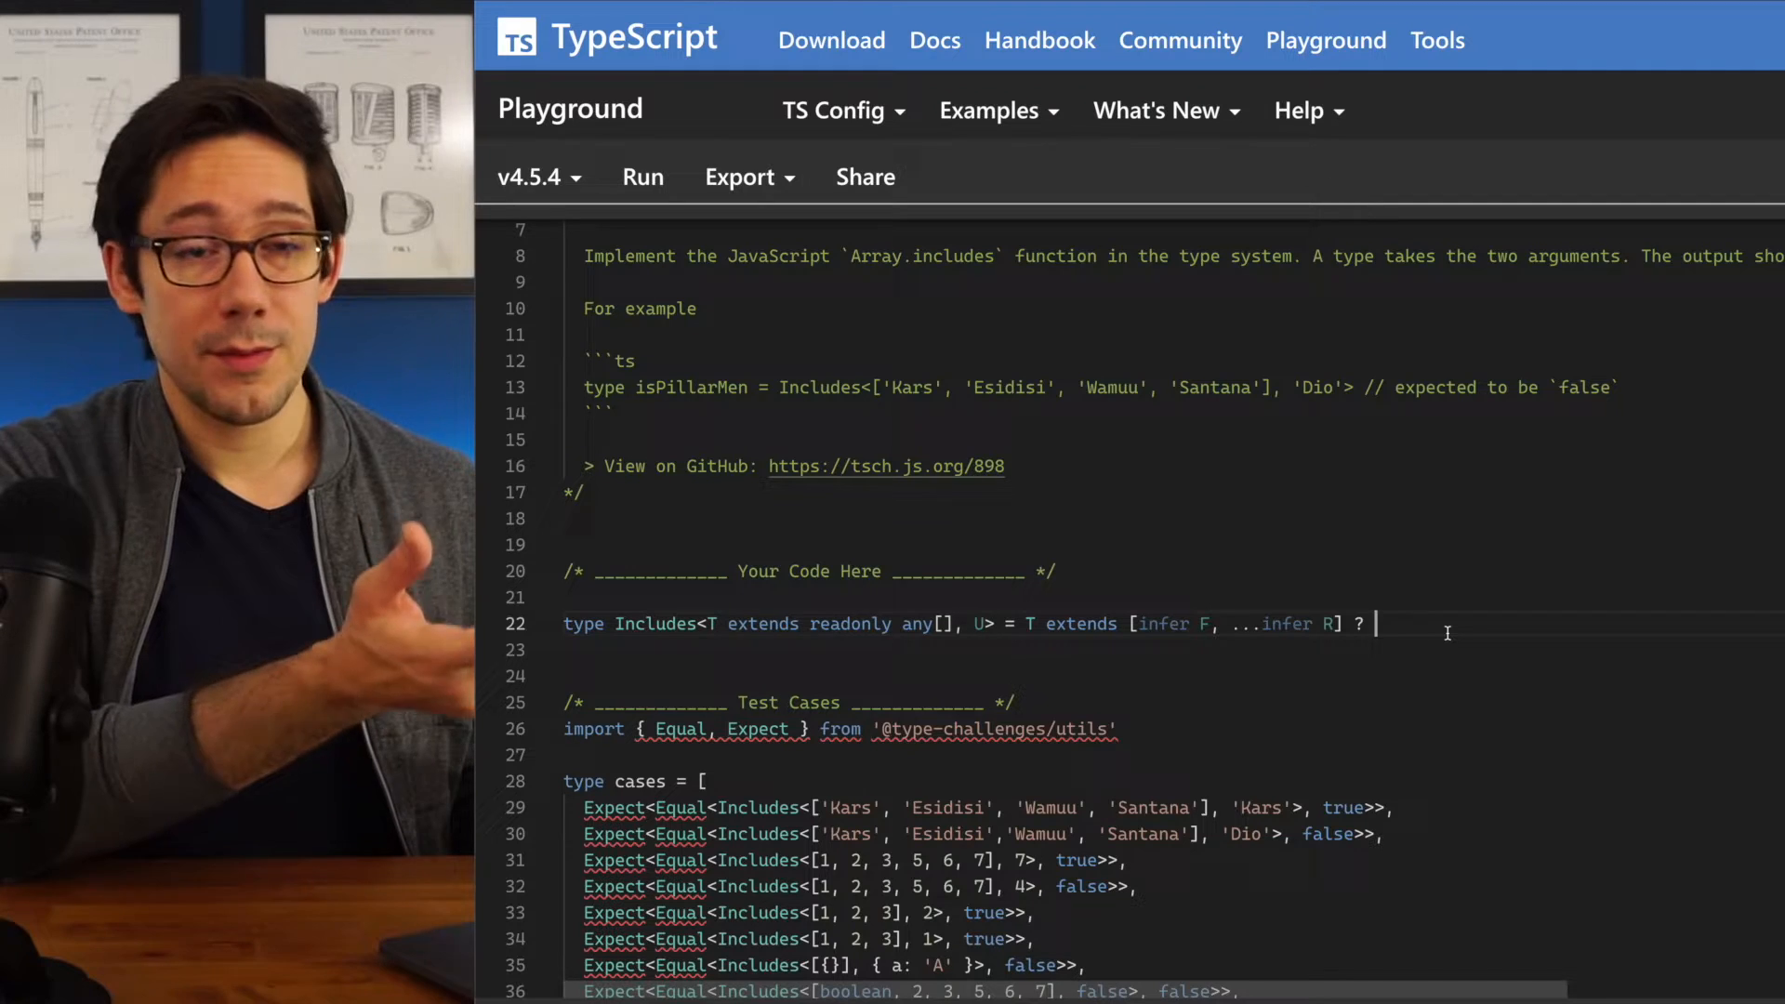
Continue the matched branch with Equal<U, F> extends true
text(E)
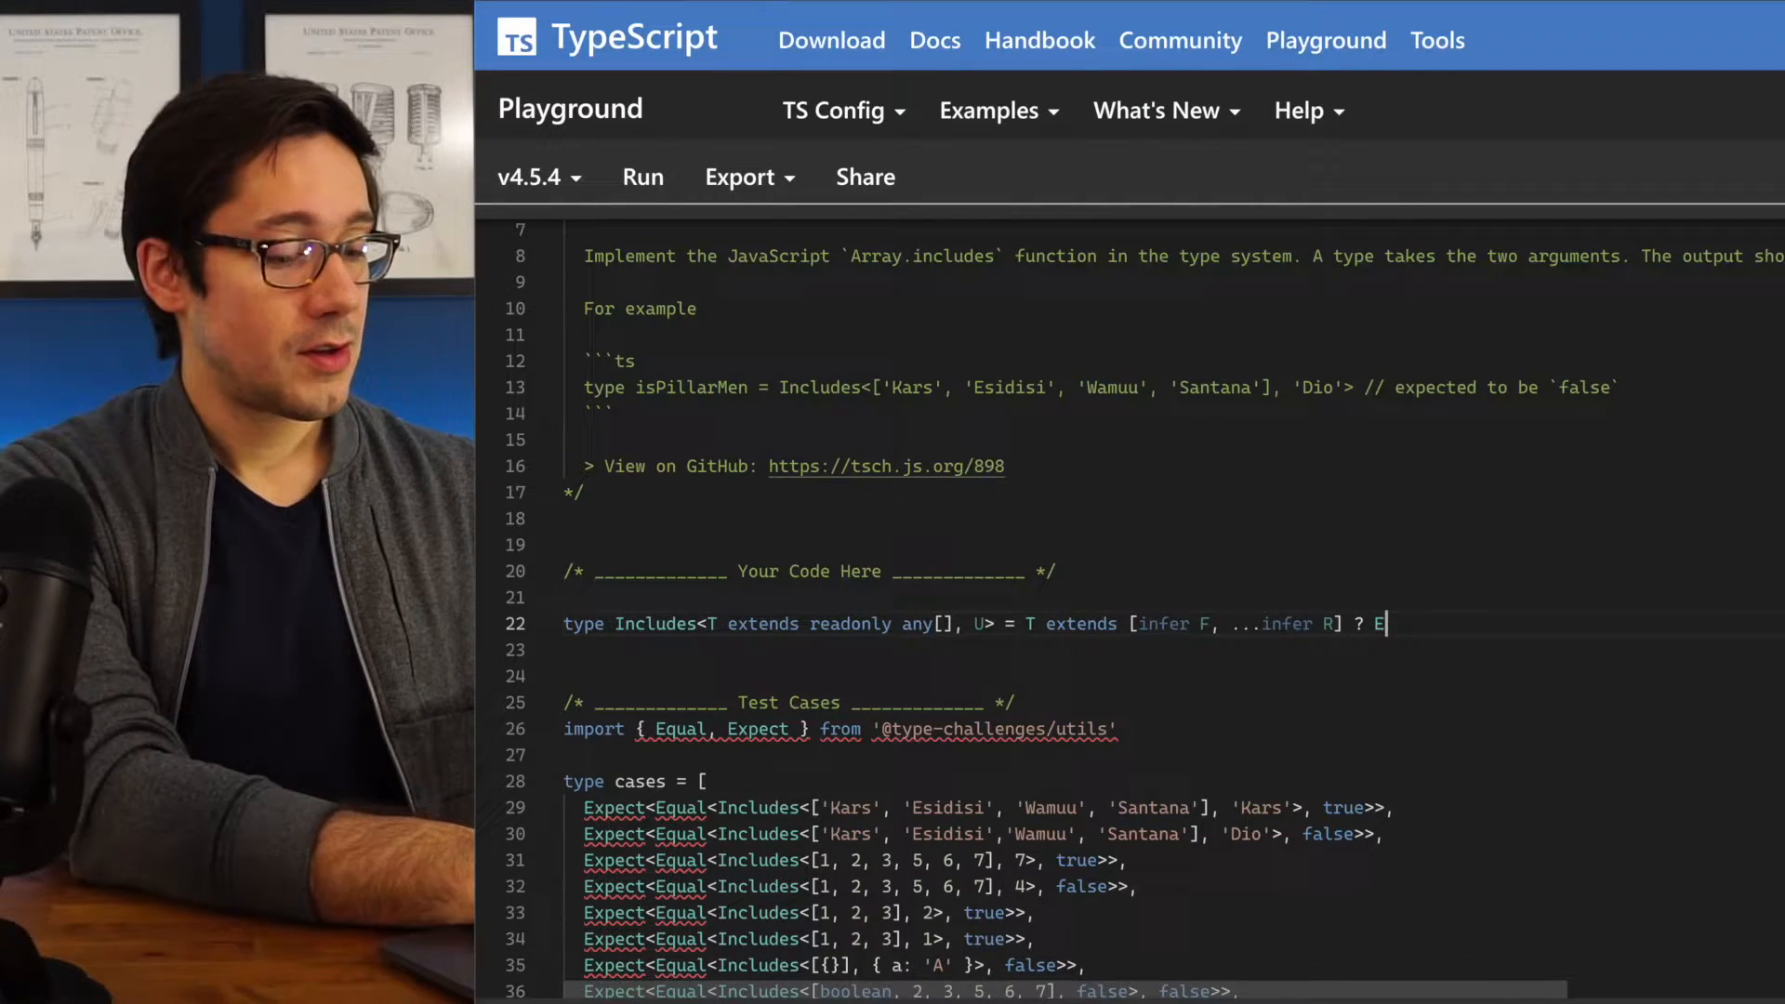
text(qual<U)
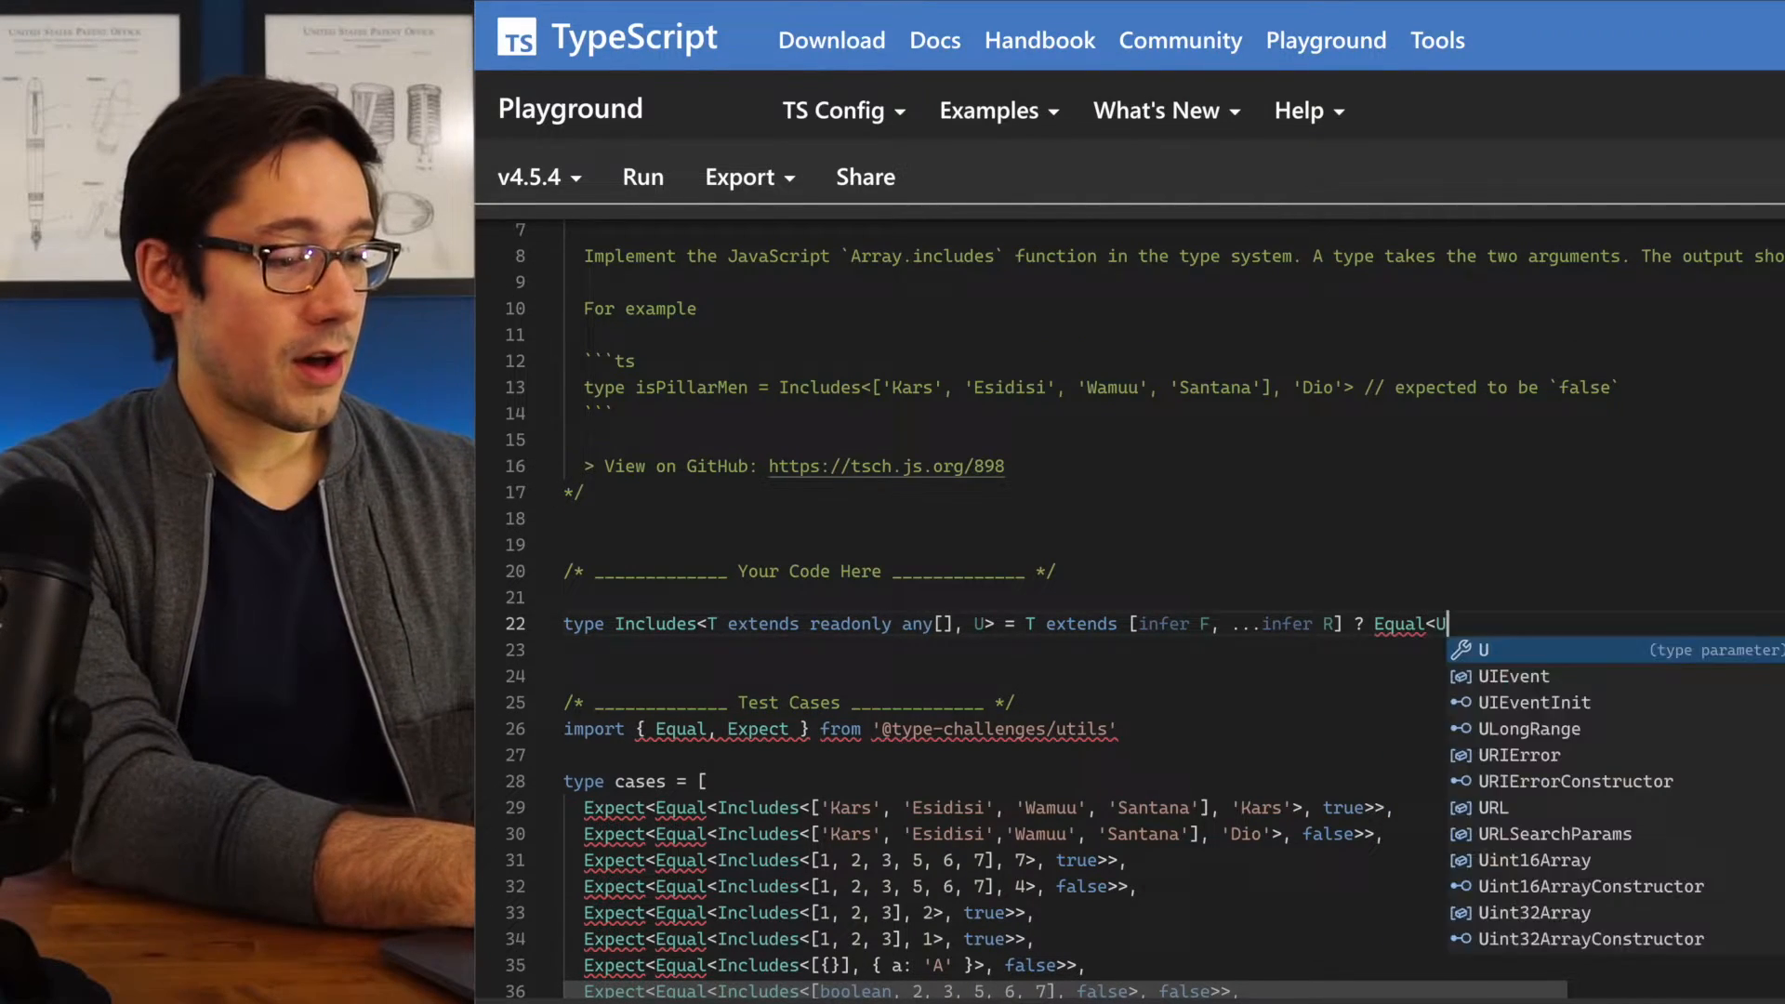
text(, F>)
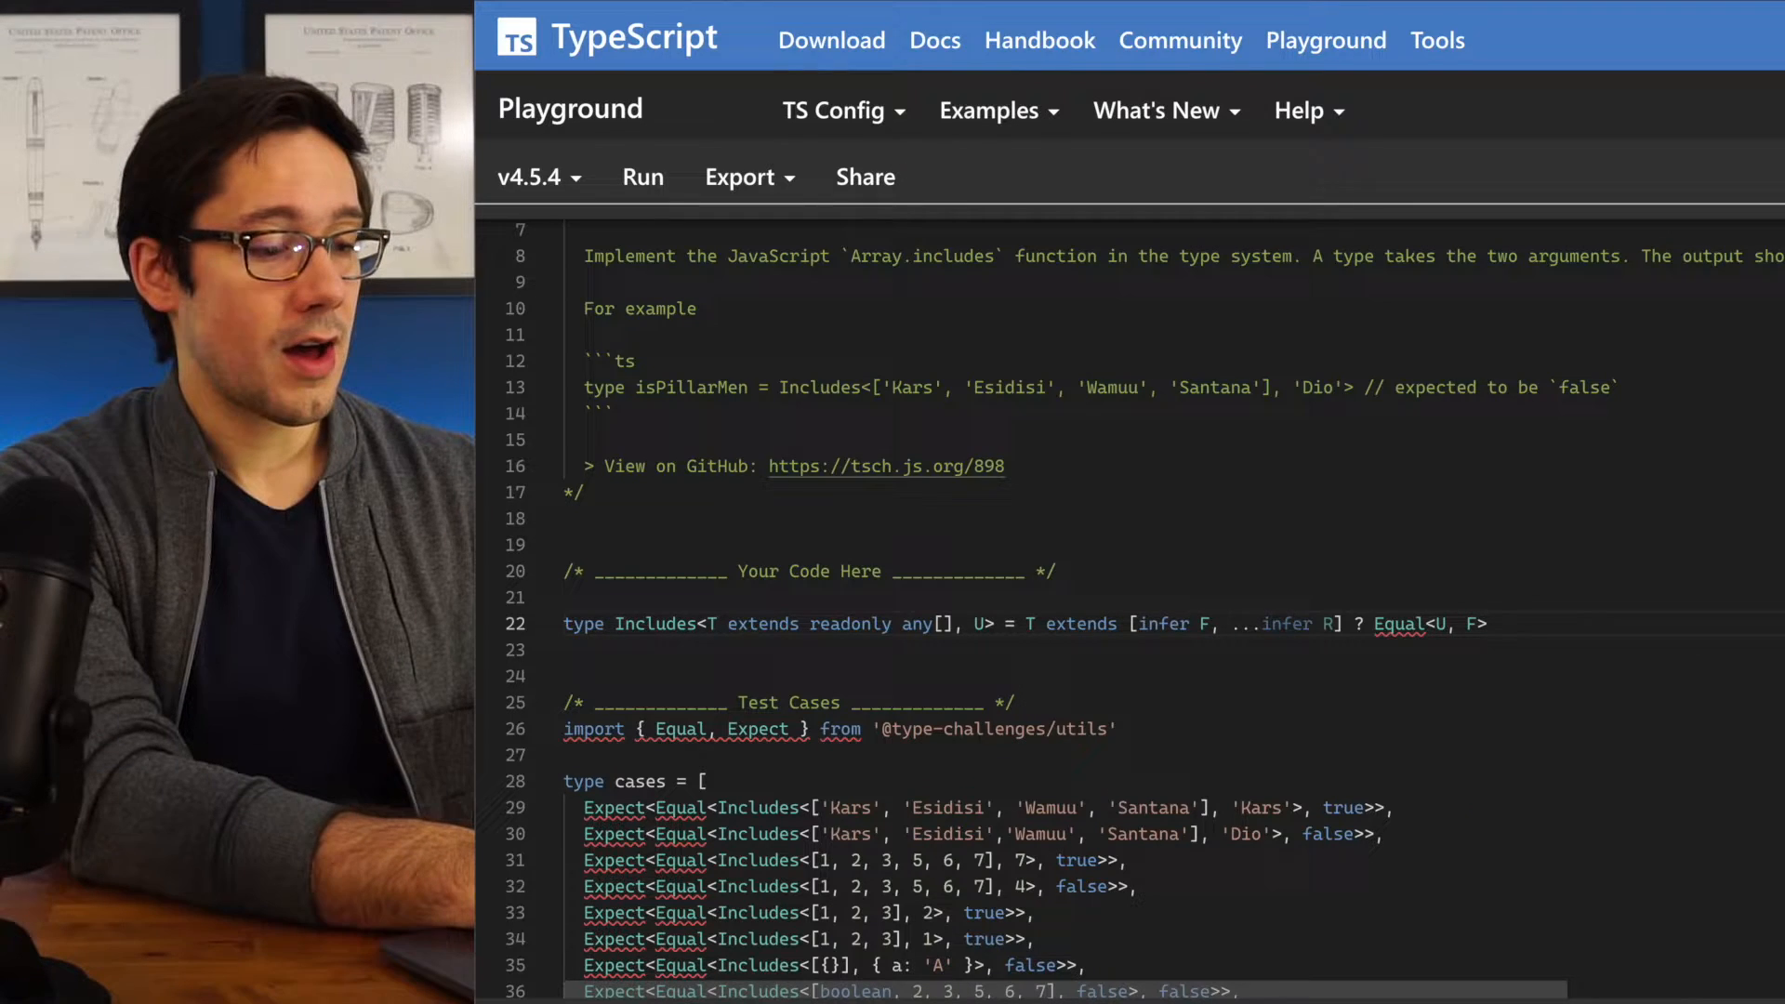
text(extends true)
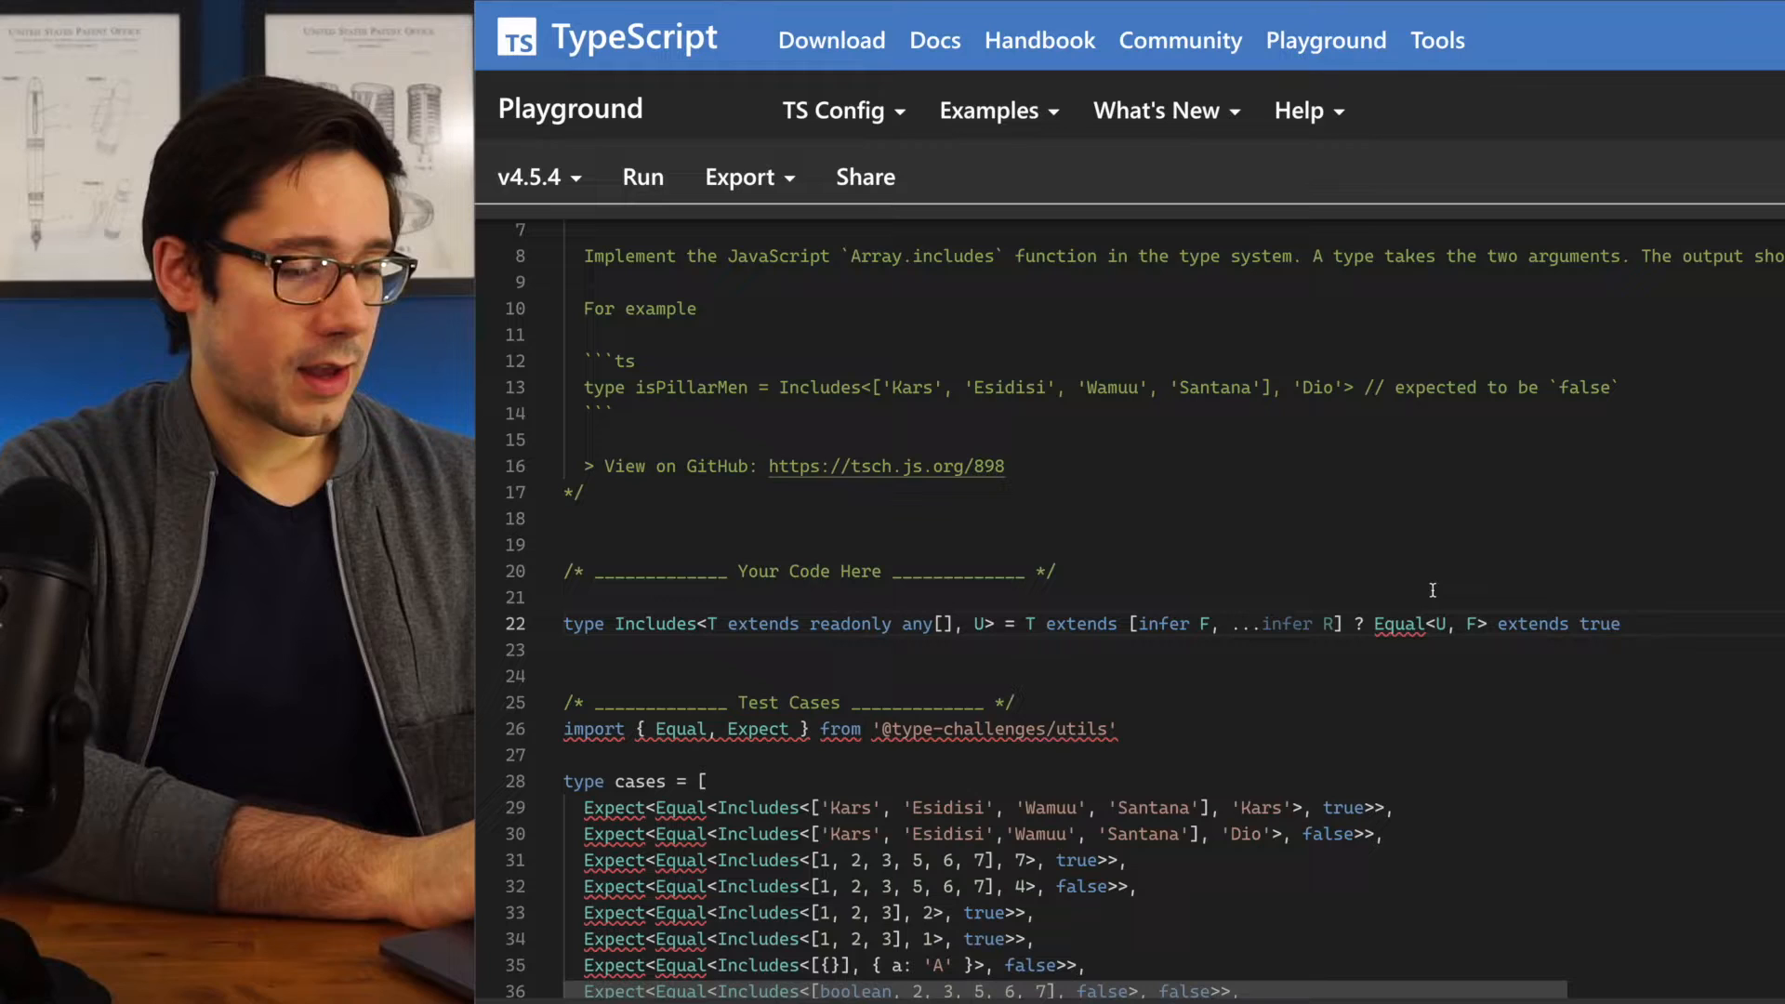
mouse_move(712, 625)
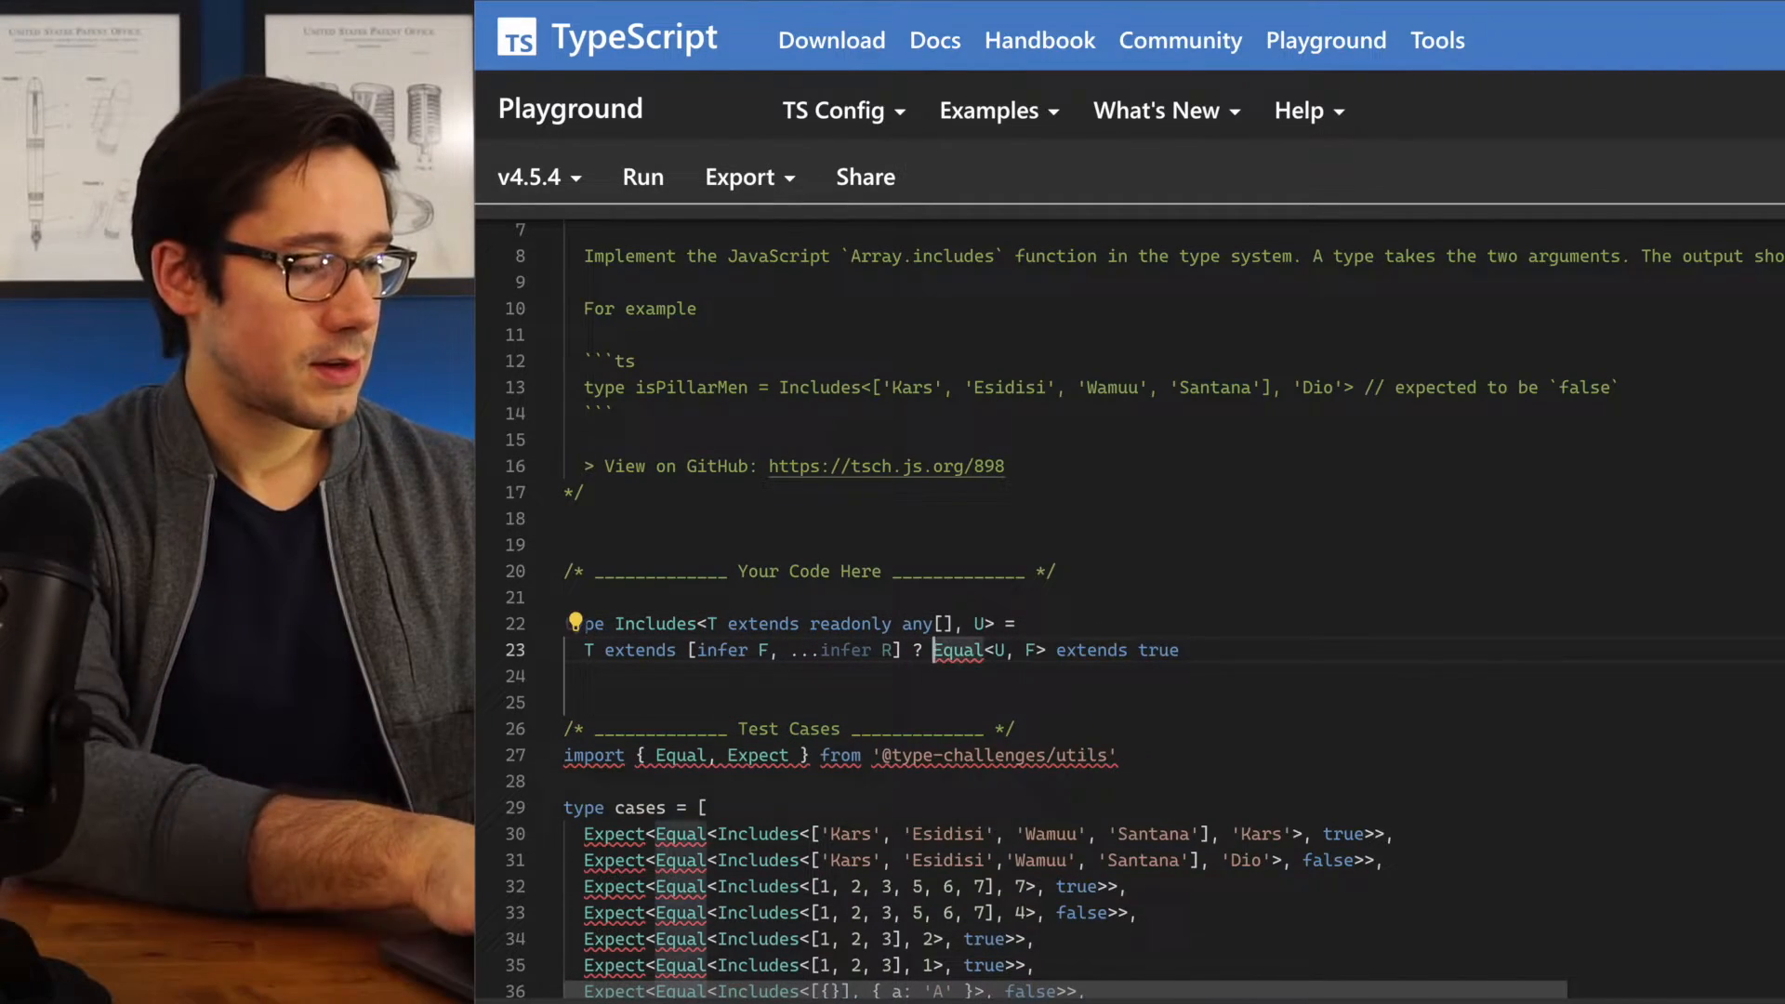
Finish Includes with ? true : Includes<R, U> on a match, otherwise : false;
key(Enter)
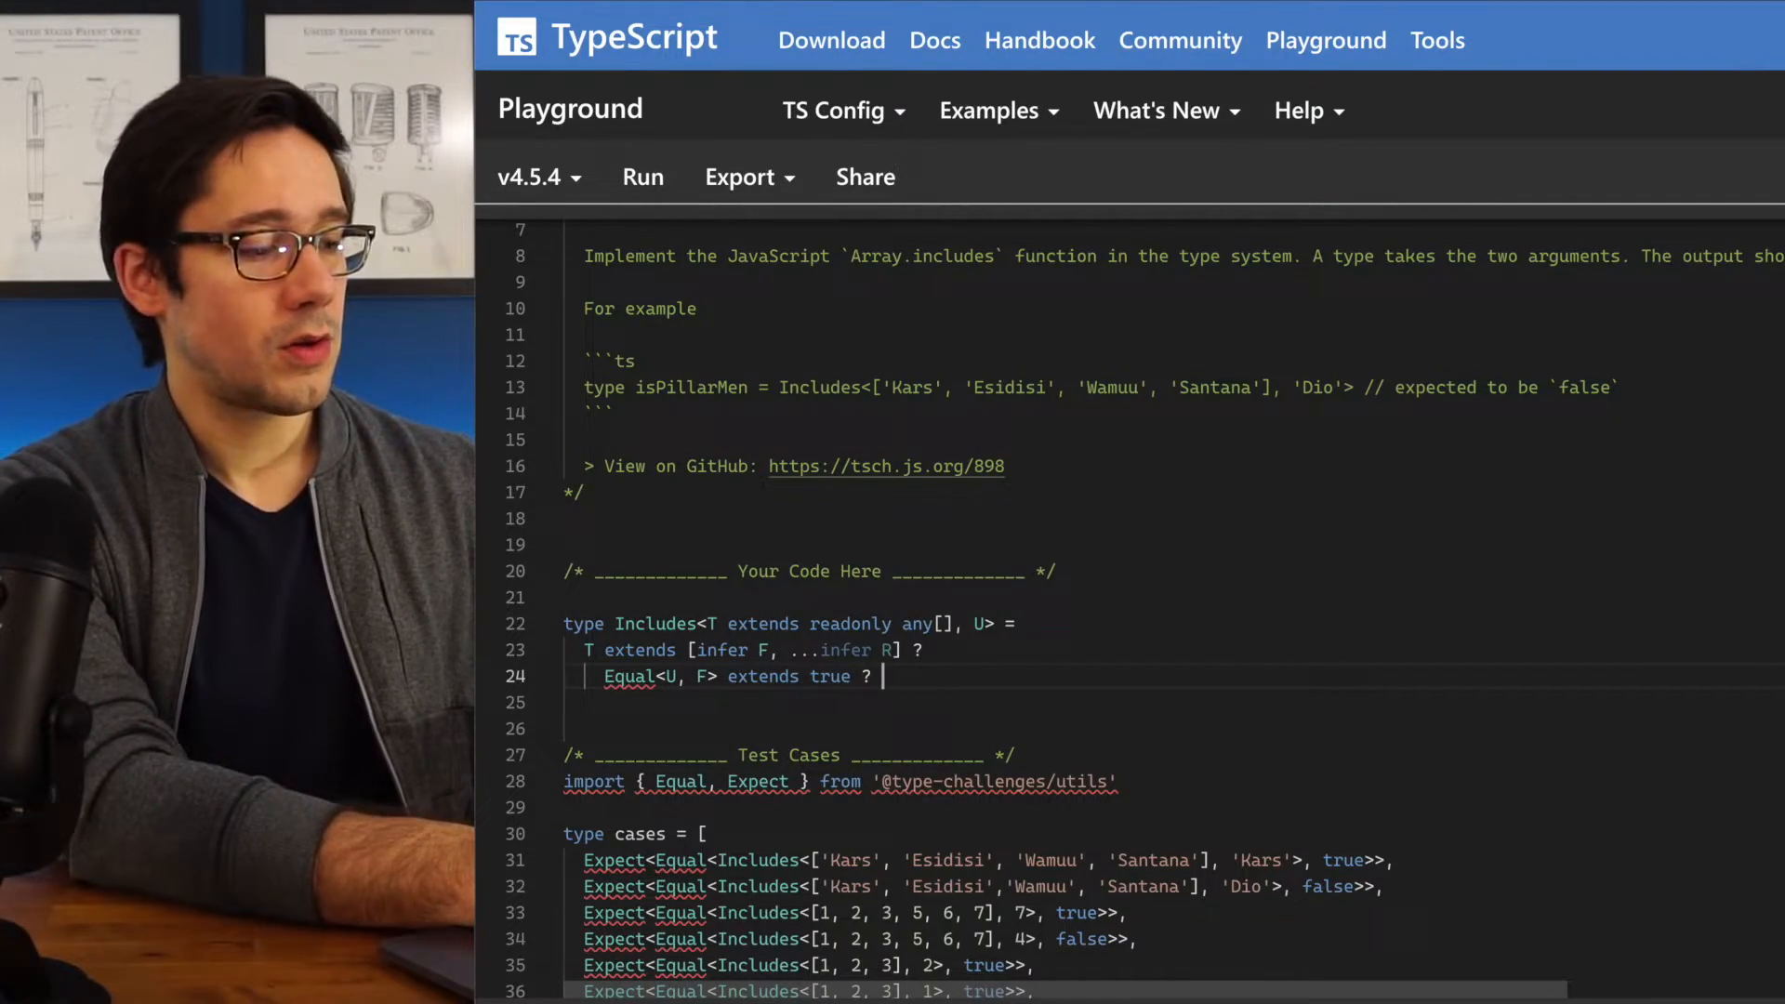
text(true)
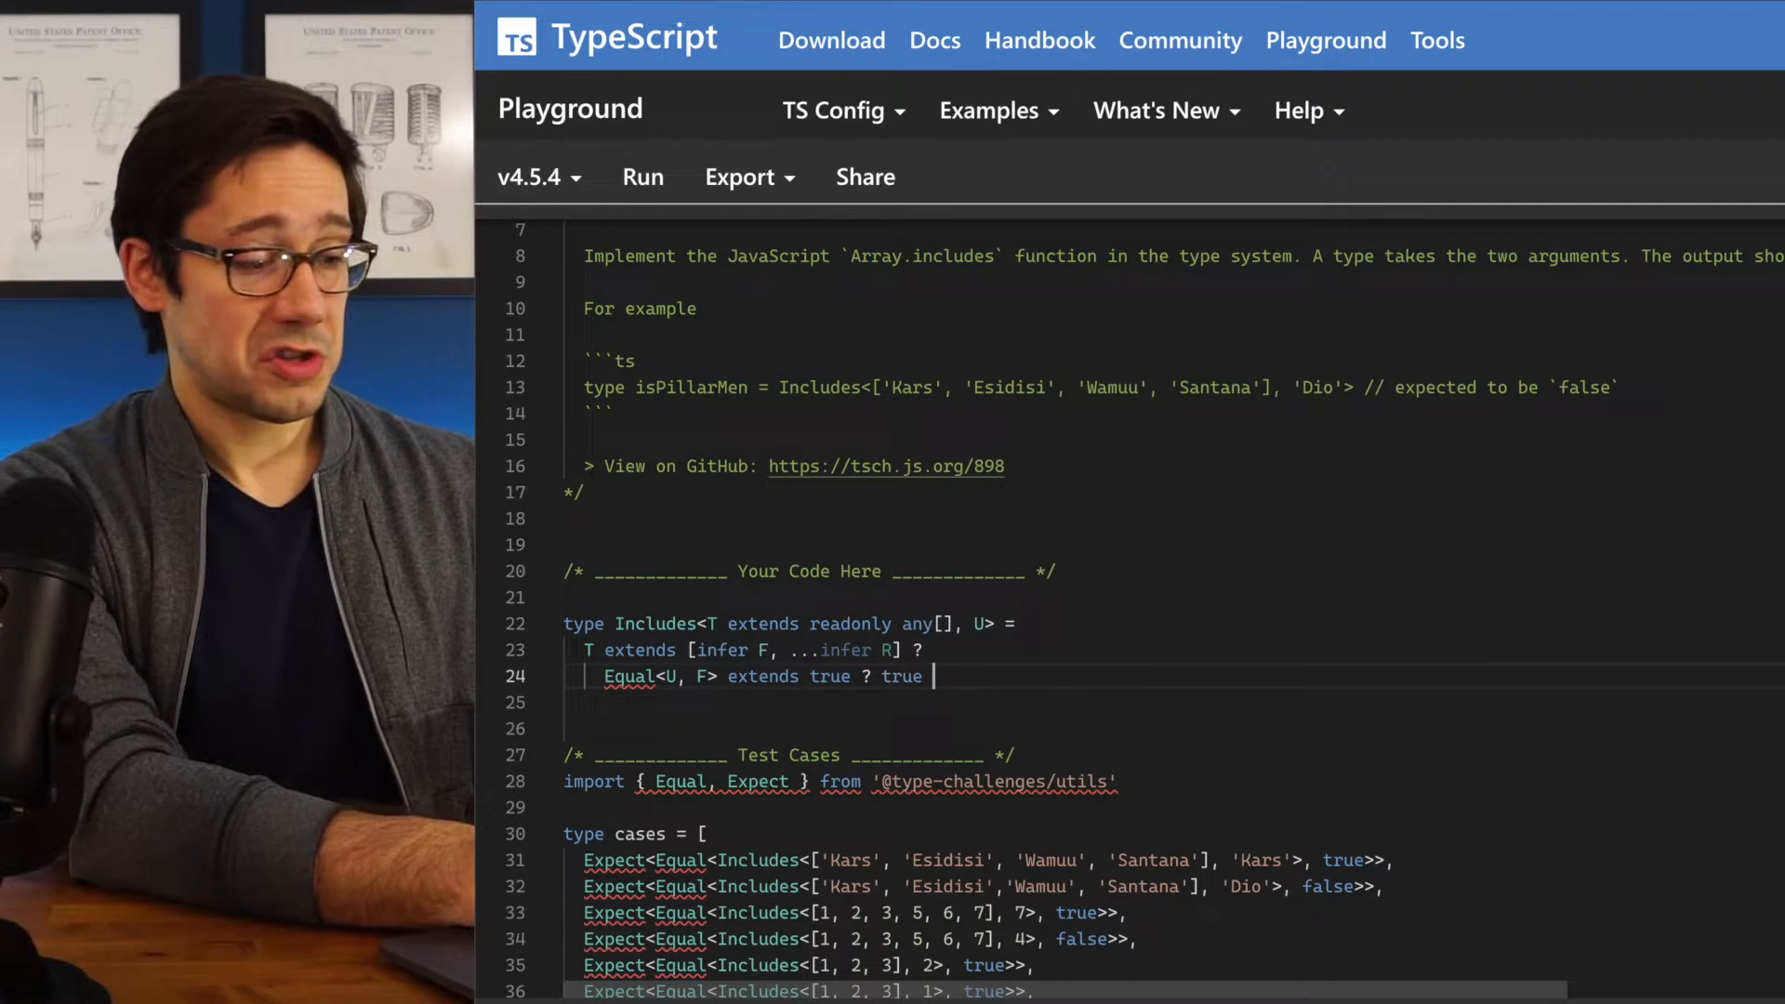
text(:)
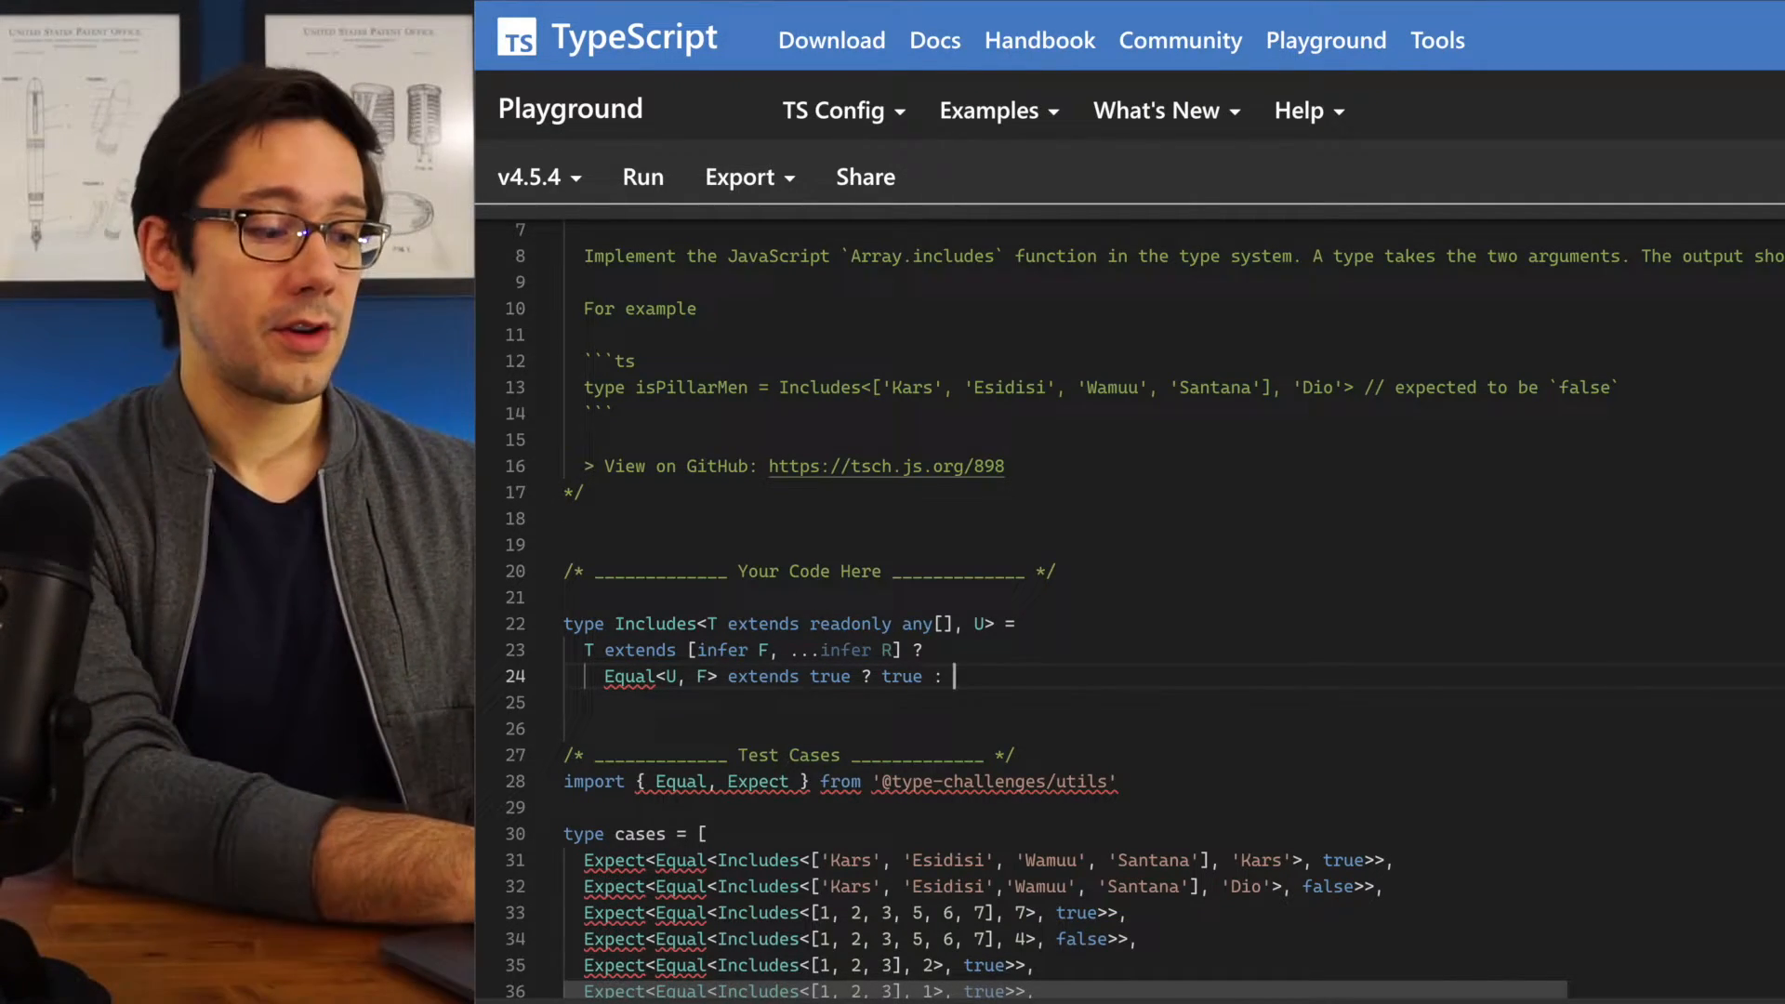
text(Includes<R)
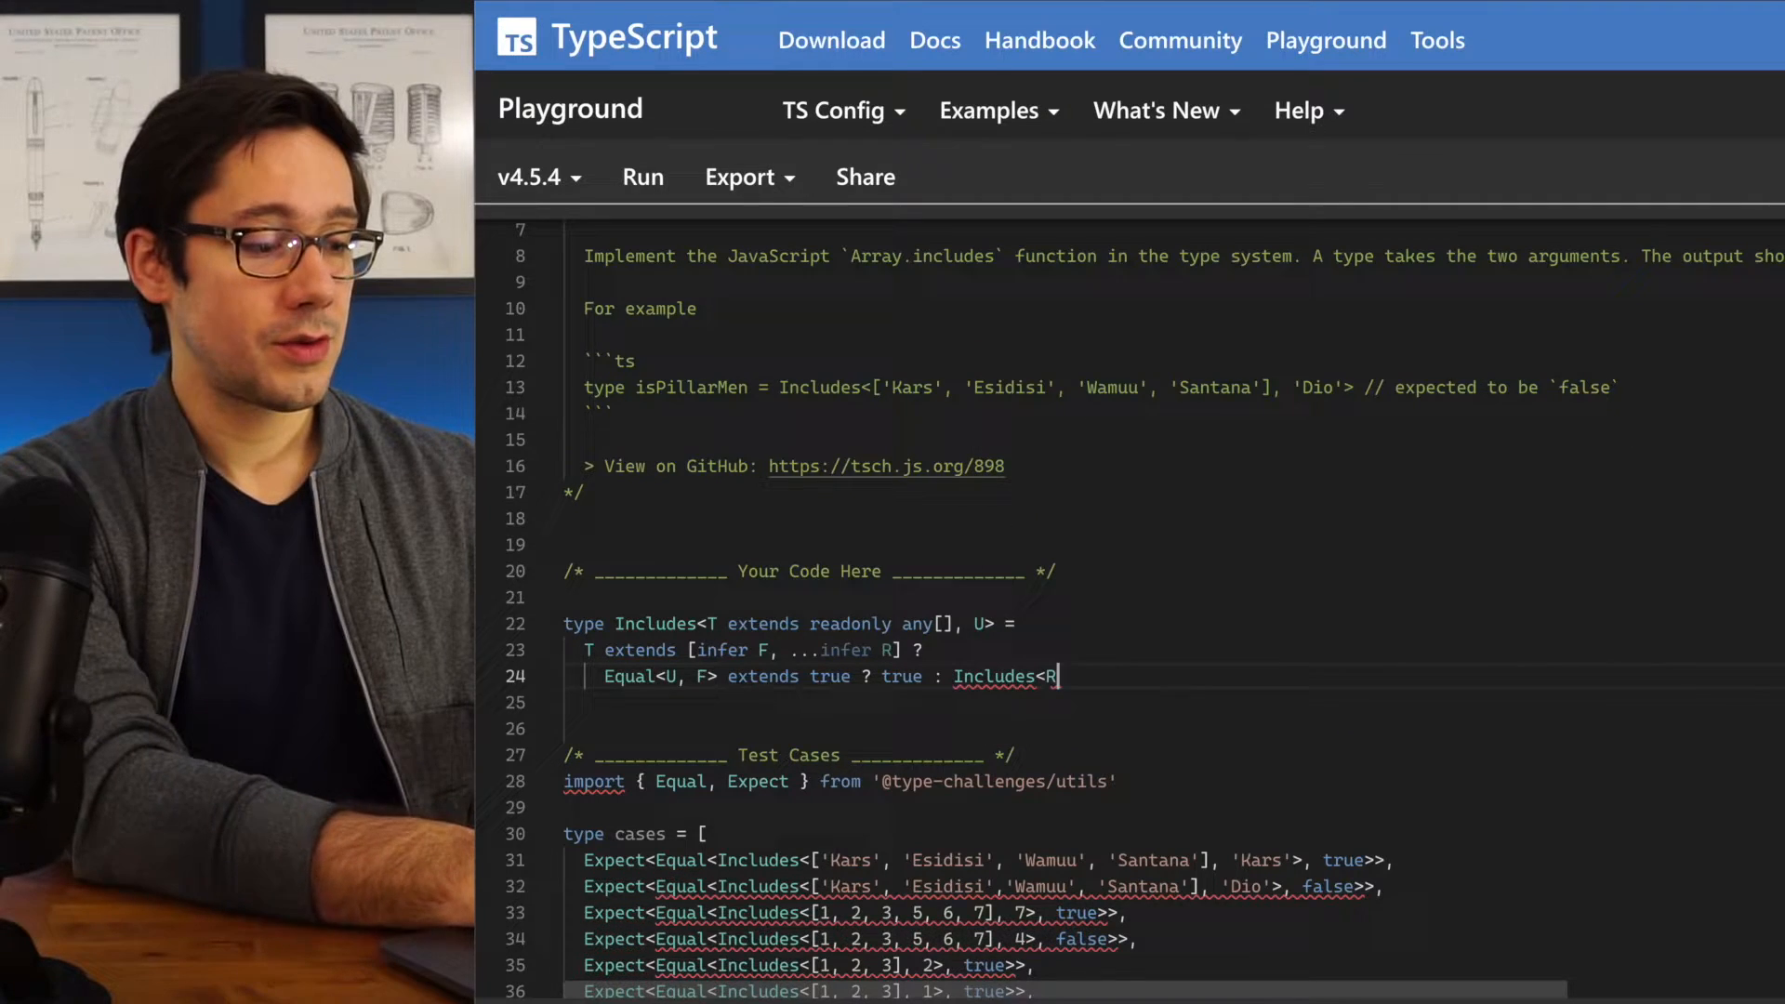
text(, U>)
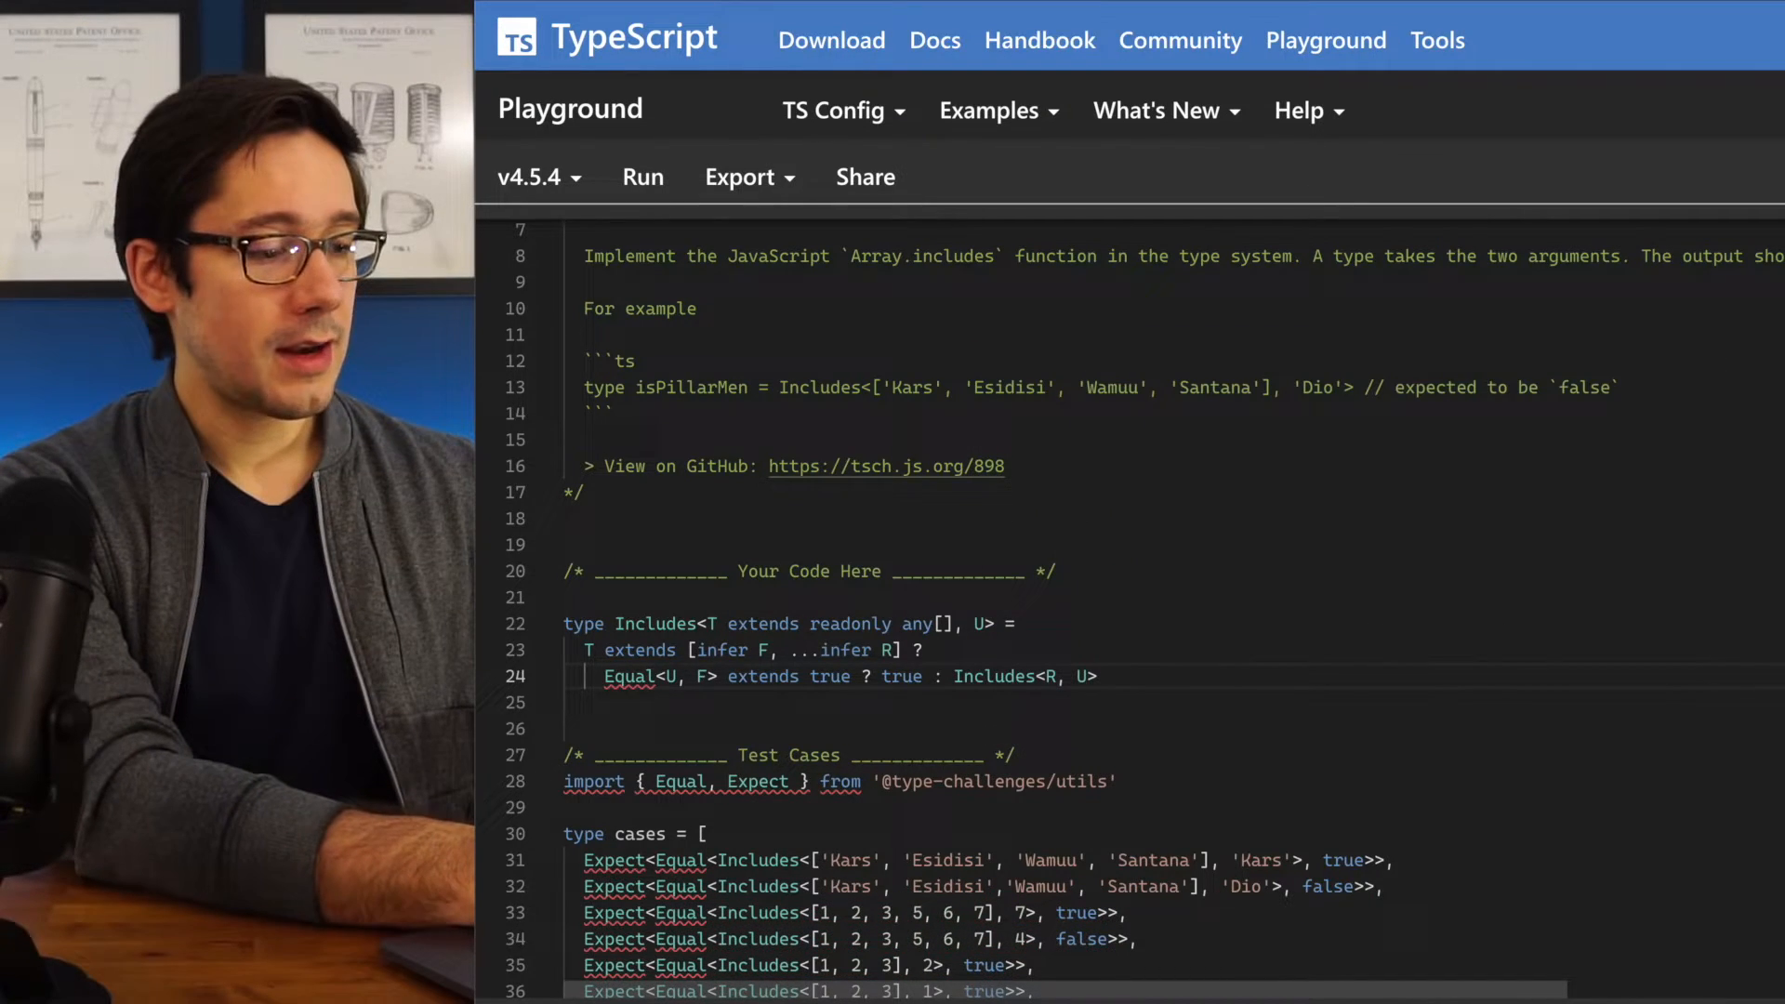
text(: false;)
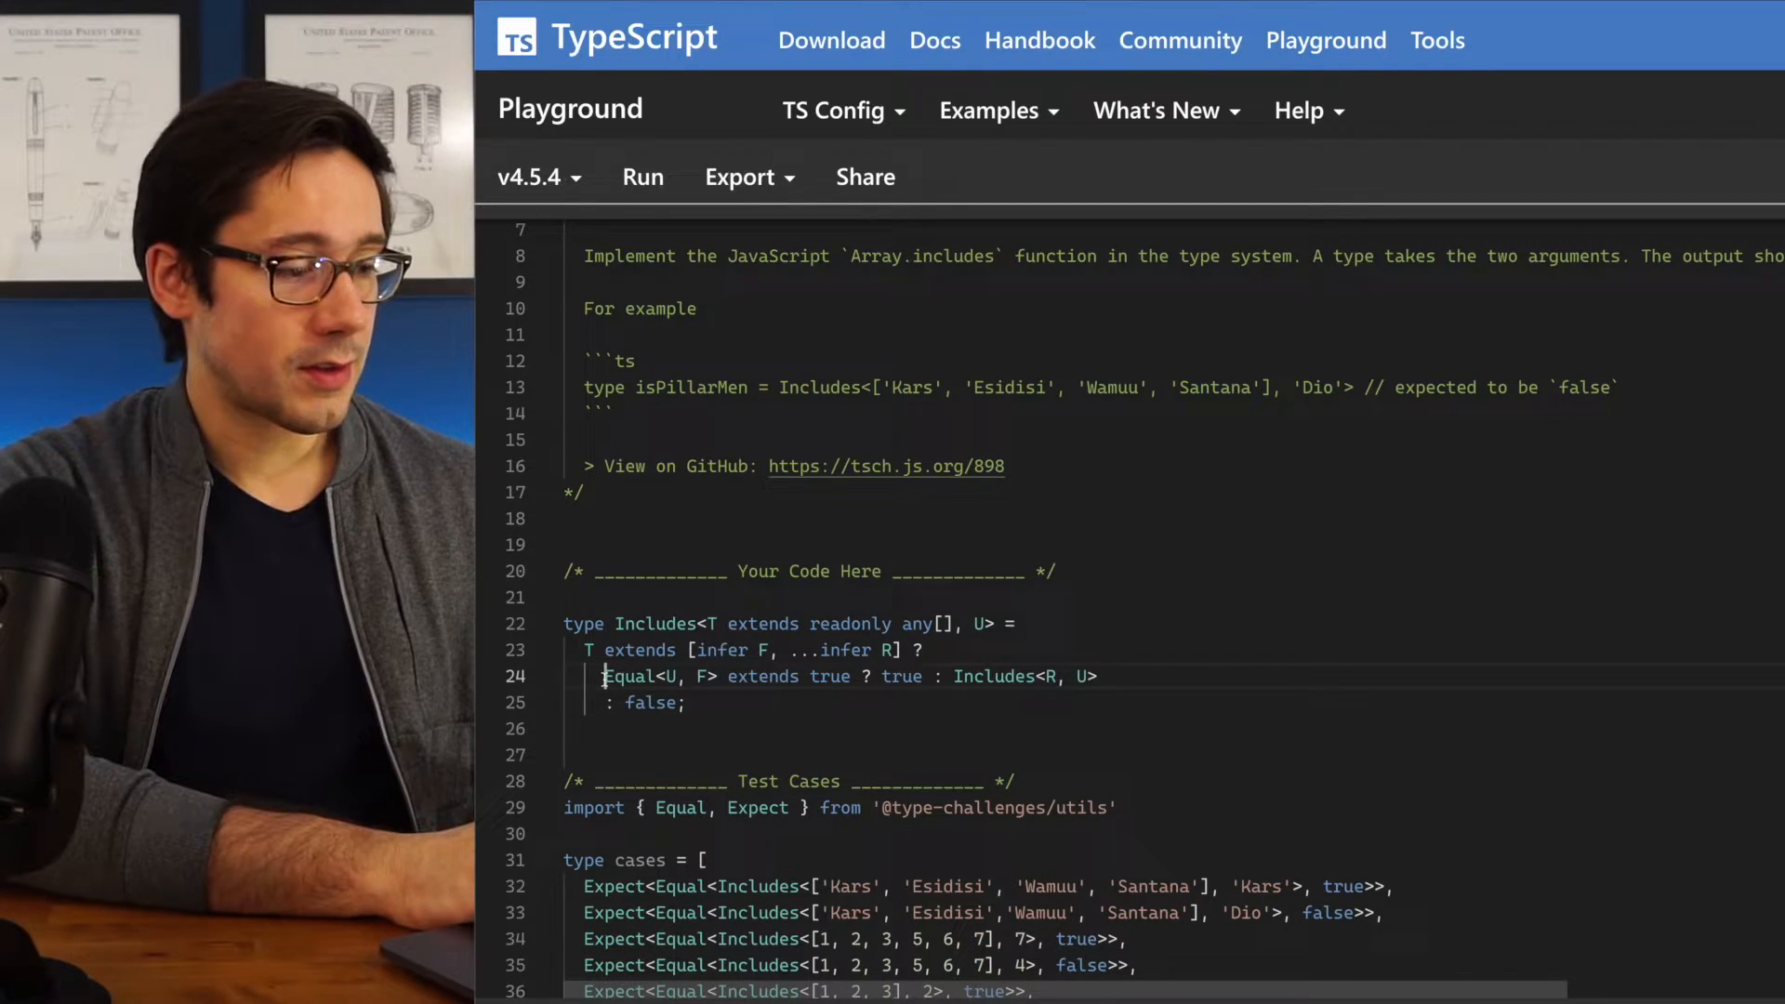
drag(604, 675, 1104, 675)
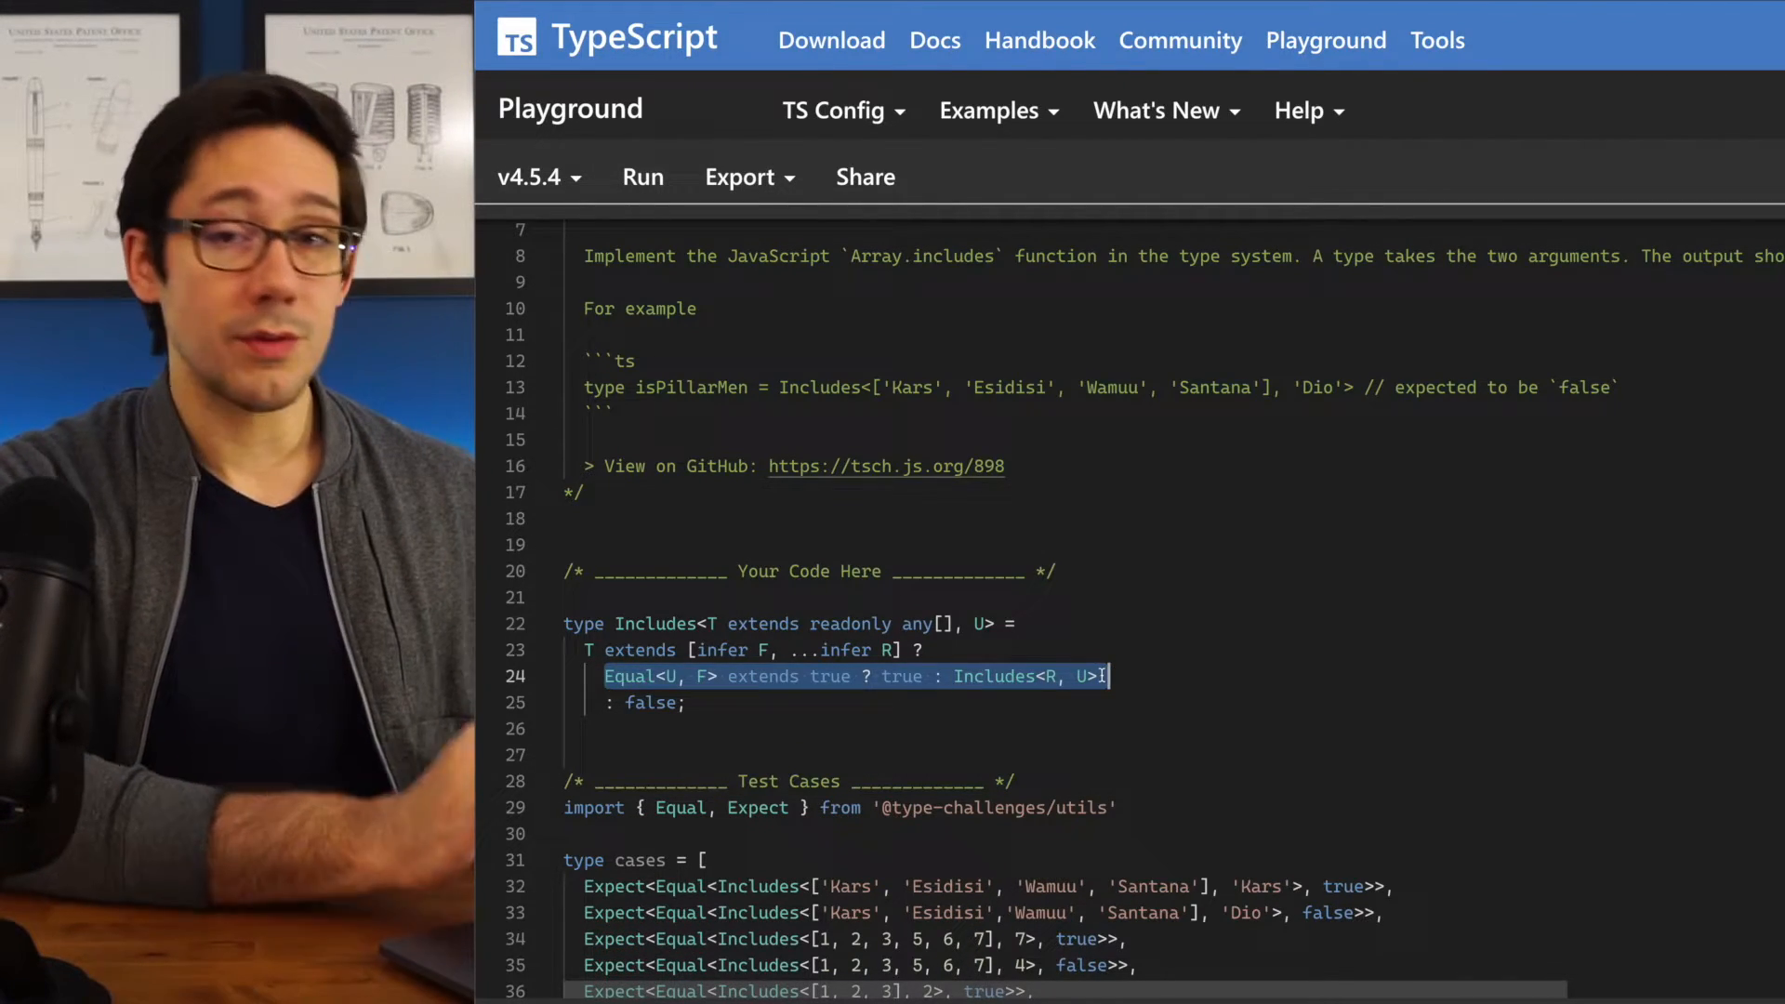
scroll(down, 3)
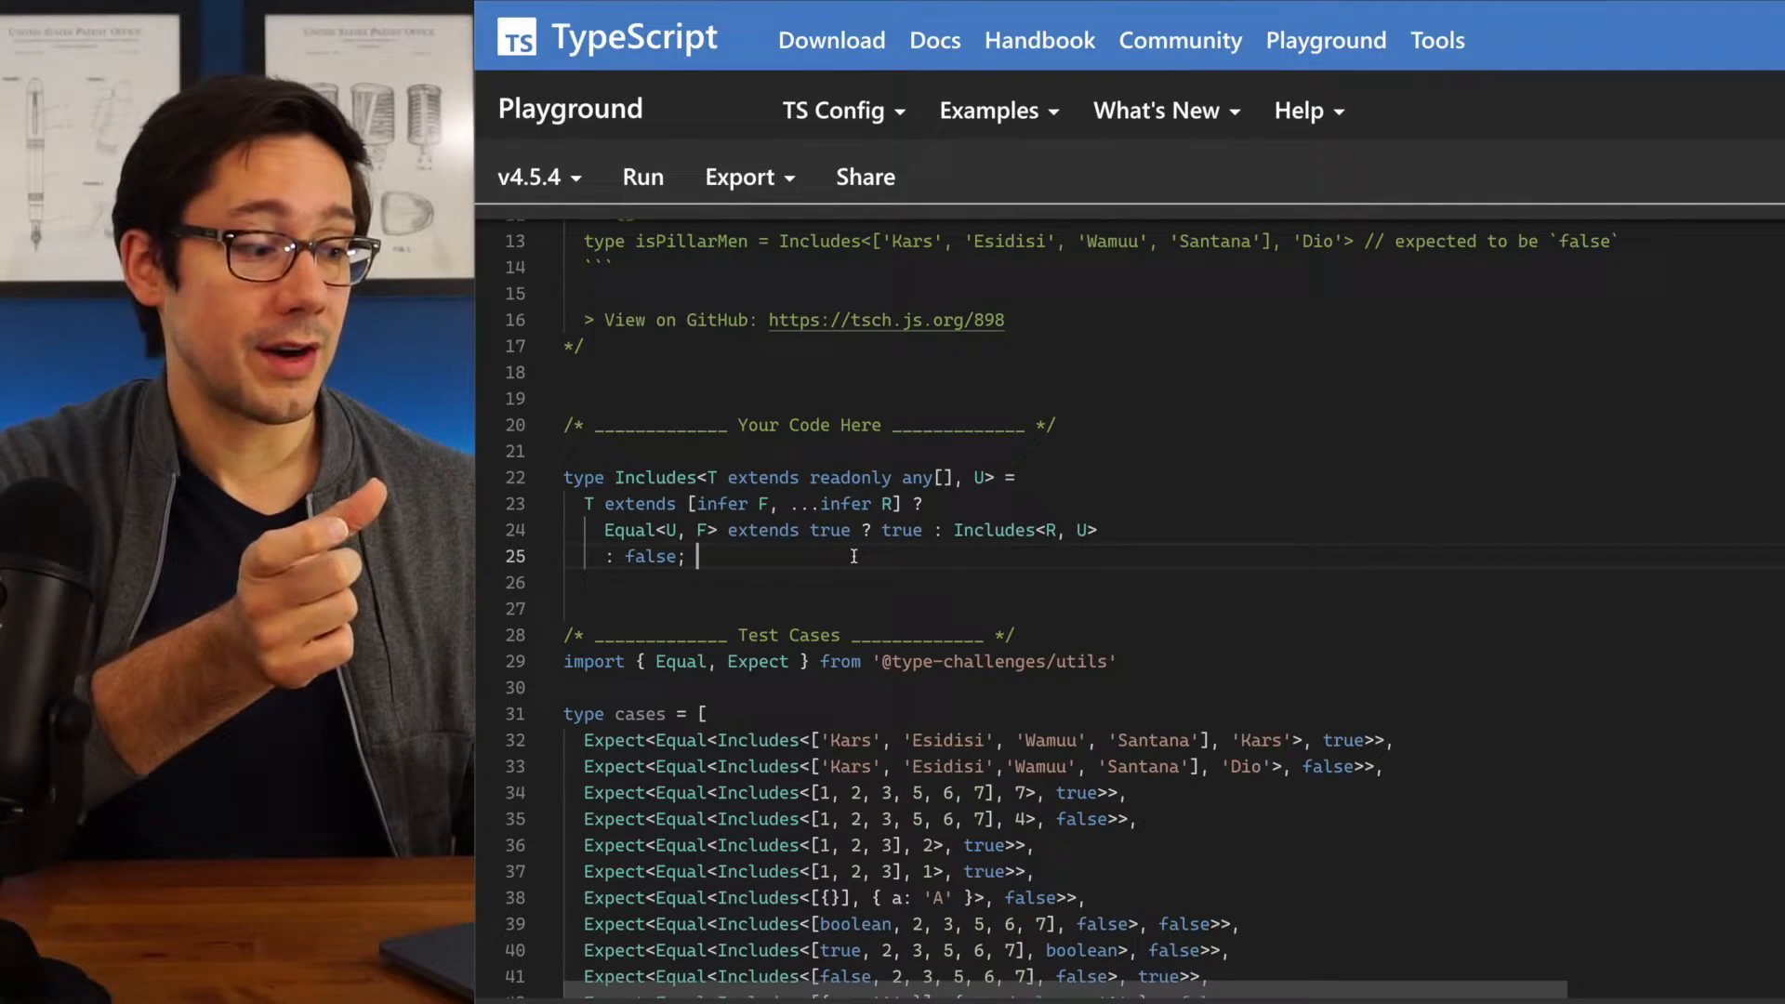
mouse_move(1049, 530)
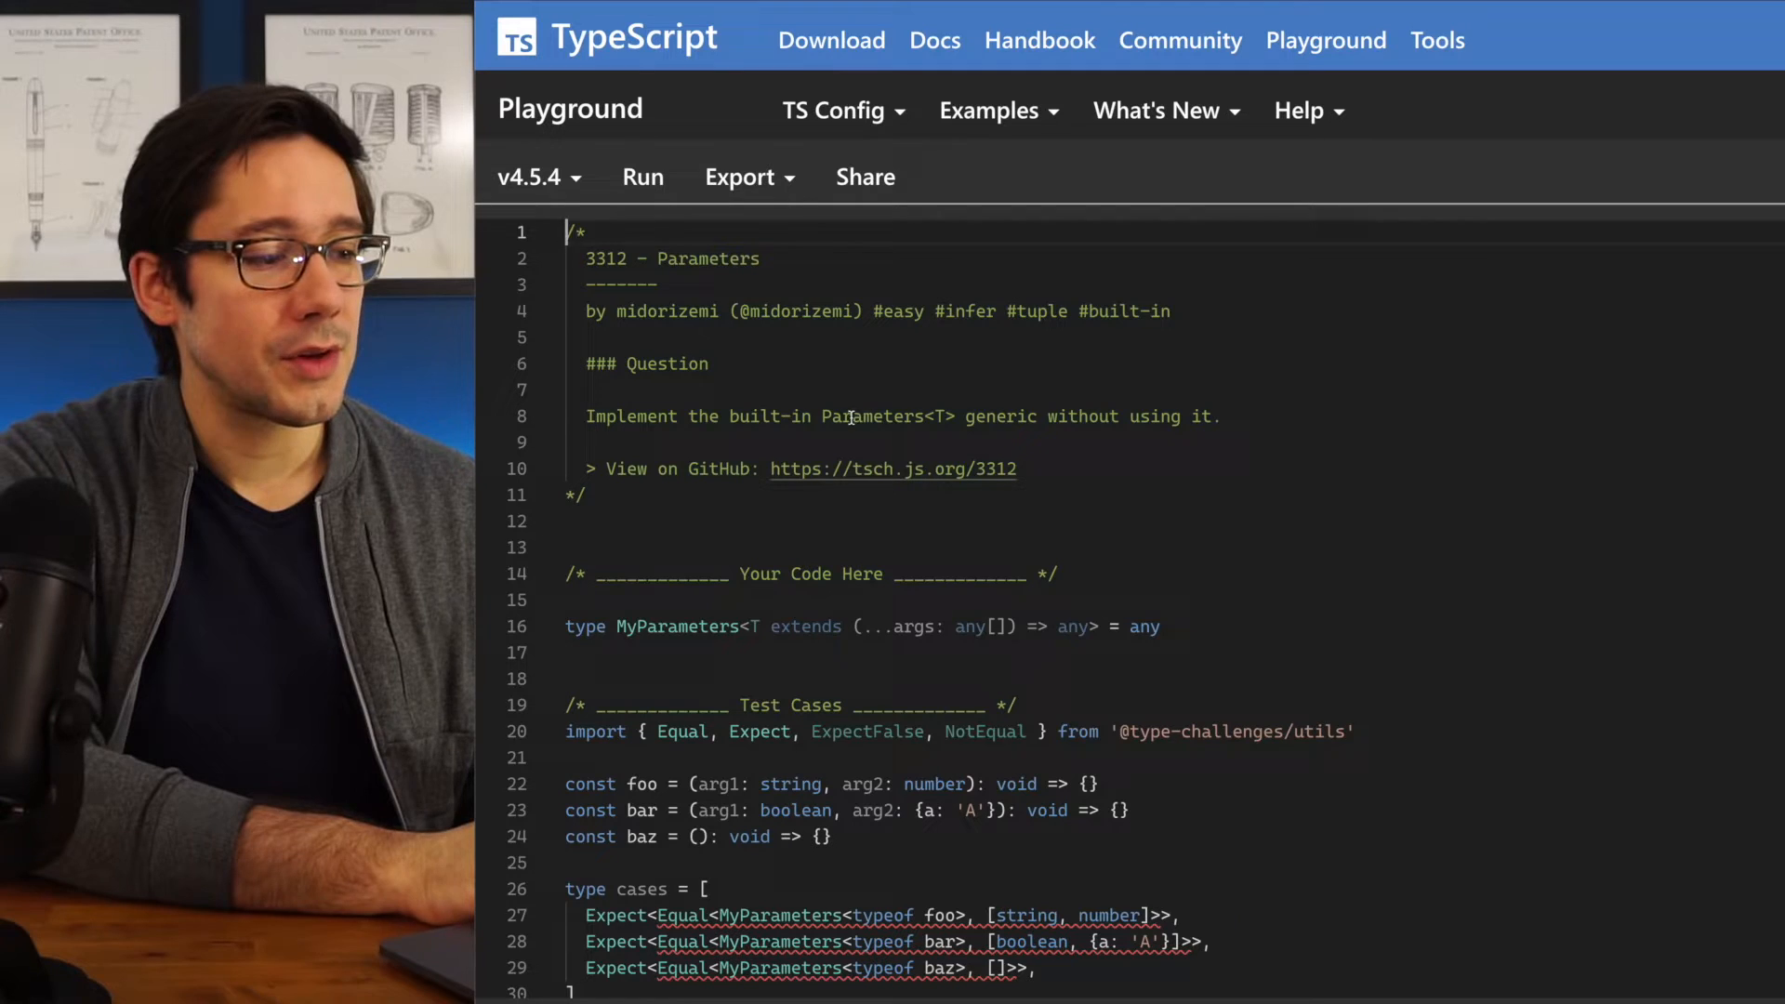
Set MyParameters<T> to T extends (...args: infer A) => any ? A : never
double_click(942, 417)
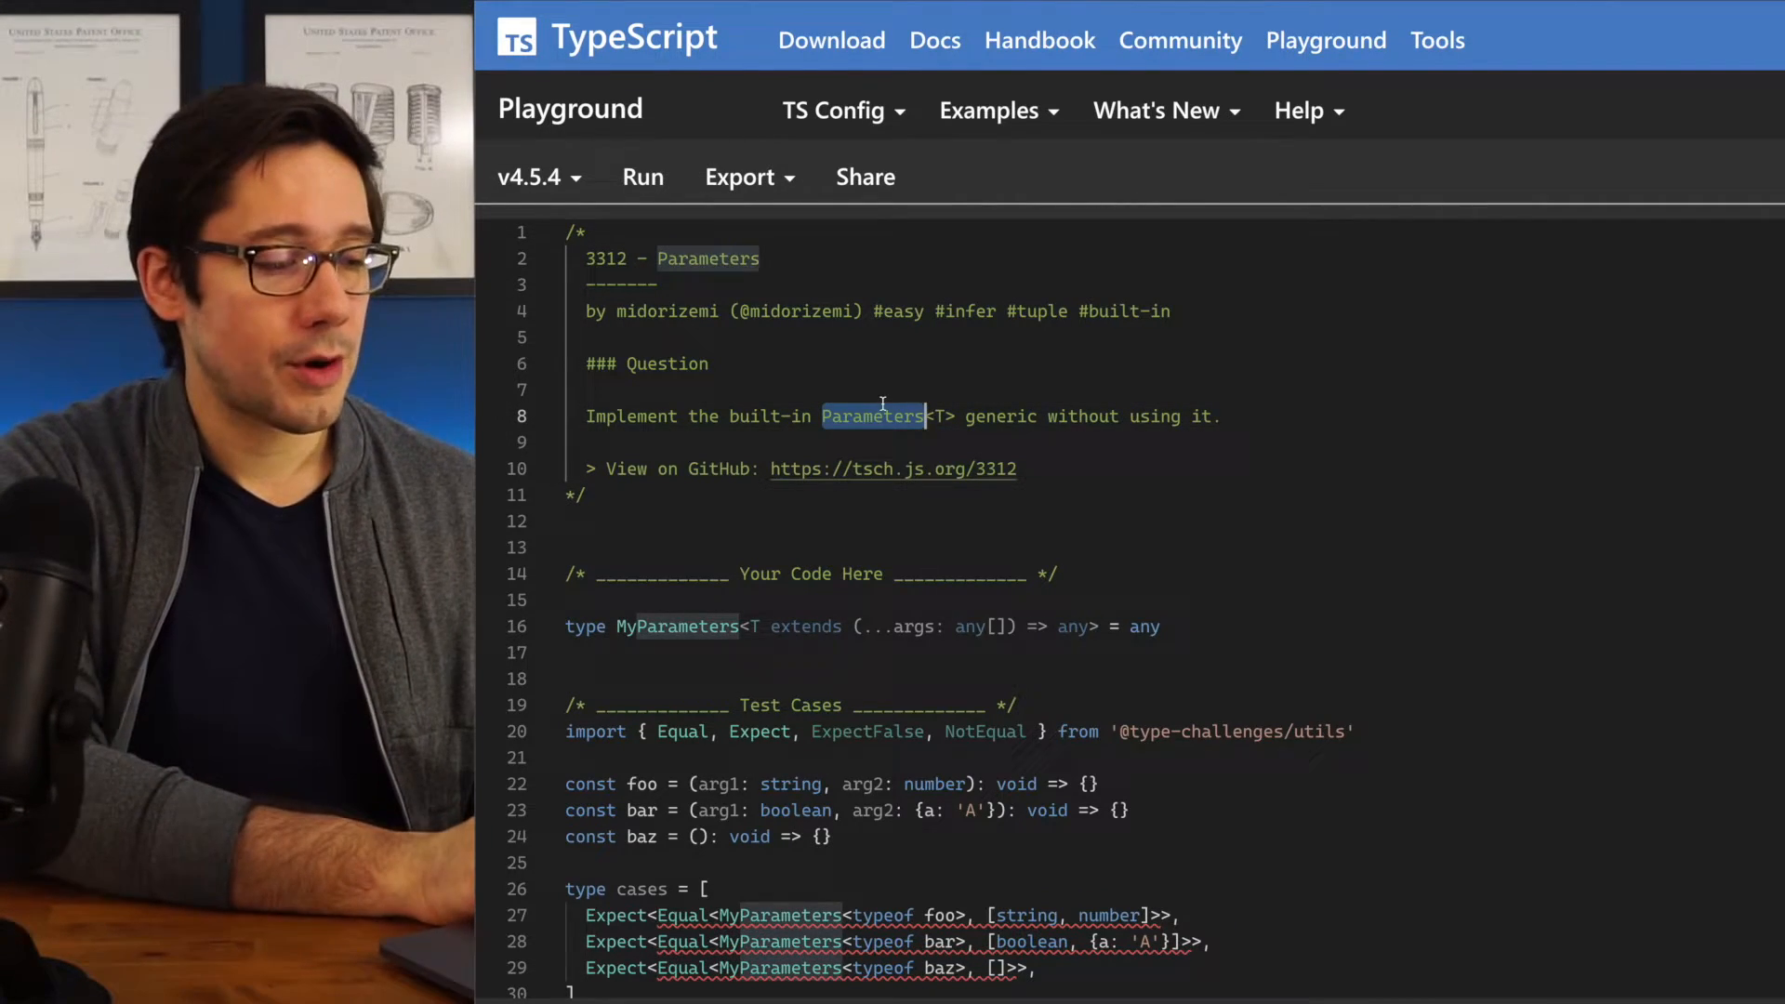
scroll(down, 3)
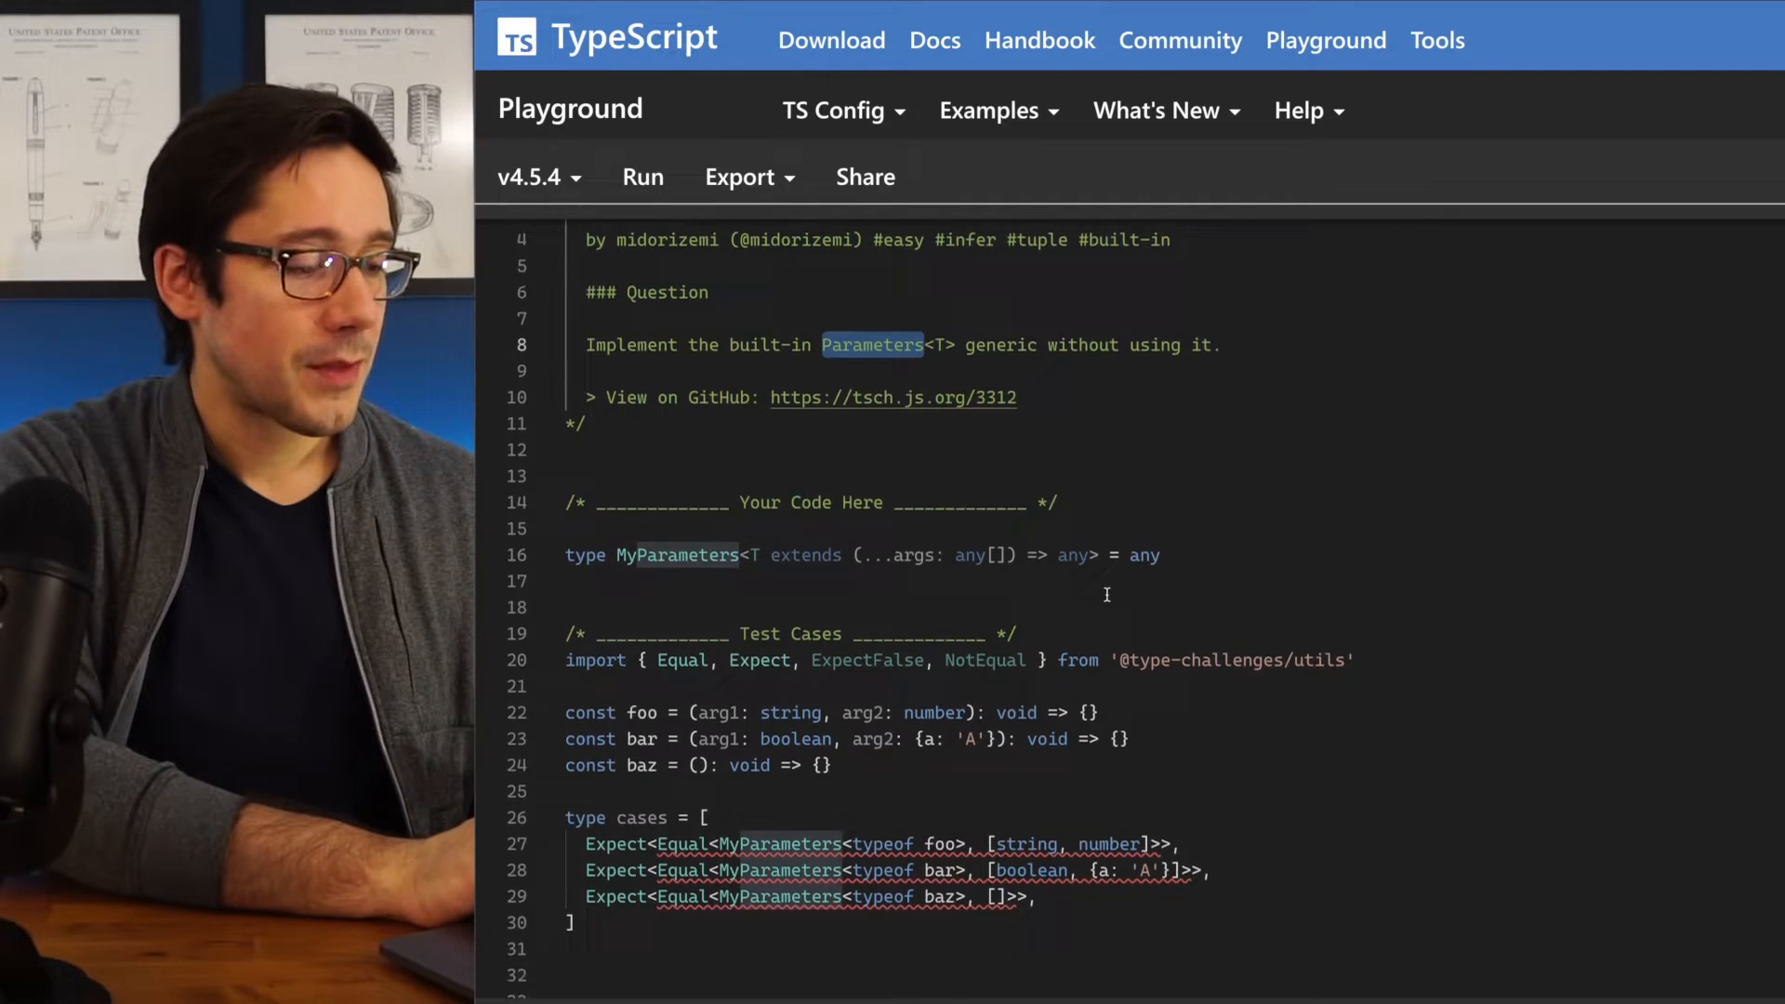
scroll(down, 3)
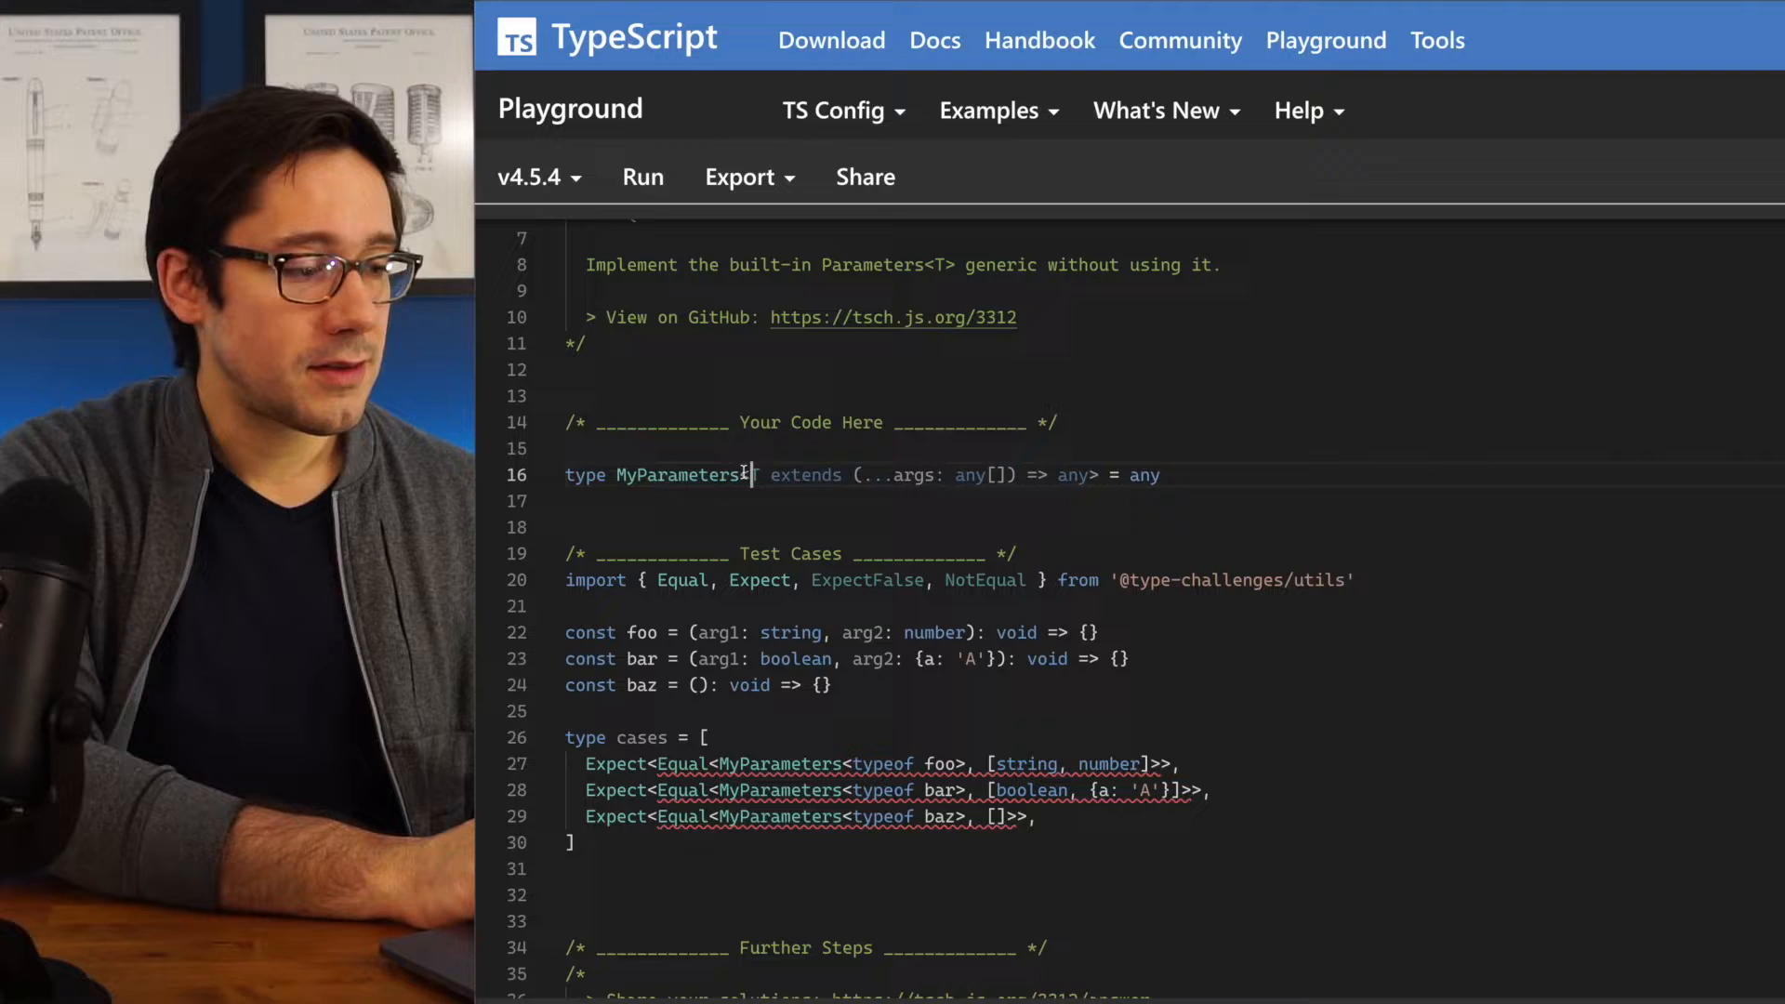
text(<T)
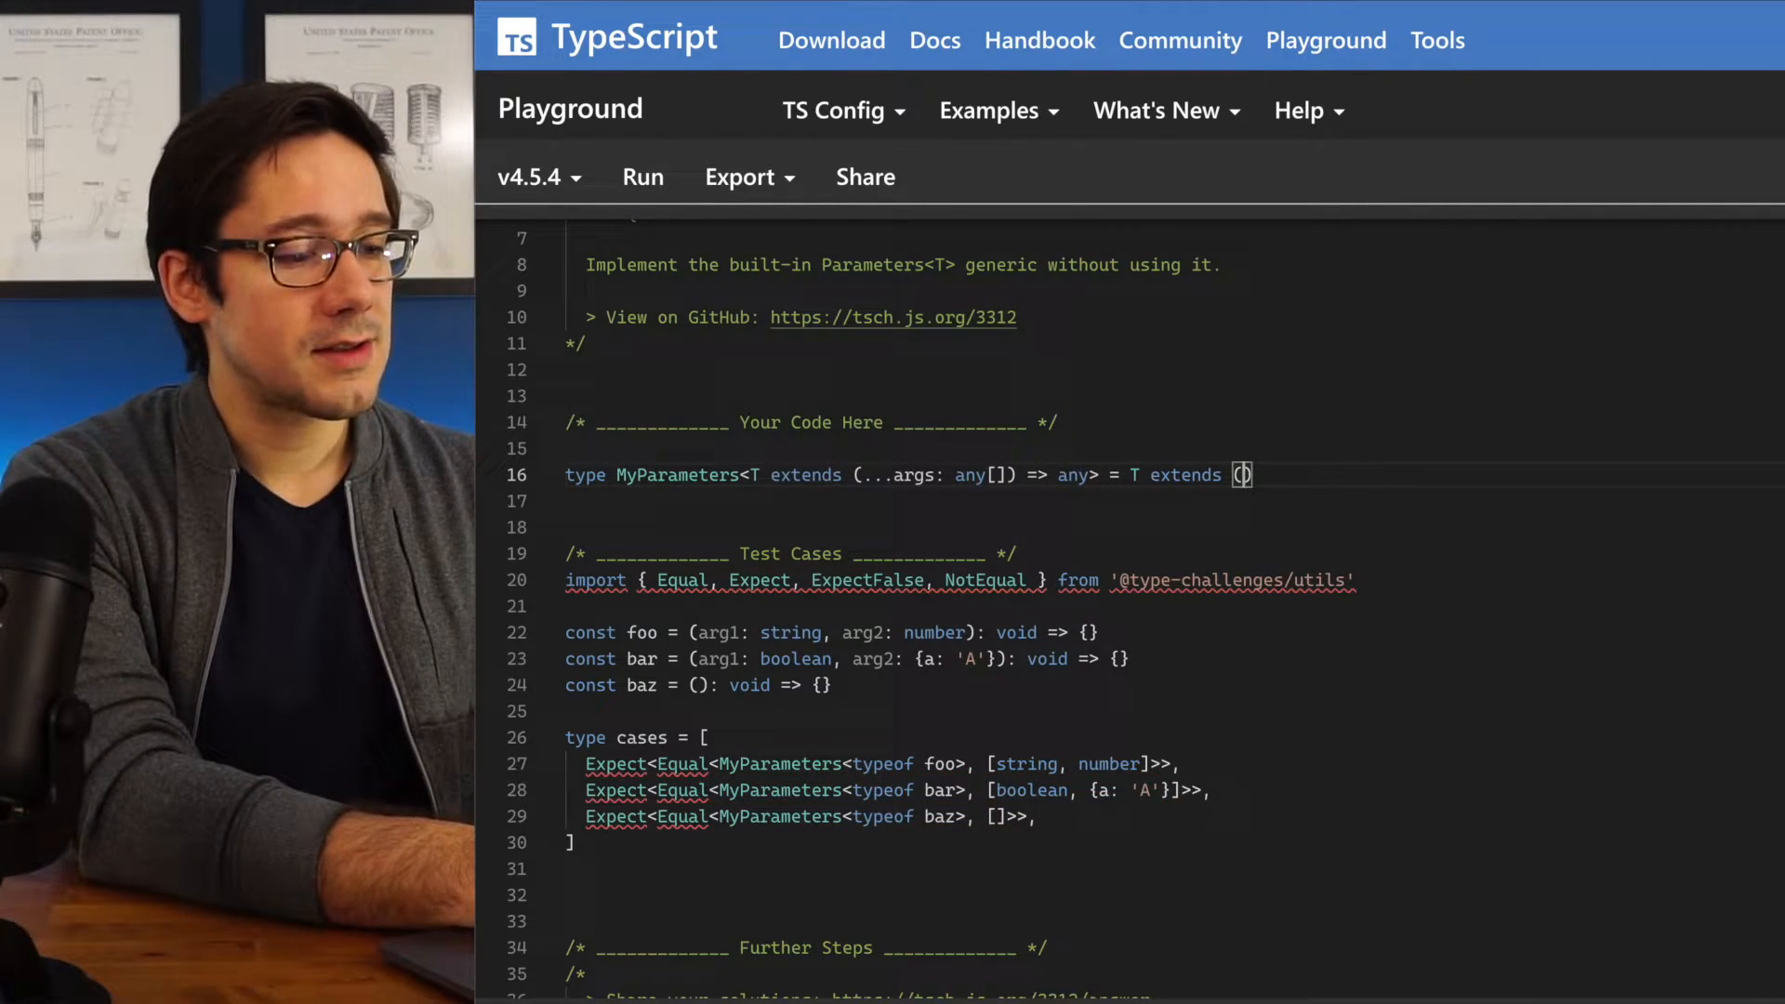
text(...)
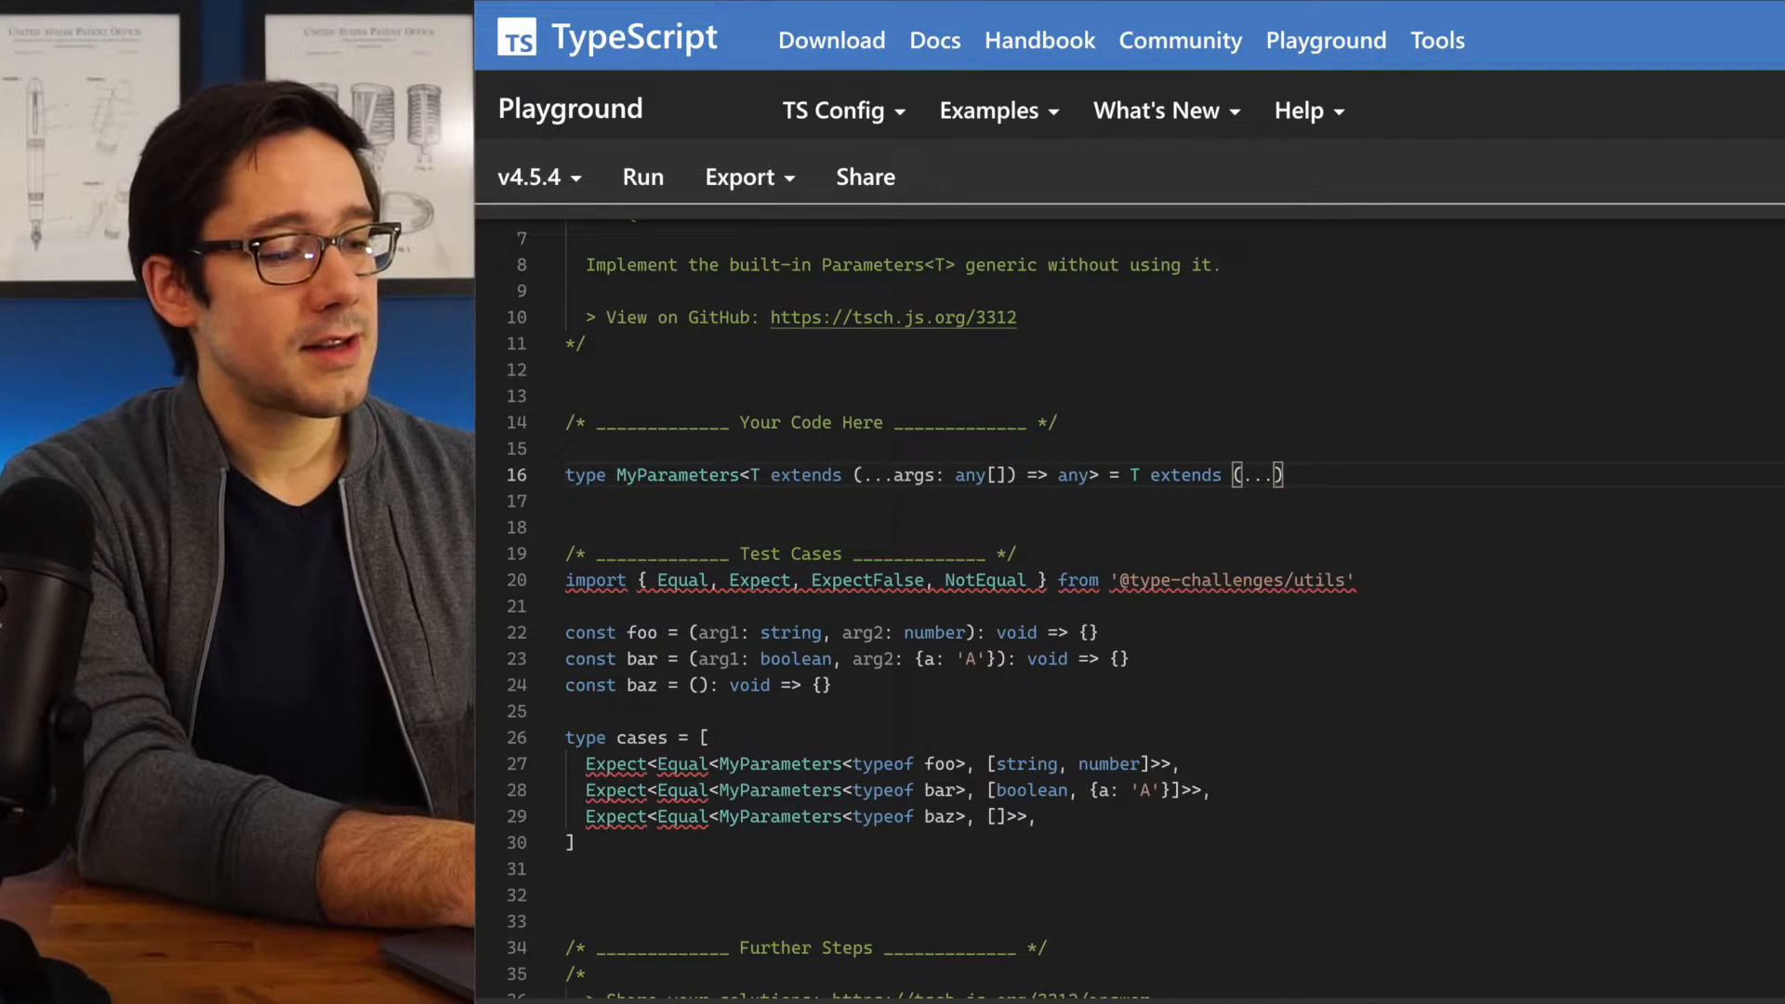
text(args:)
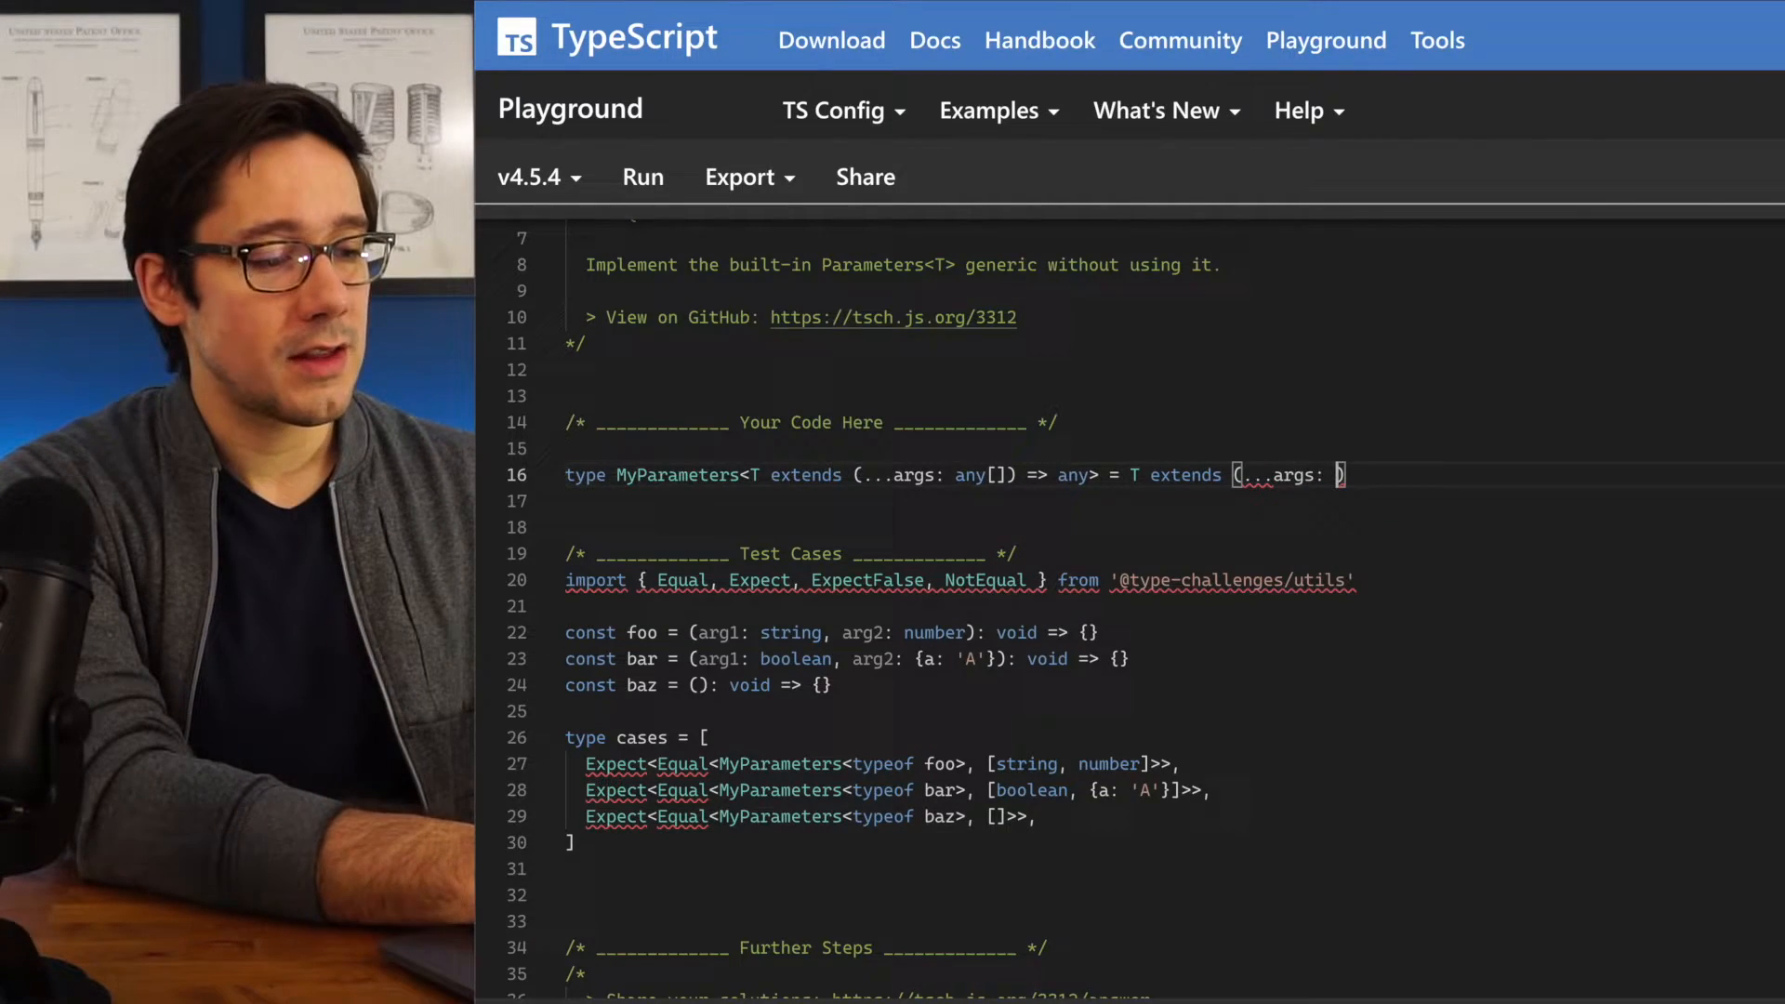
text(infer A)
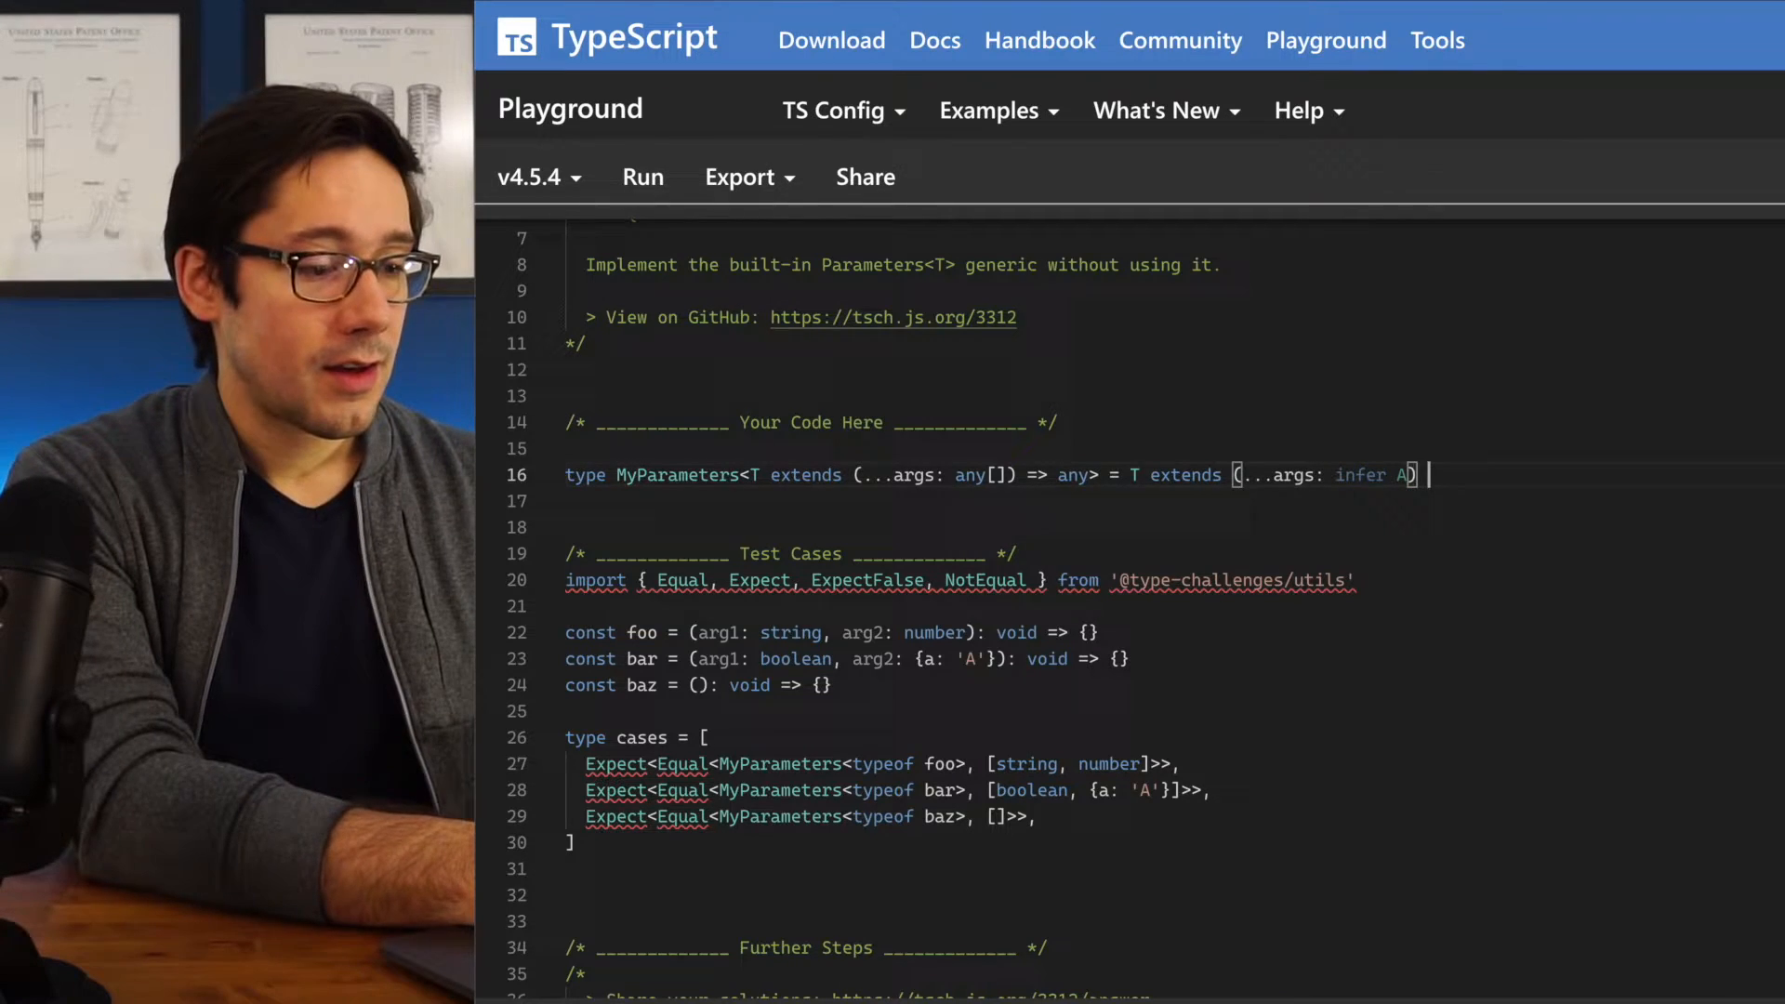
text(=> any ? A : never;)
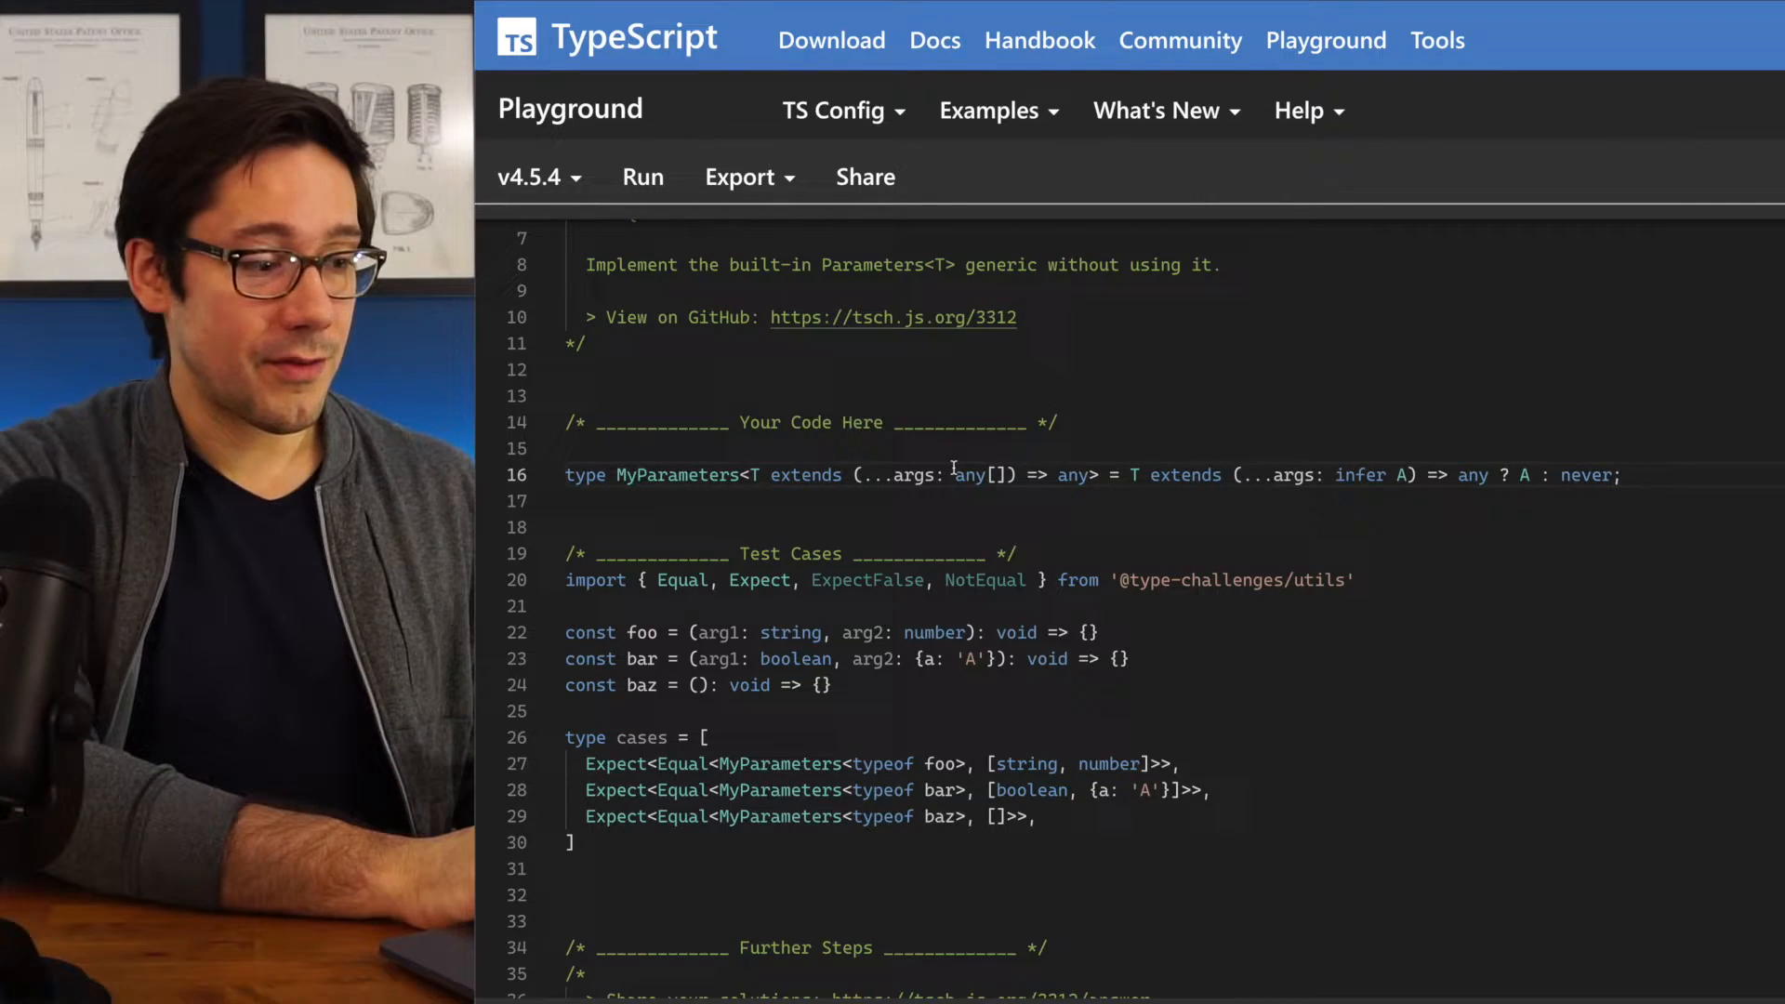
double_click(970, 474)
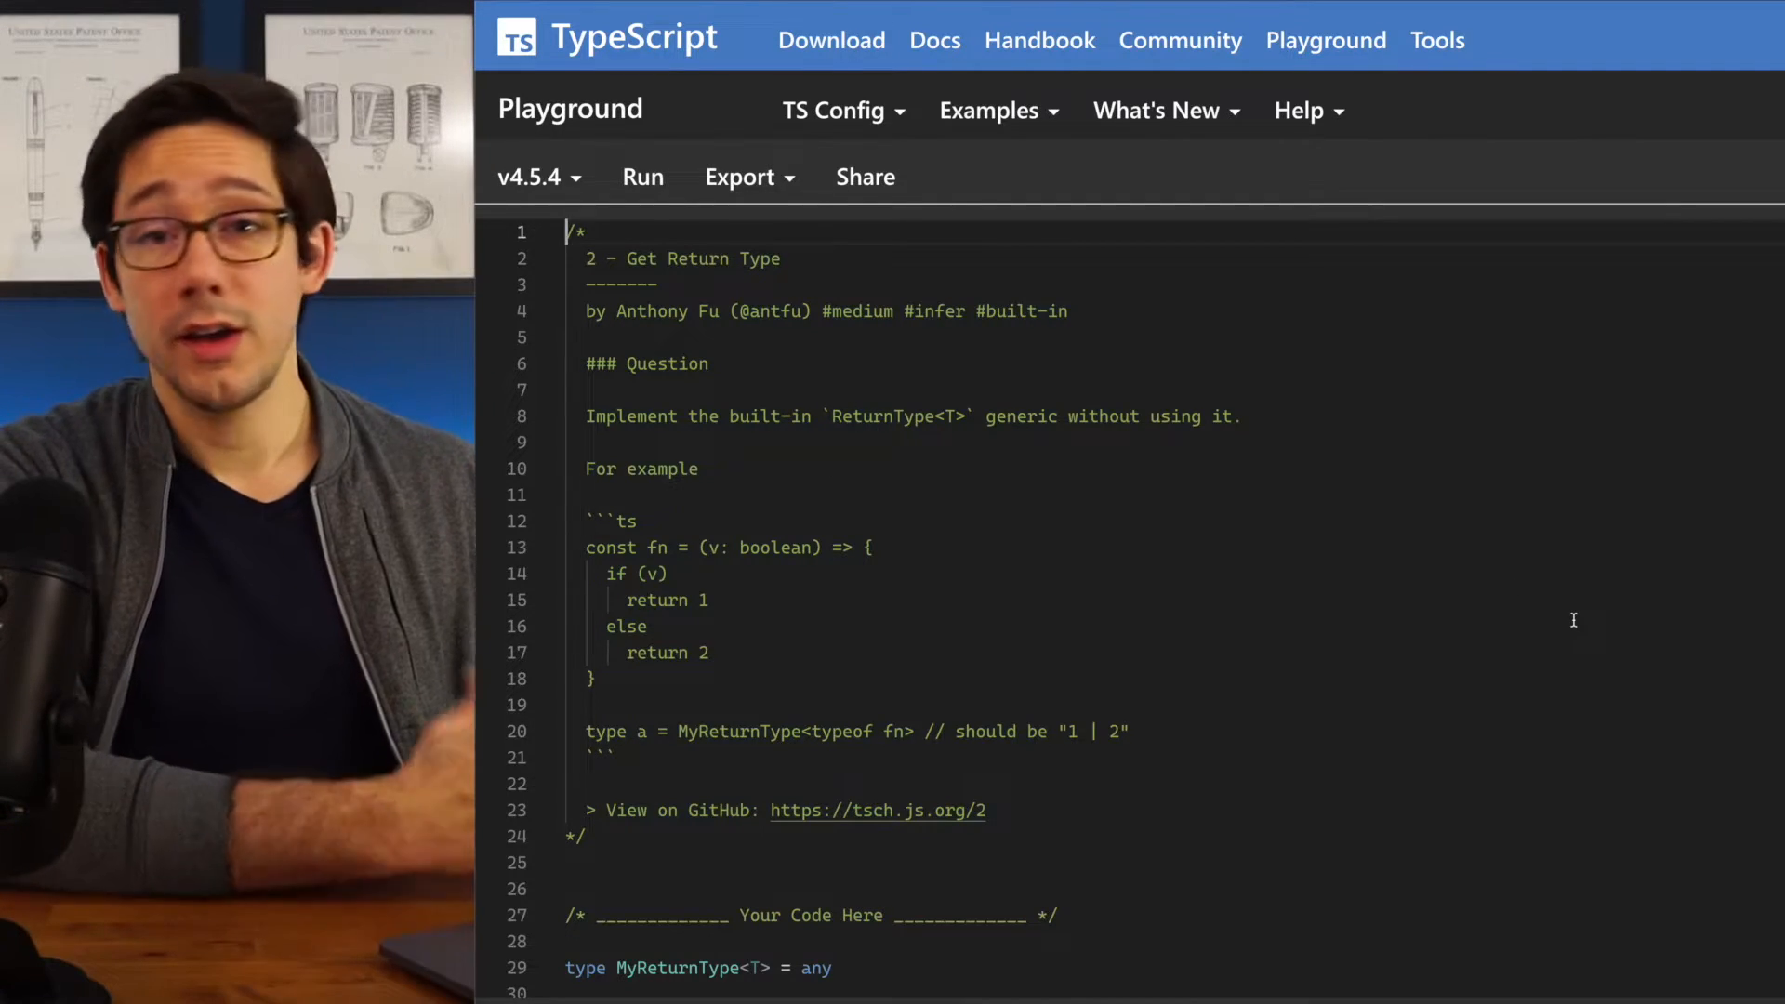
Set MyReturnType to T extends (...args: any[]) => infer R ? R : never;
scroll(down, 3)
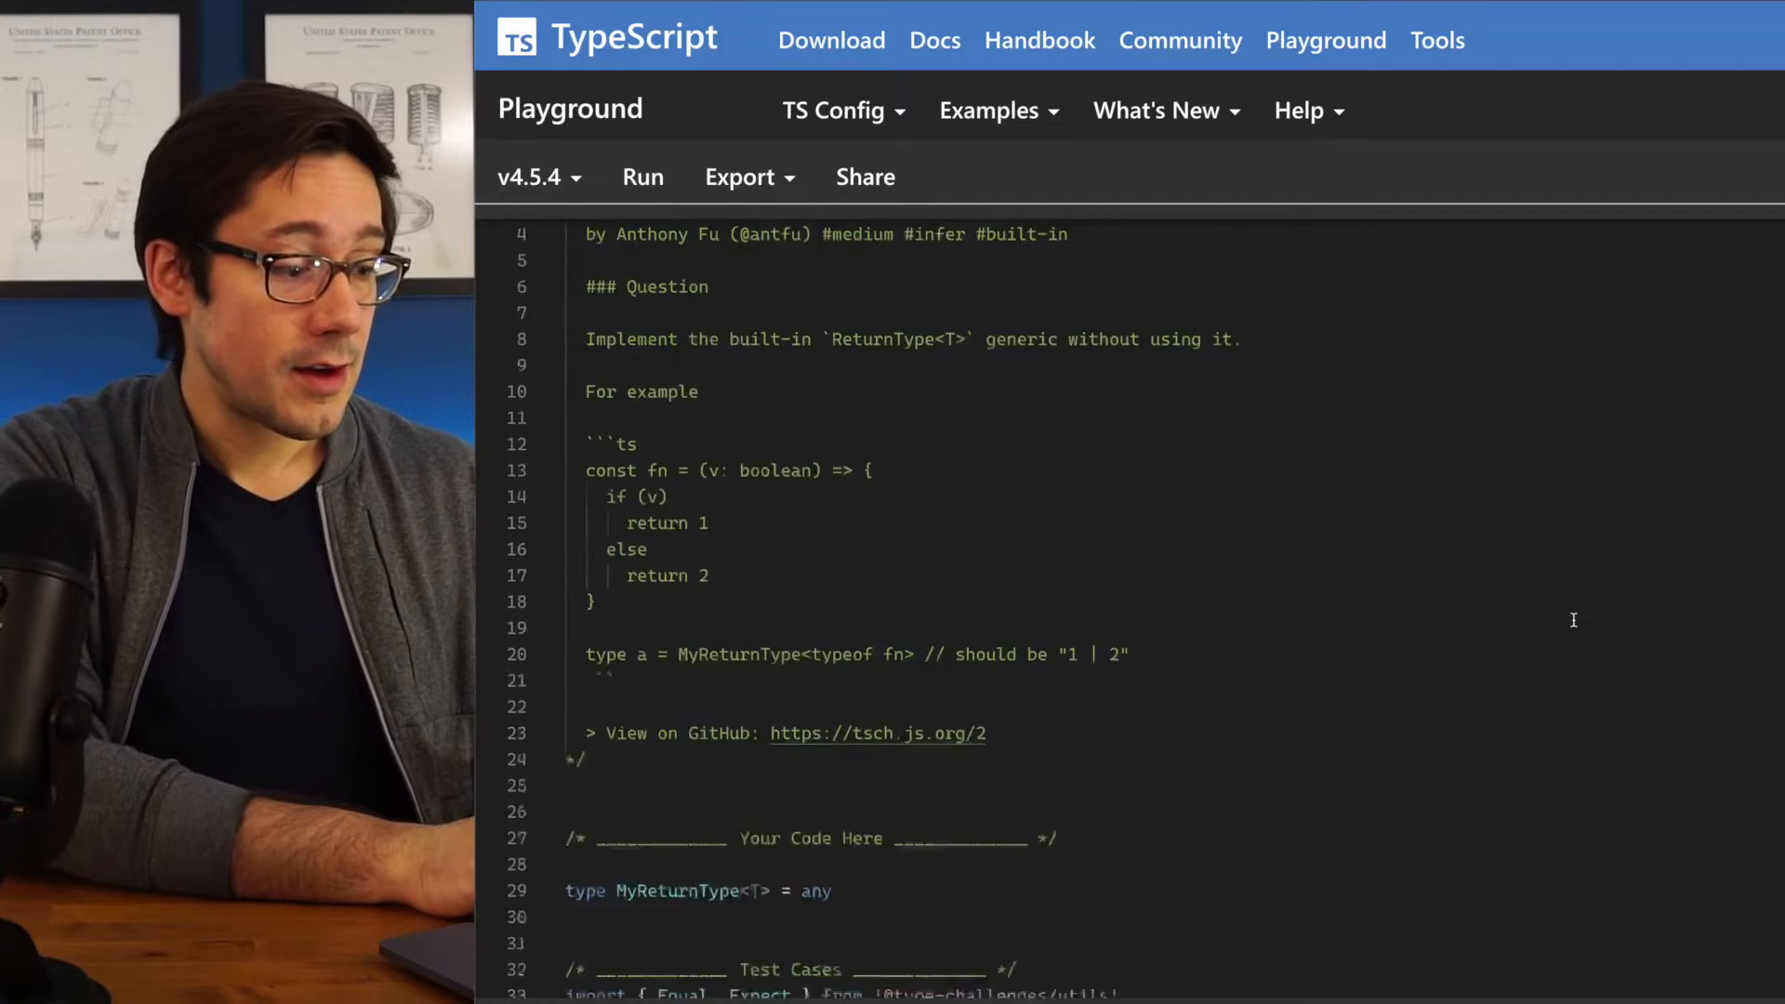
scroll(down, 3)
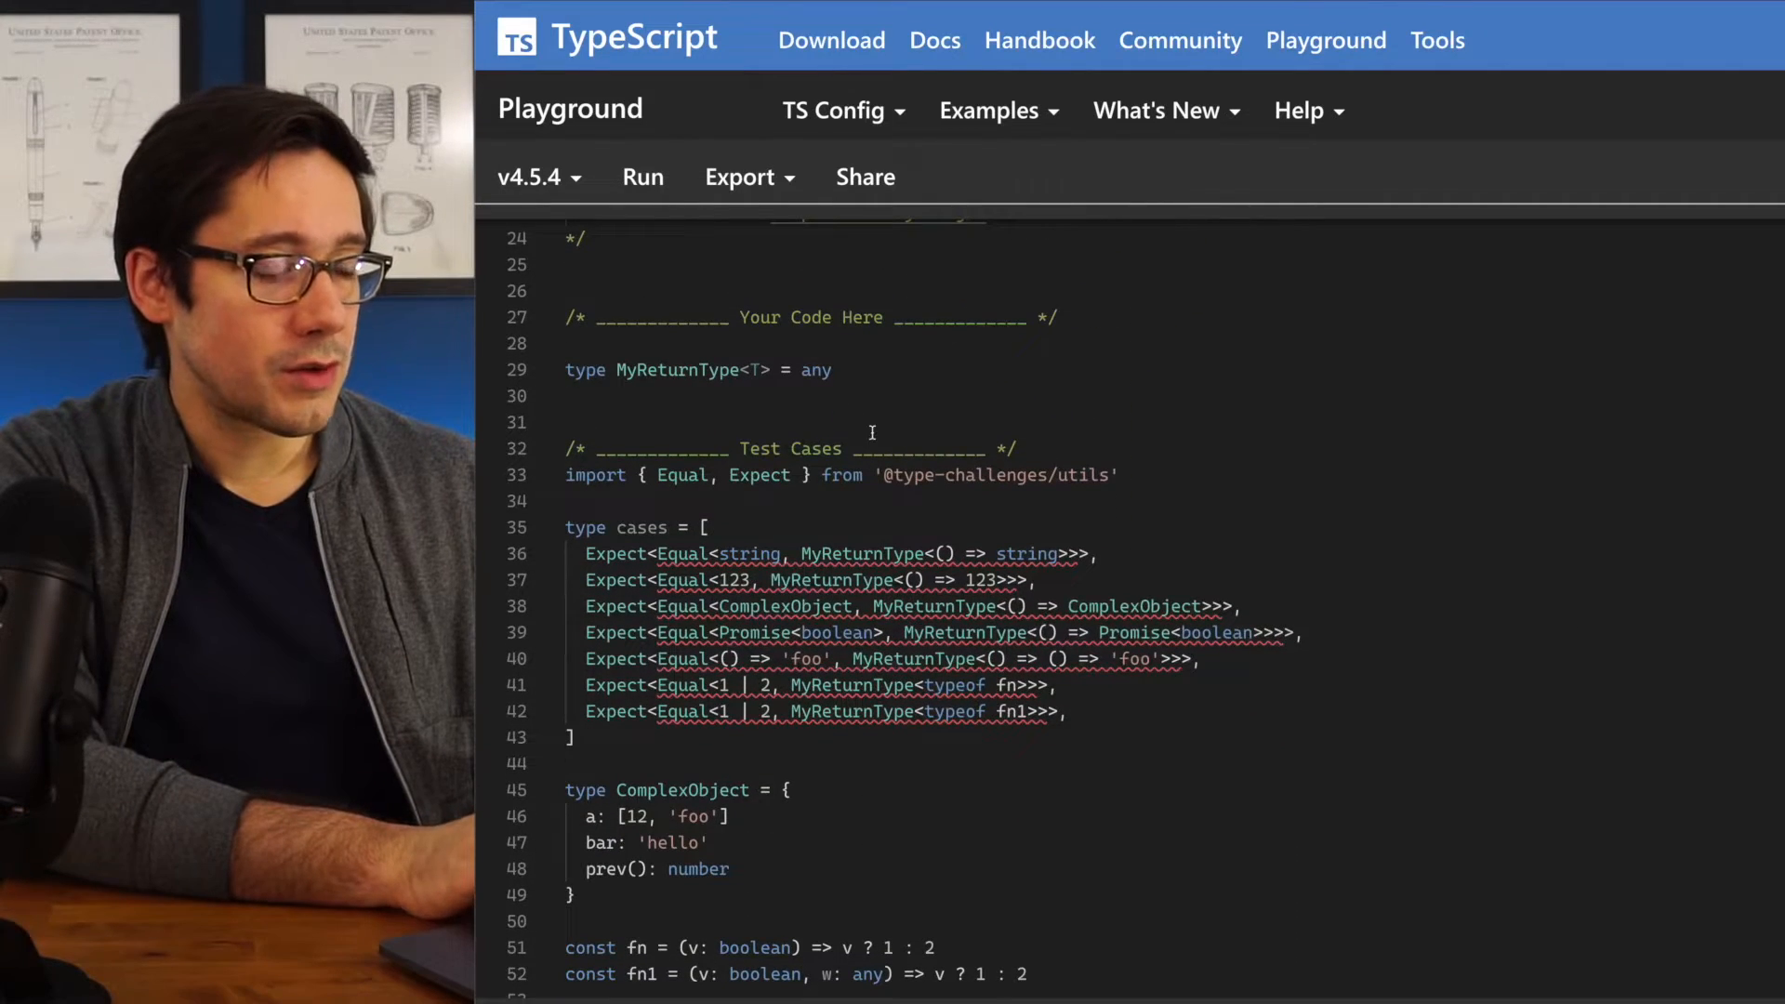
click(759, 368)
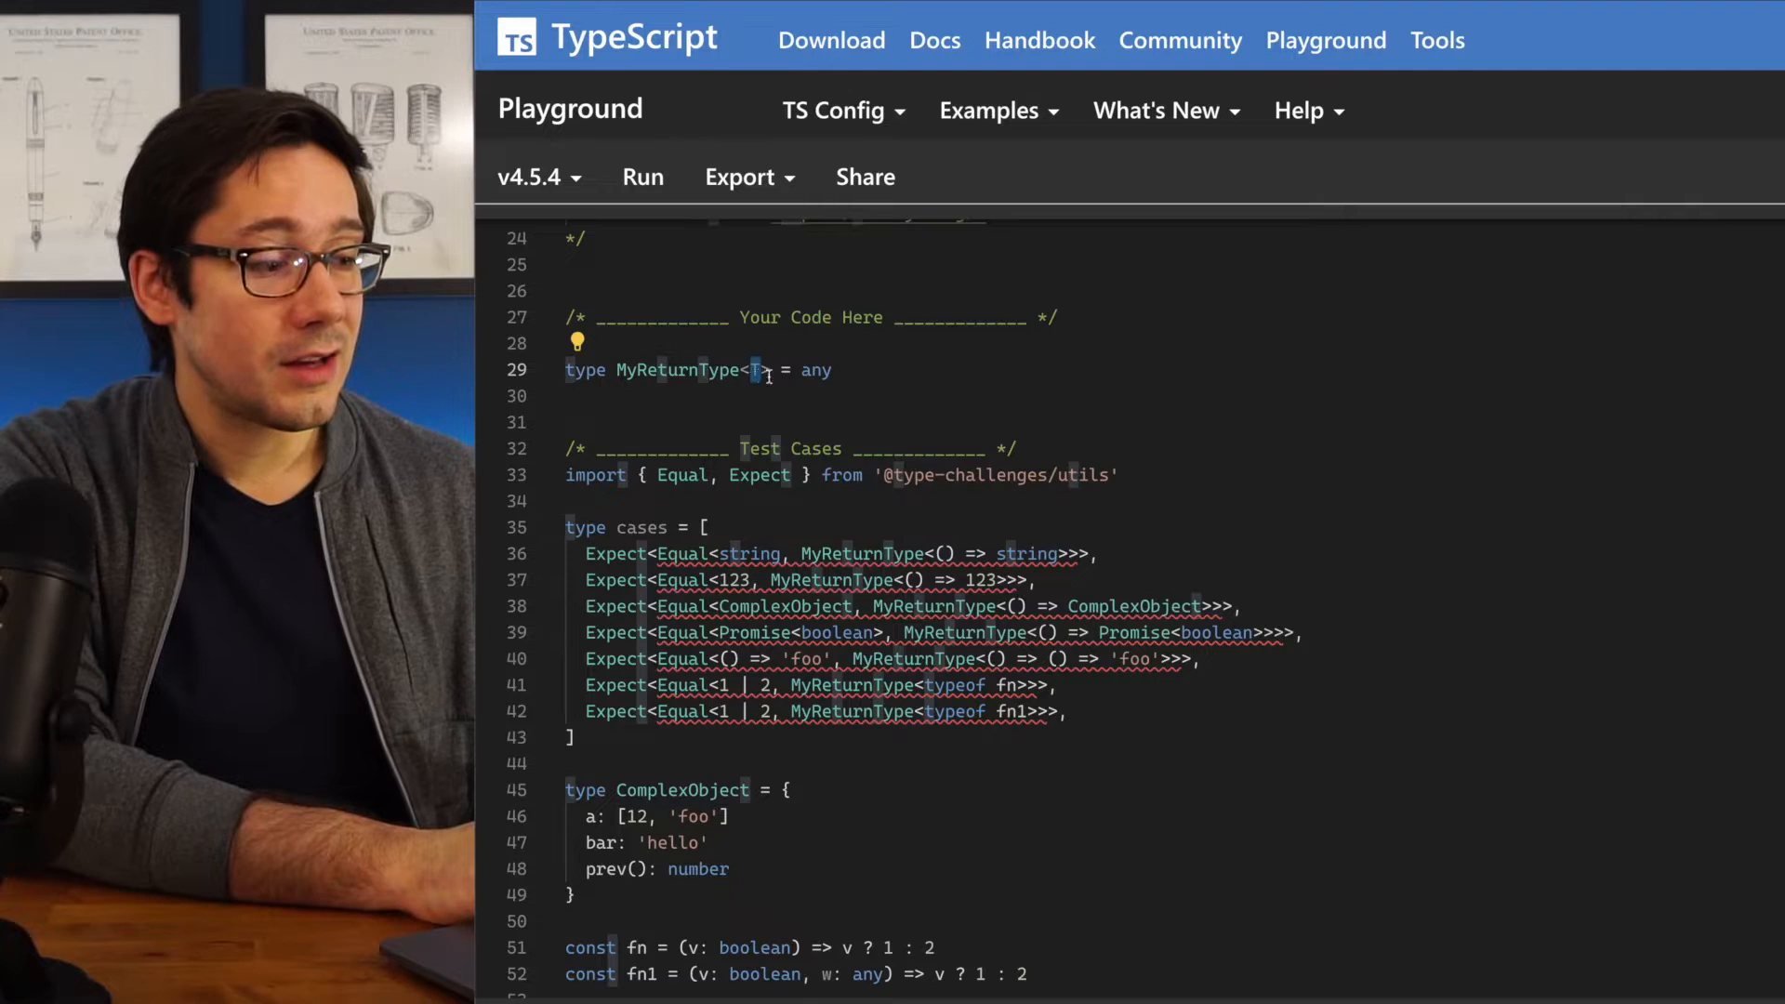
mouse_move(753, 370)
text(T)
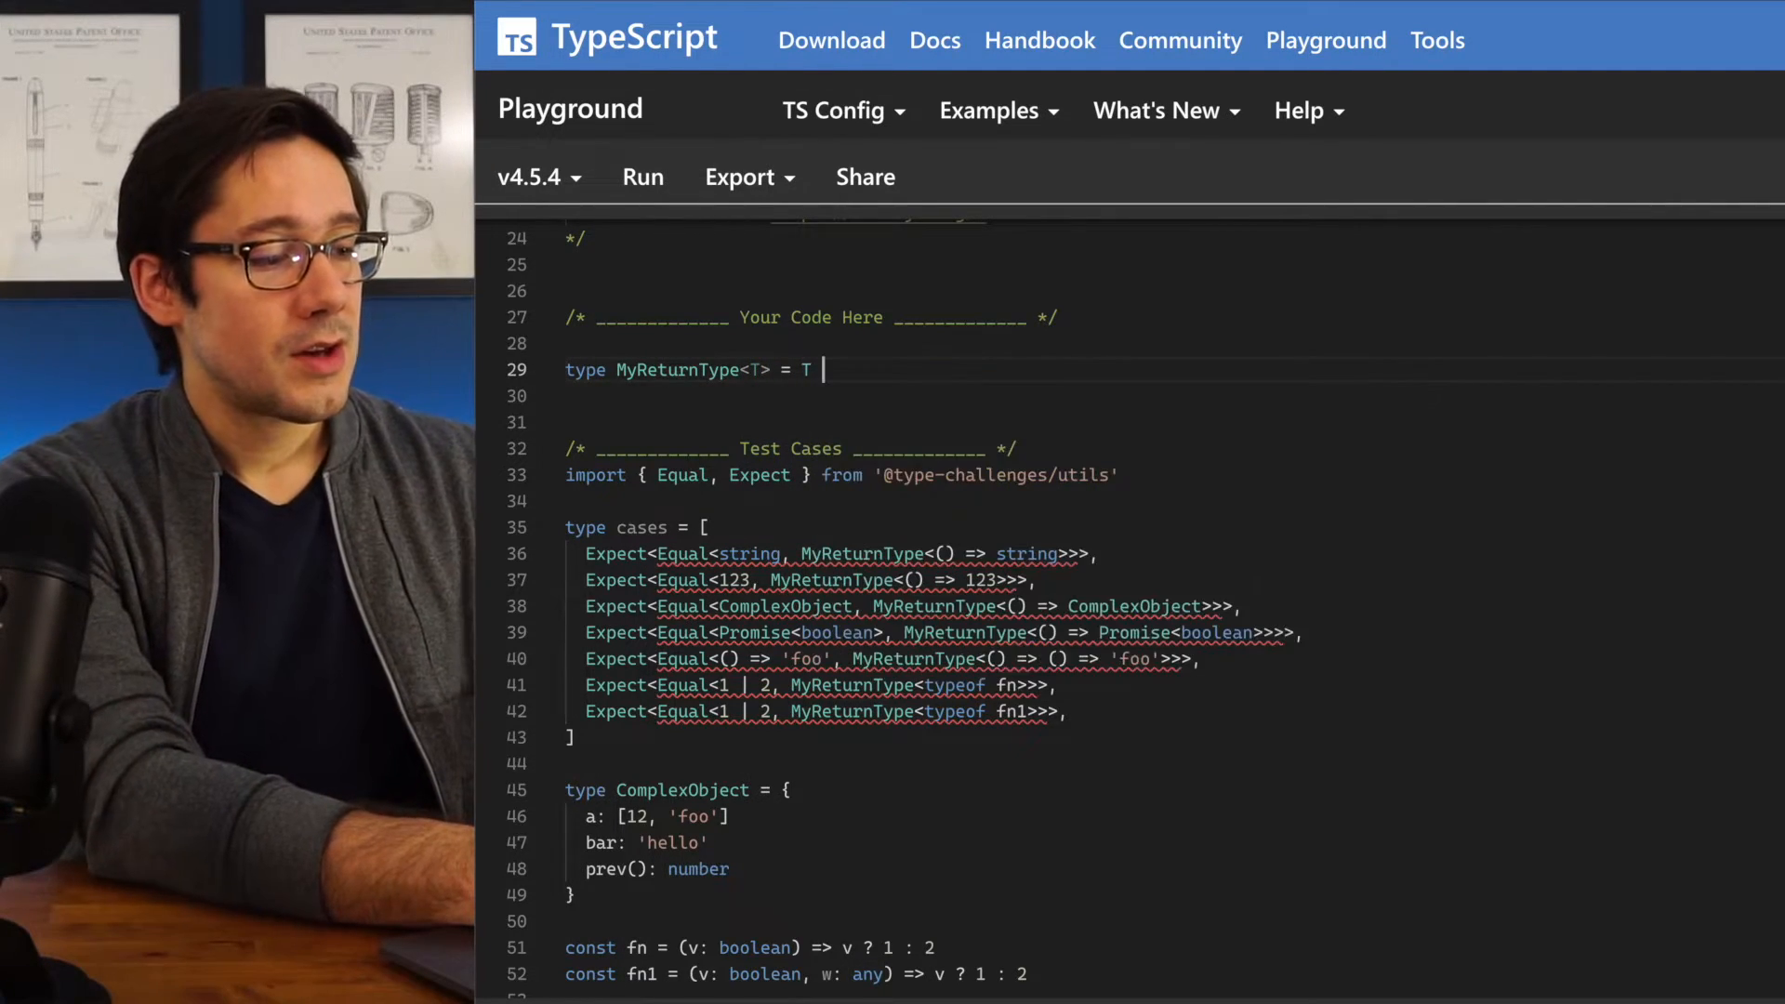
text(extends ())
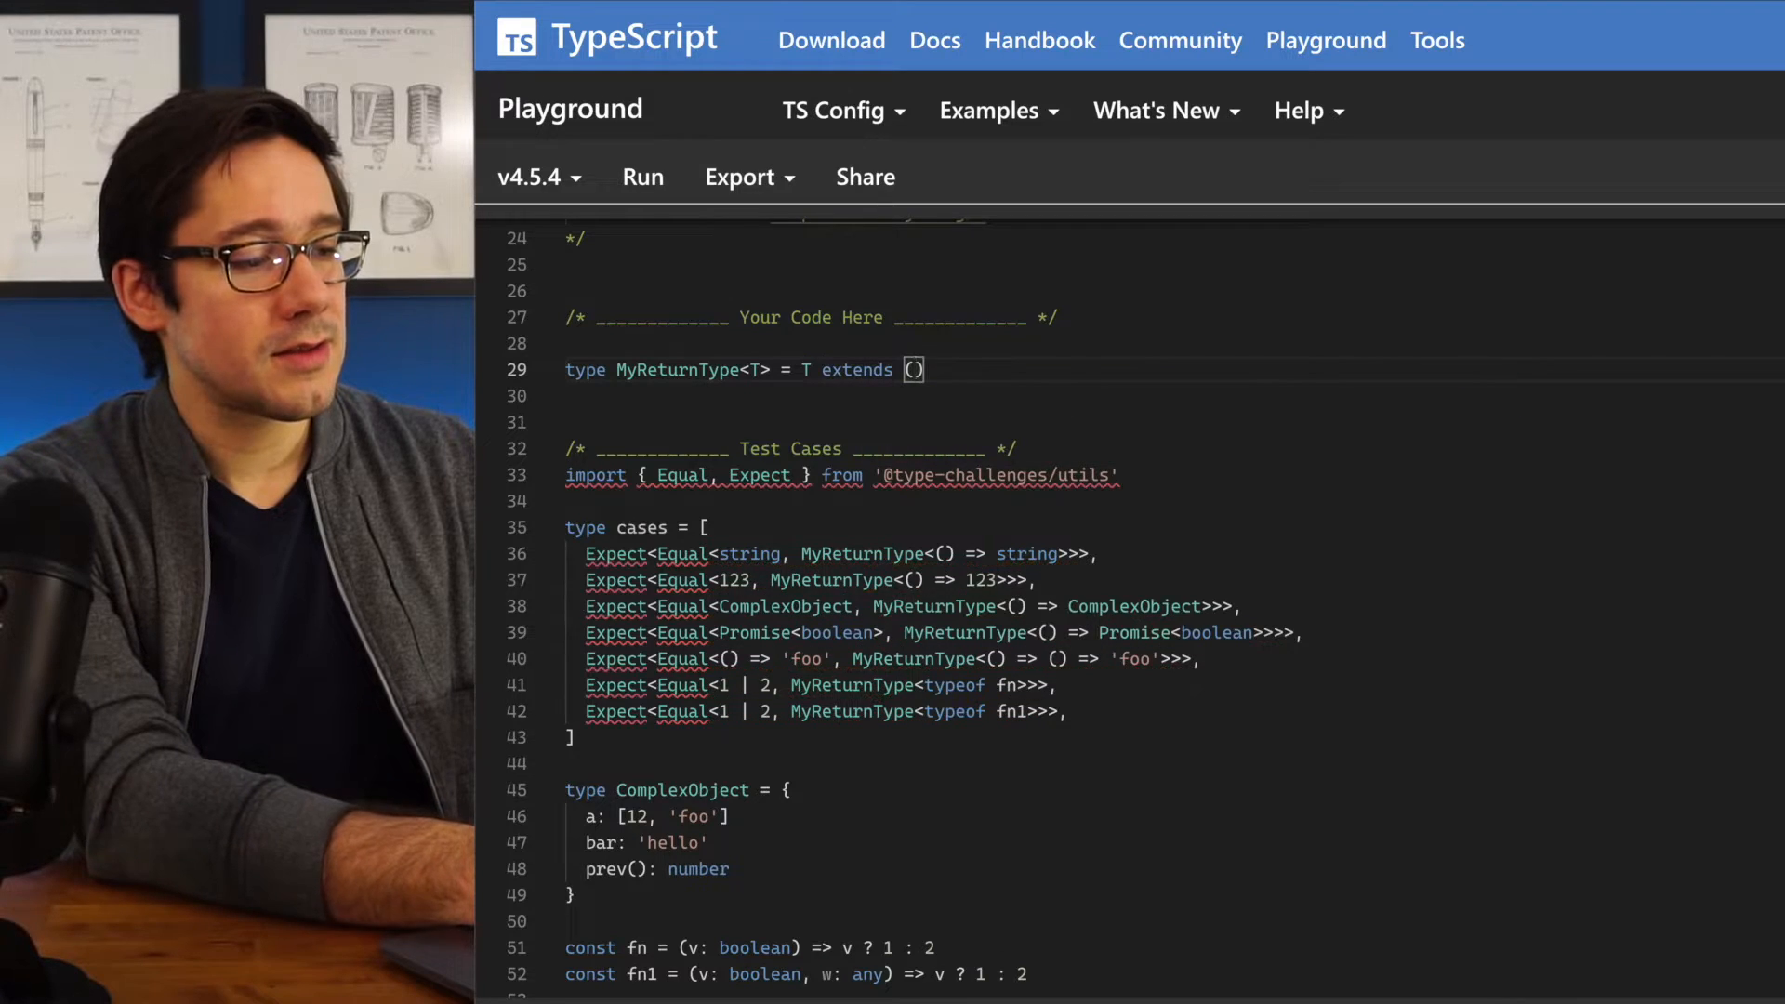
text(...args: any[)
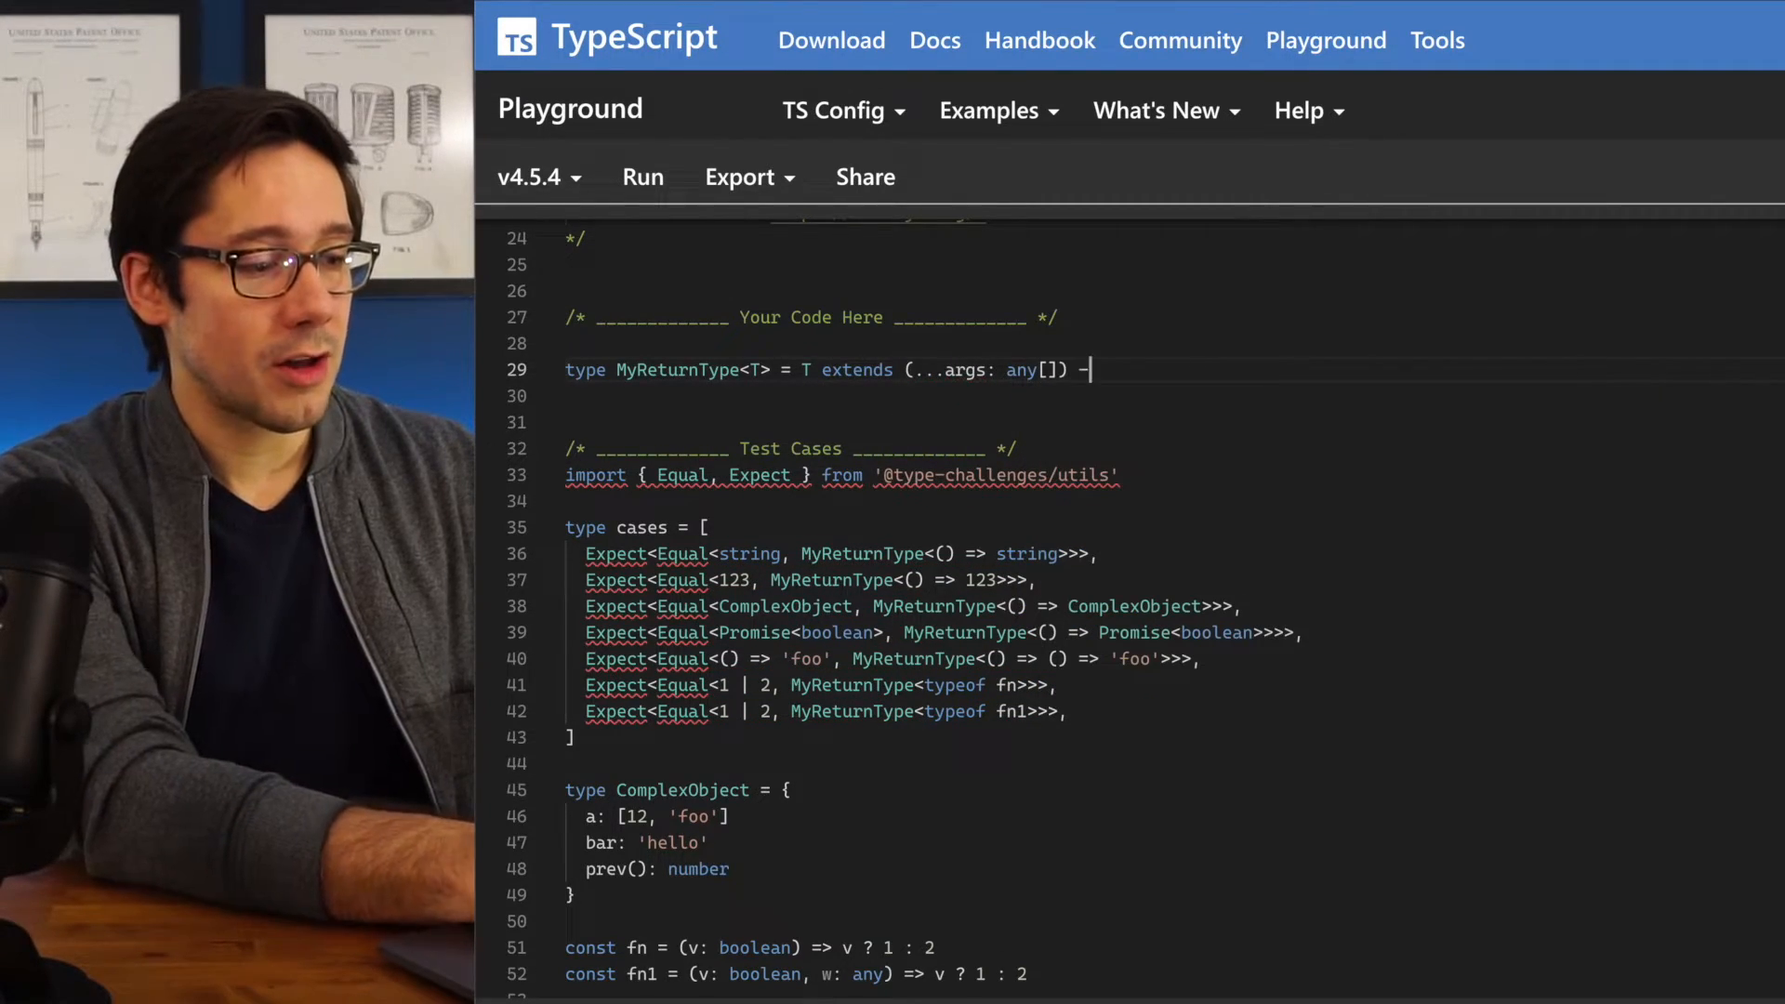
text(=> infer)
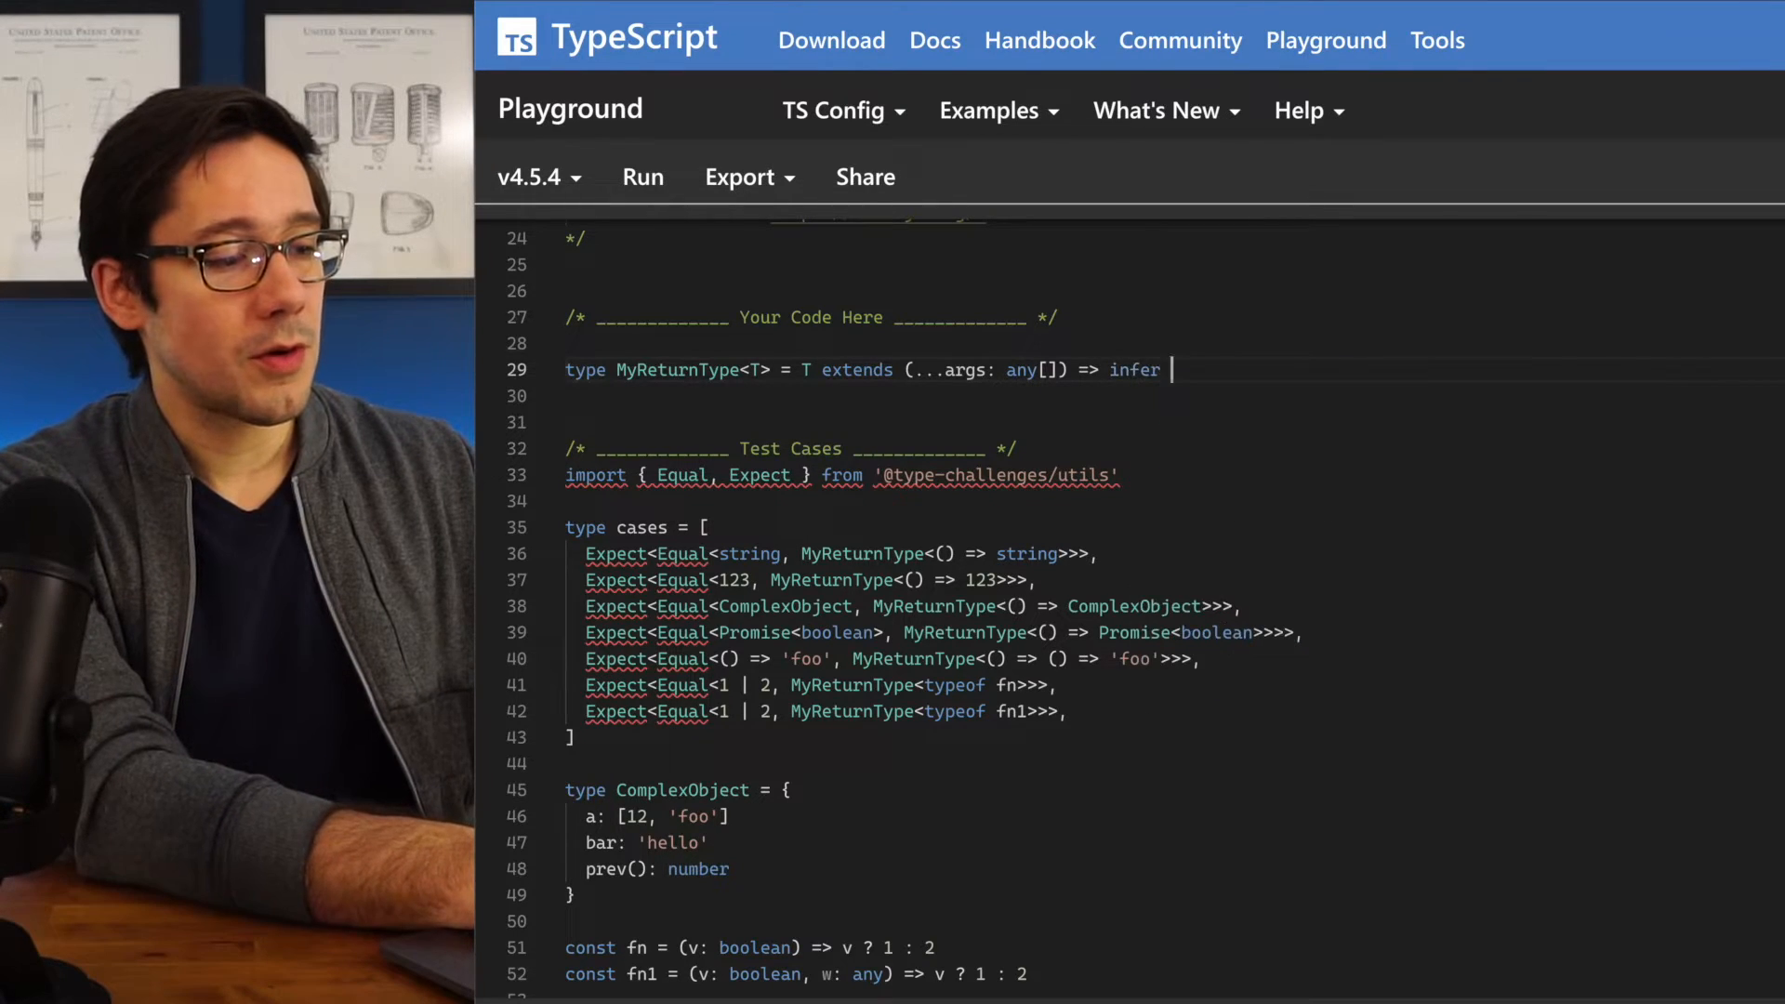
text(R)
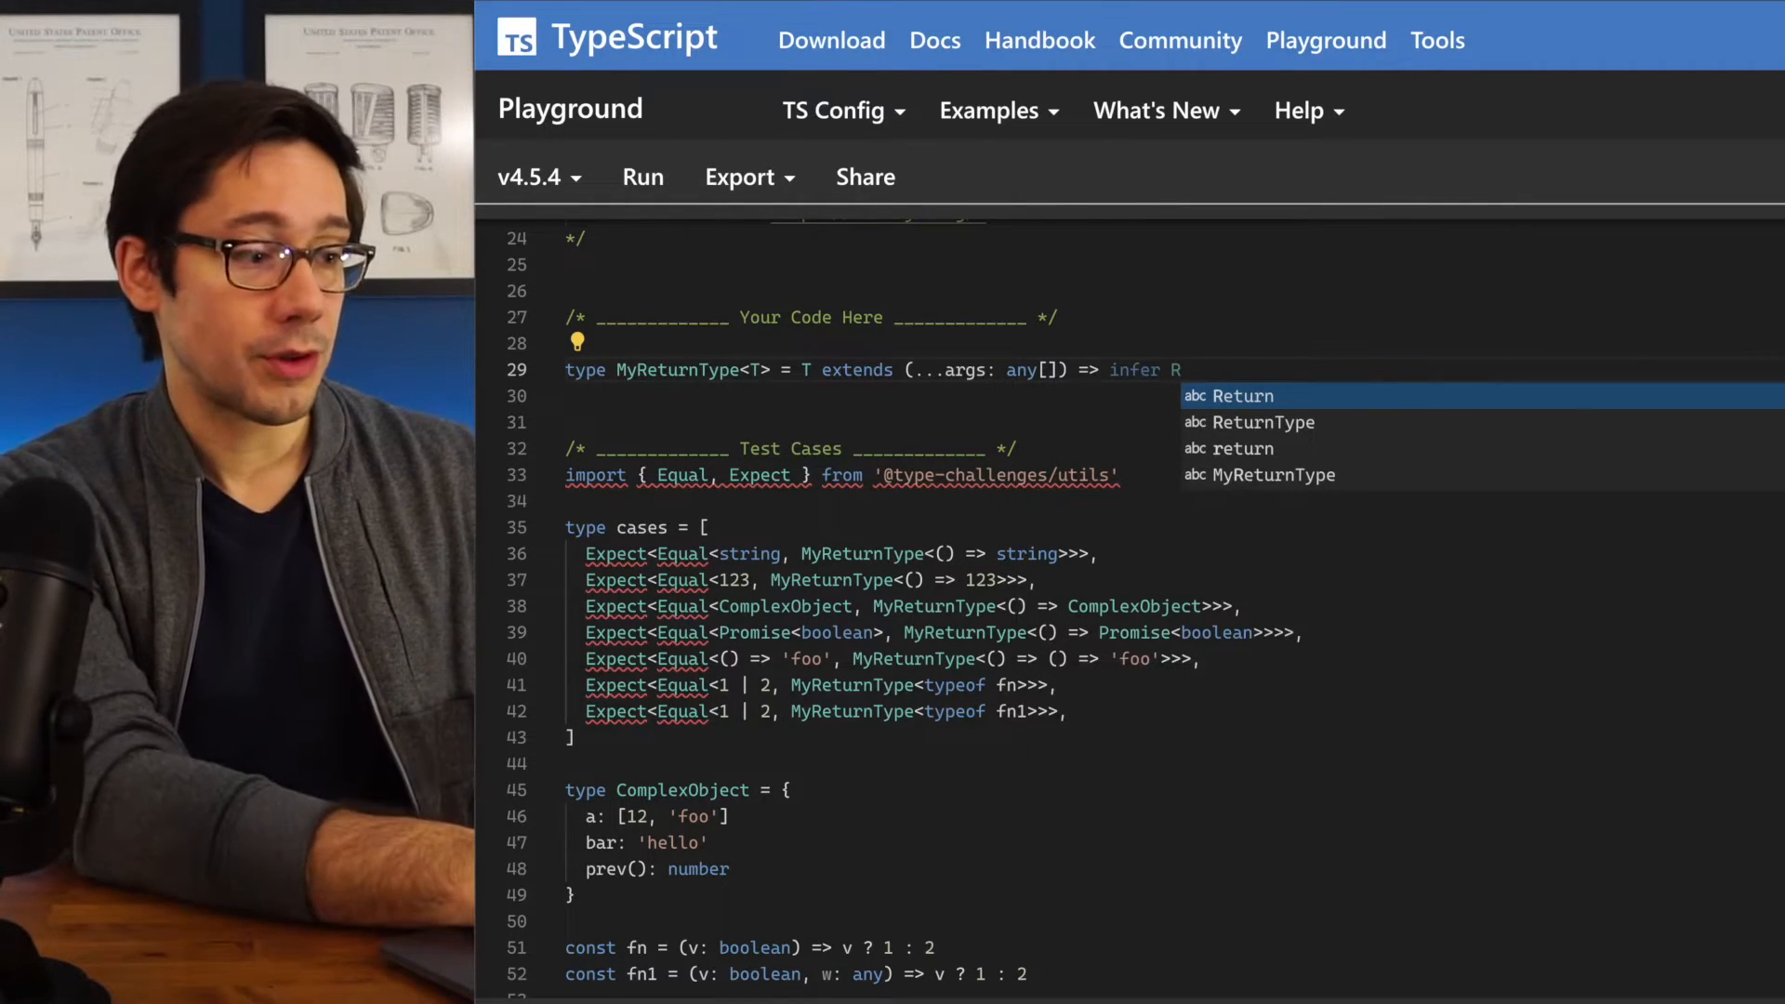
text(? R : never;)
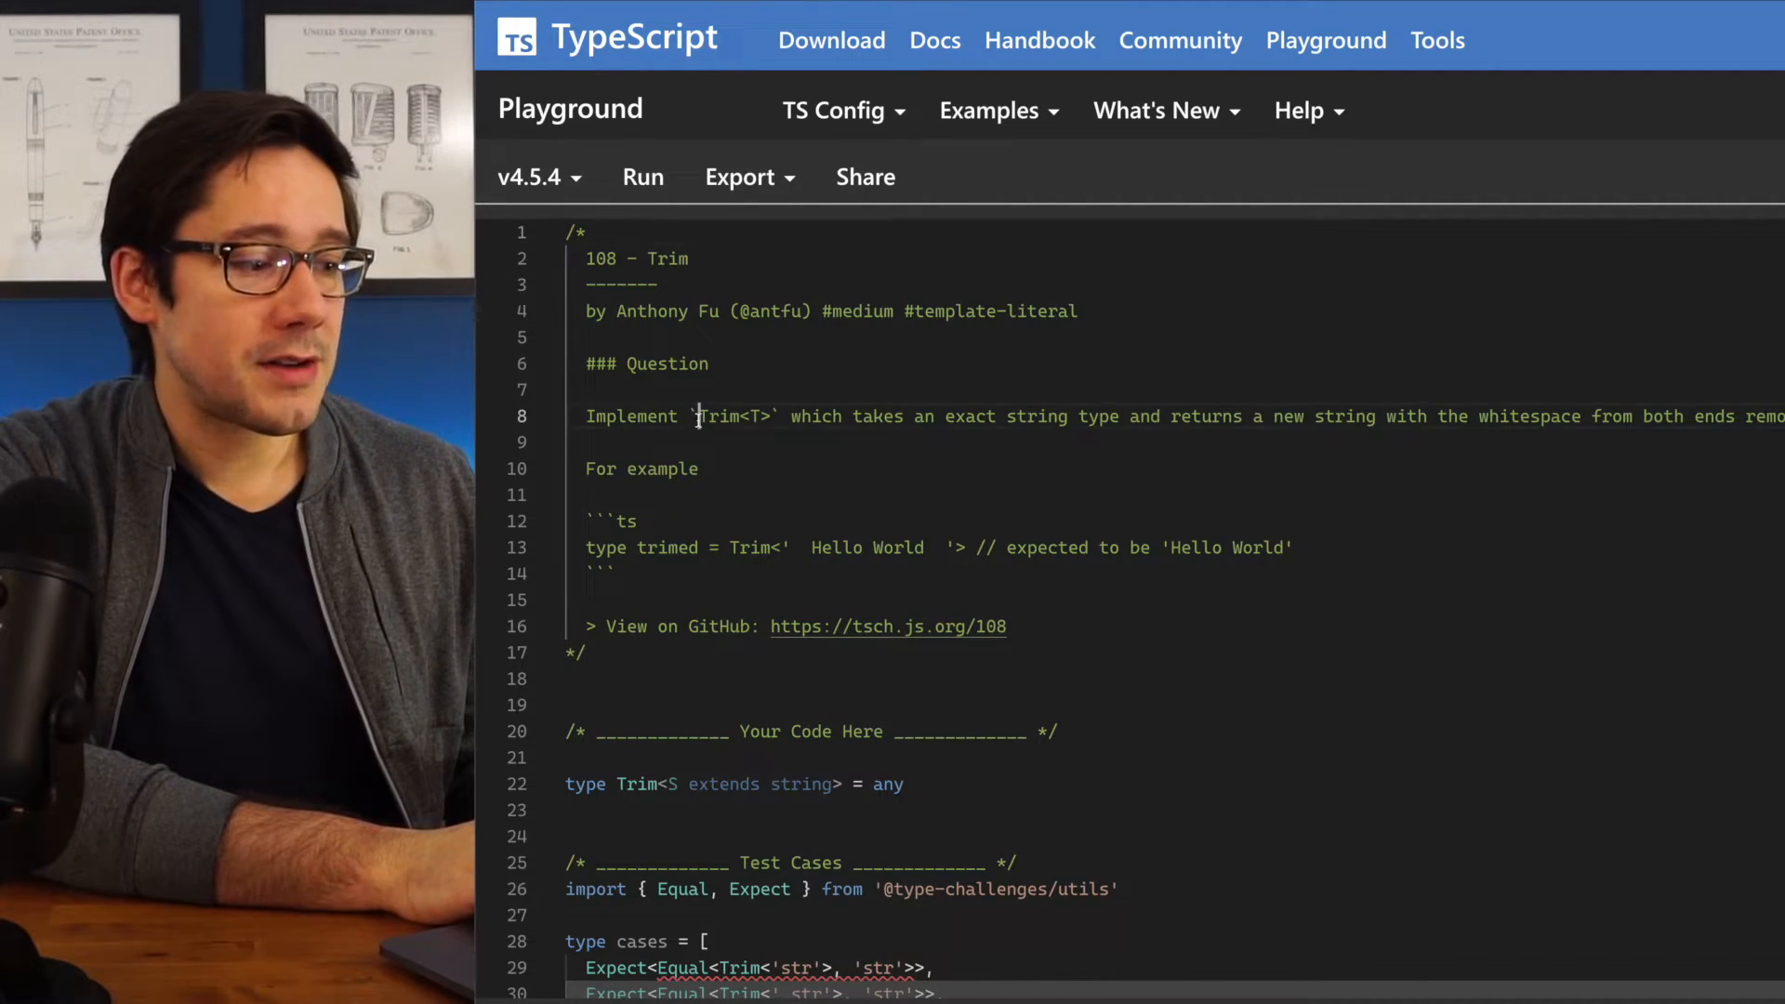
Start a new type declaration on a line above the Trim starter type
double_click(729, 415)
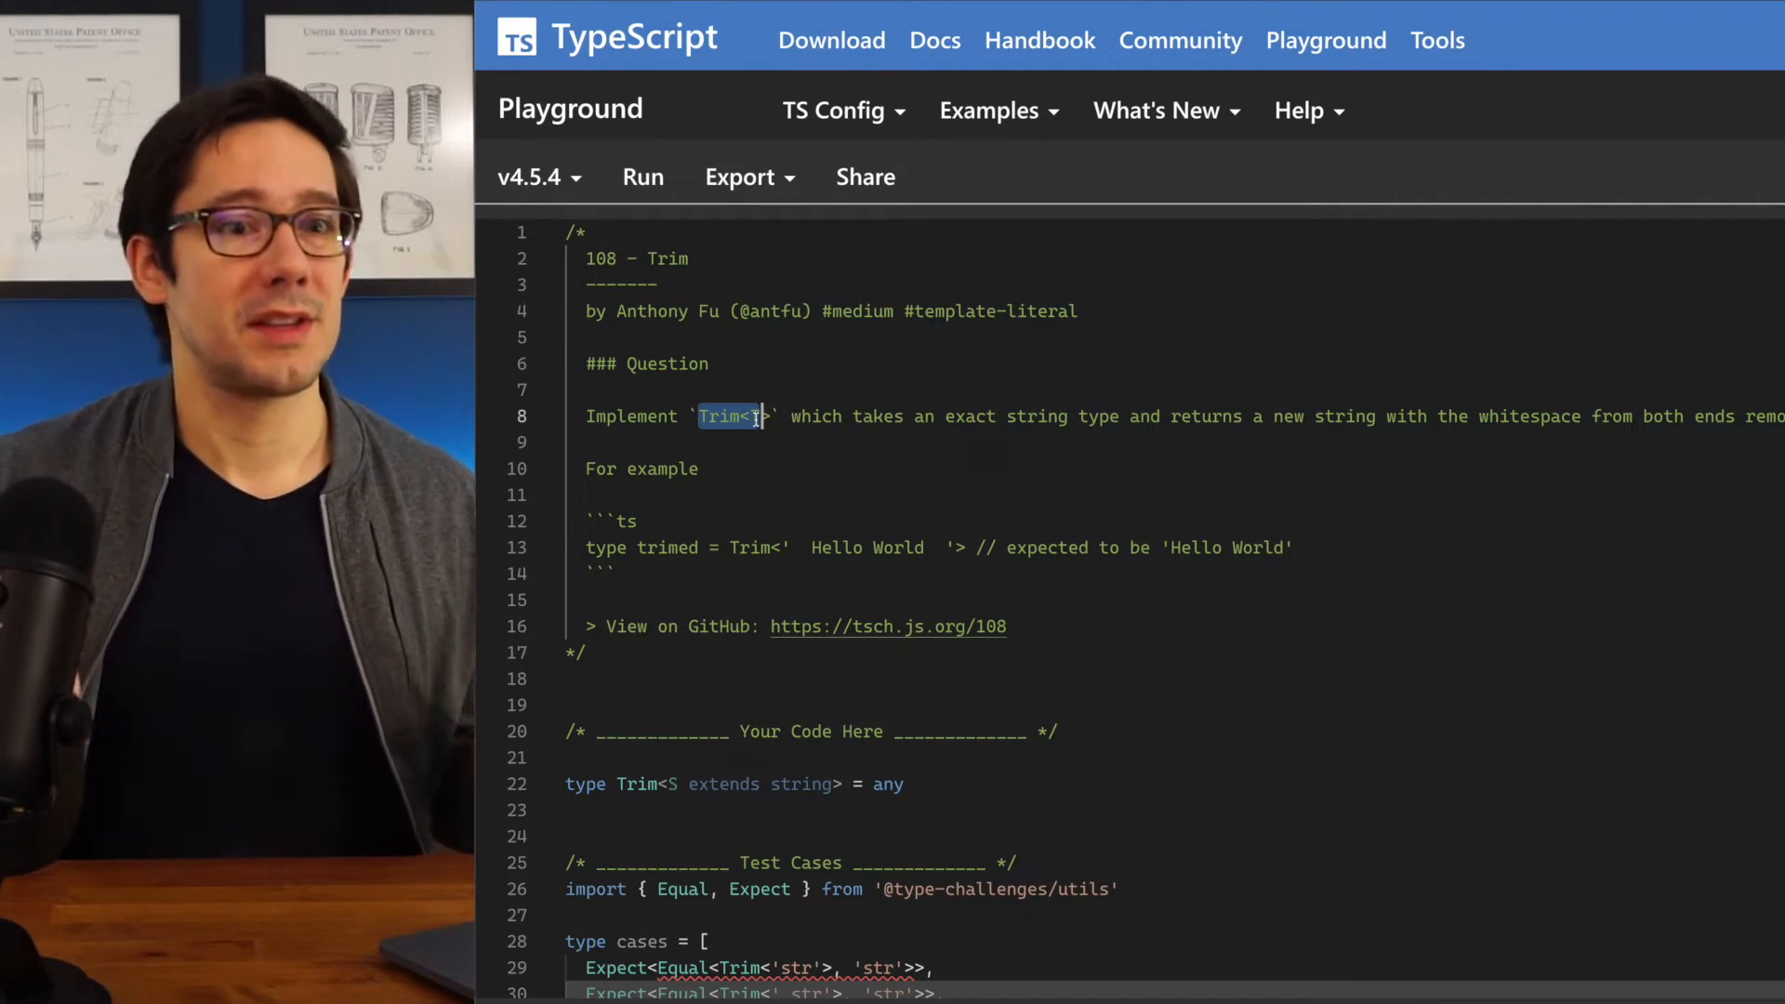
scroll(down, 3)
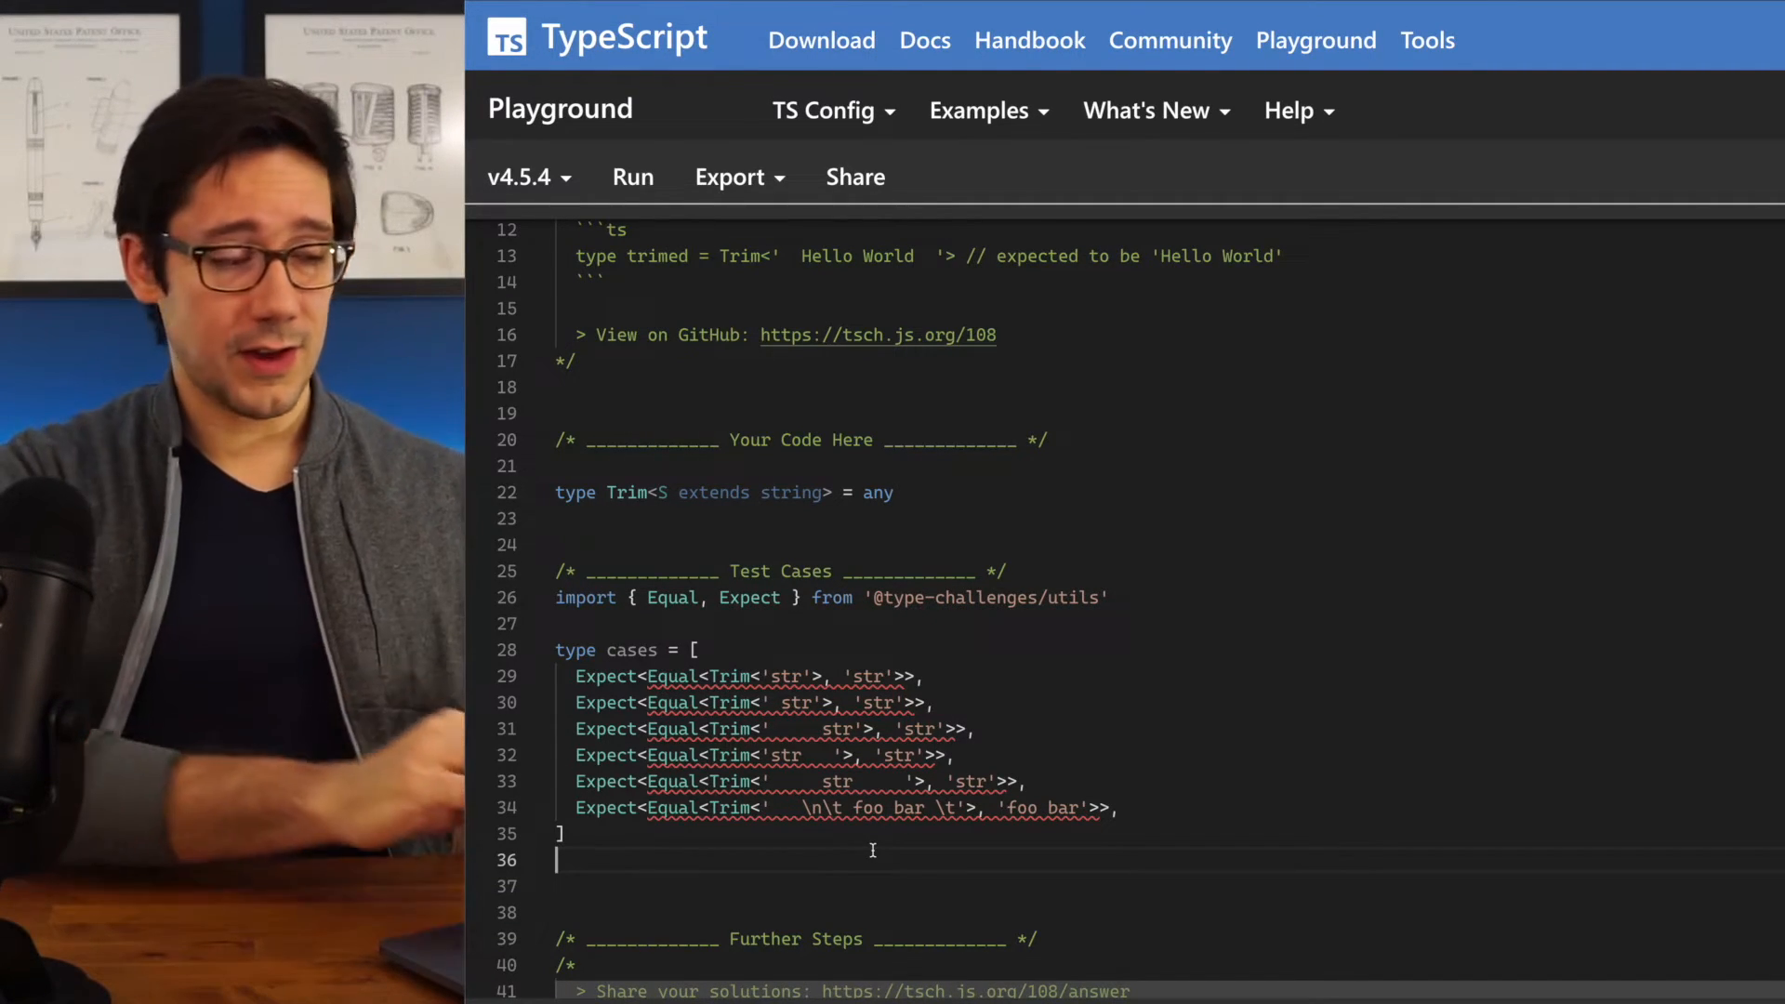
double_click(625, 491)
text(type)
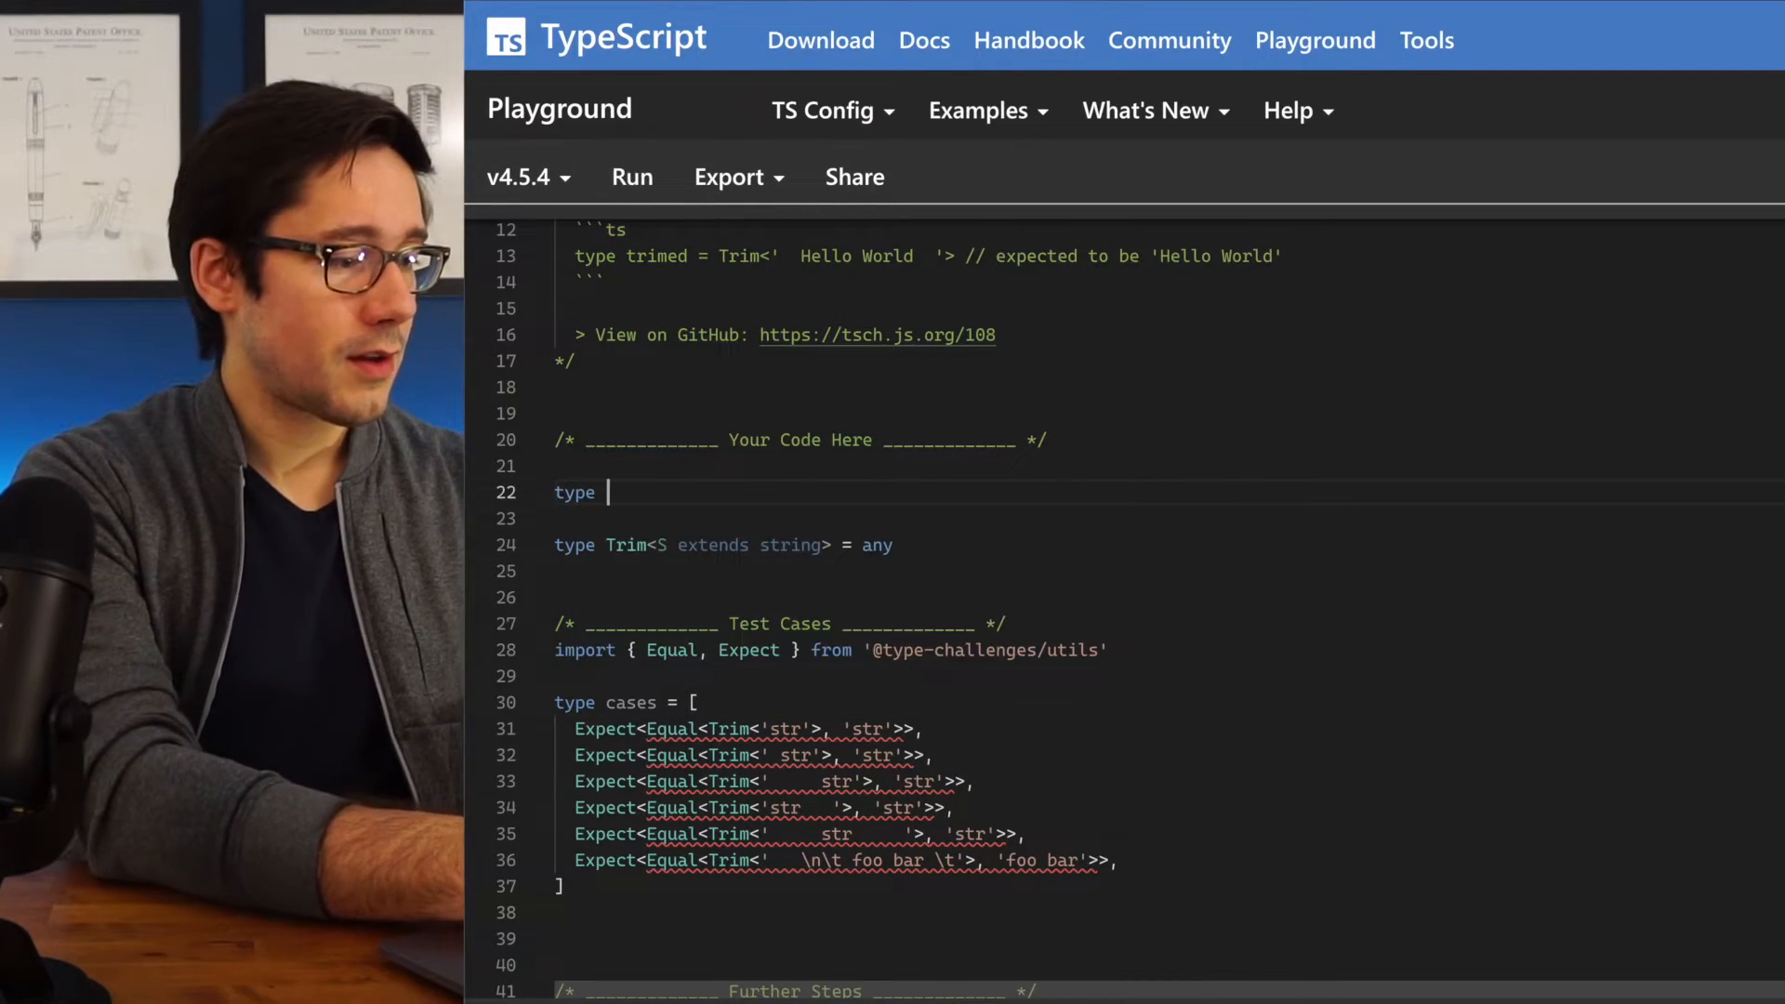
Write Chars = ' ' | '\n' | '\t'; and select Trim's placeholder any
text(Chars = ')
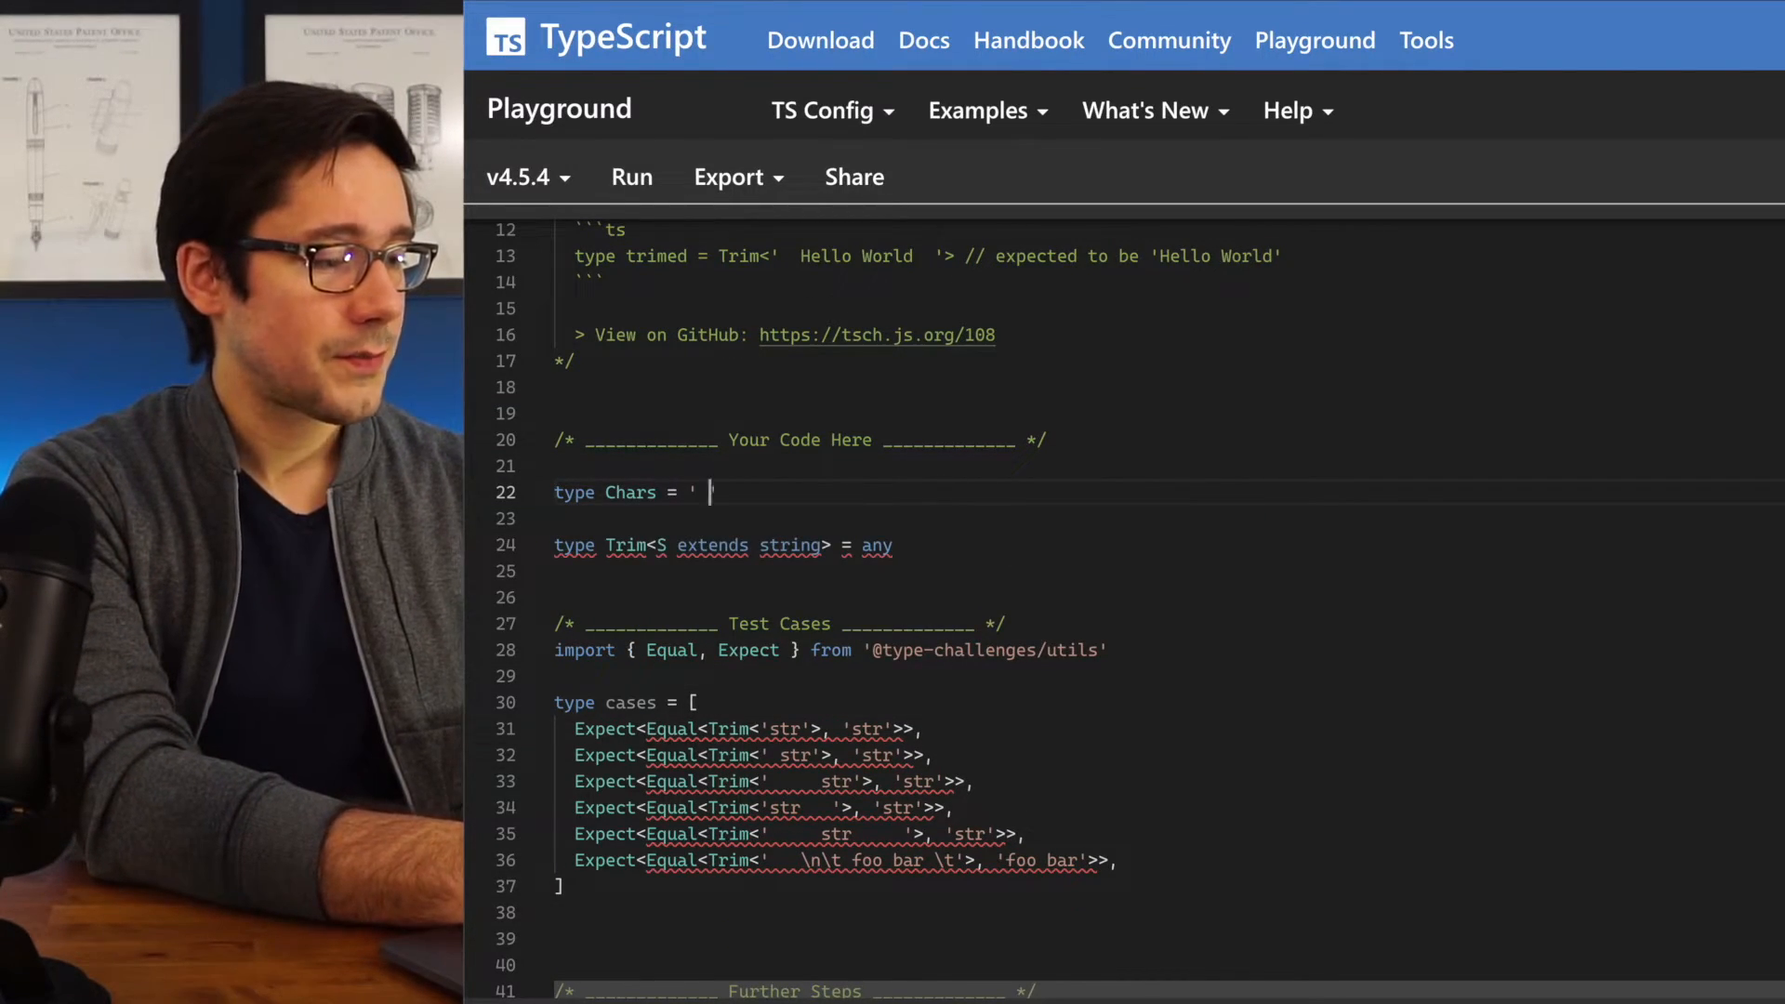
text(" ")
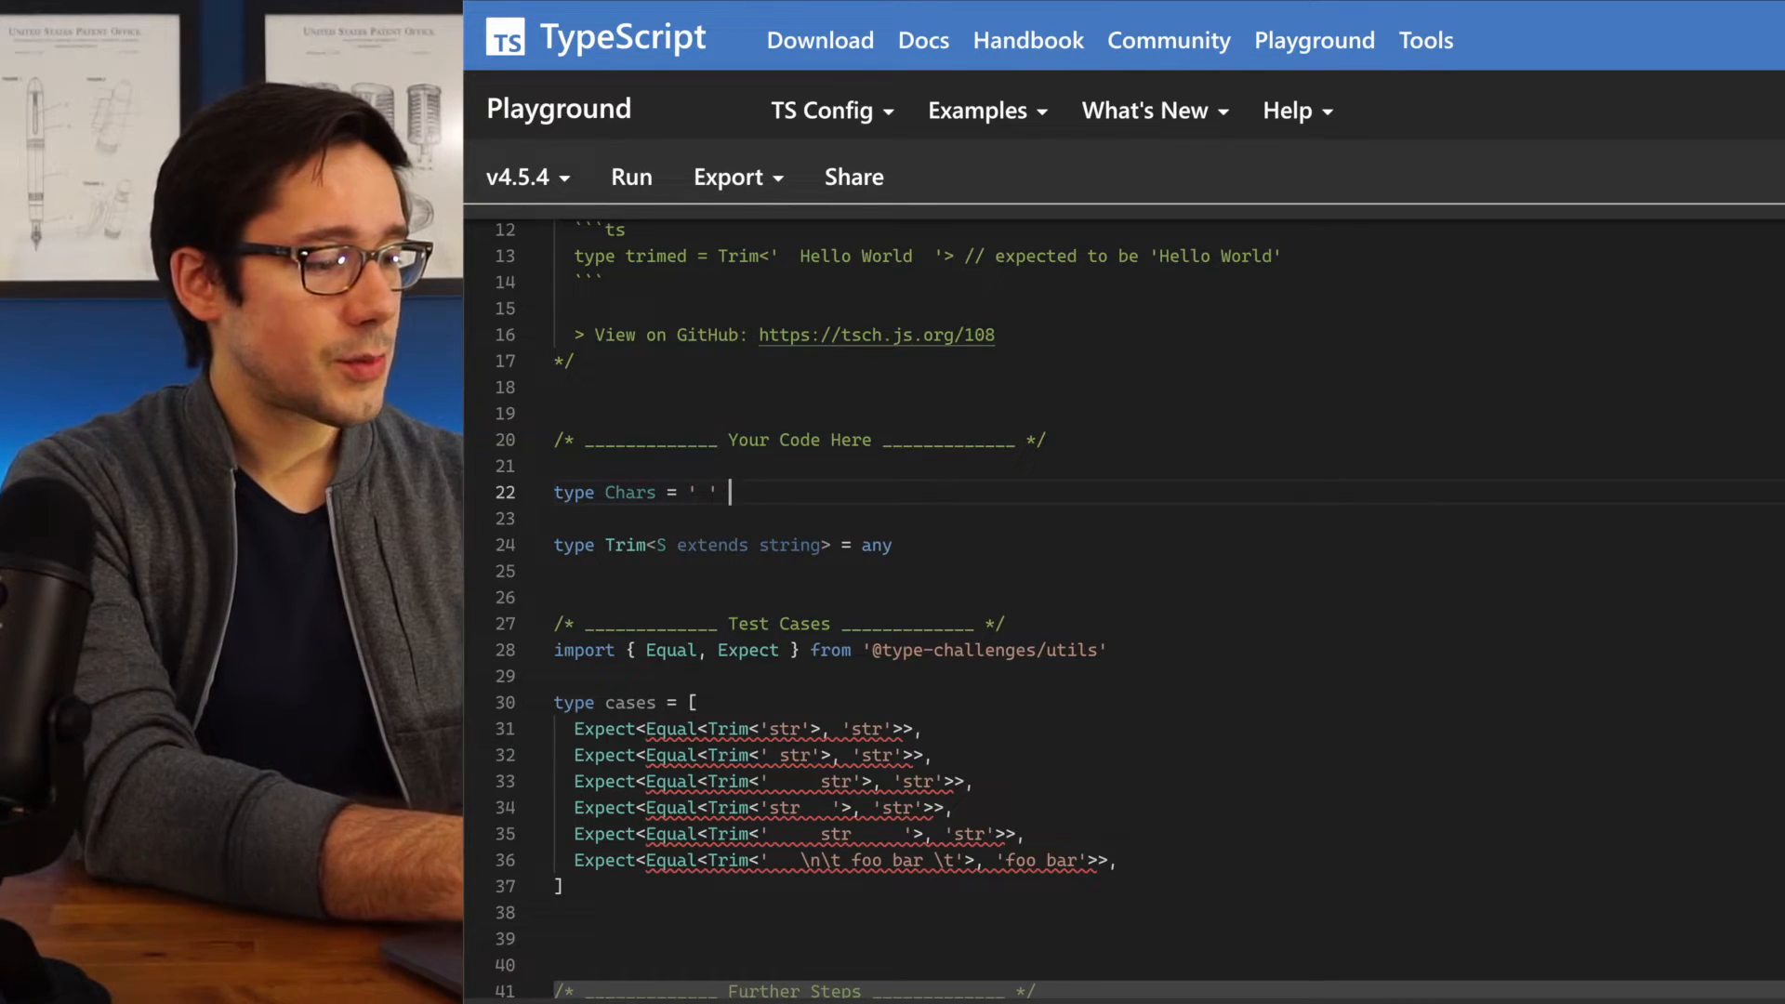
text(| '\n' | '\')
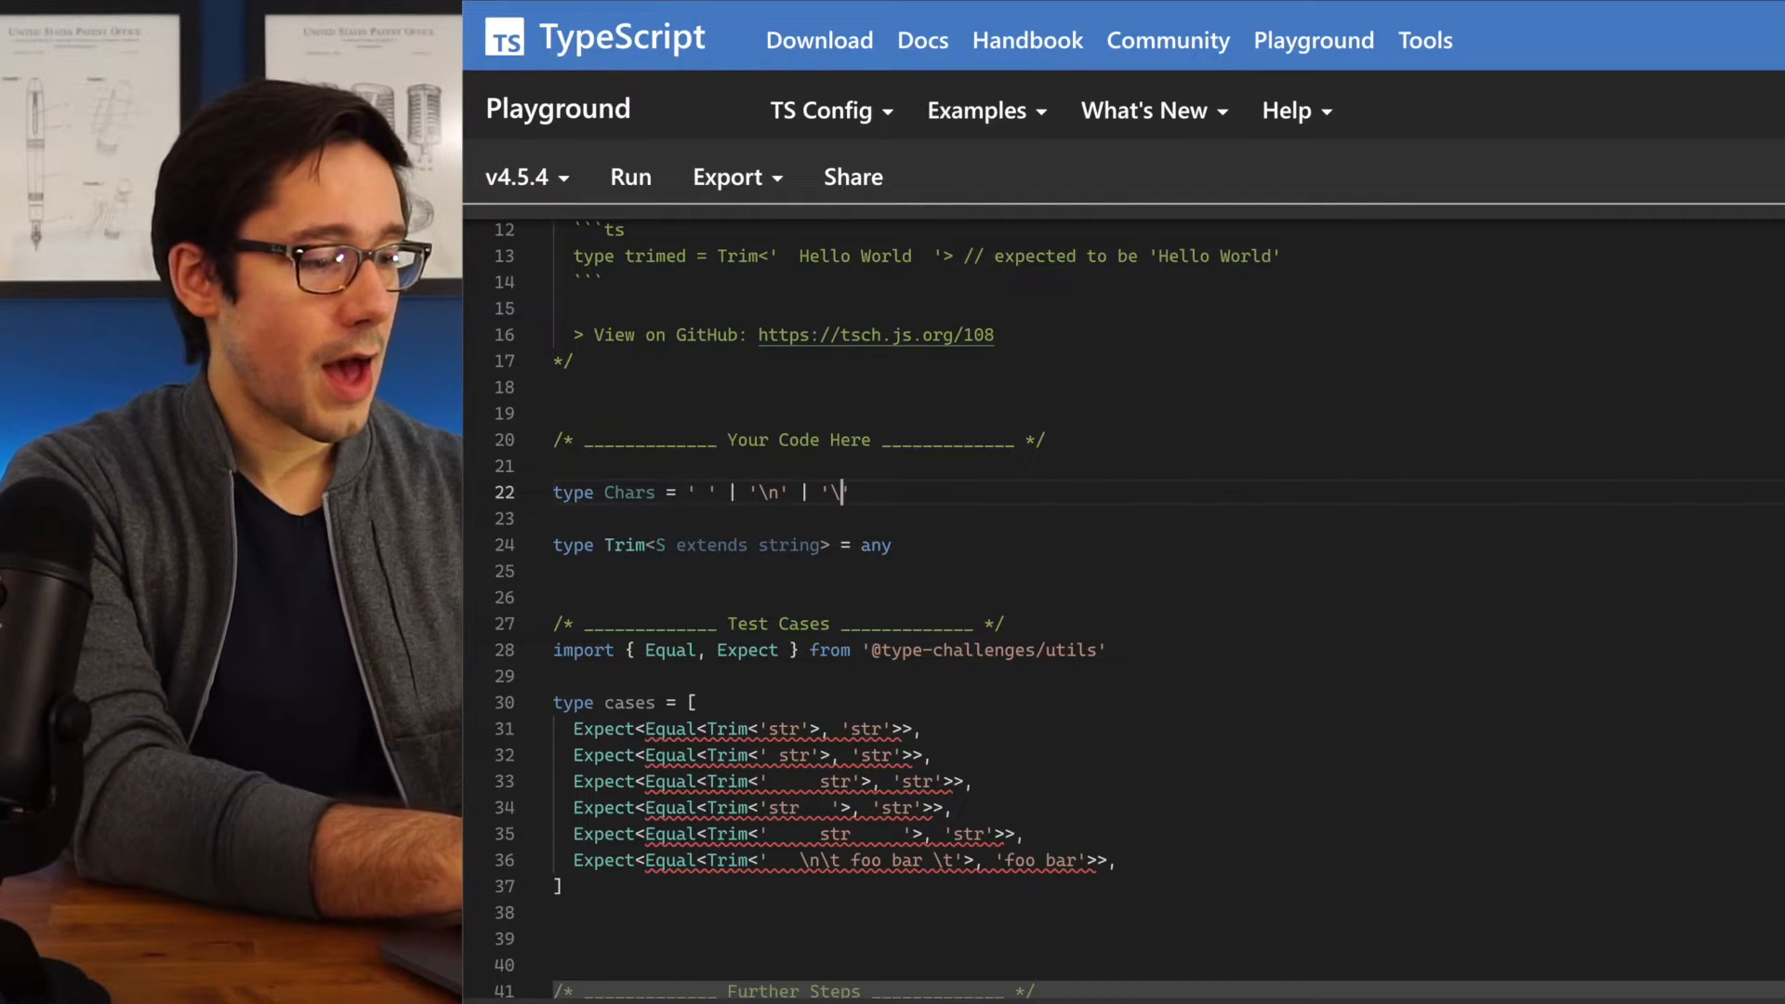
text(t';)
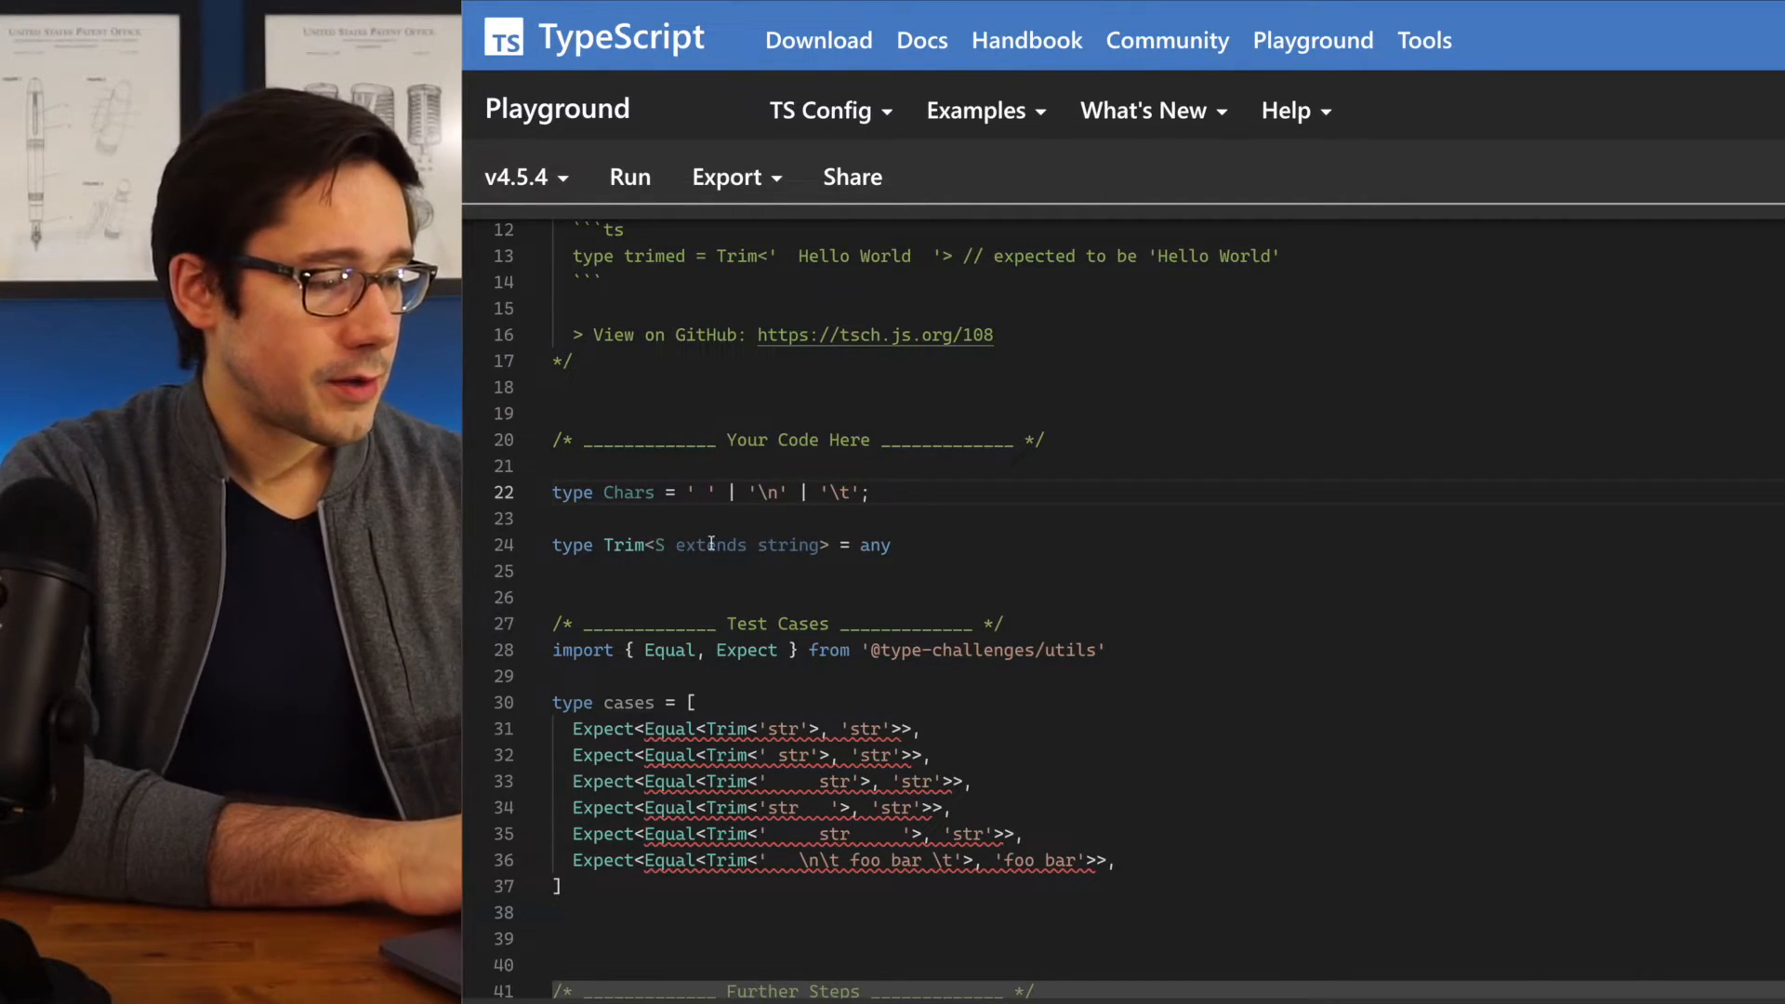
mouse_move(664, 545)
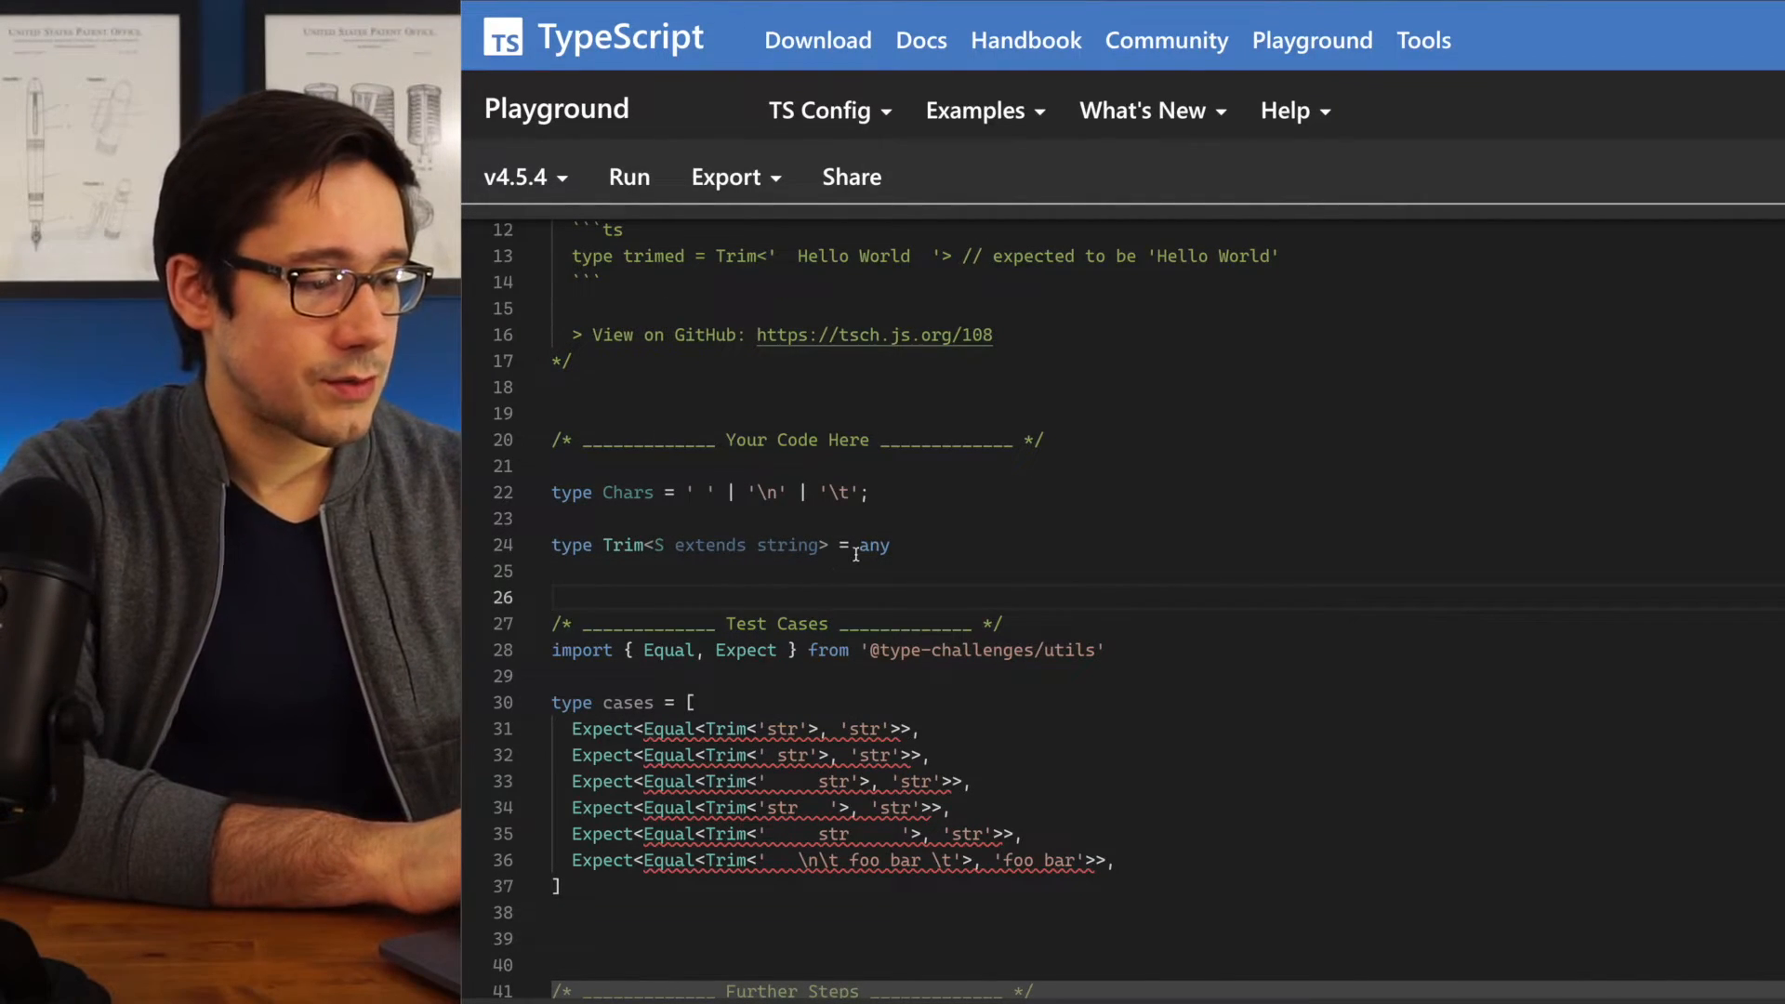
double_click(870, 545)
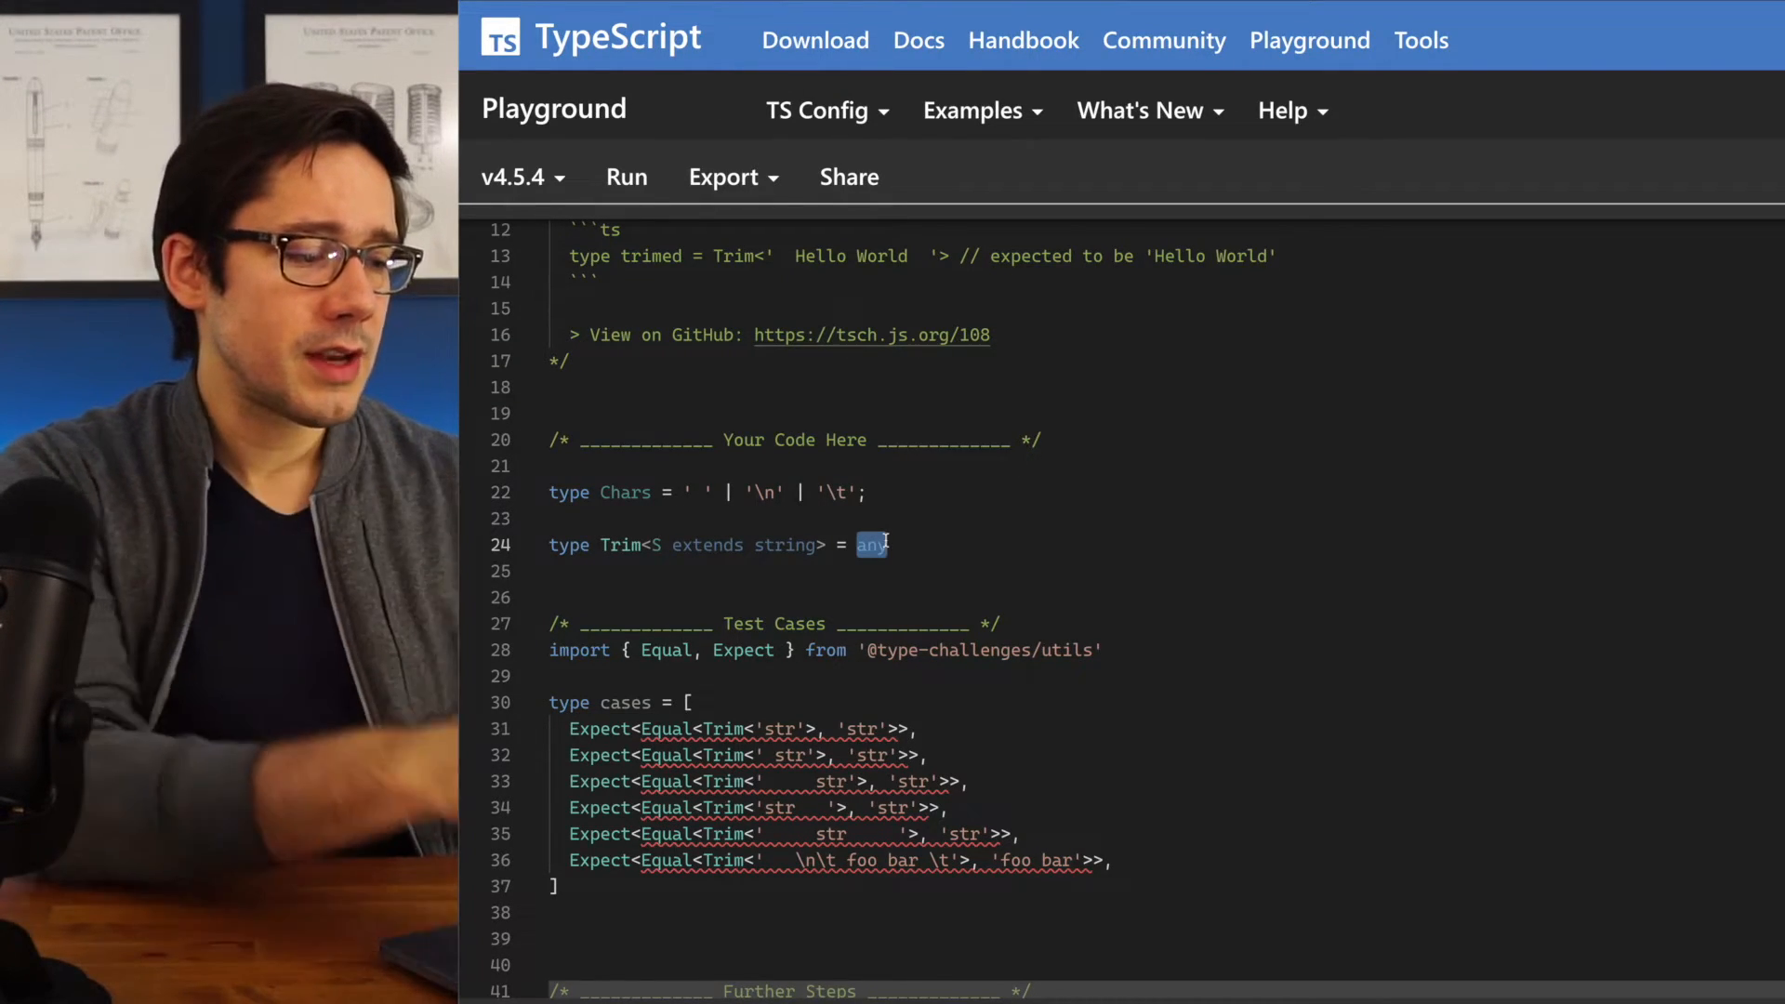
Write the leading-character branch: S extends `${Chars}${infer SS}` ? Trim<SS> : with the false branch pending
text(T)
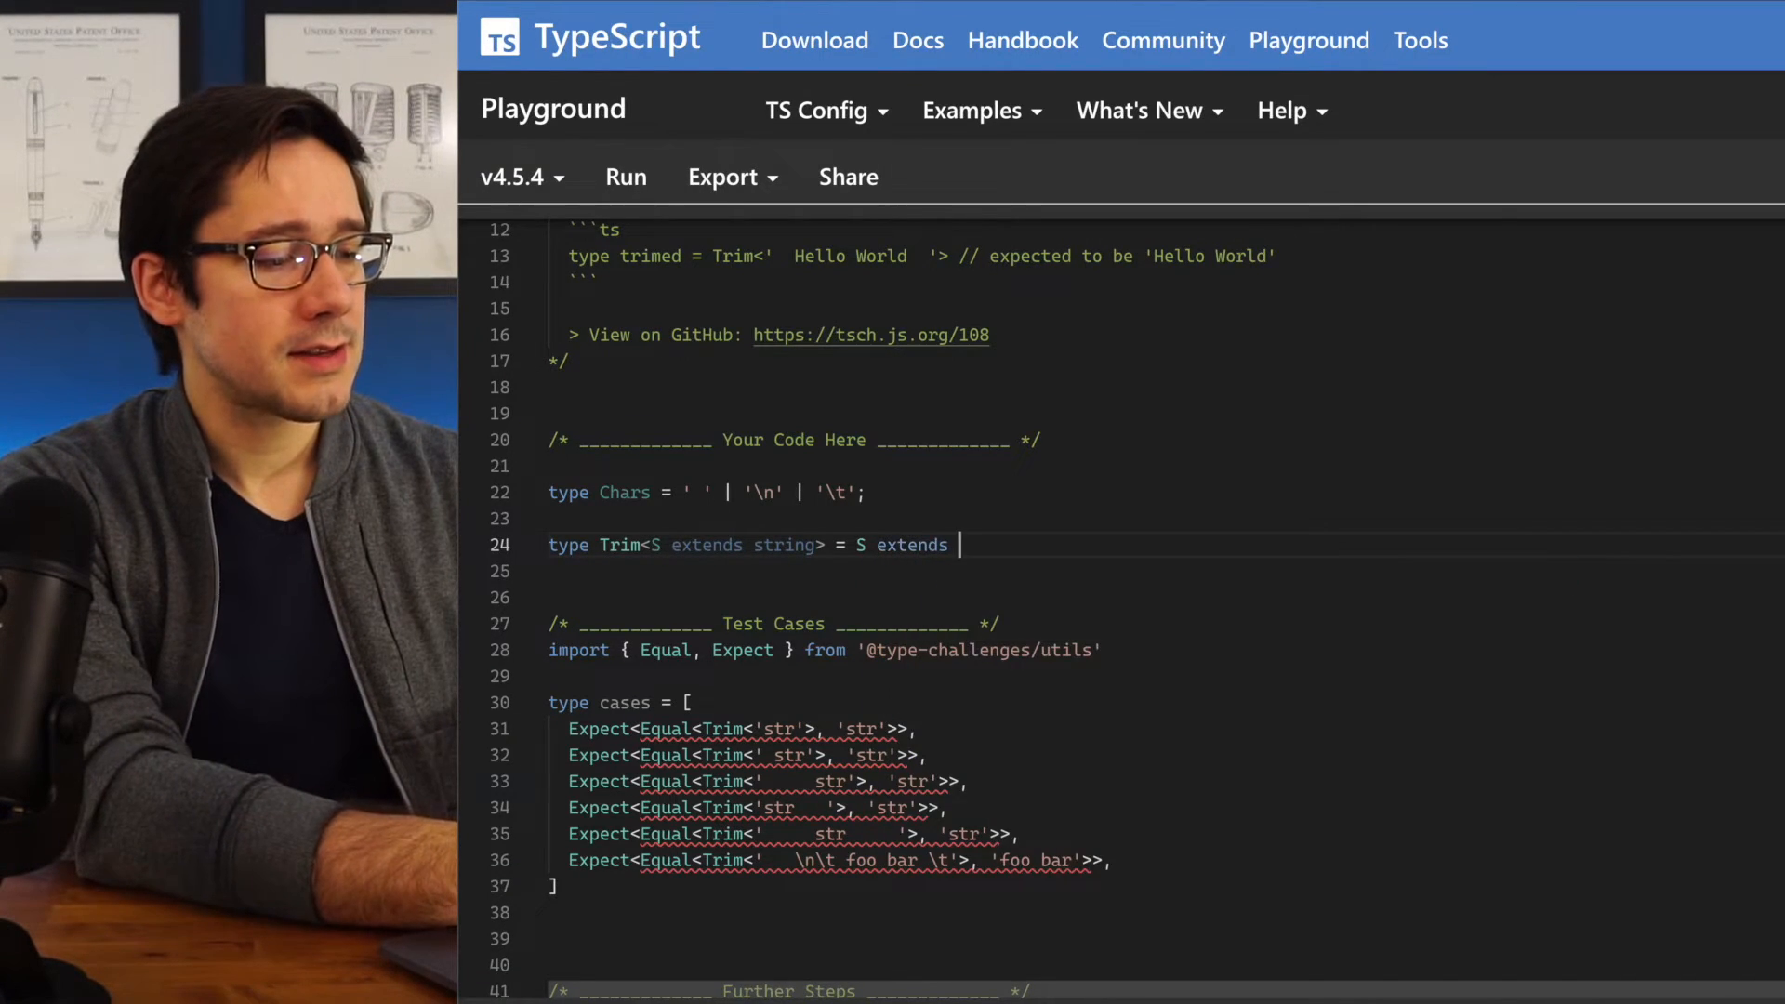
text(``)
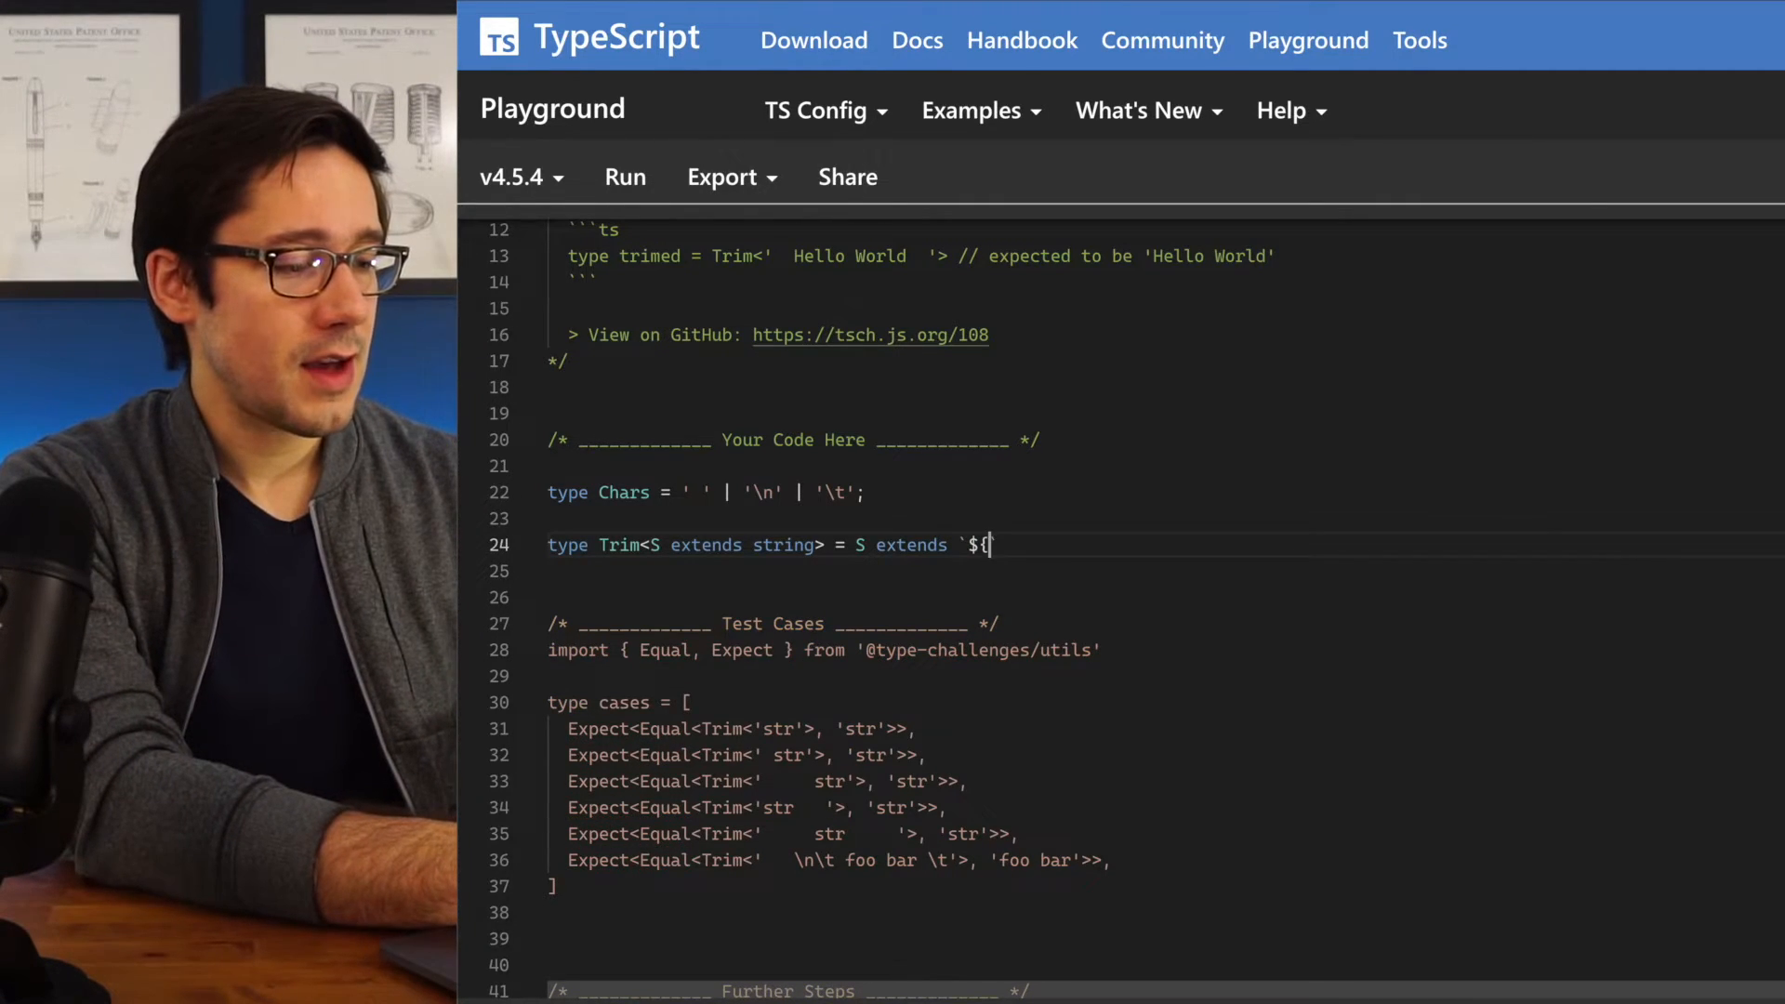
text(Chars}$)
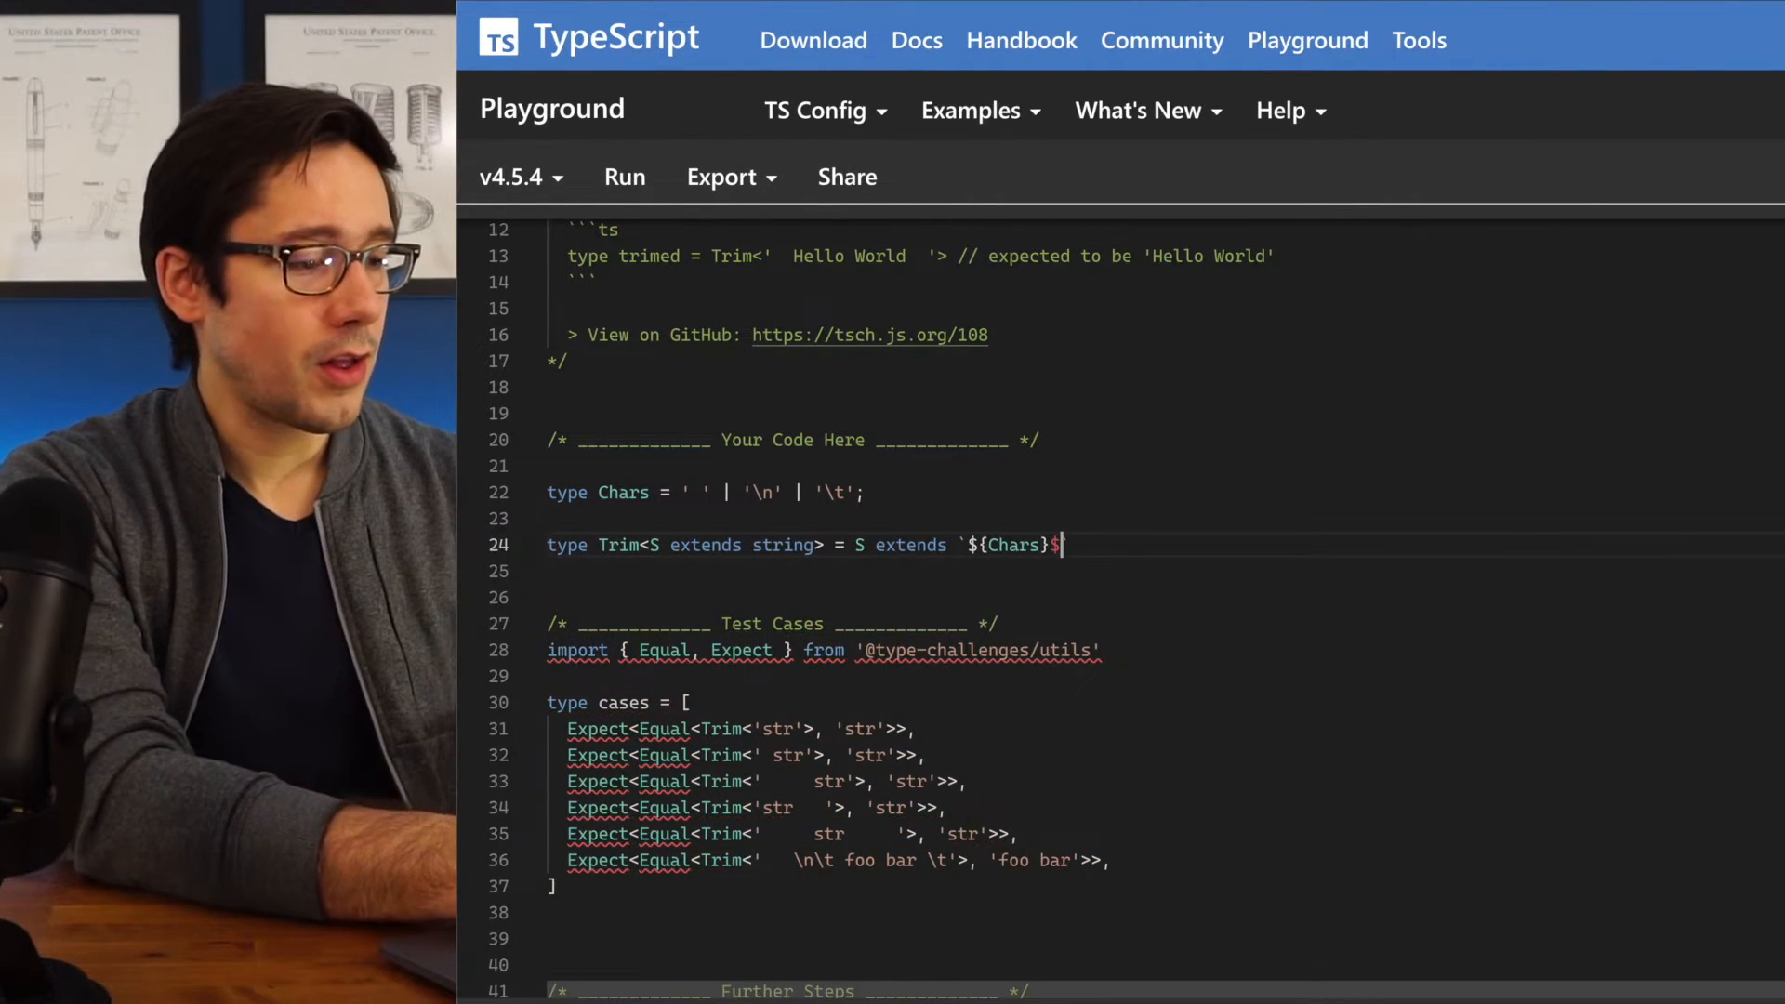
text({infer)
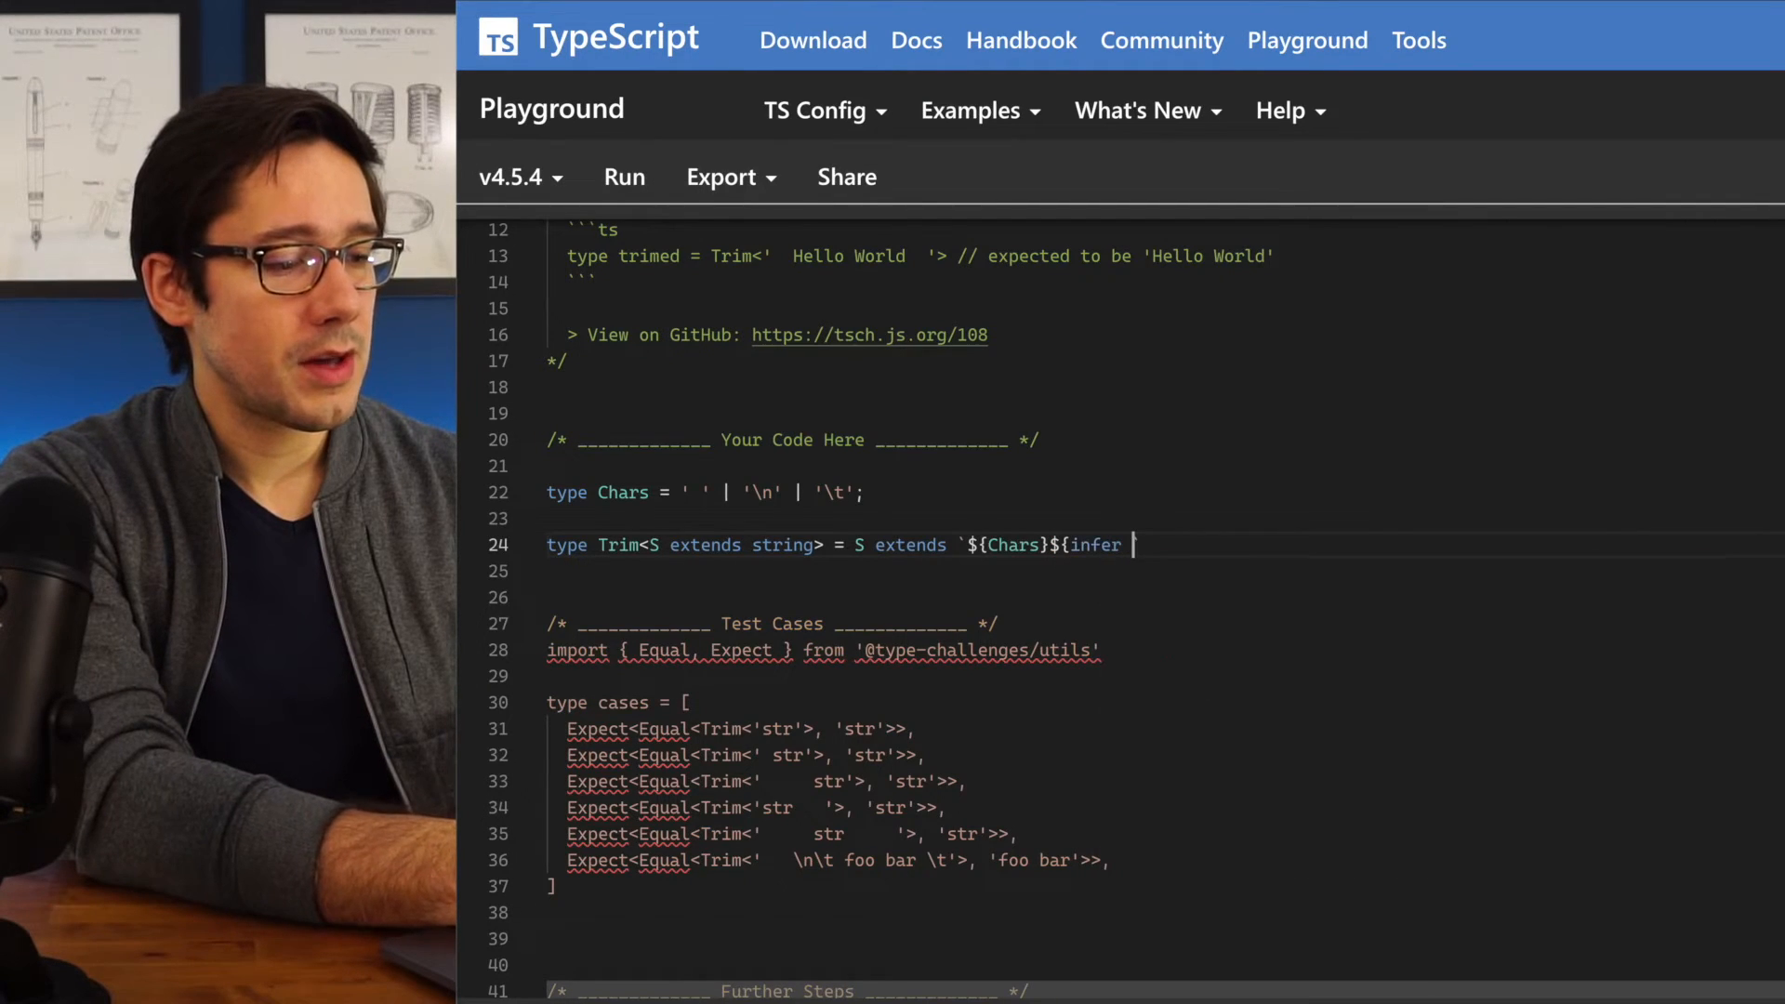
text(SS}`)
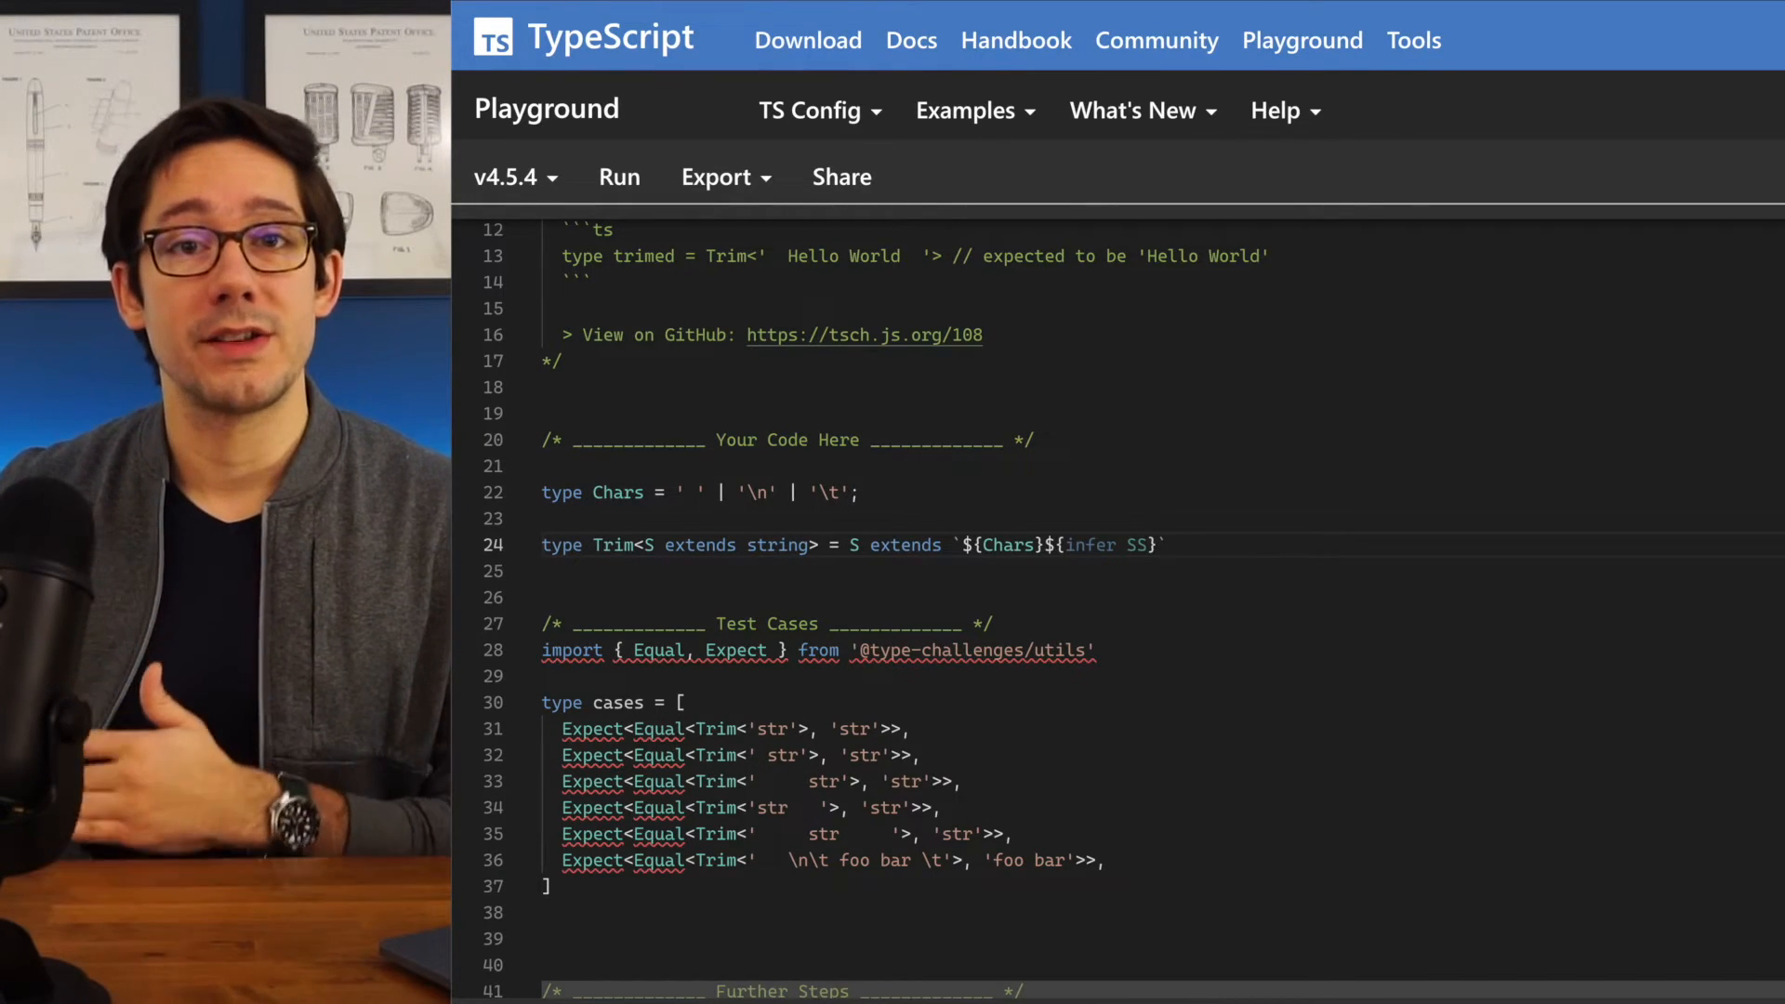
text(?)
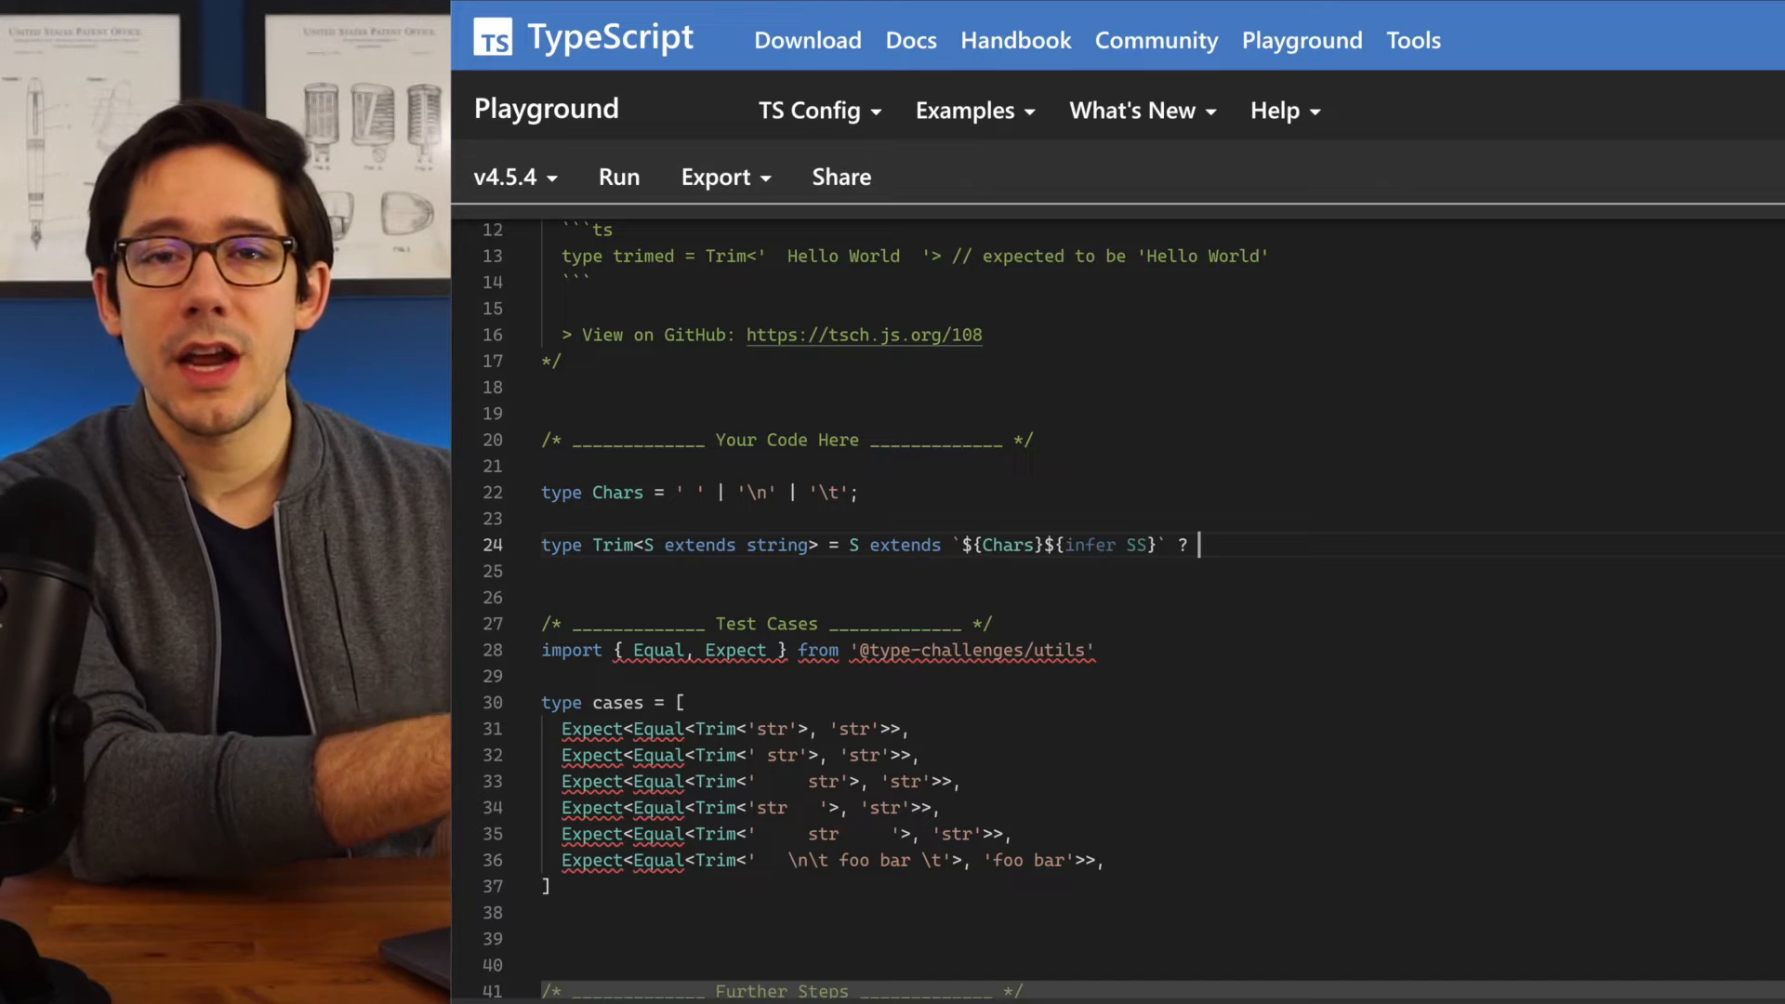
text(Trim<SS> :)
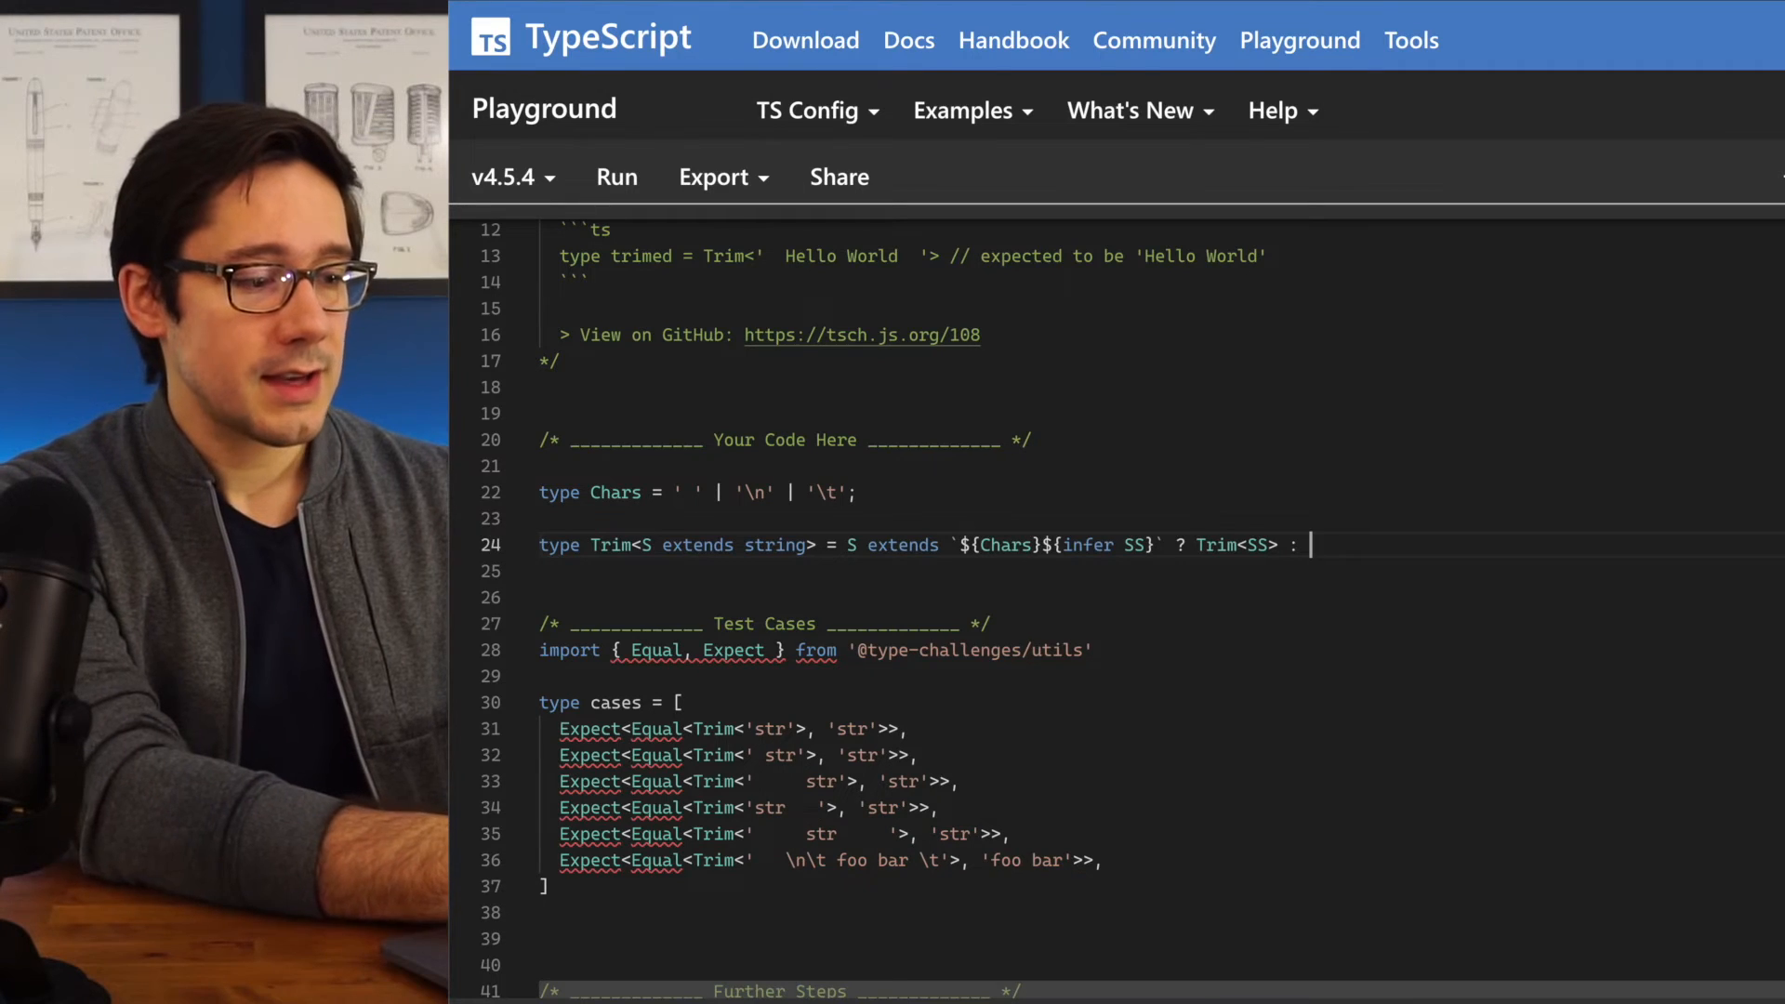
Add the trailing branch S extends `${infer SS}${Chars}` ? Trim<SS> : S and highlight the 'S extends string' constraint
text(S extends `${)
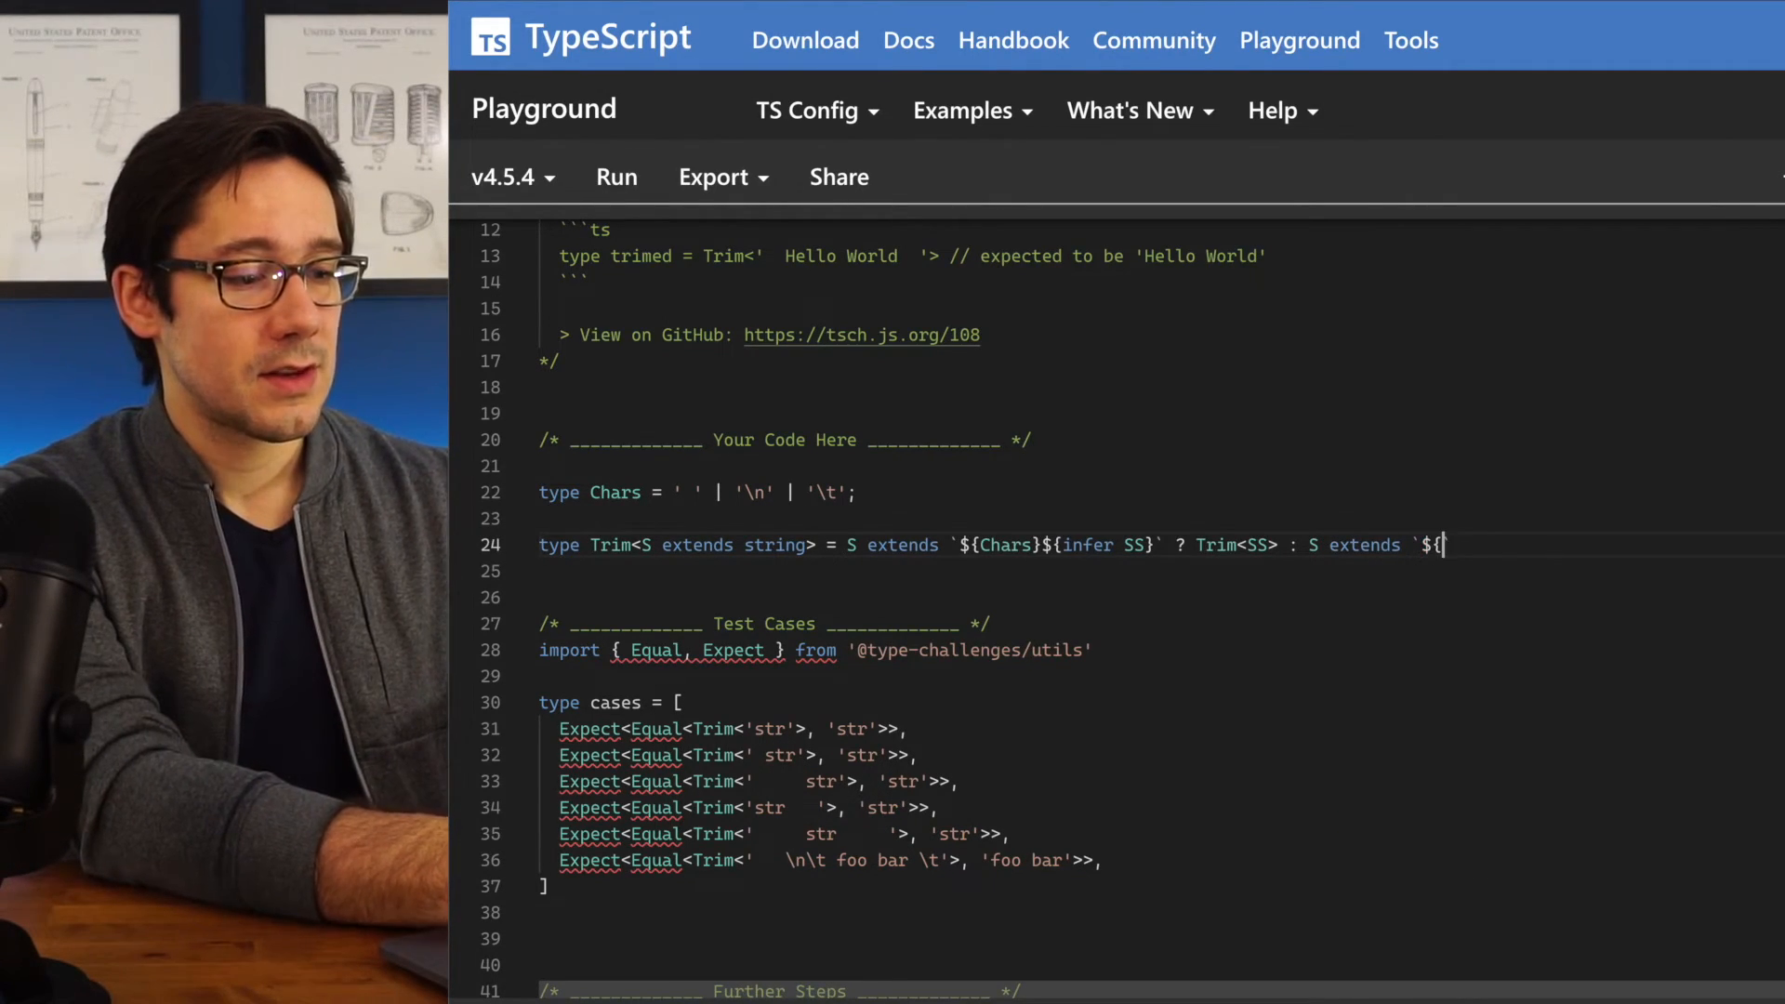
text(infer S)
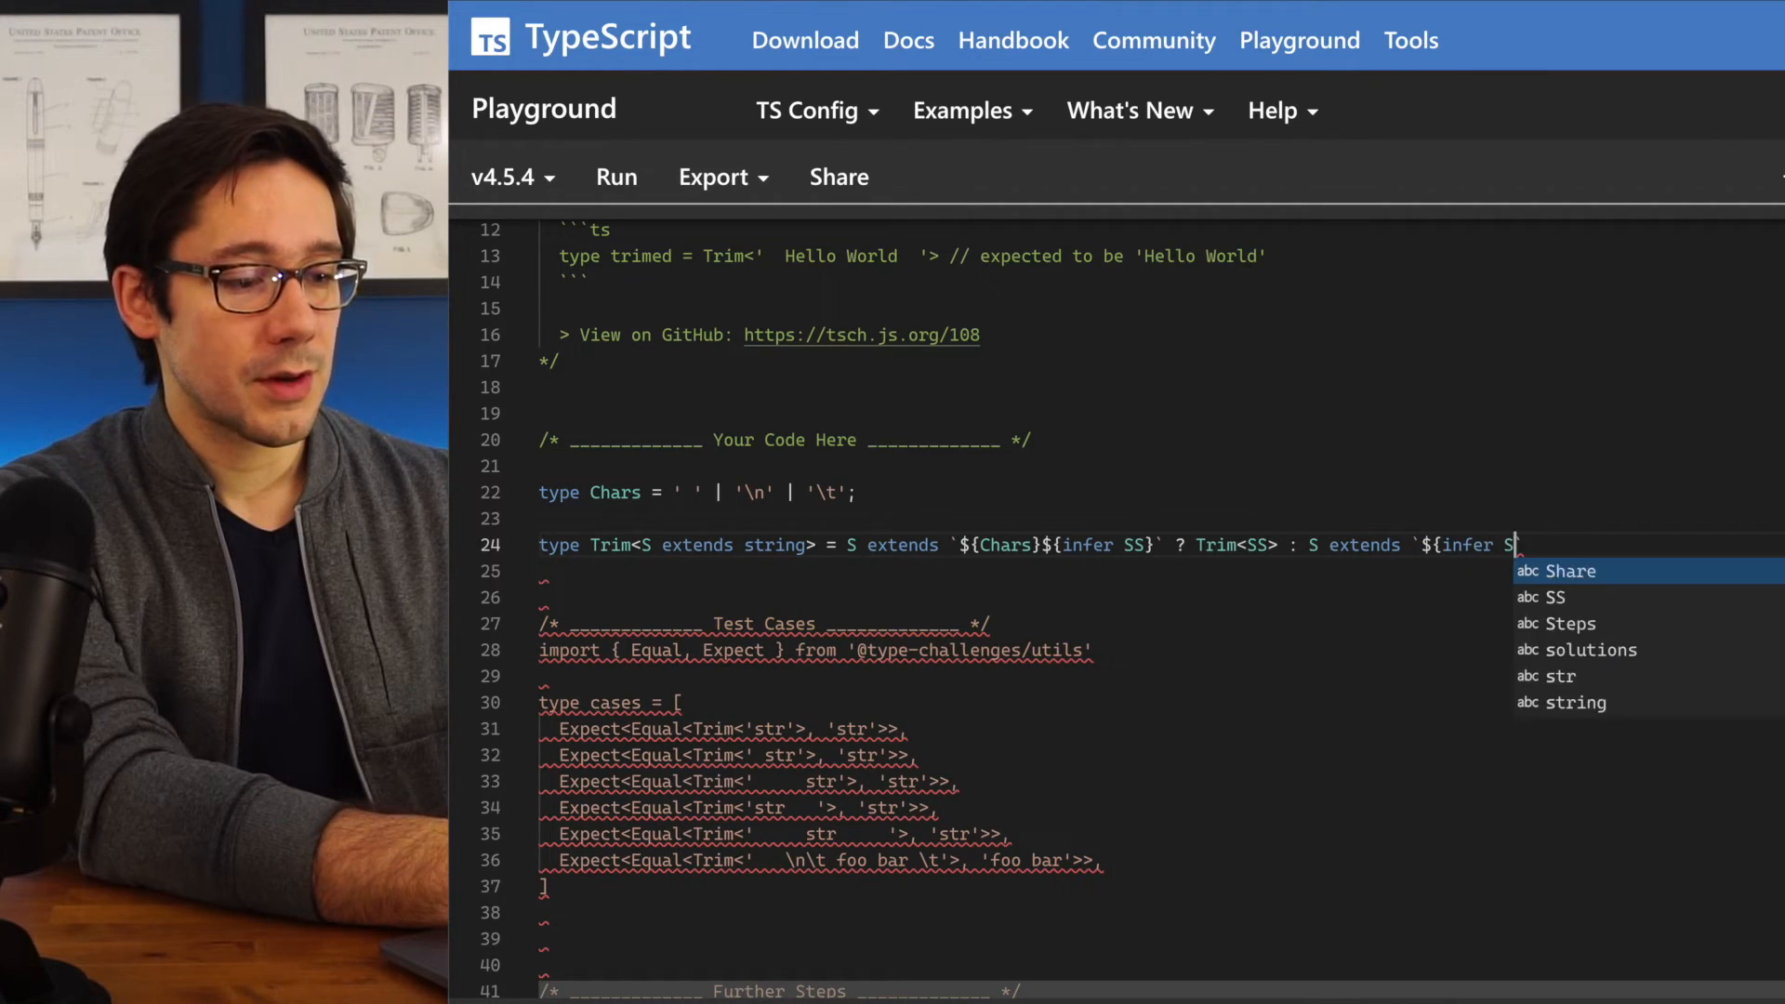
text(S}${Chars}`)
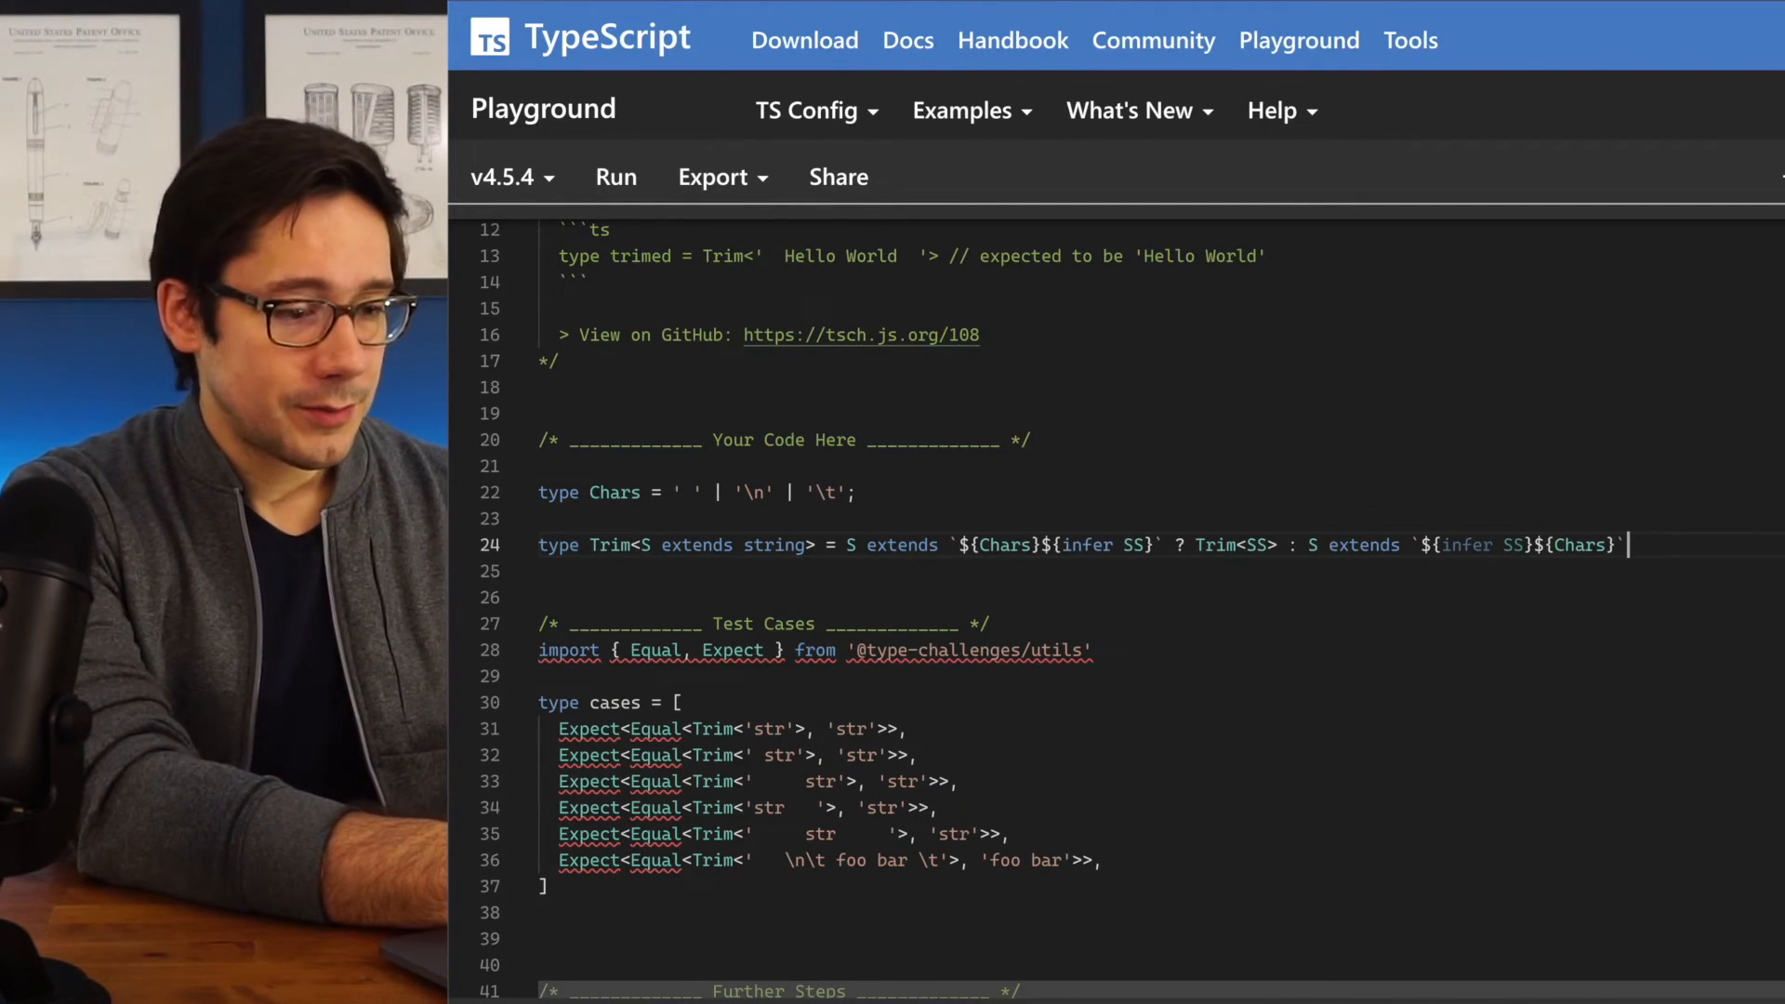
text(?)
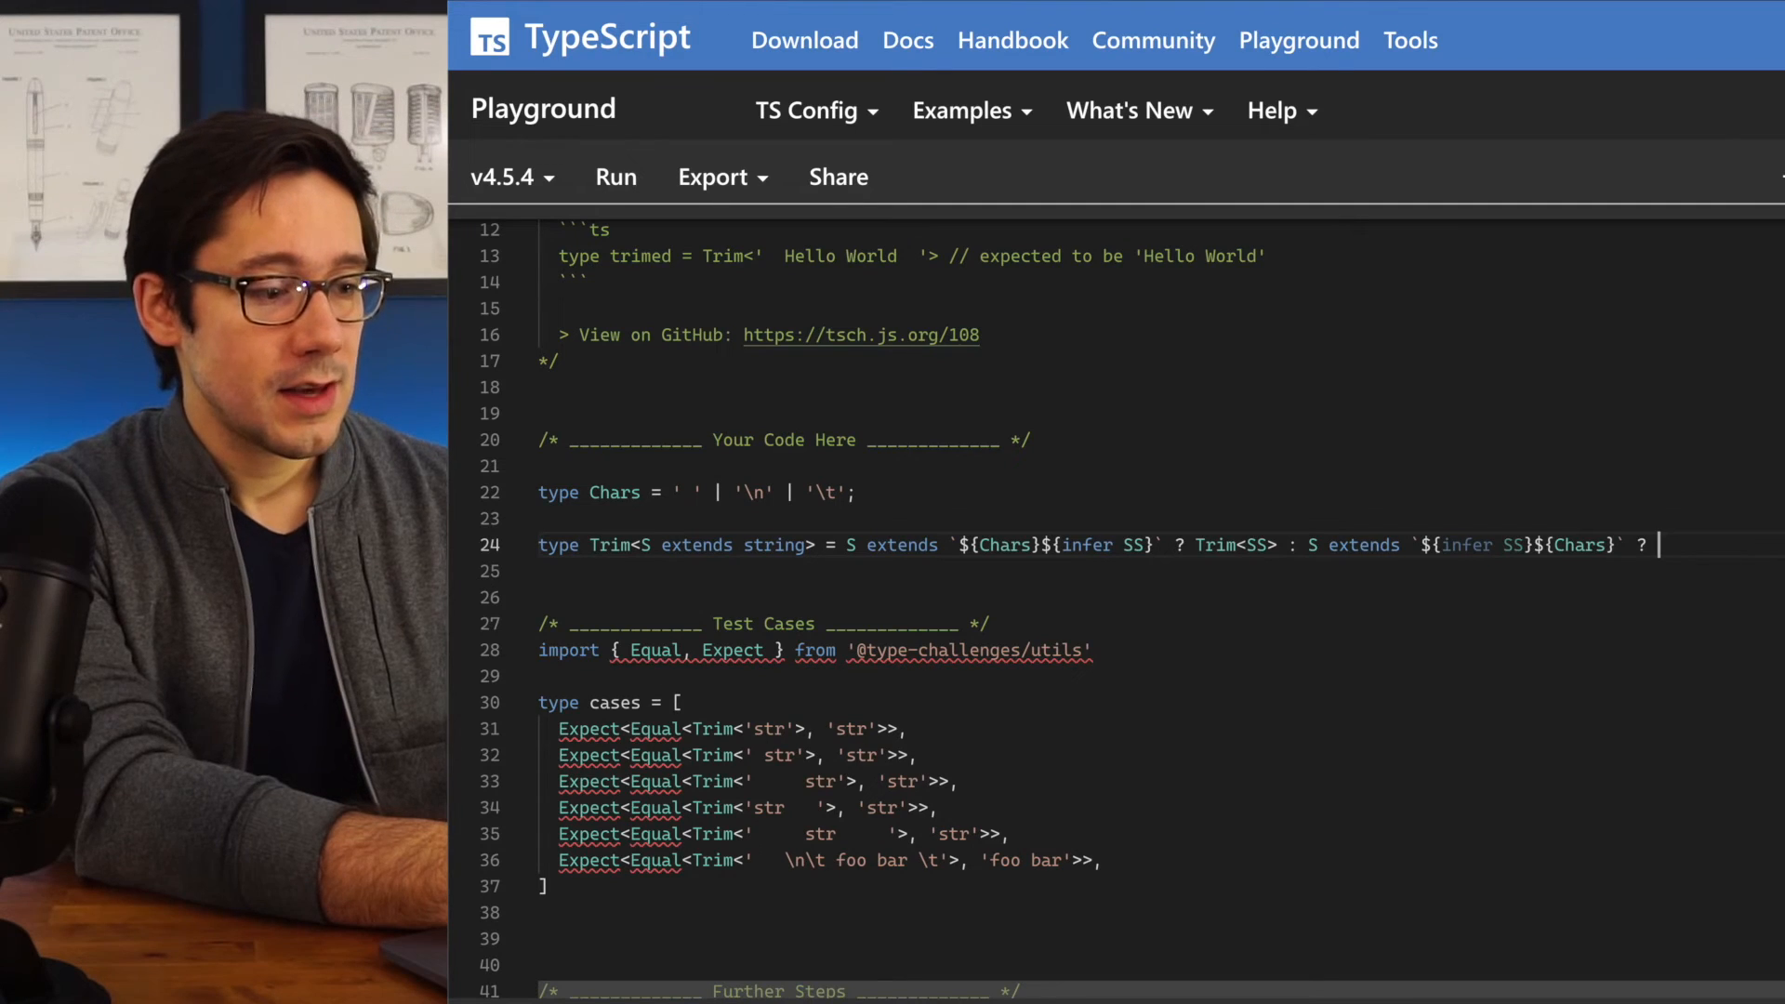
text(Trim<SS> : S;)
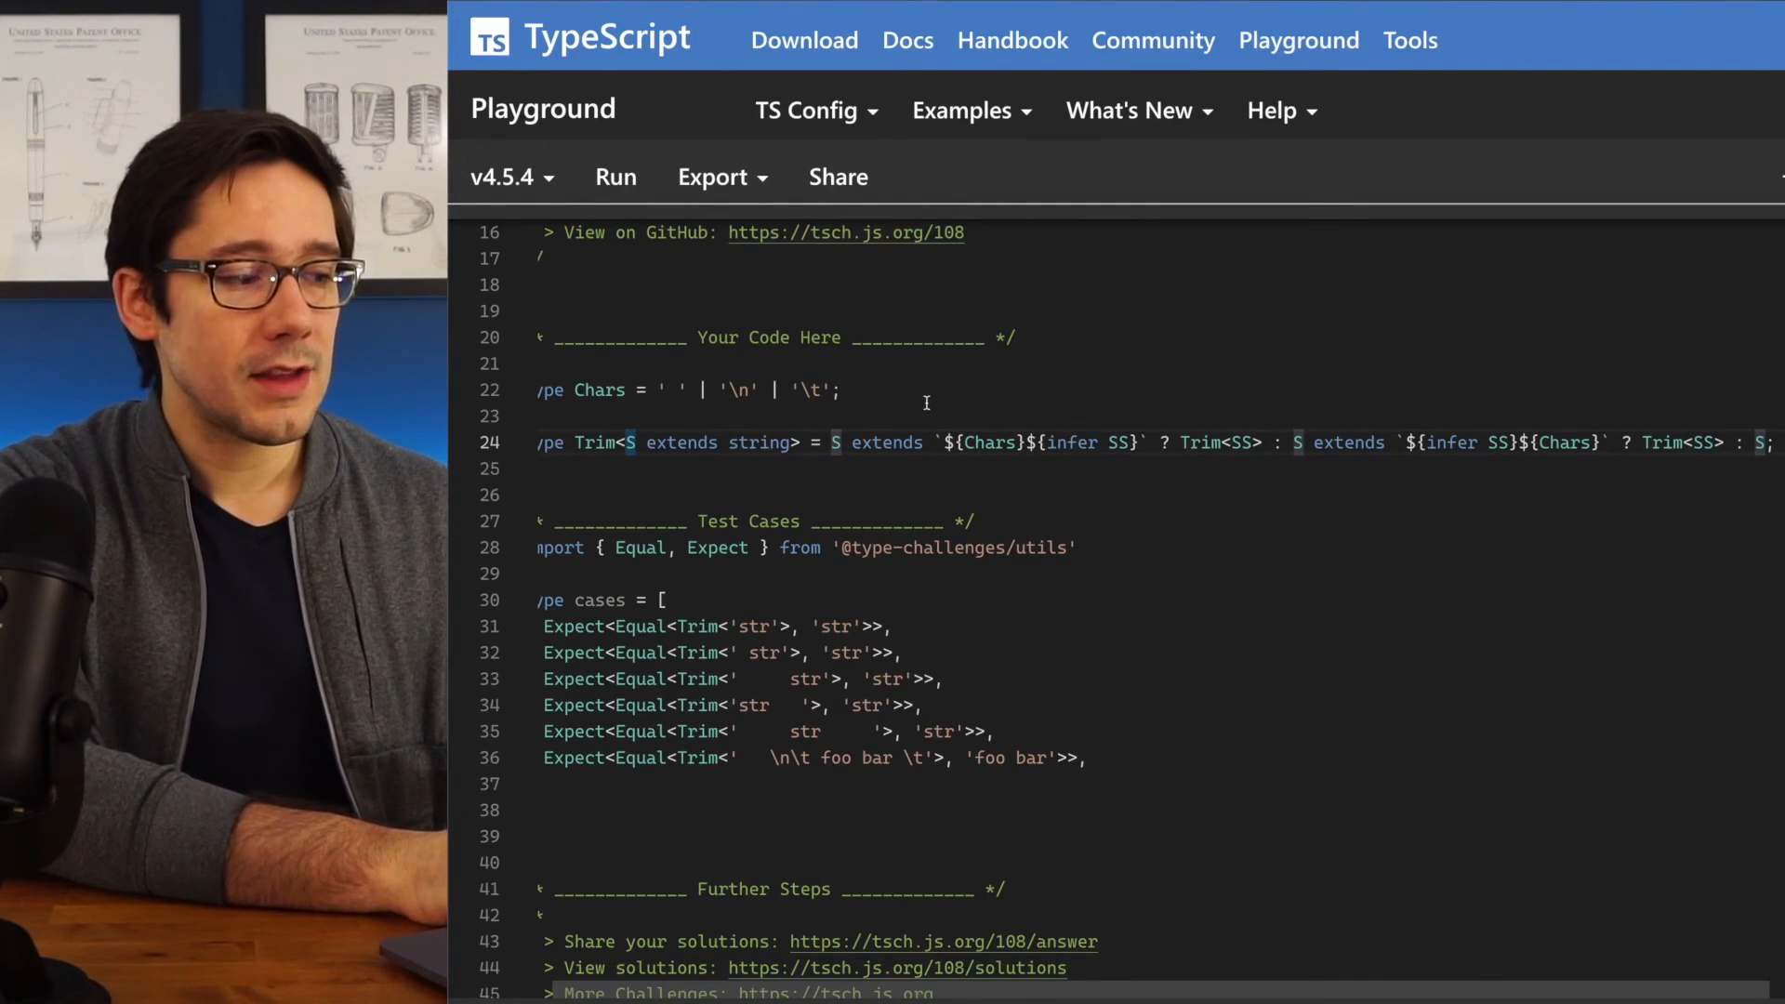
drag(626, 443, 781, 443)
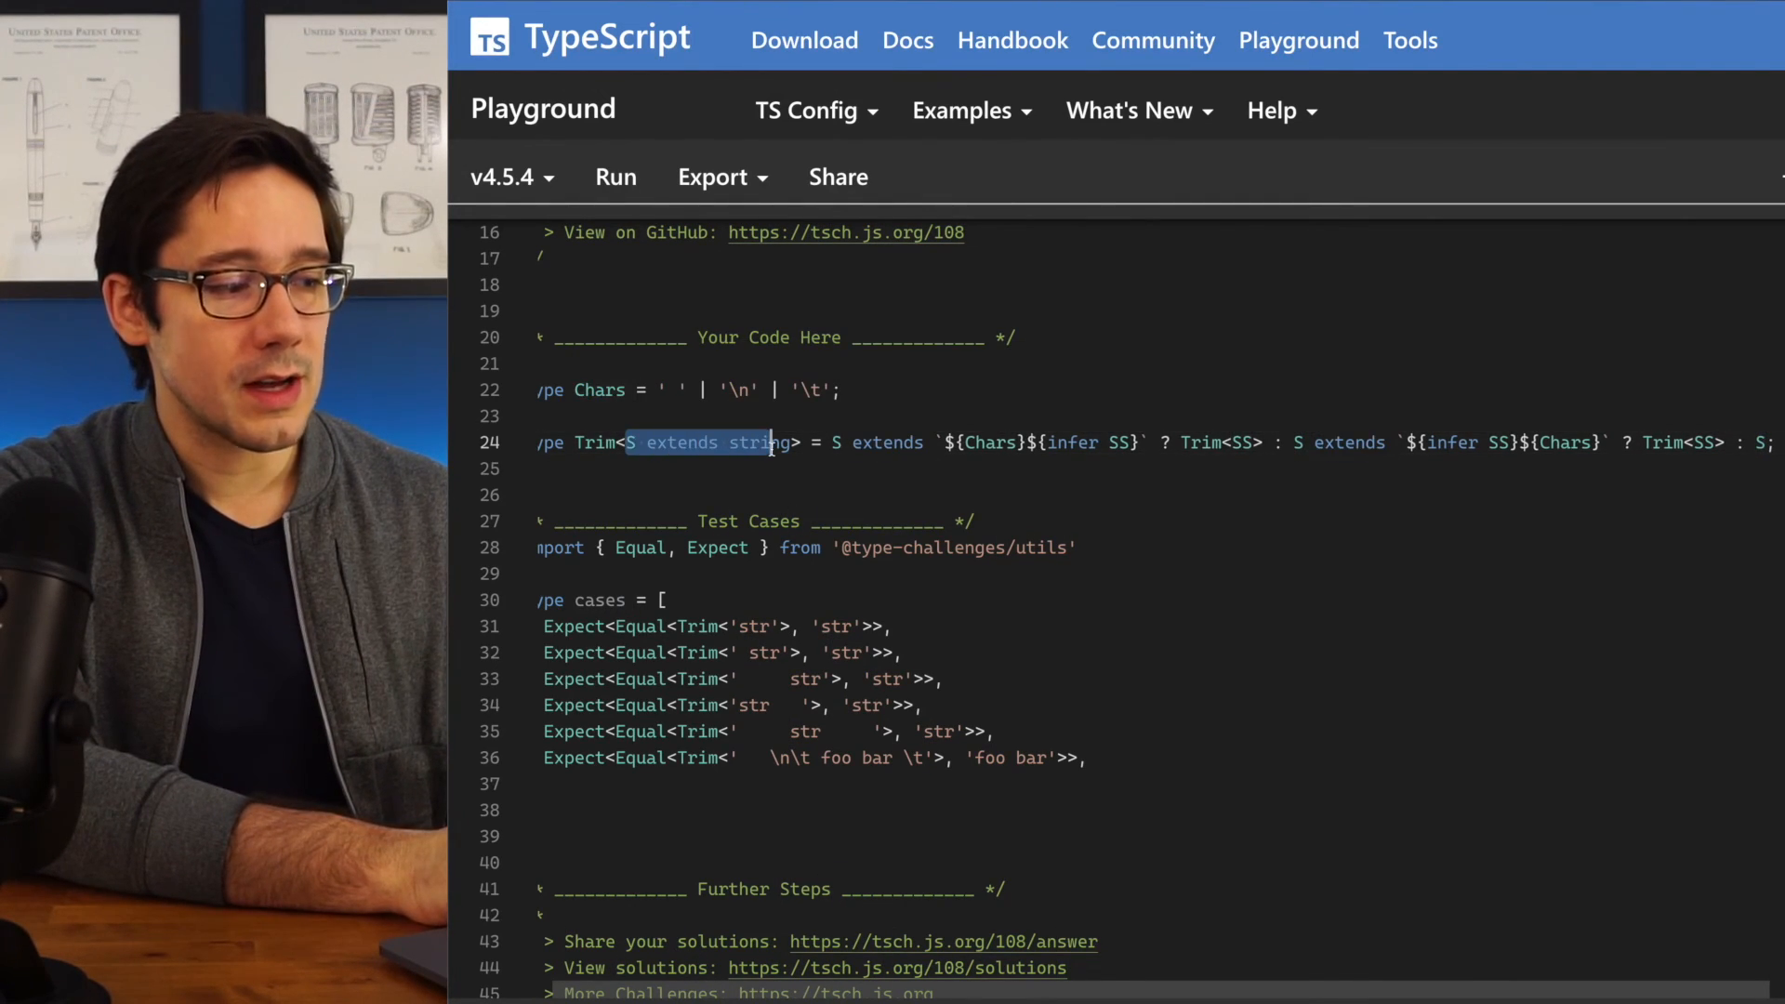